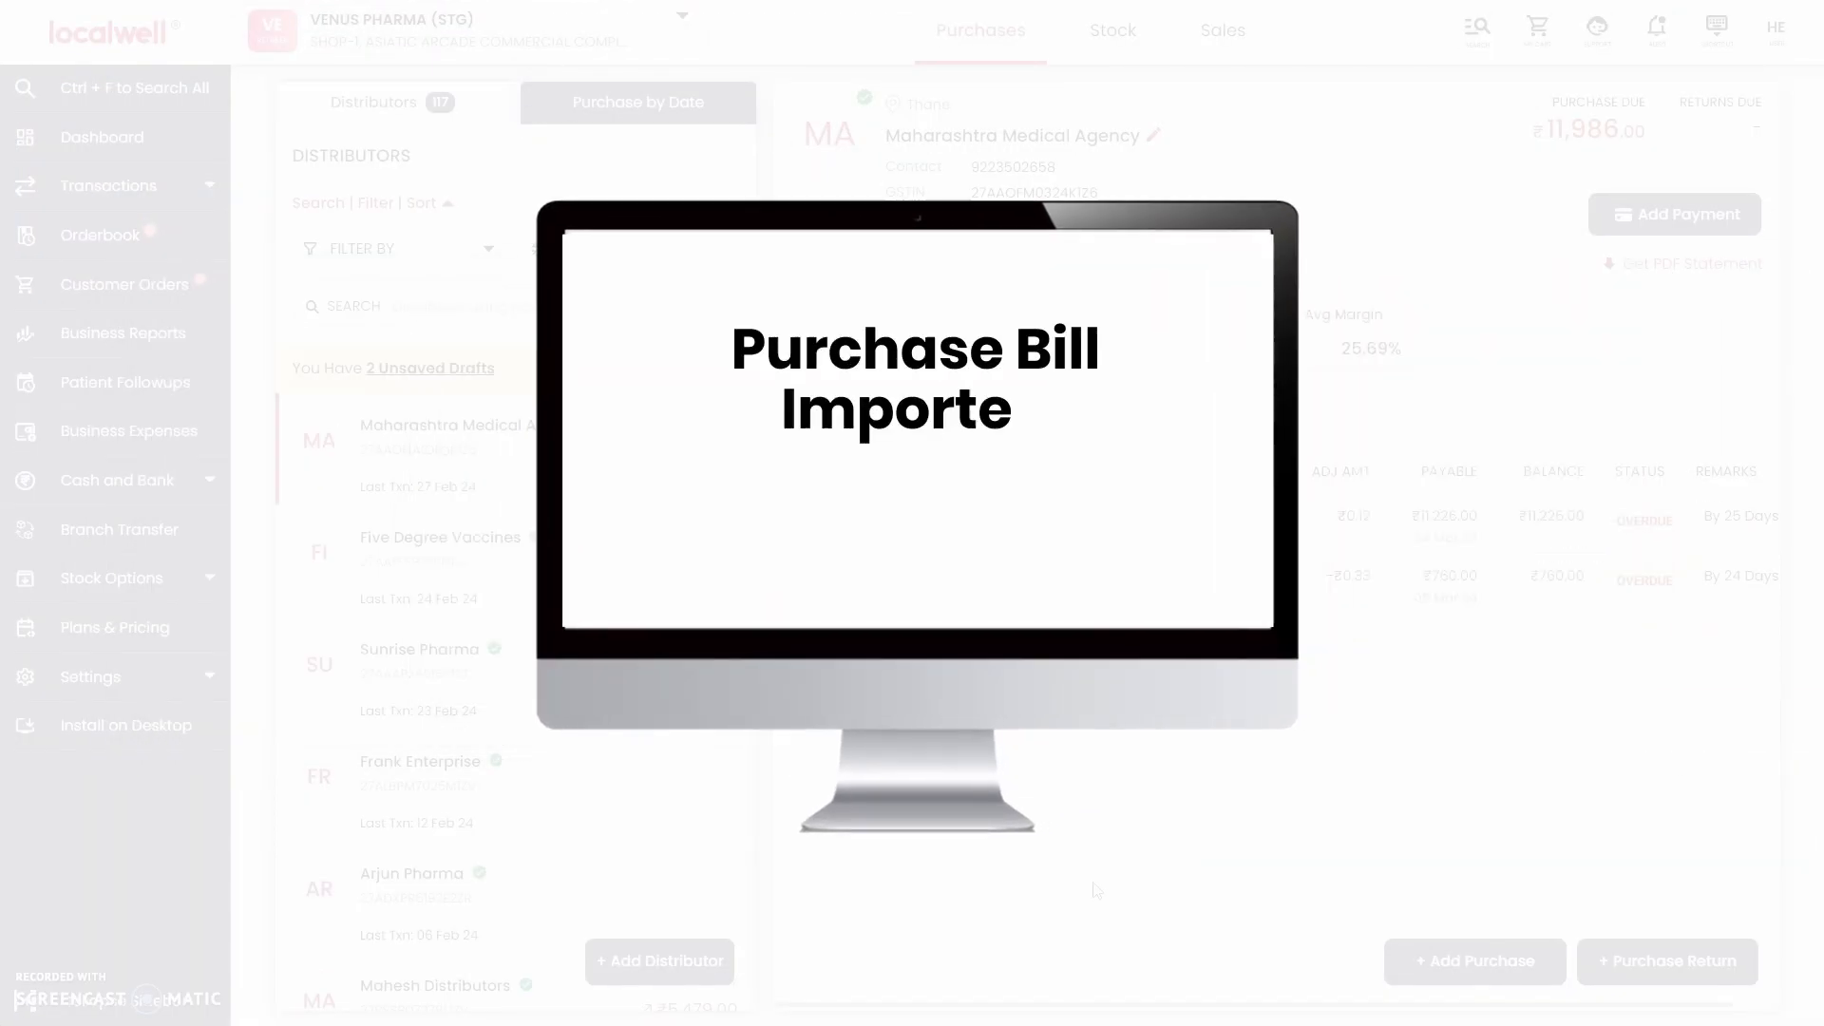
Start a new purchase bill from the Purchases page and choose to import the bill from CSV.
{"action": "left_click", "coordinate": [981, 30]}
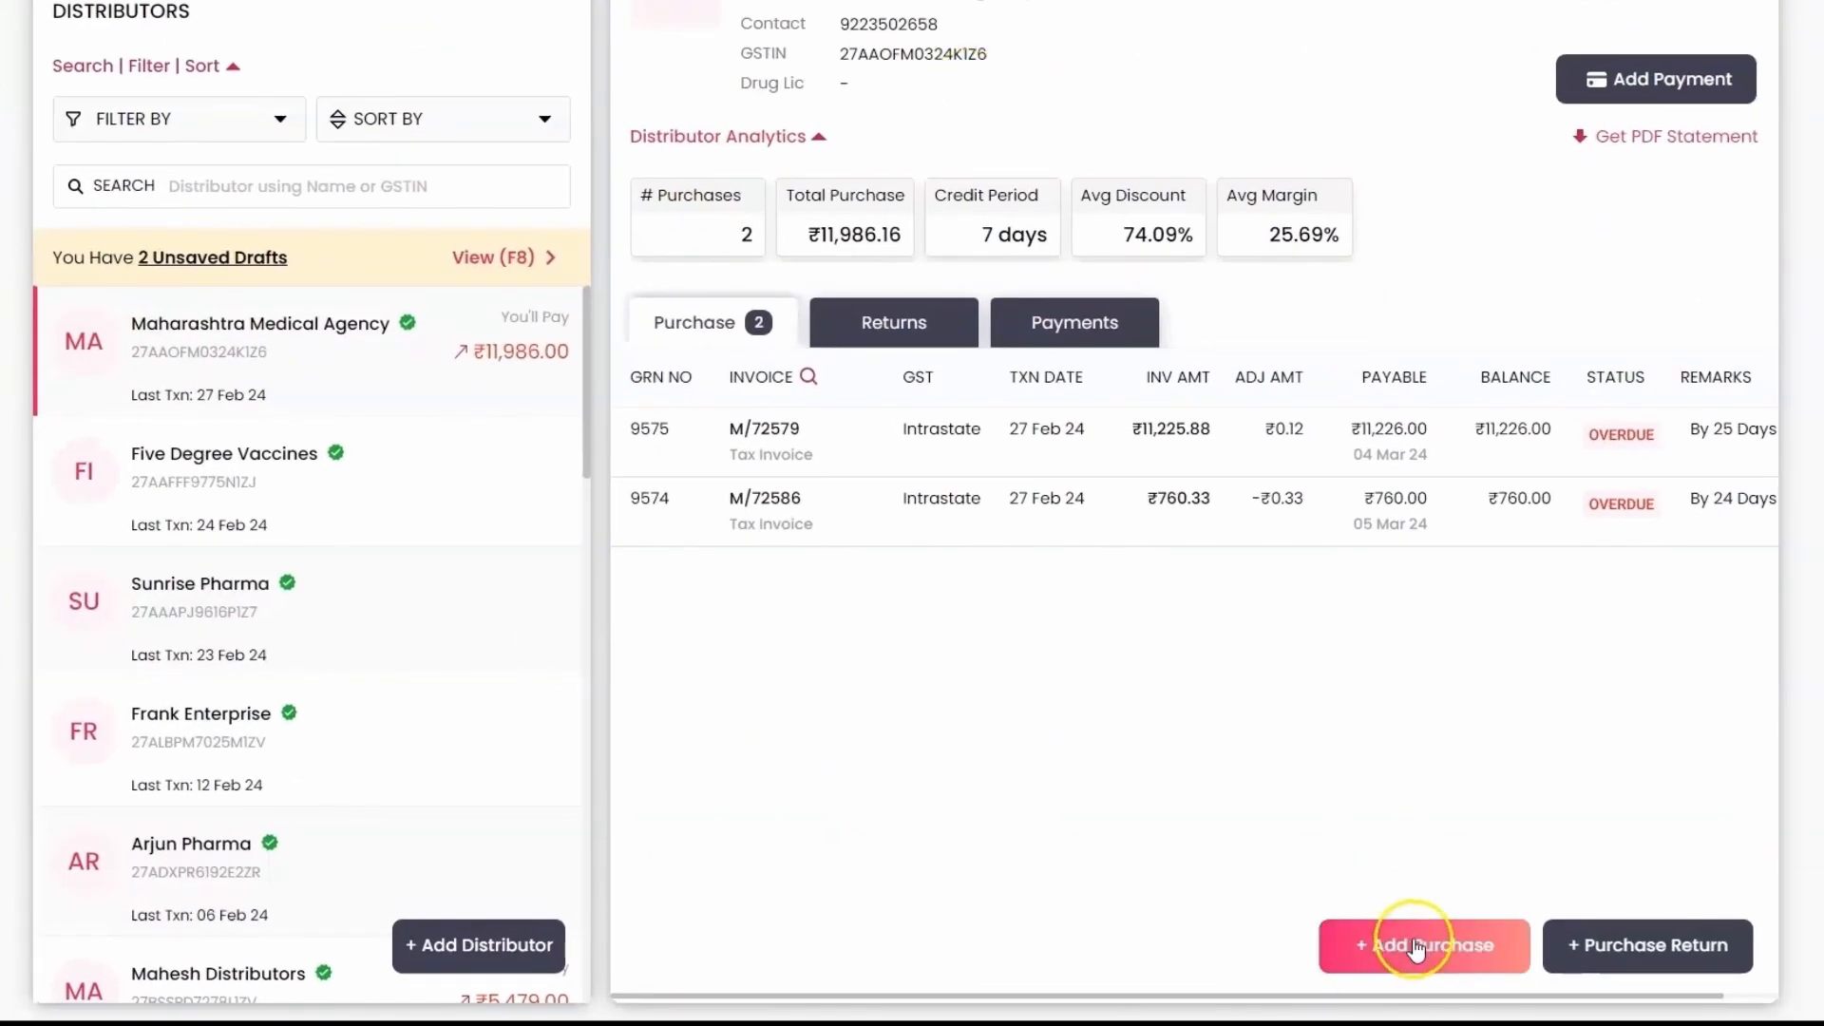
{"action": "left_click", "coordinate": [1423, 946]}
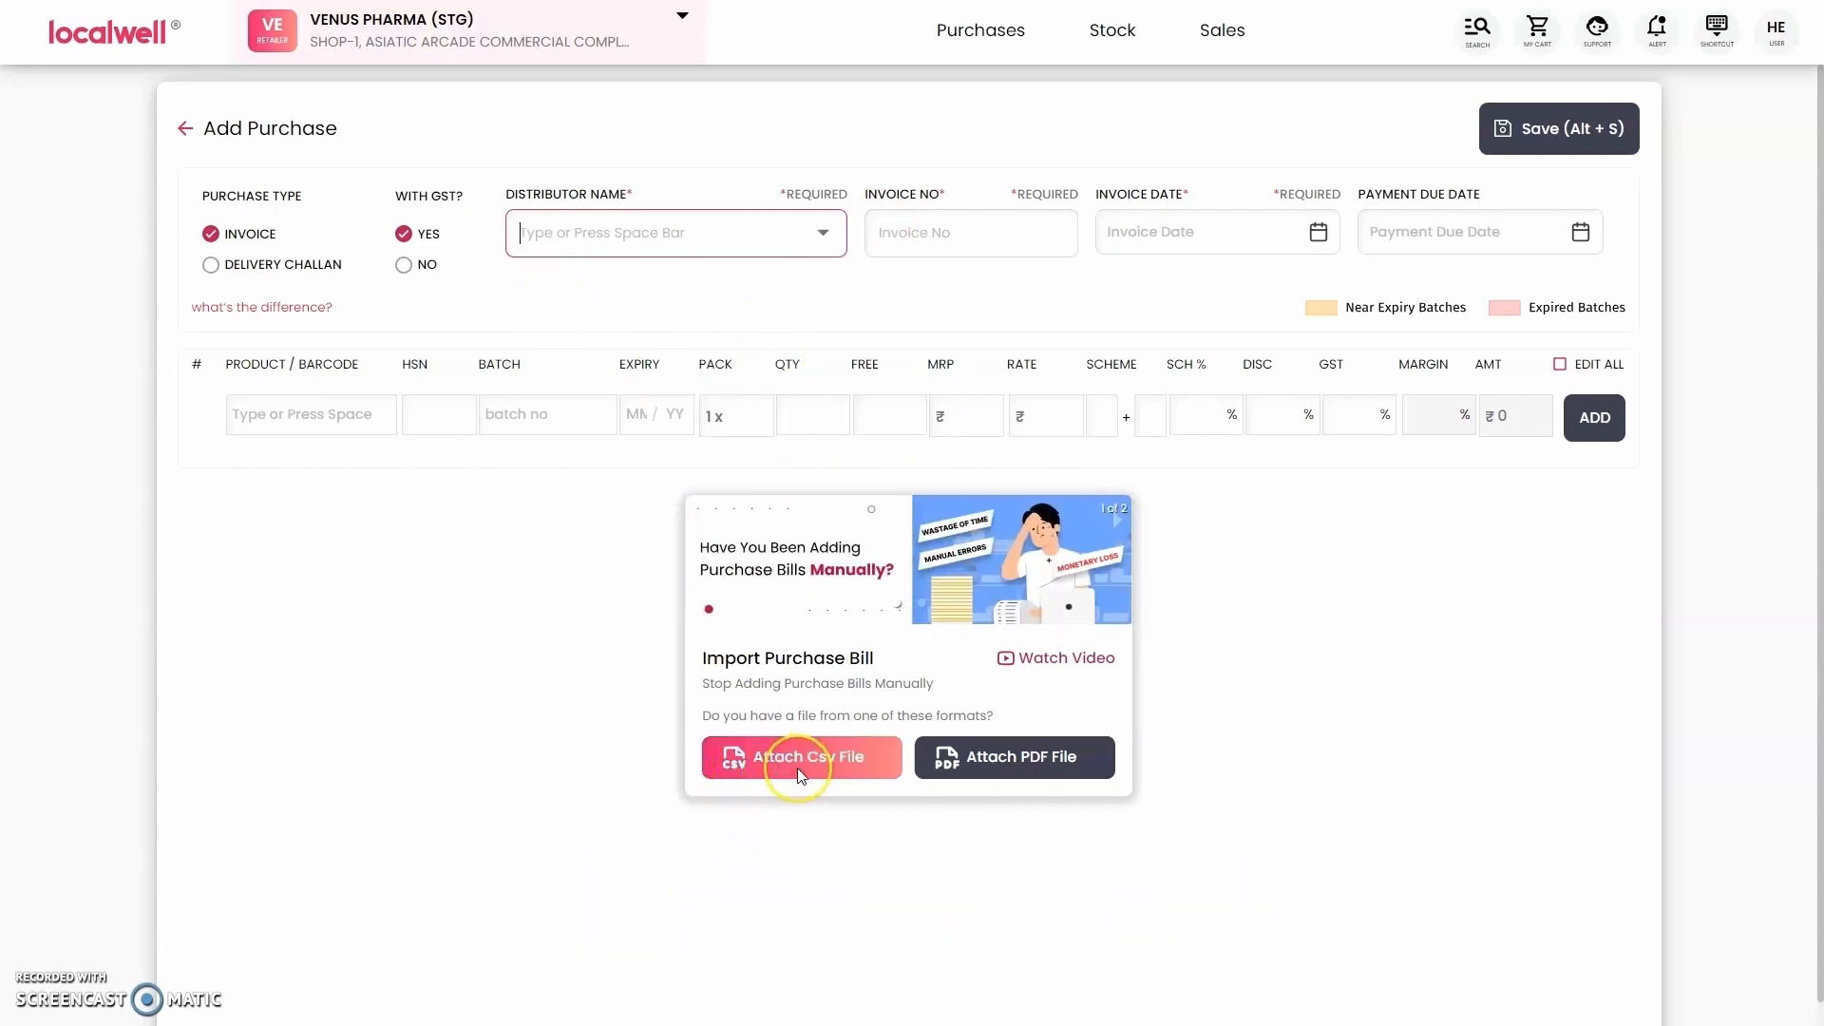
{"action": "left_click", "coordinate": [798, 756]}
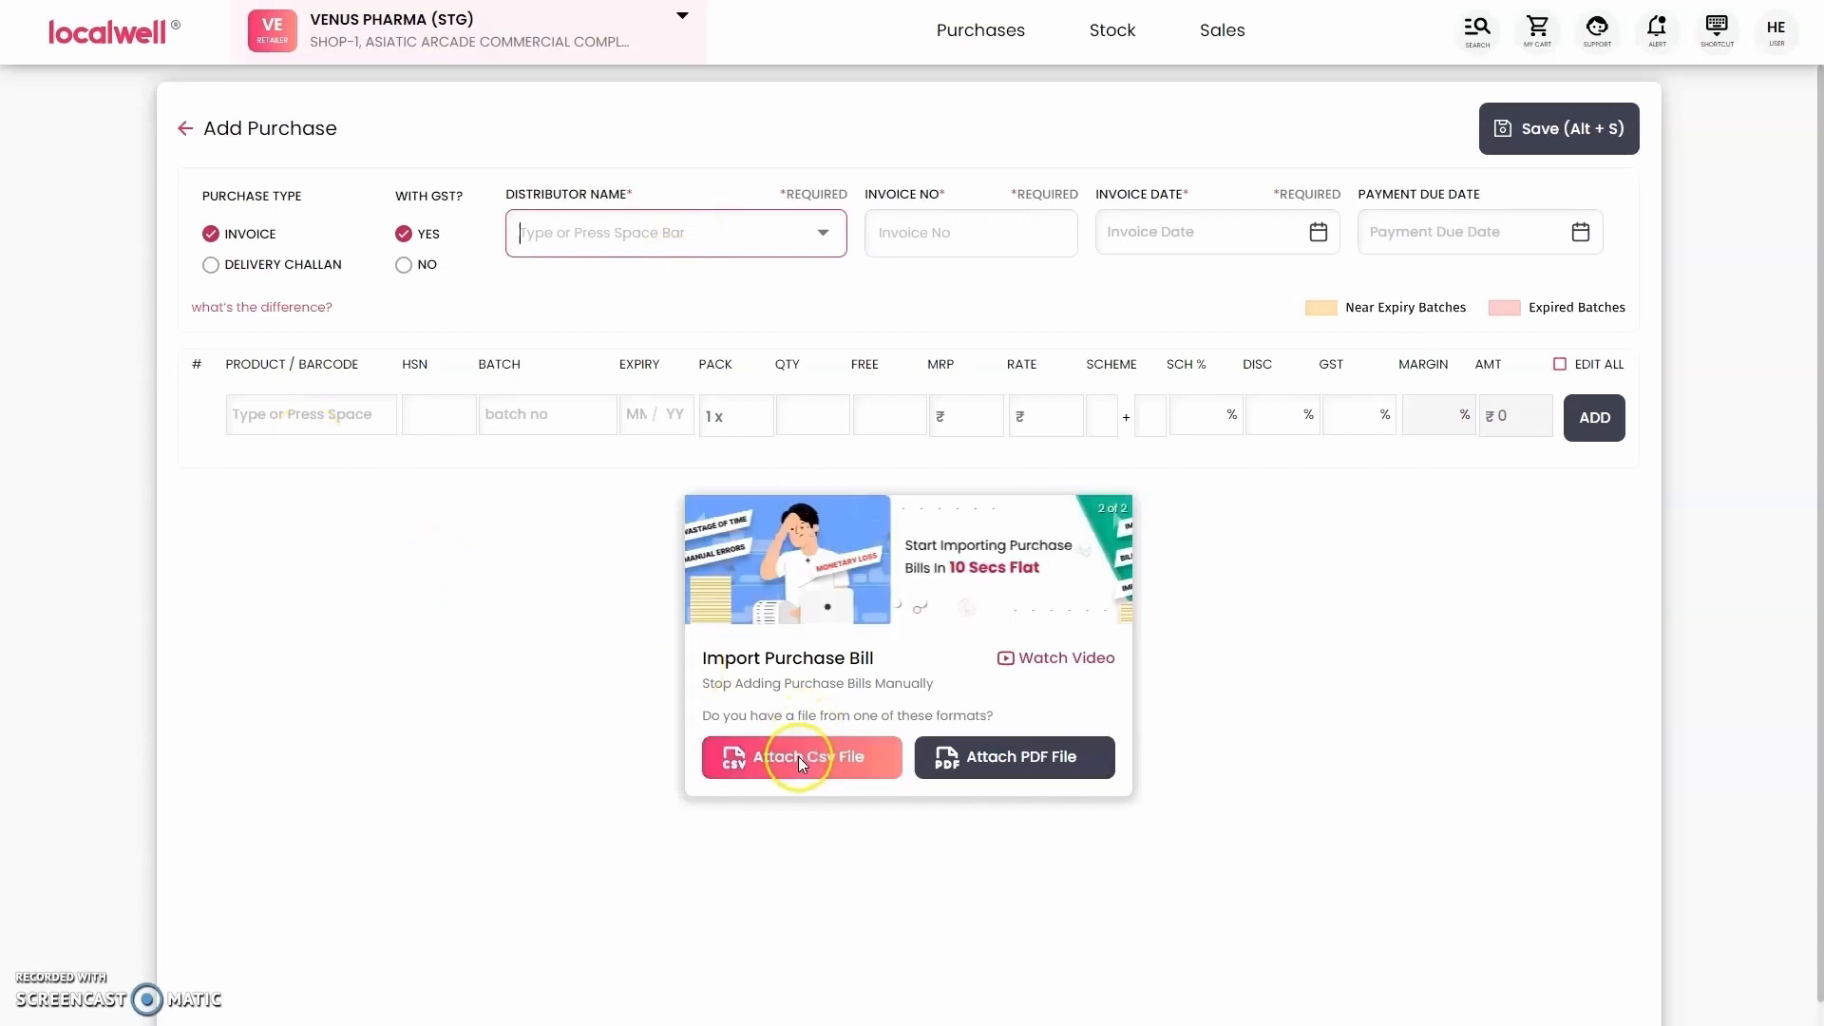
{"action": "left_click", "coordinate": [802, 756]}
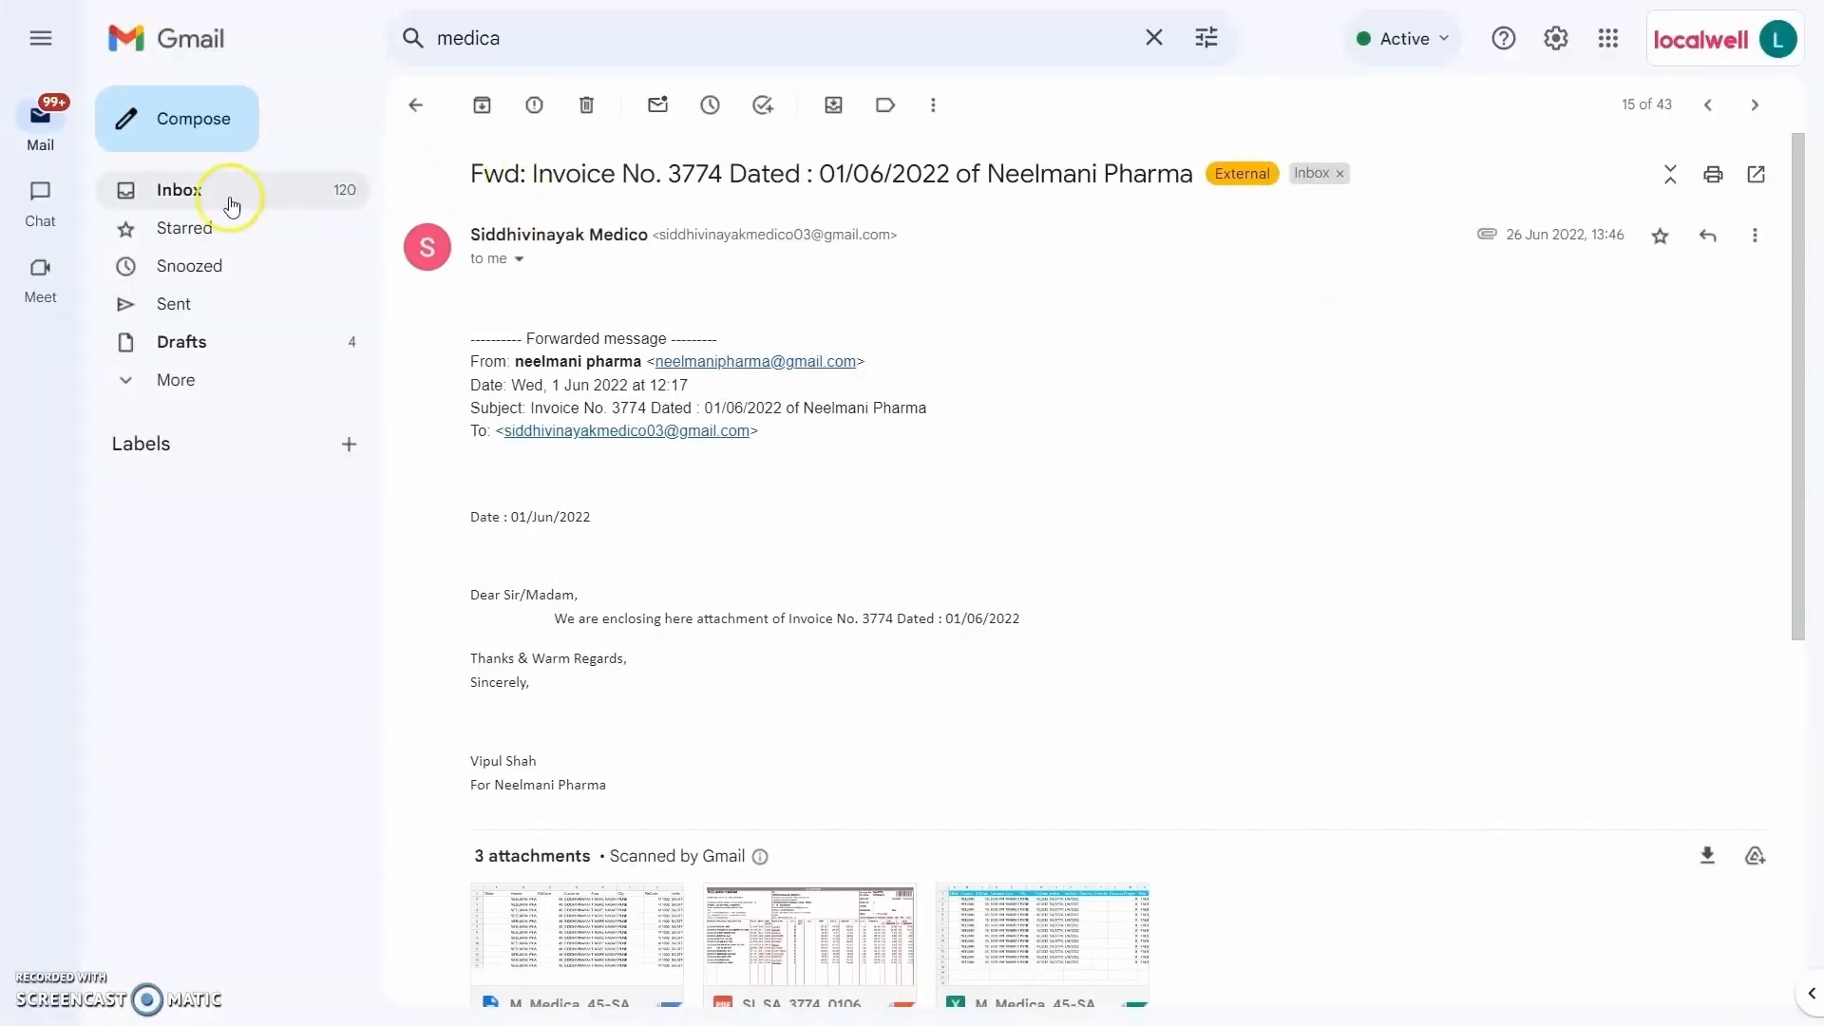
{"action": "mouse_move", "coordinate": [1001, 173]}
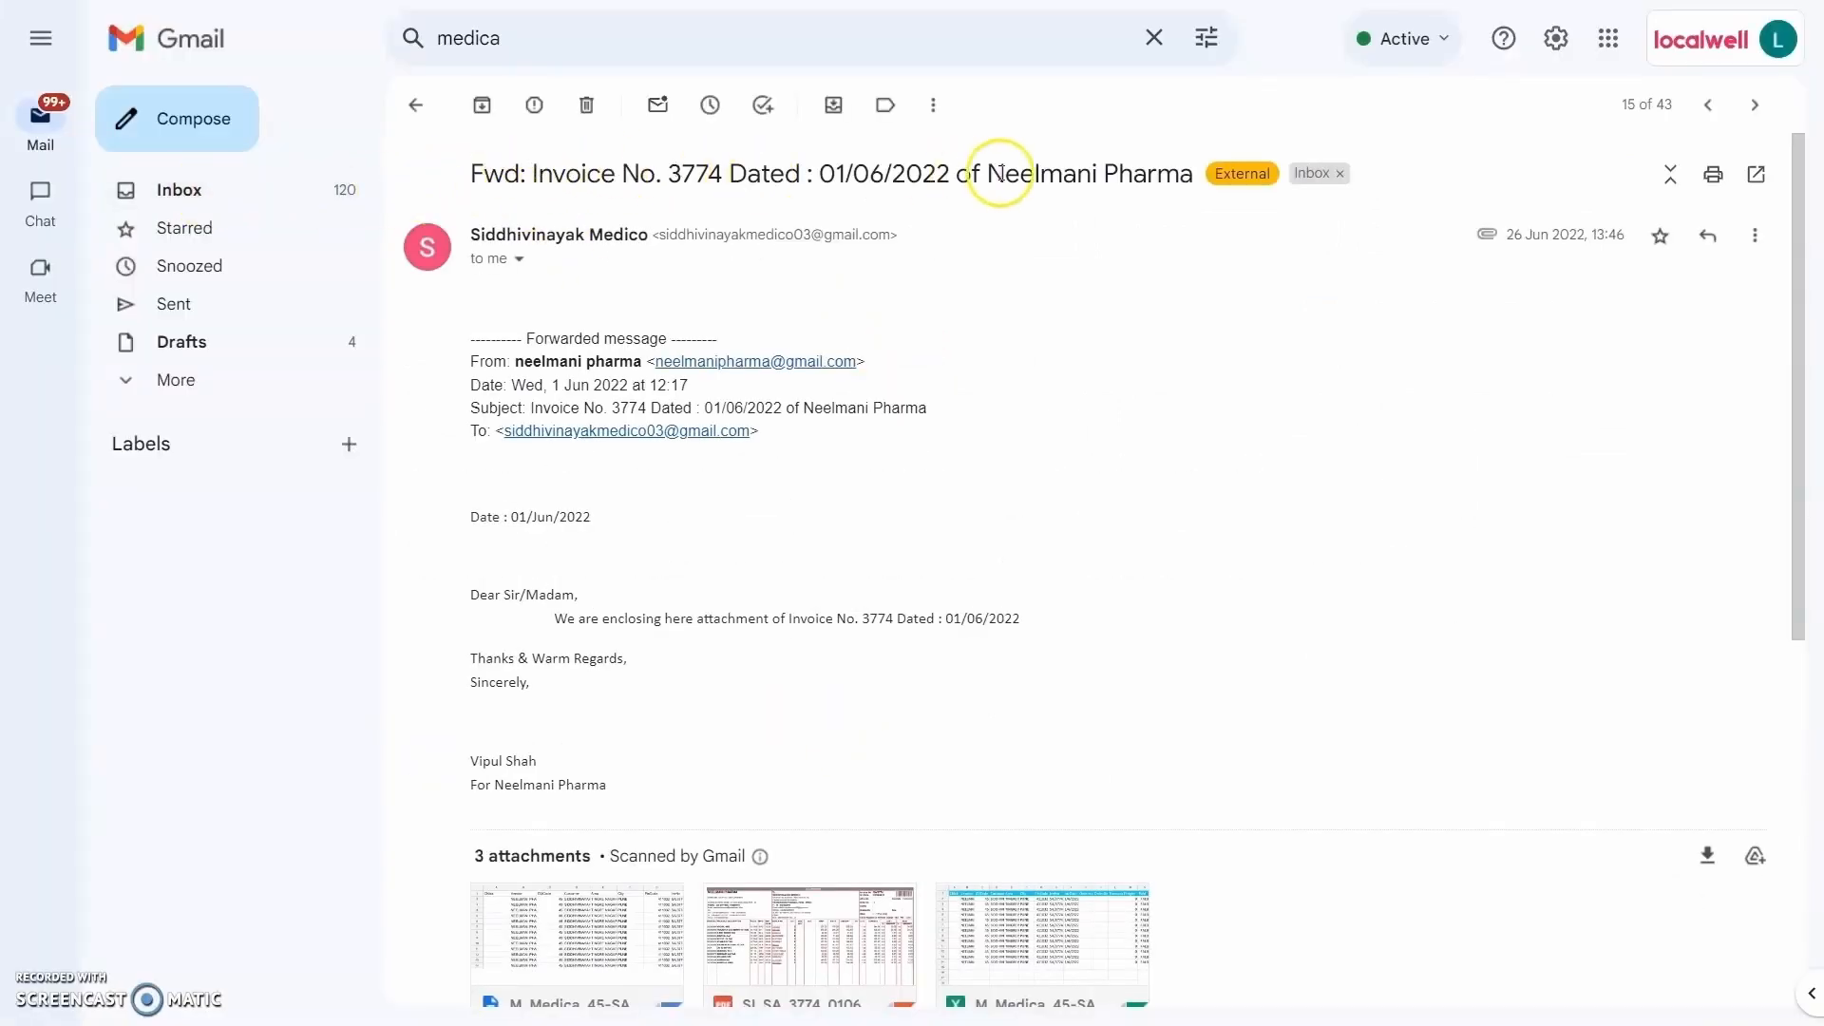
Scroll the invoice 3774 email down to its CSV bill attachment for download.
{"action": "scroll", "scroll_direction": "down", "scroll_amount": 3}
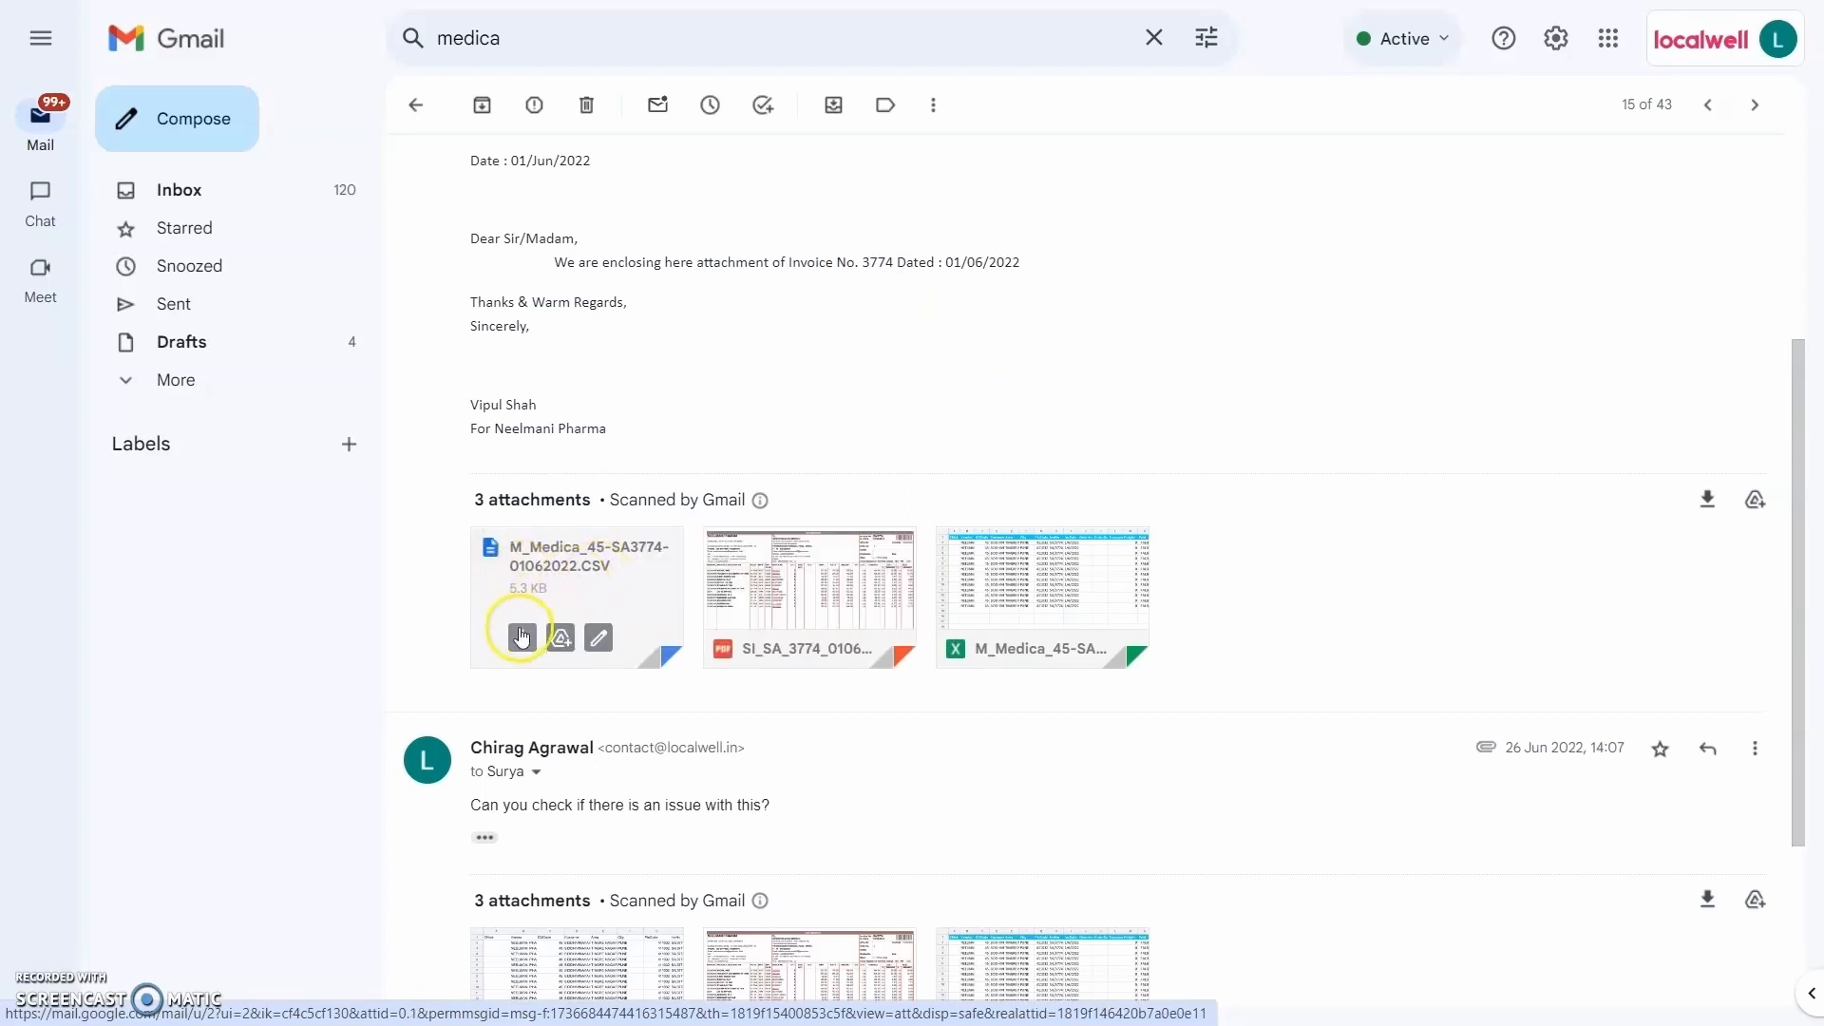
{"action": "scroll", "scroll_direction": "down", "scroll_amount": 3}
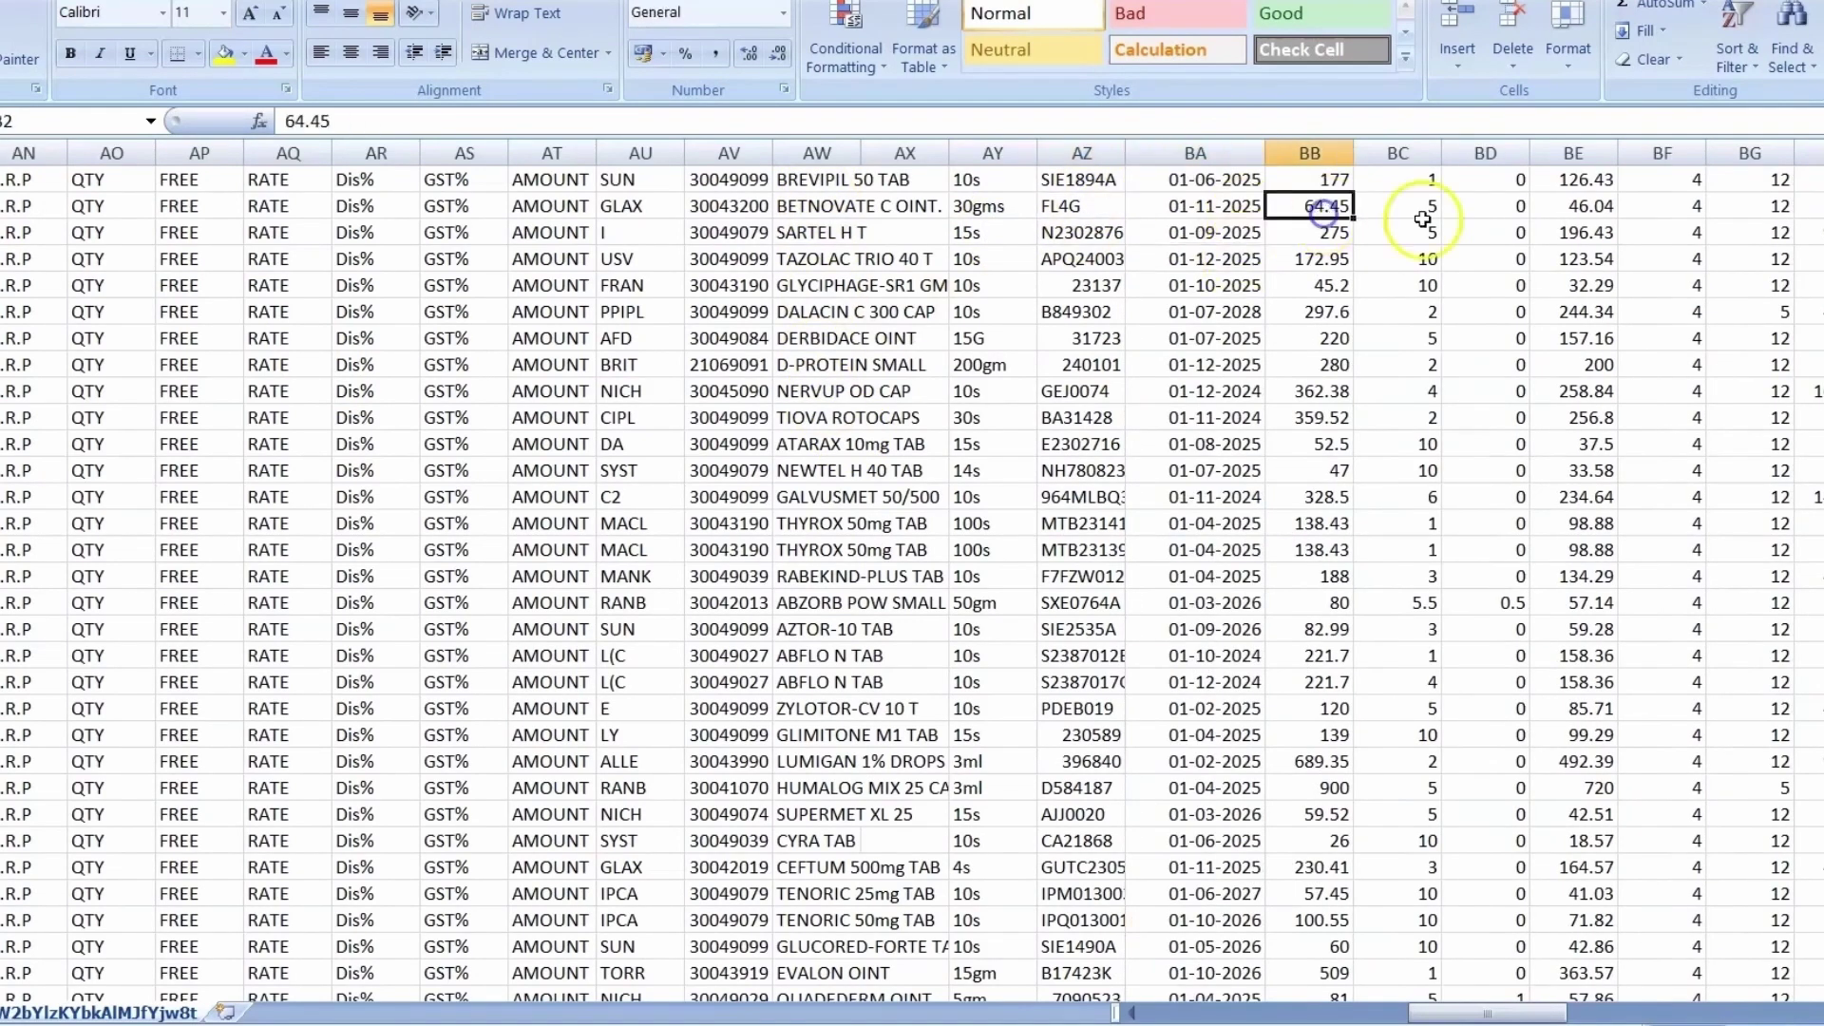
Inspect the quantity cells of the invoice items, including SARTEL H T, in Excel.
{"action": "left_click", "coordinate": [1399, 231]}
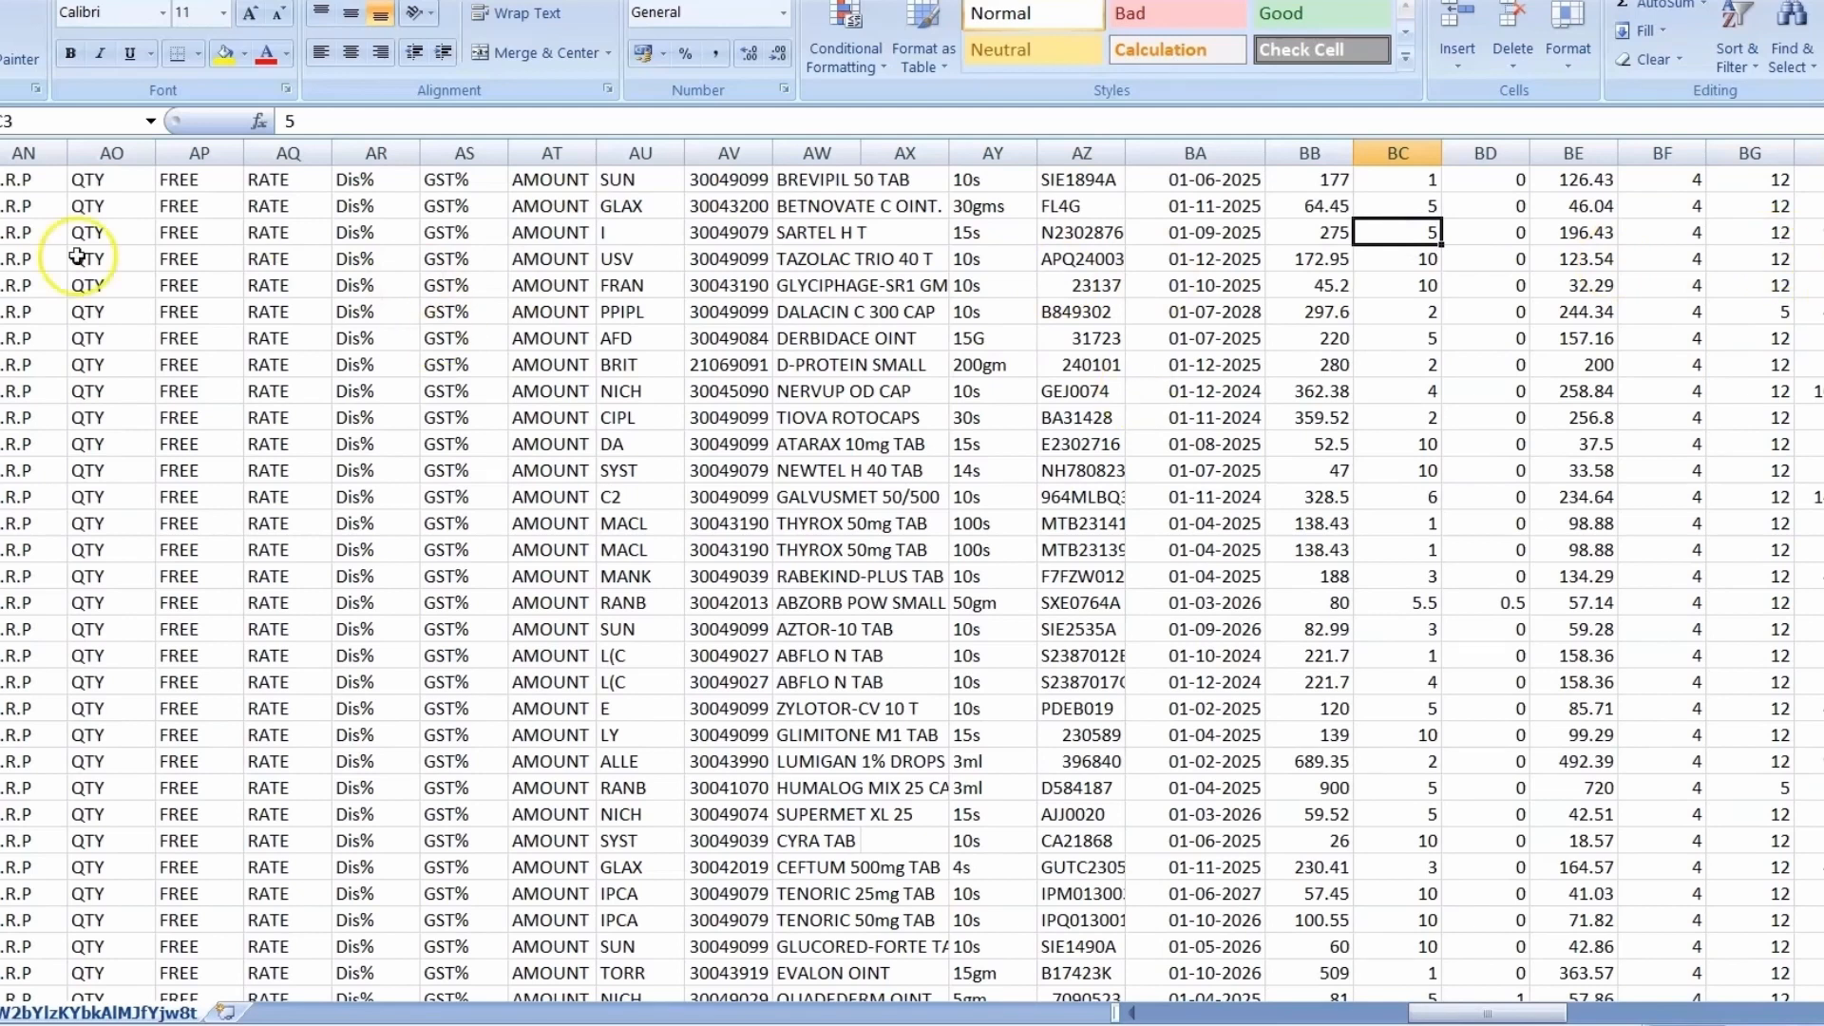
{"action": "left_click", "coordinate": [843, 312]}
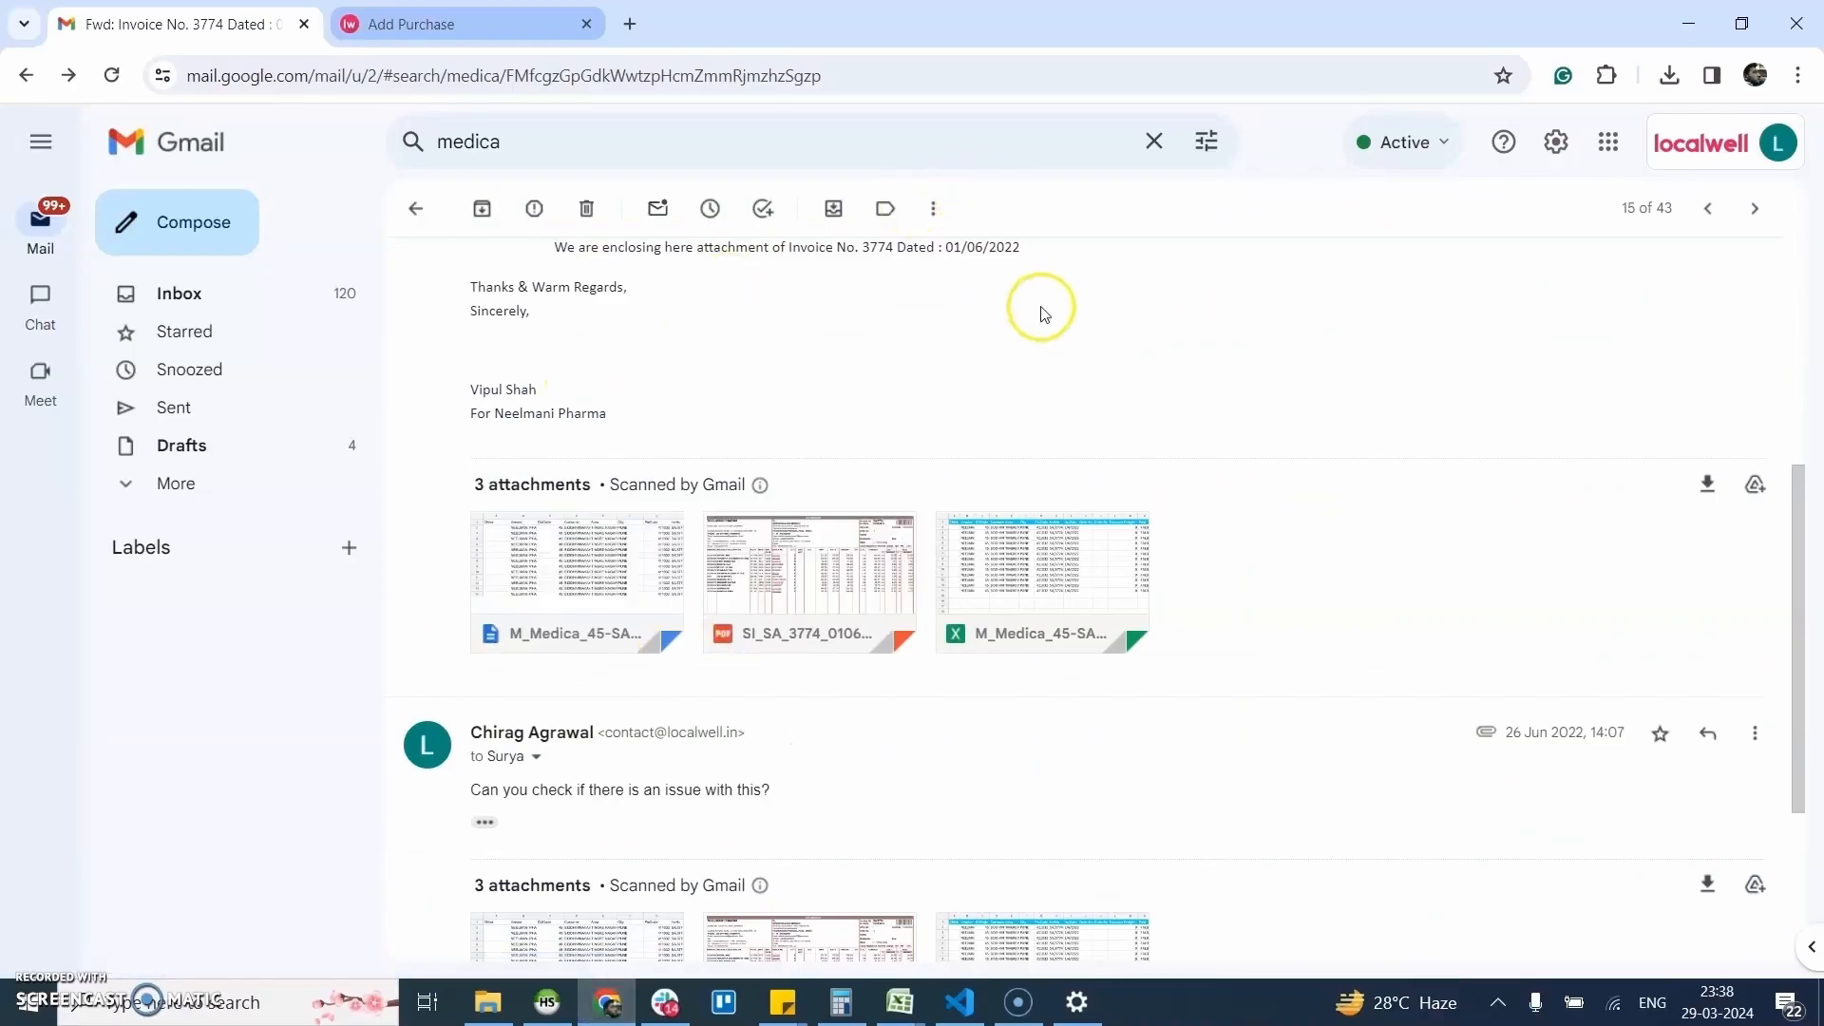
Return to the purchase entry and select Neelmani Pharma as the bill's distributor.
{"action": "key", "text": "F11"}
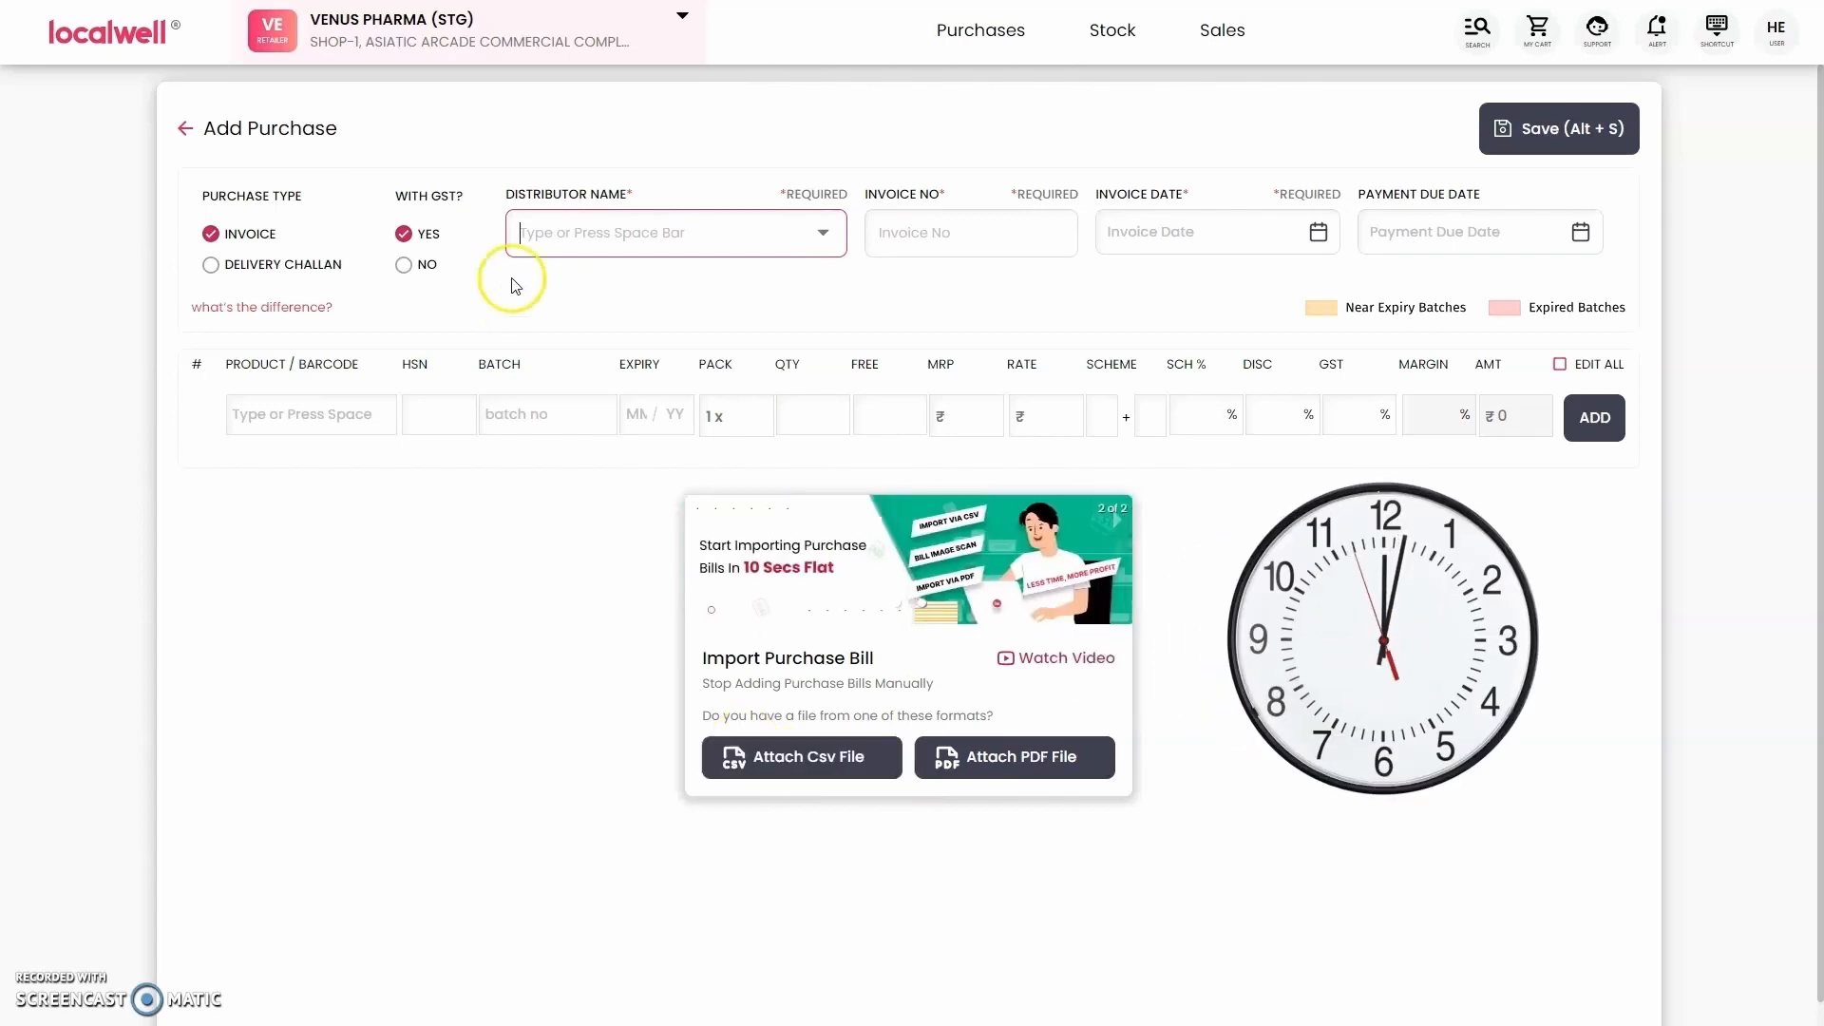
{"action": "left_click", "coordinate": [673, 232]}
{"action": "type", "text": "neelma"}
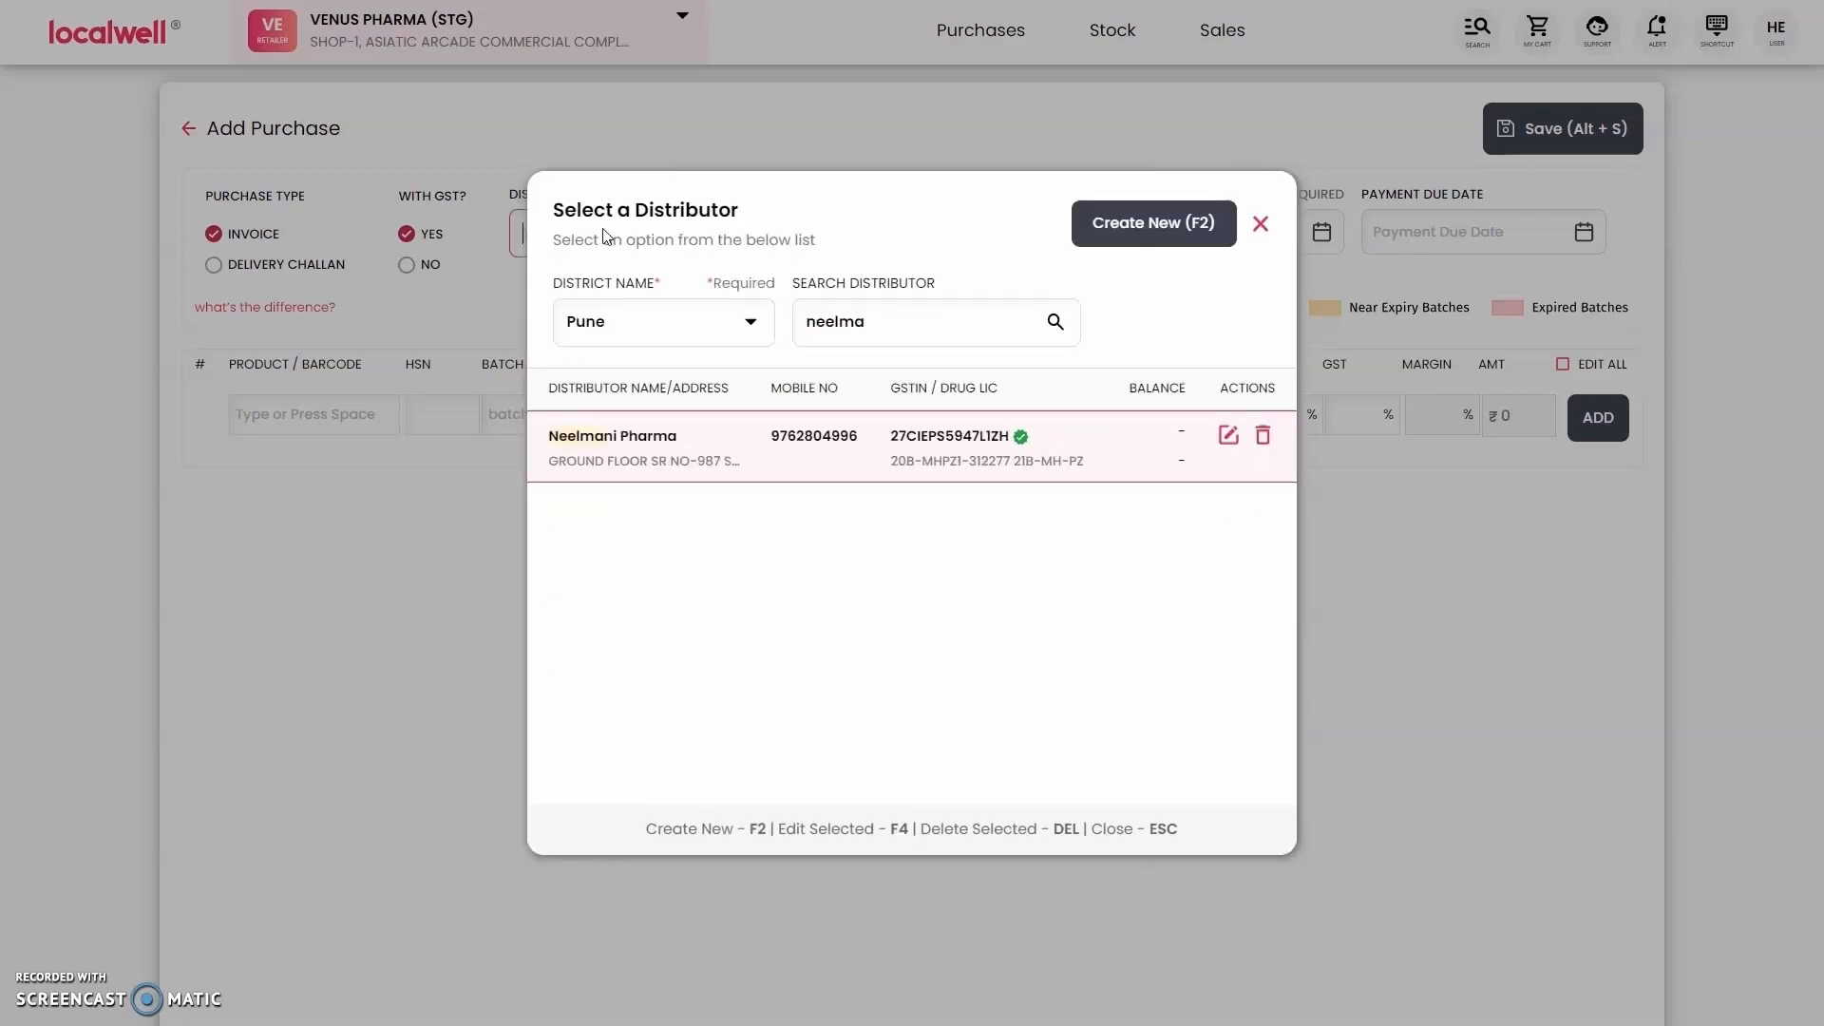
{"action": "left_click", "coordinate": [612, 447]}
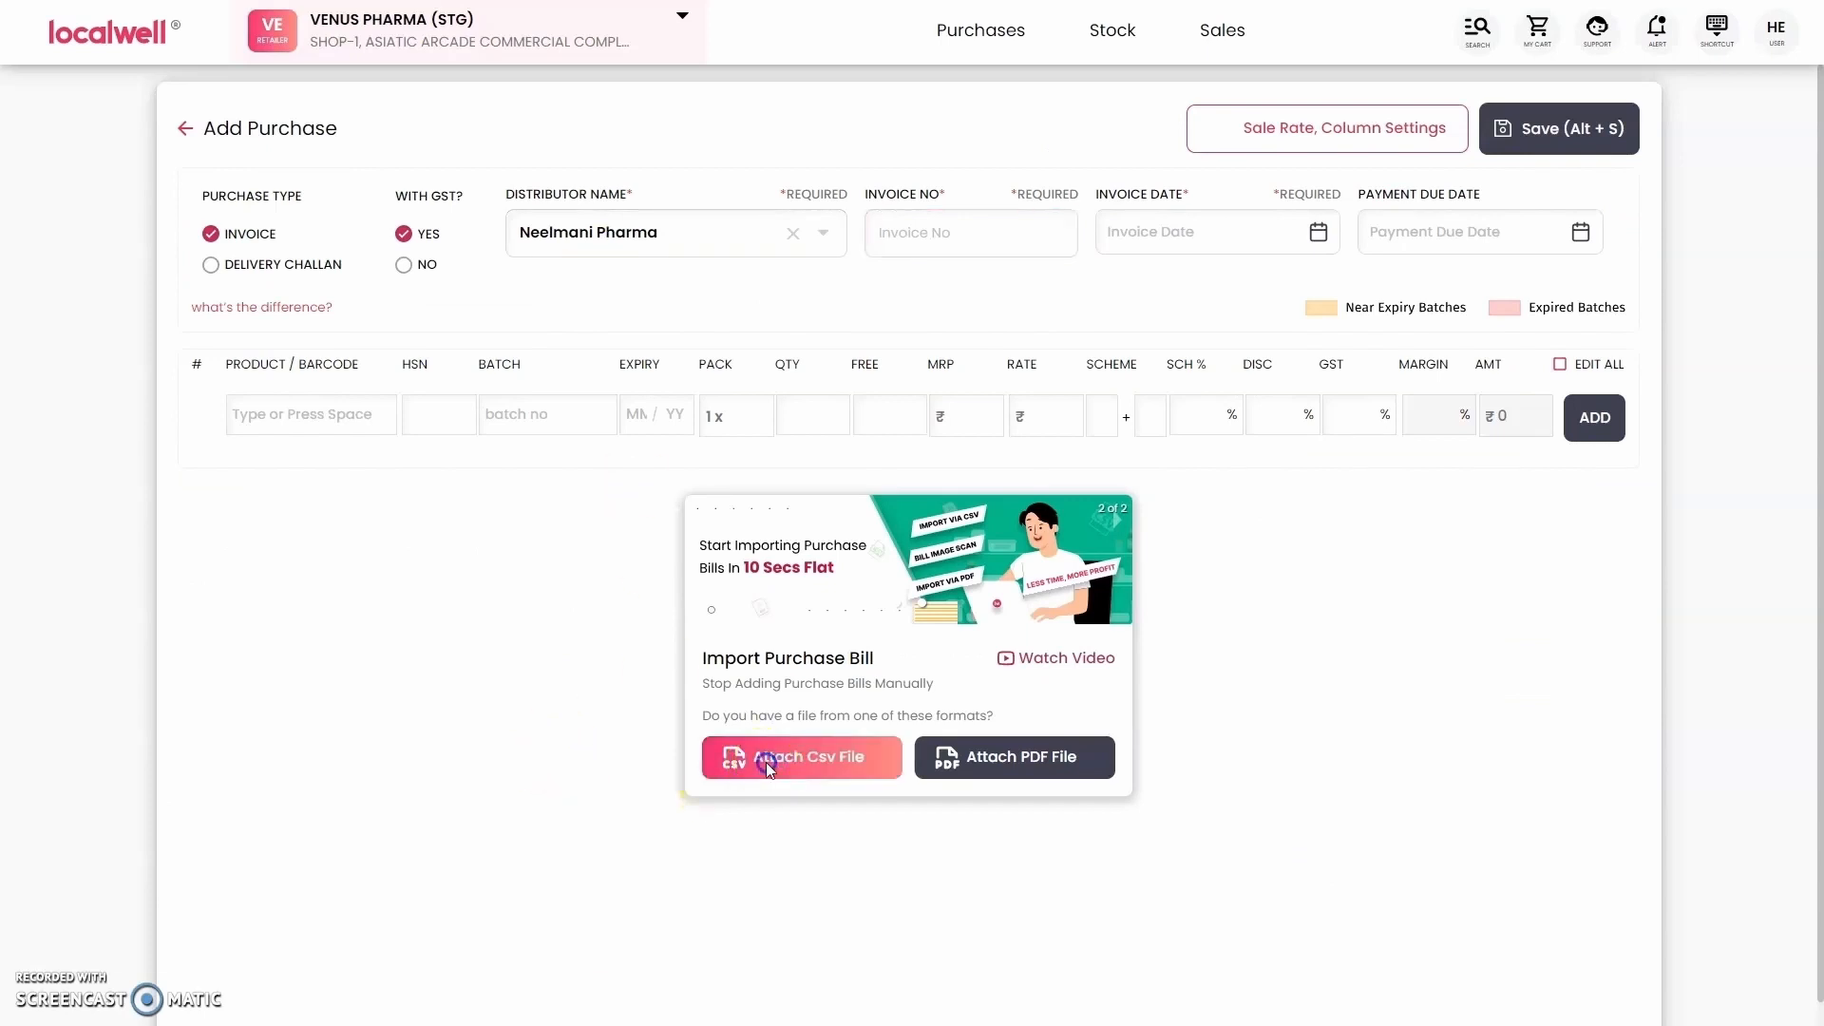
Import the M_Medica_45-SA3774-01062022.CSV invoice file from Downloads into the bill.
{"action": "left_click", "coordinate": [800, 756]}
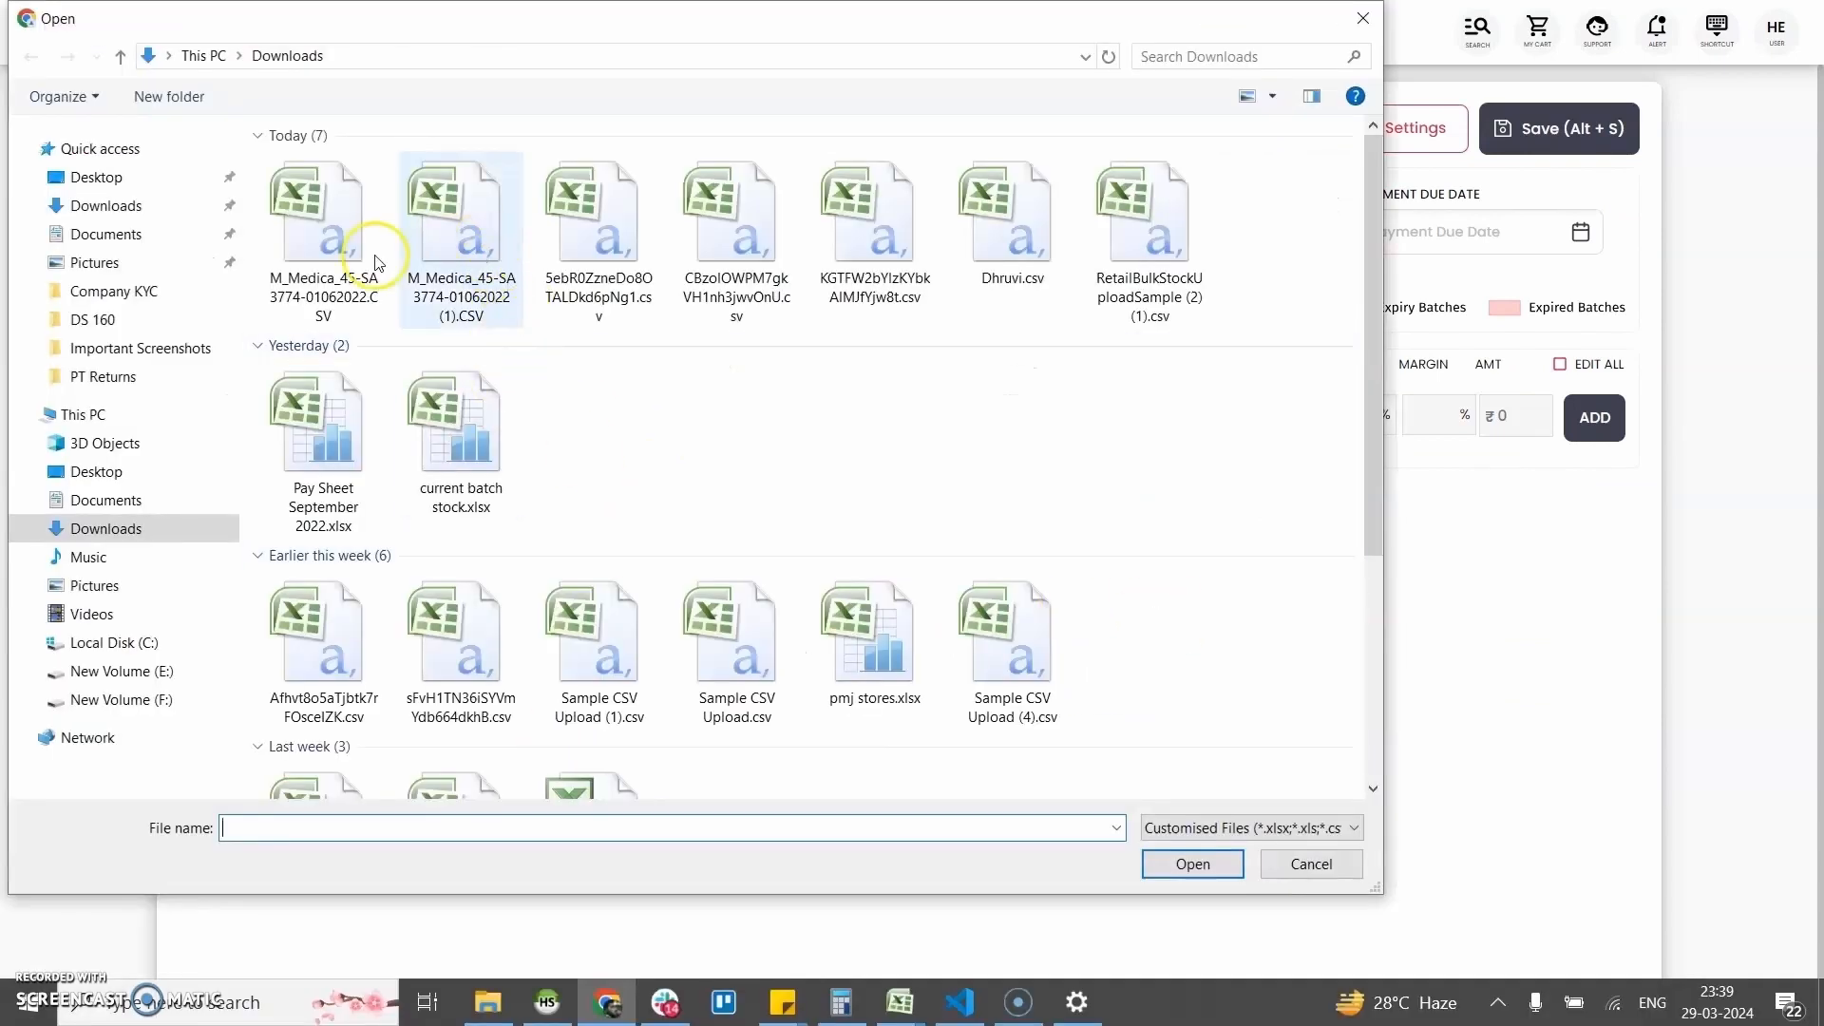
{"action": "left_click", "coordinate": [1193, 863]}
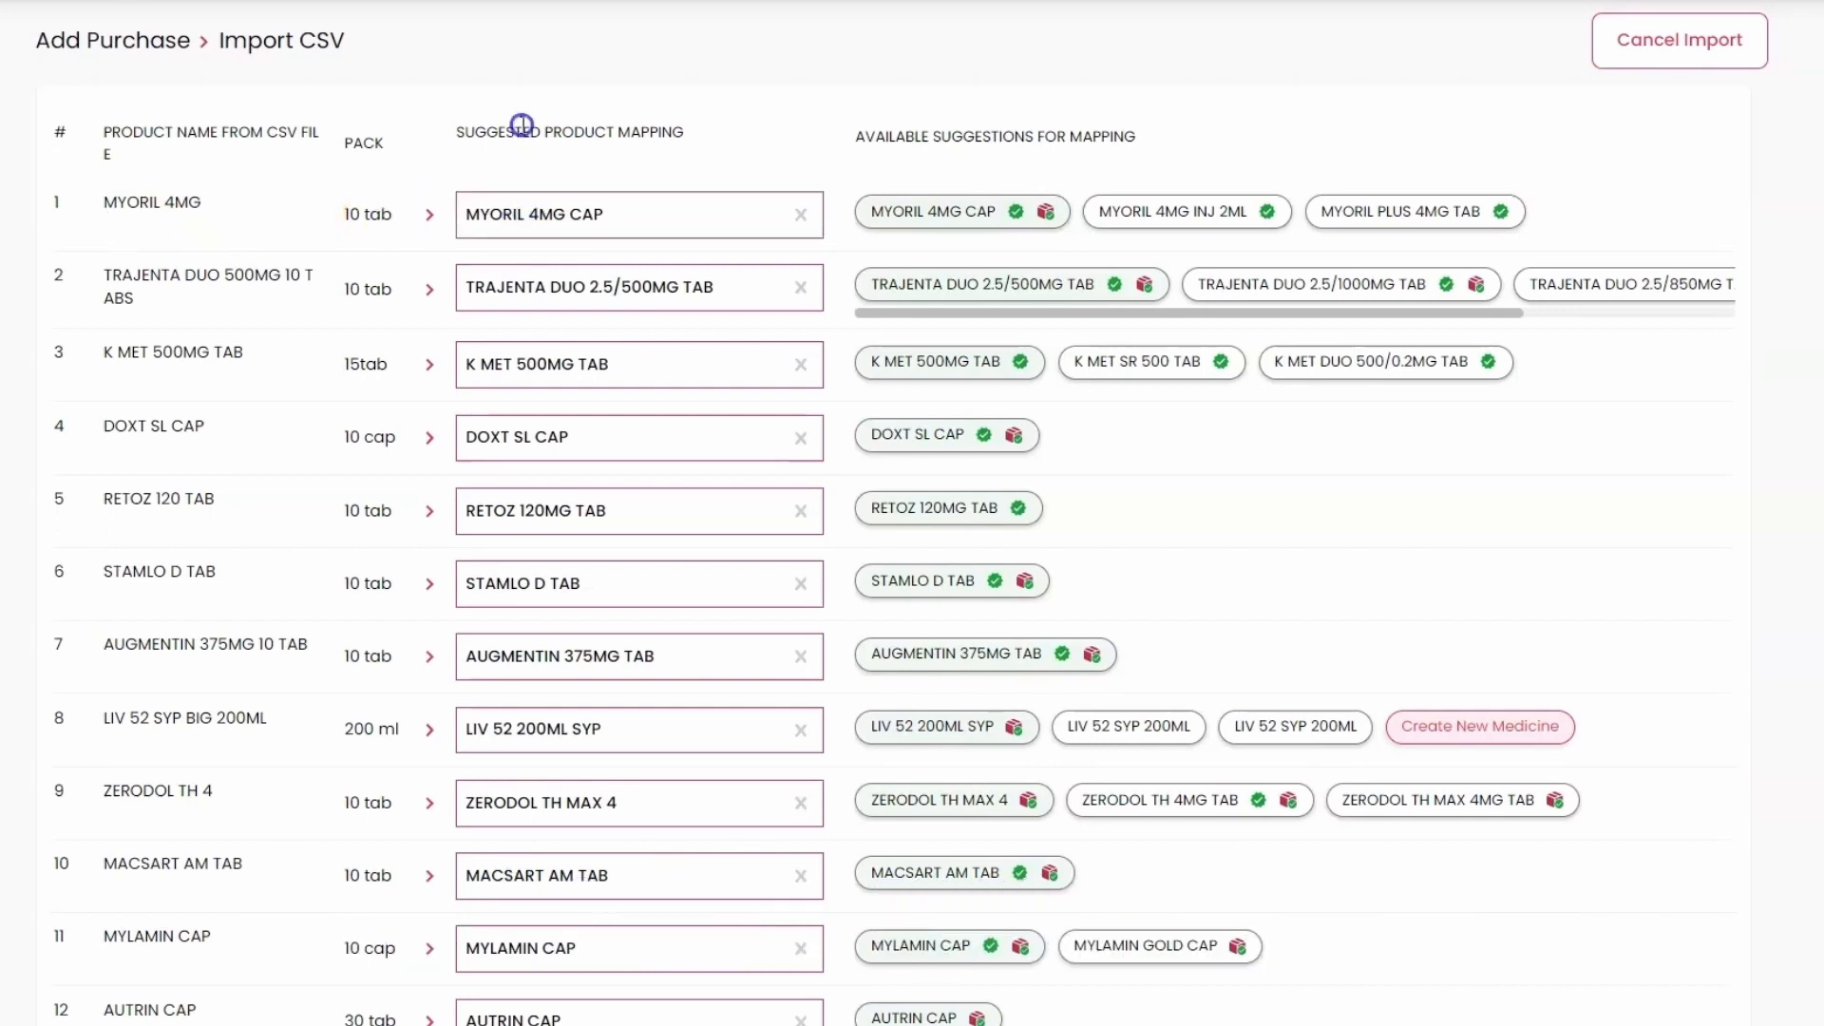
Review the suggested product mappings and continue to load the 13 items into the bill.
{"action": "scroll", "scroll_direction": "down", "scroll_amount": 3}
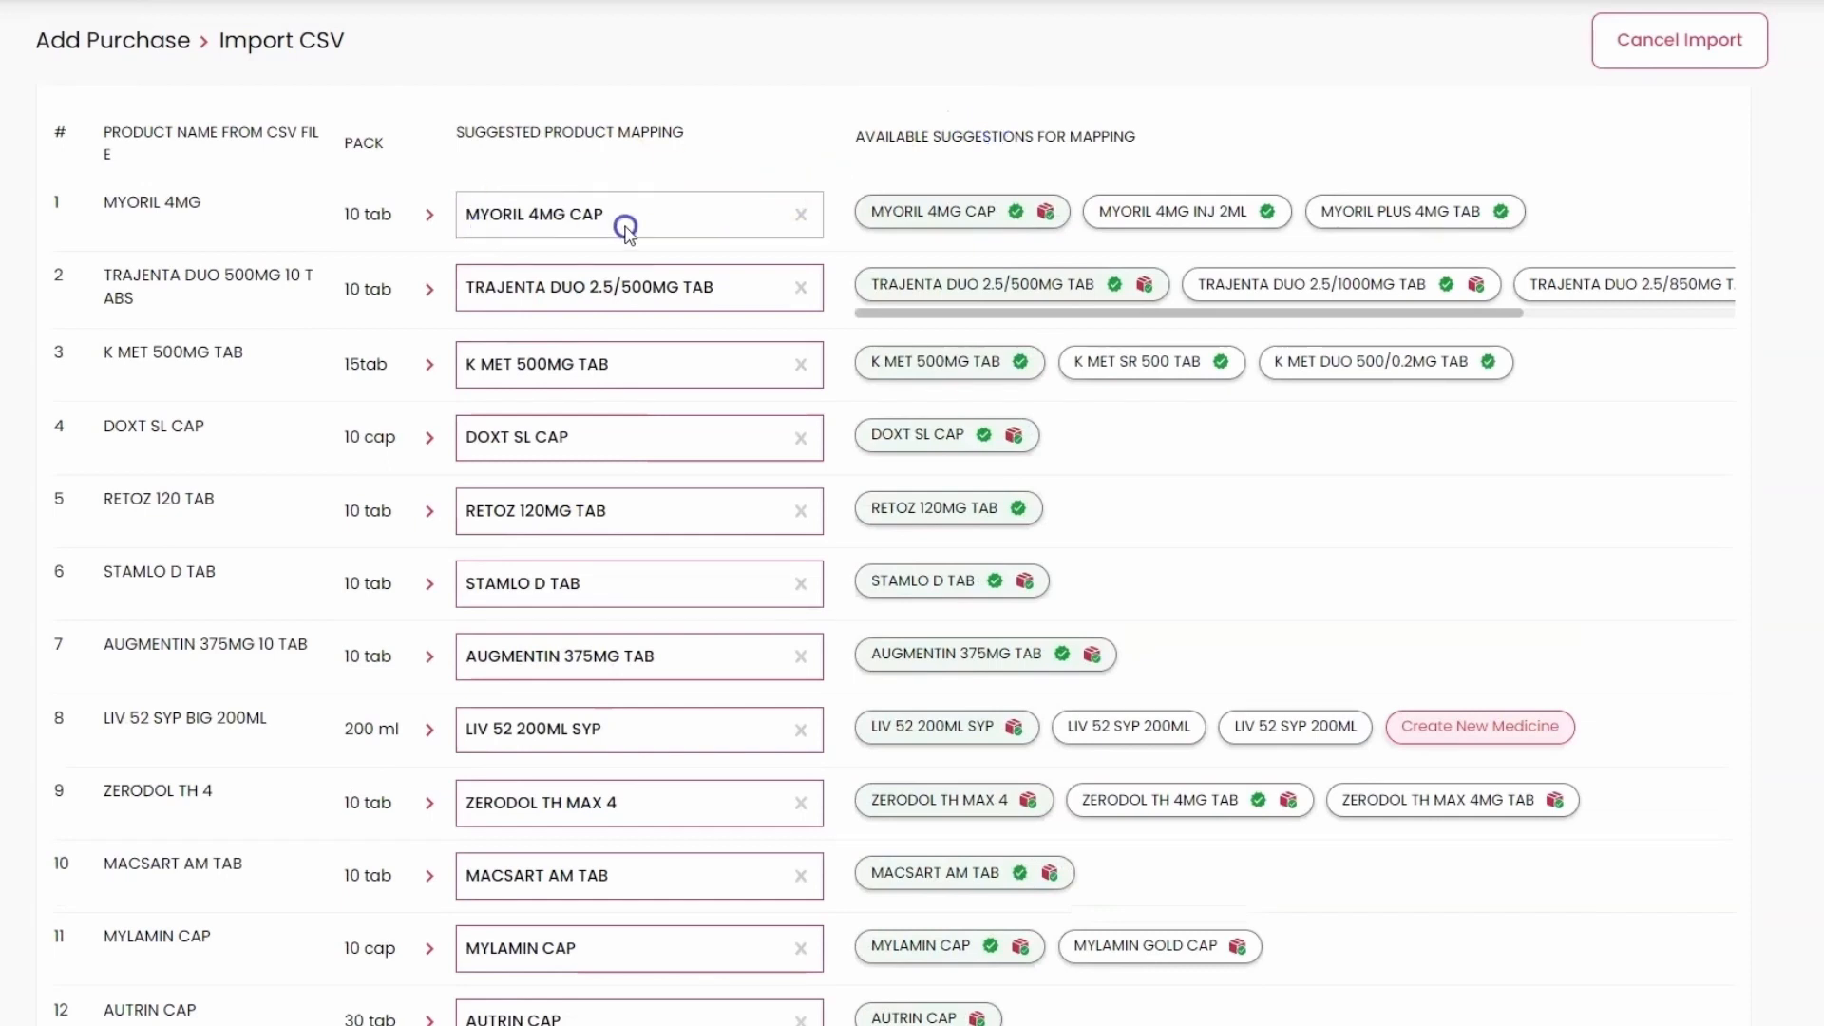
{"action": "mouse_move", "coordinate": [1151, 228]}
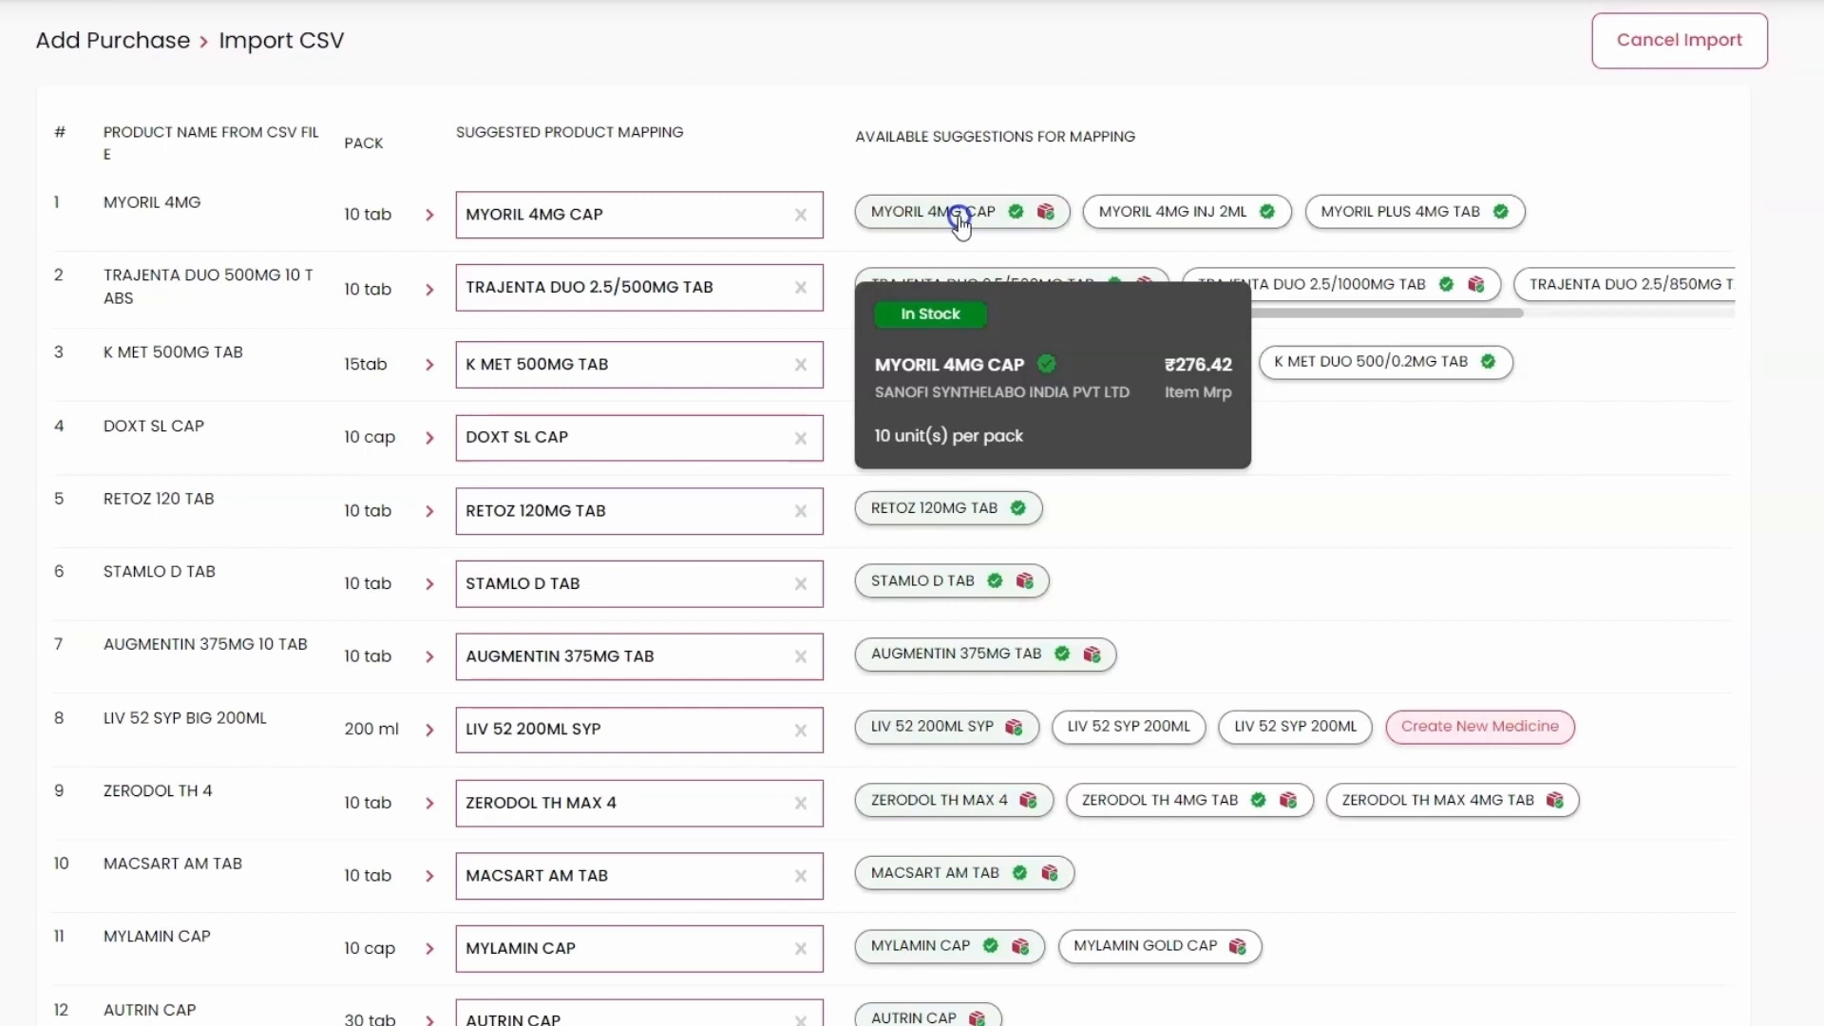
{"action": "mouse_move", "coordinate": [1057, 285]}
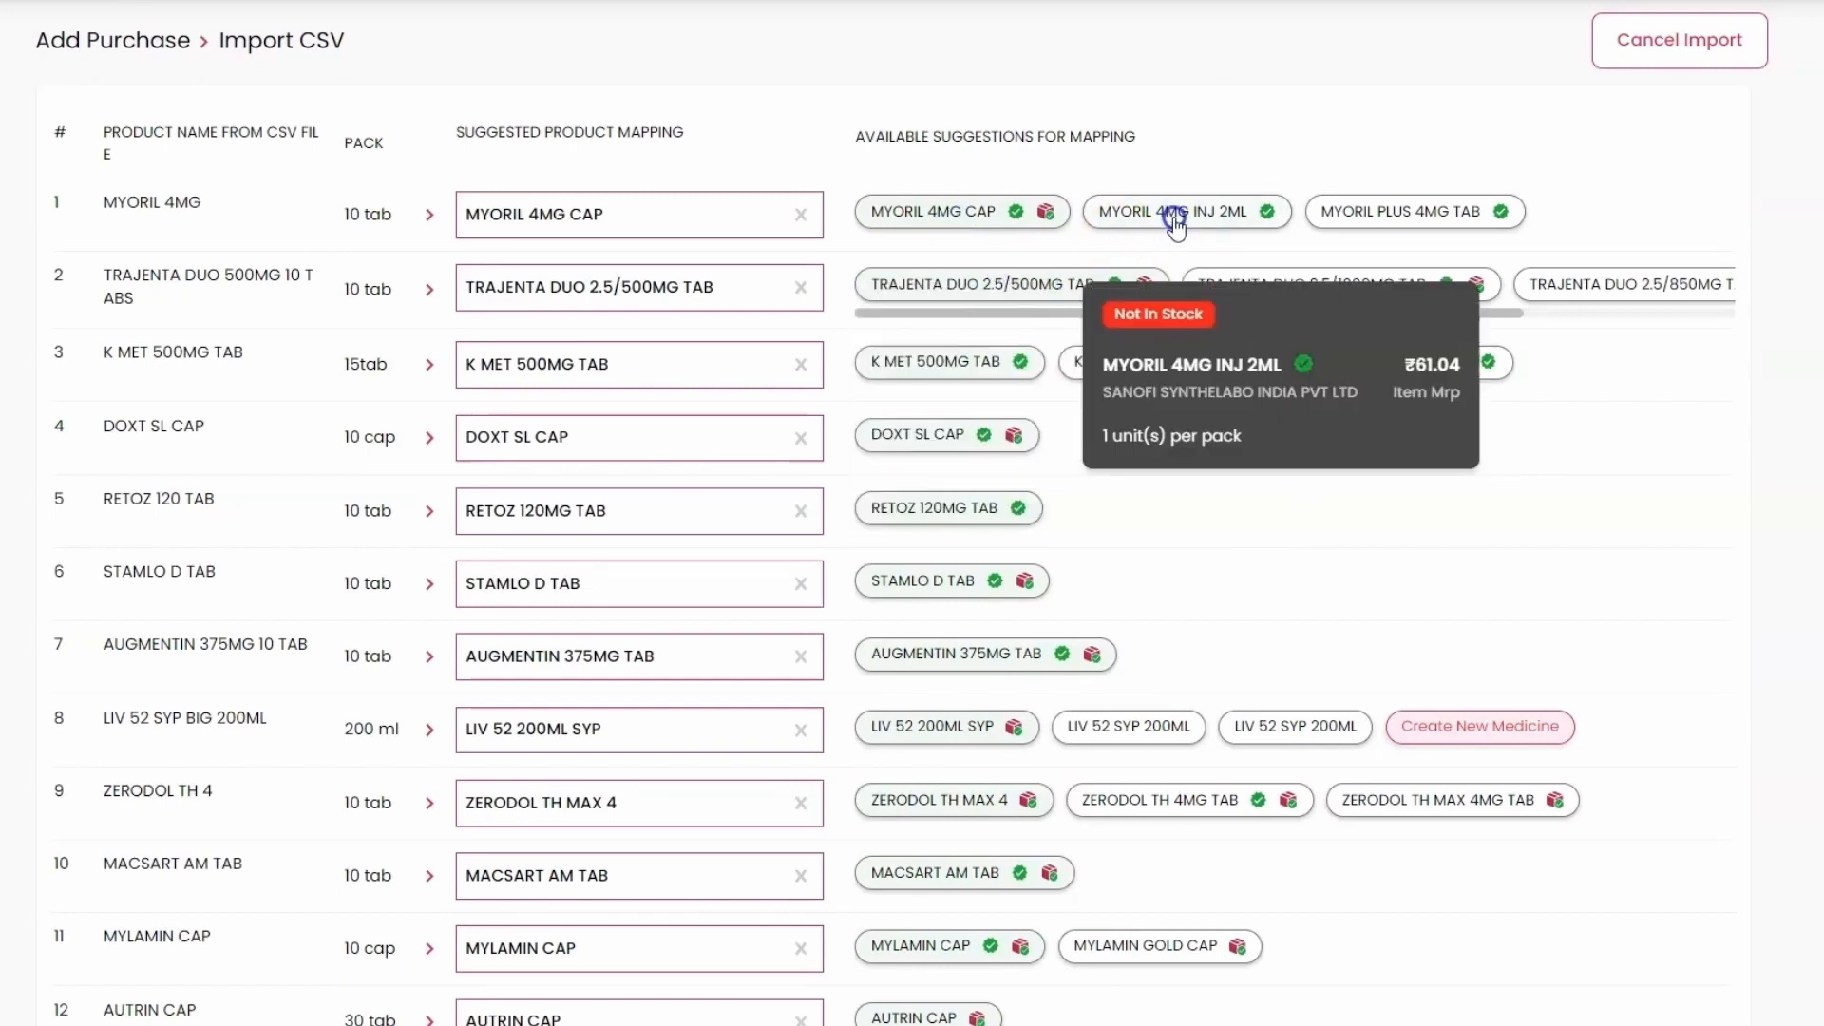
{"action": "scroll", "scroll_direction": "down", "scroll_amount": 3}
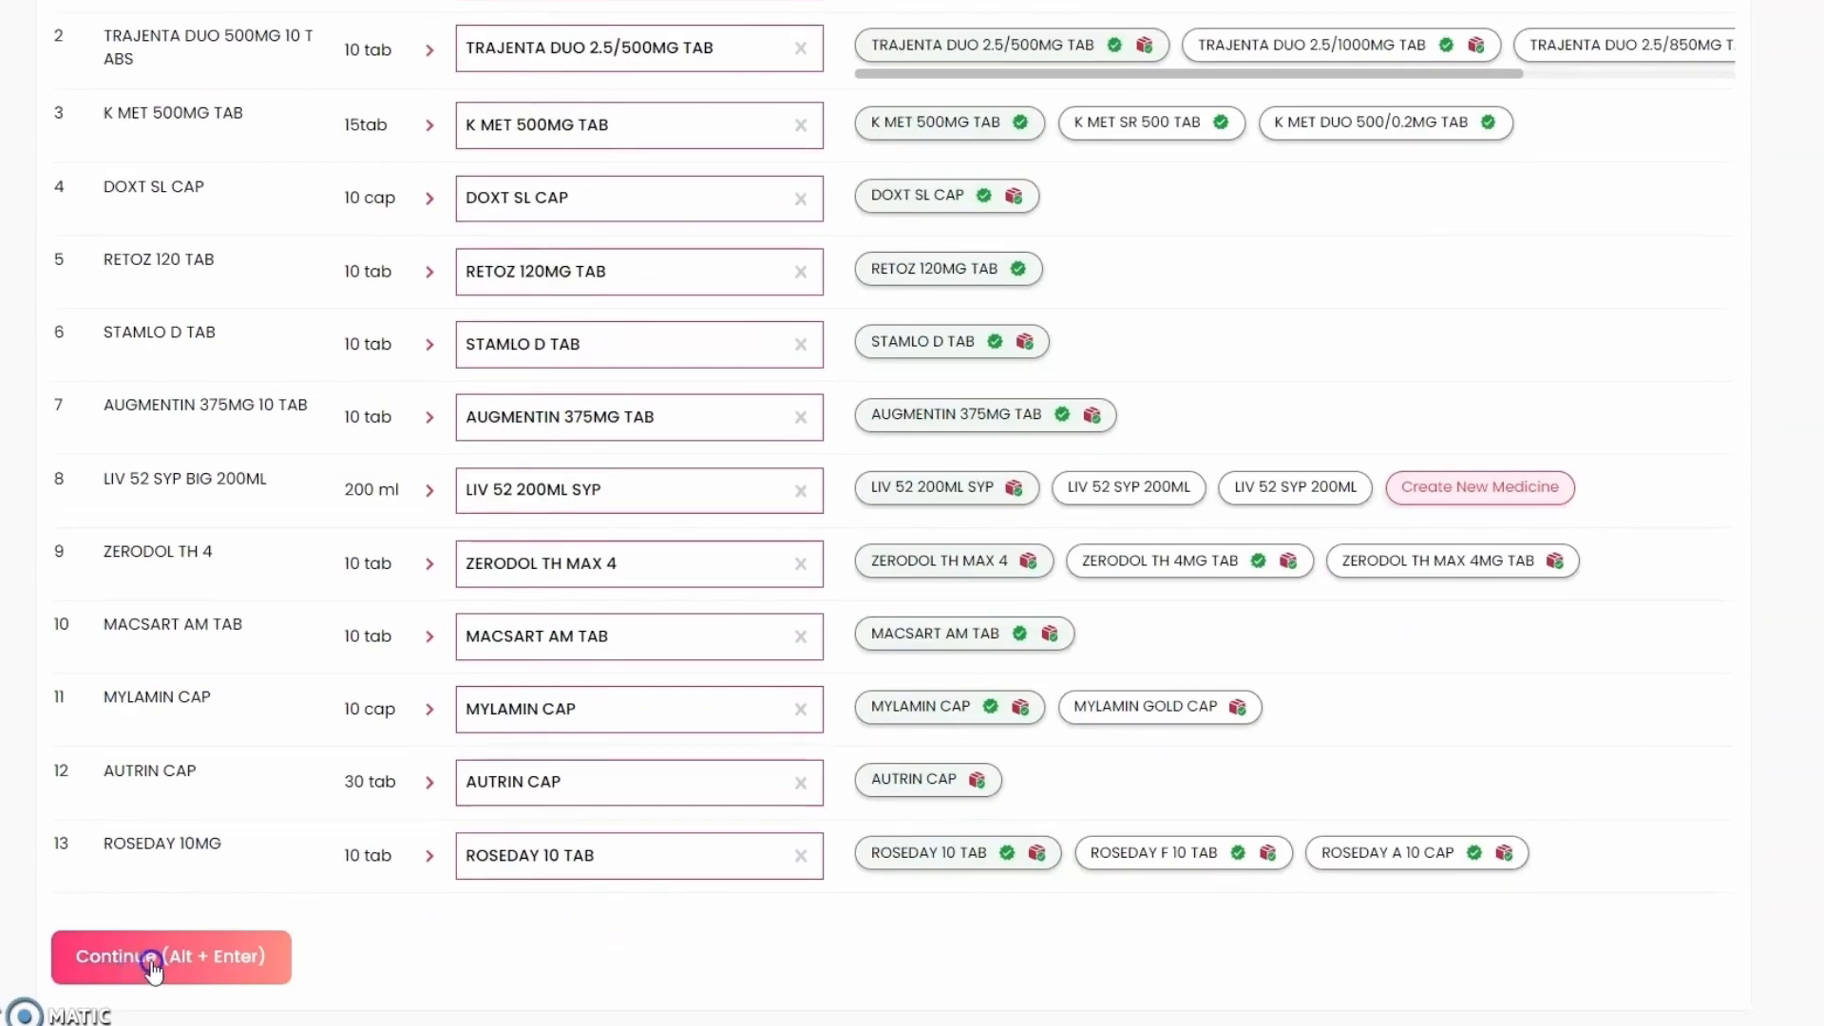
{"action": "left_click", "coordinate": [152, 956]}
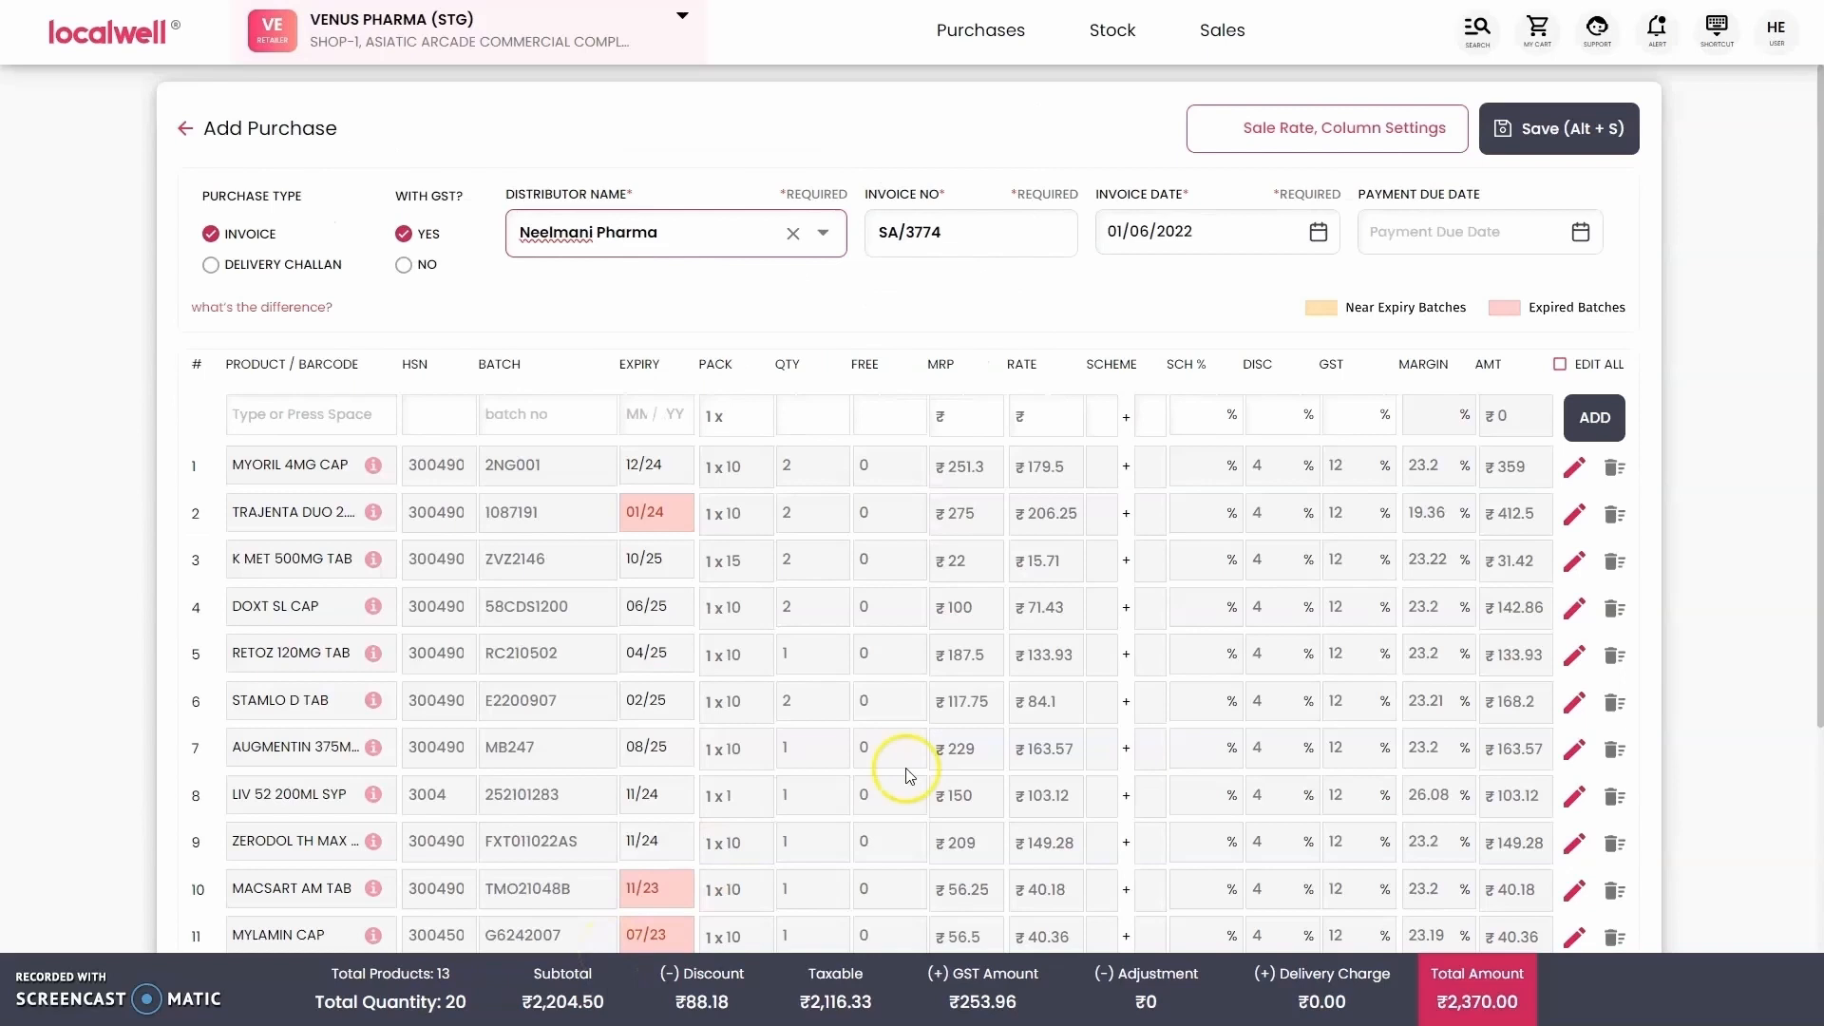
{"action": "scroll", "scroll_direction": "down", "scroll_amount": 3}
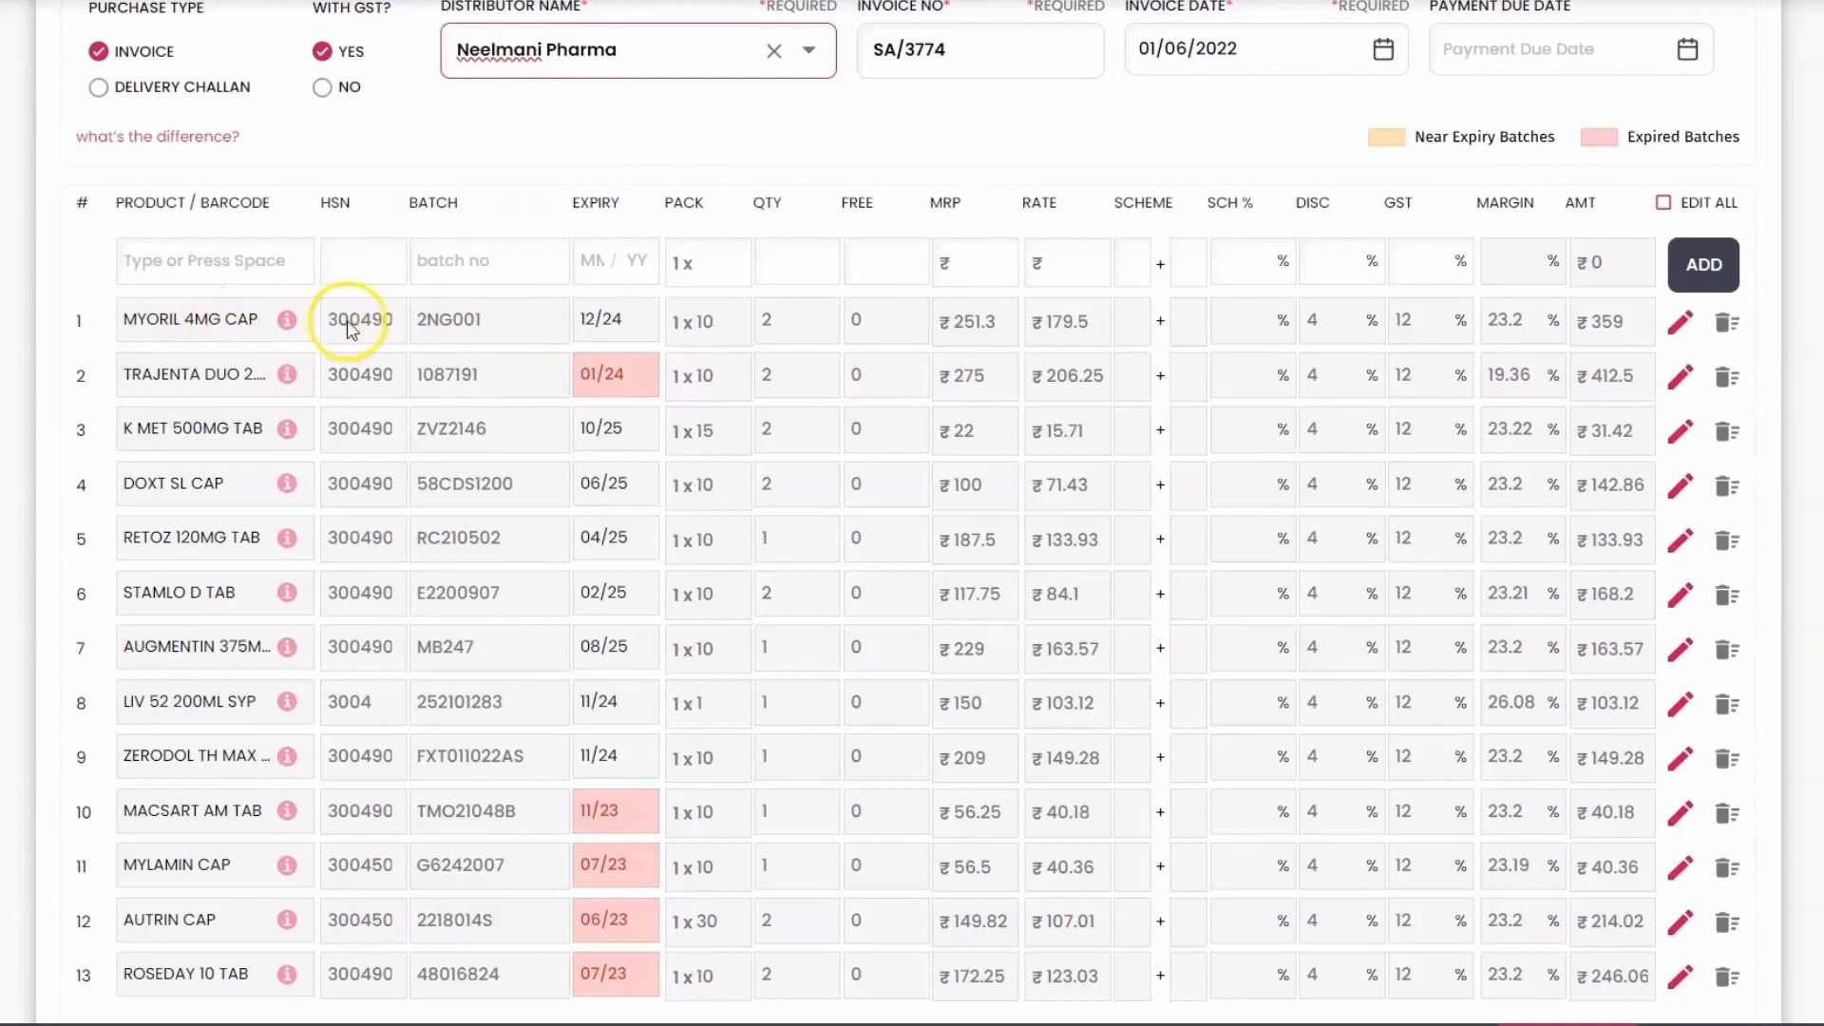
{"action": "mouse_move", "coordinate": [374, 339]}
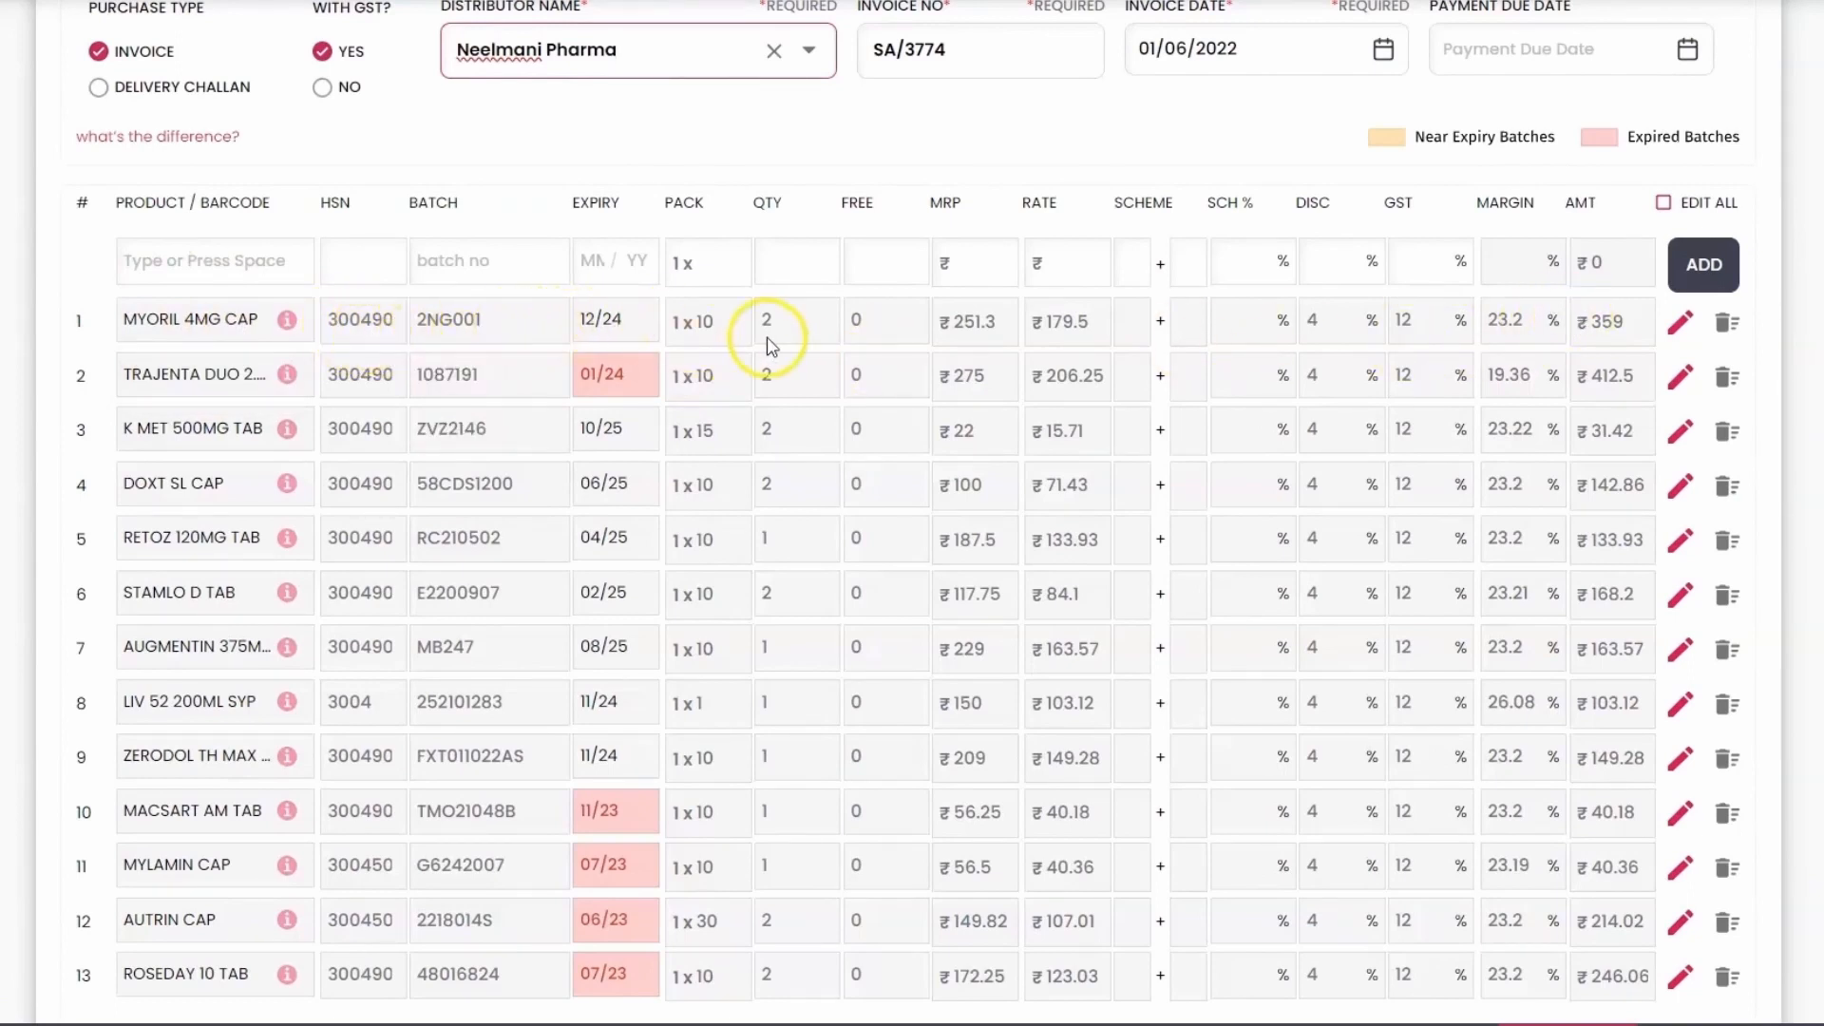
{"action": "mouse_move", "coordinate": [1372, 354]}
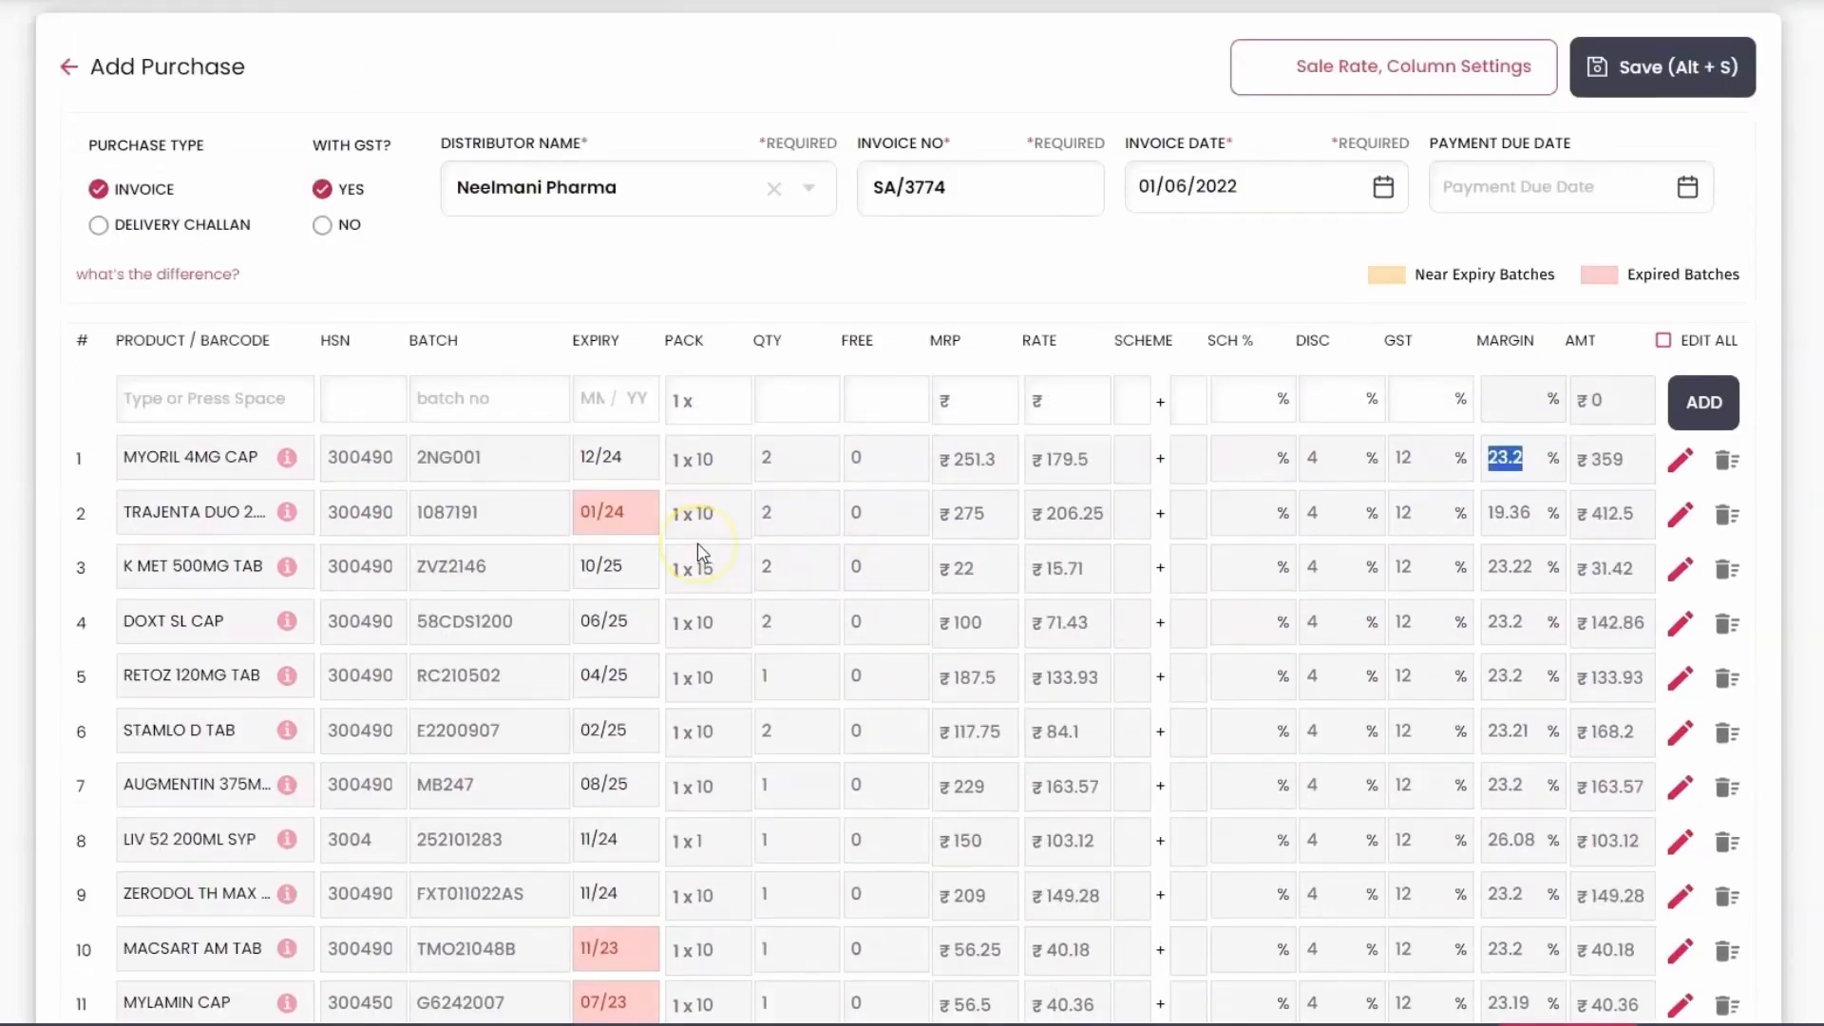
{"action": "mouse_move", "coordinate": [699, 555]}
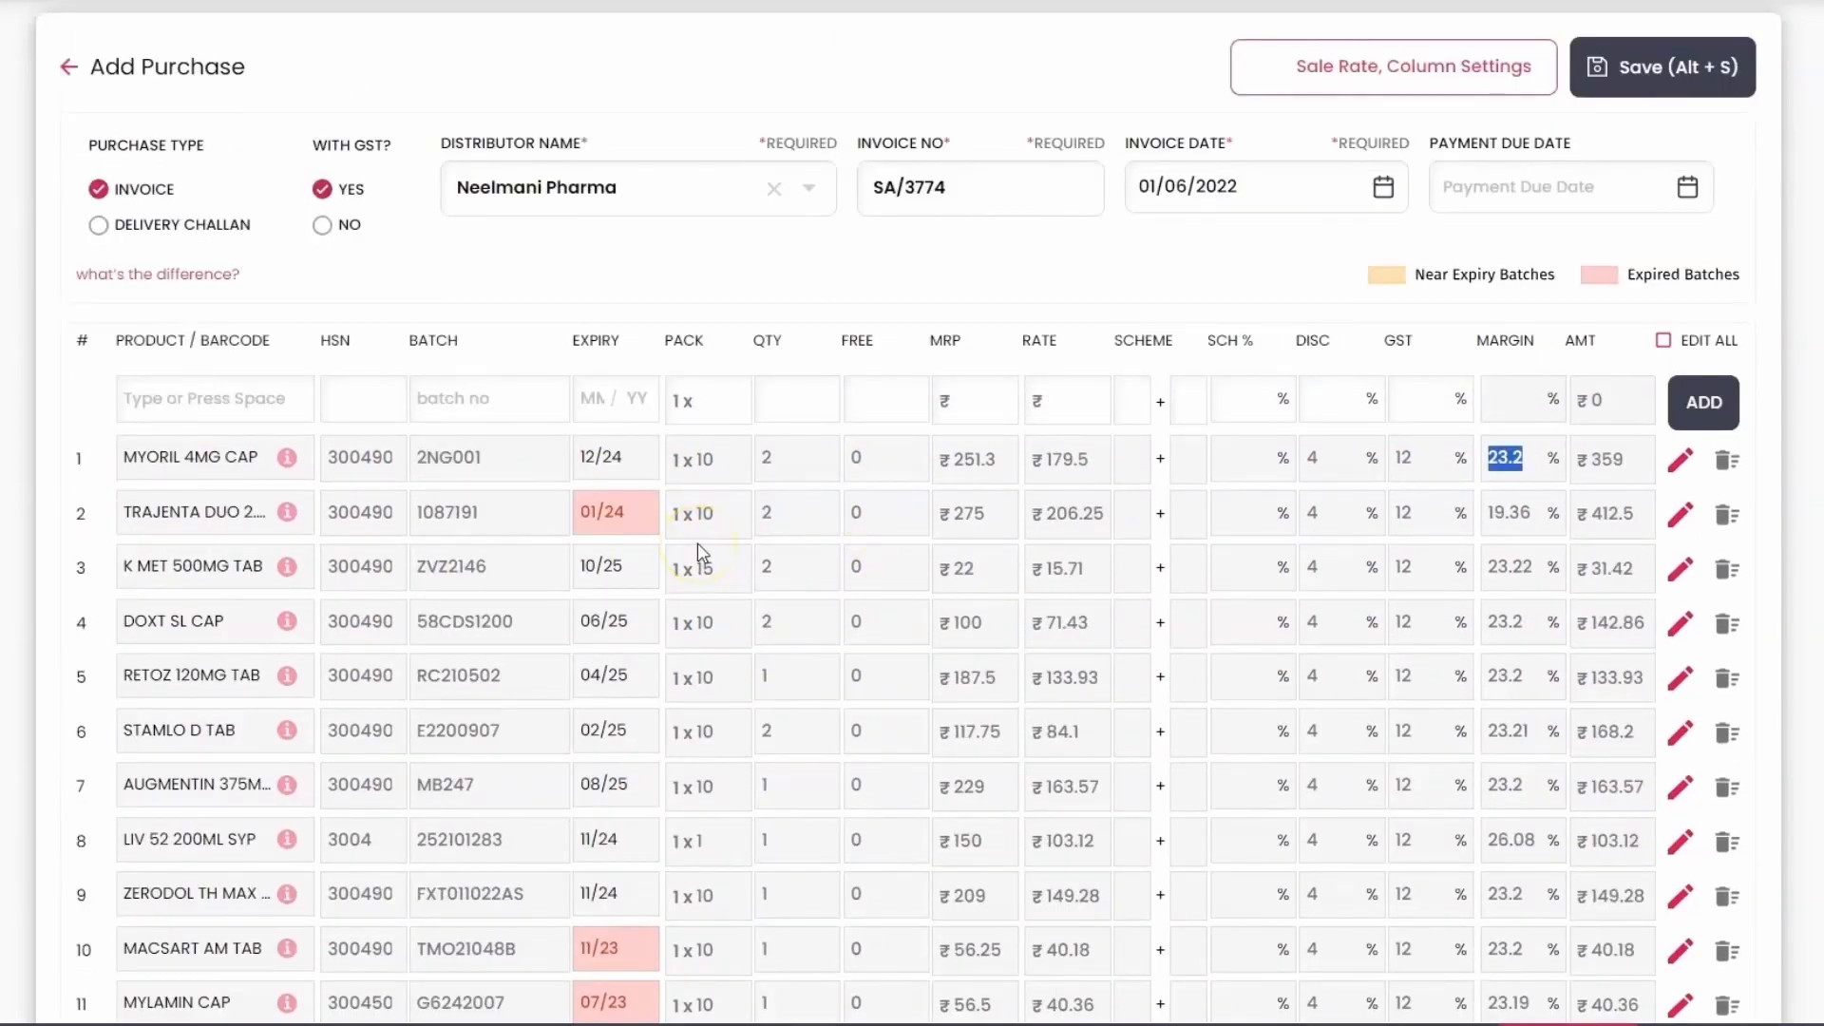
{"action": "mouse_move", "coordinate": [1471, 300]}
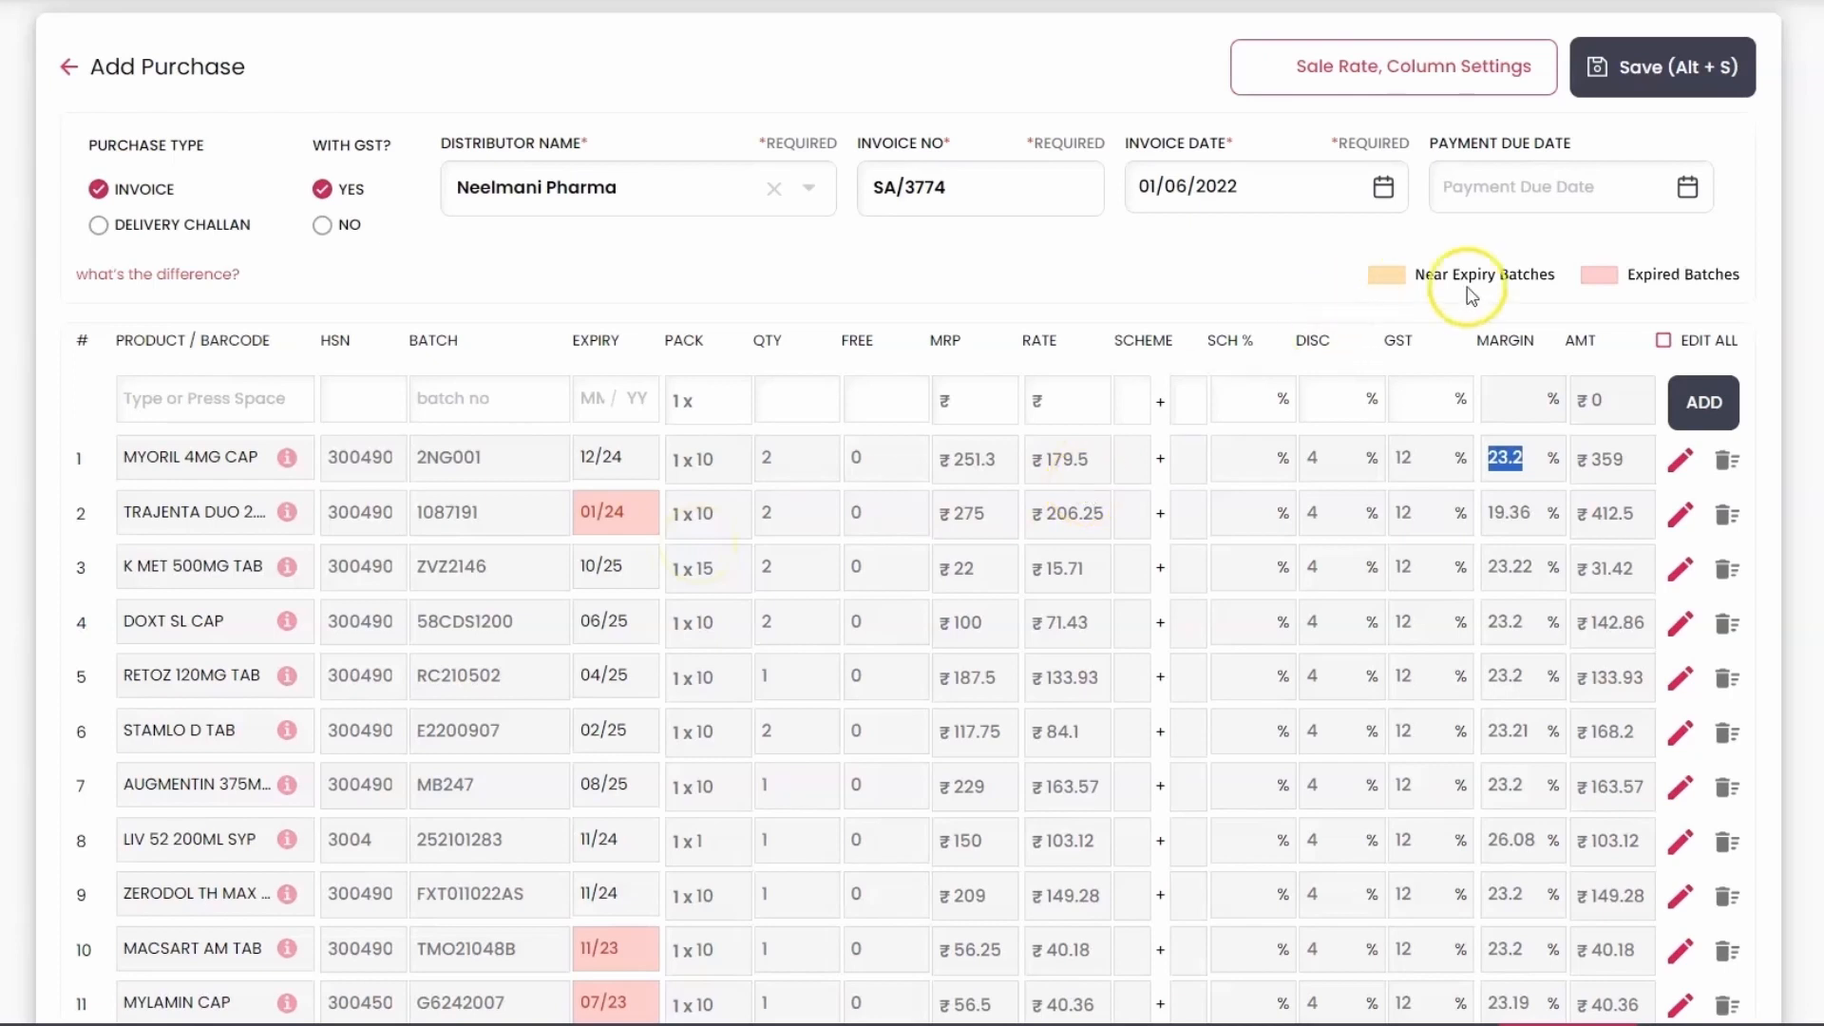
{"action": "mouse_move", "coordinate": [667, 608]}
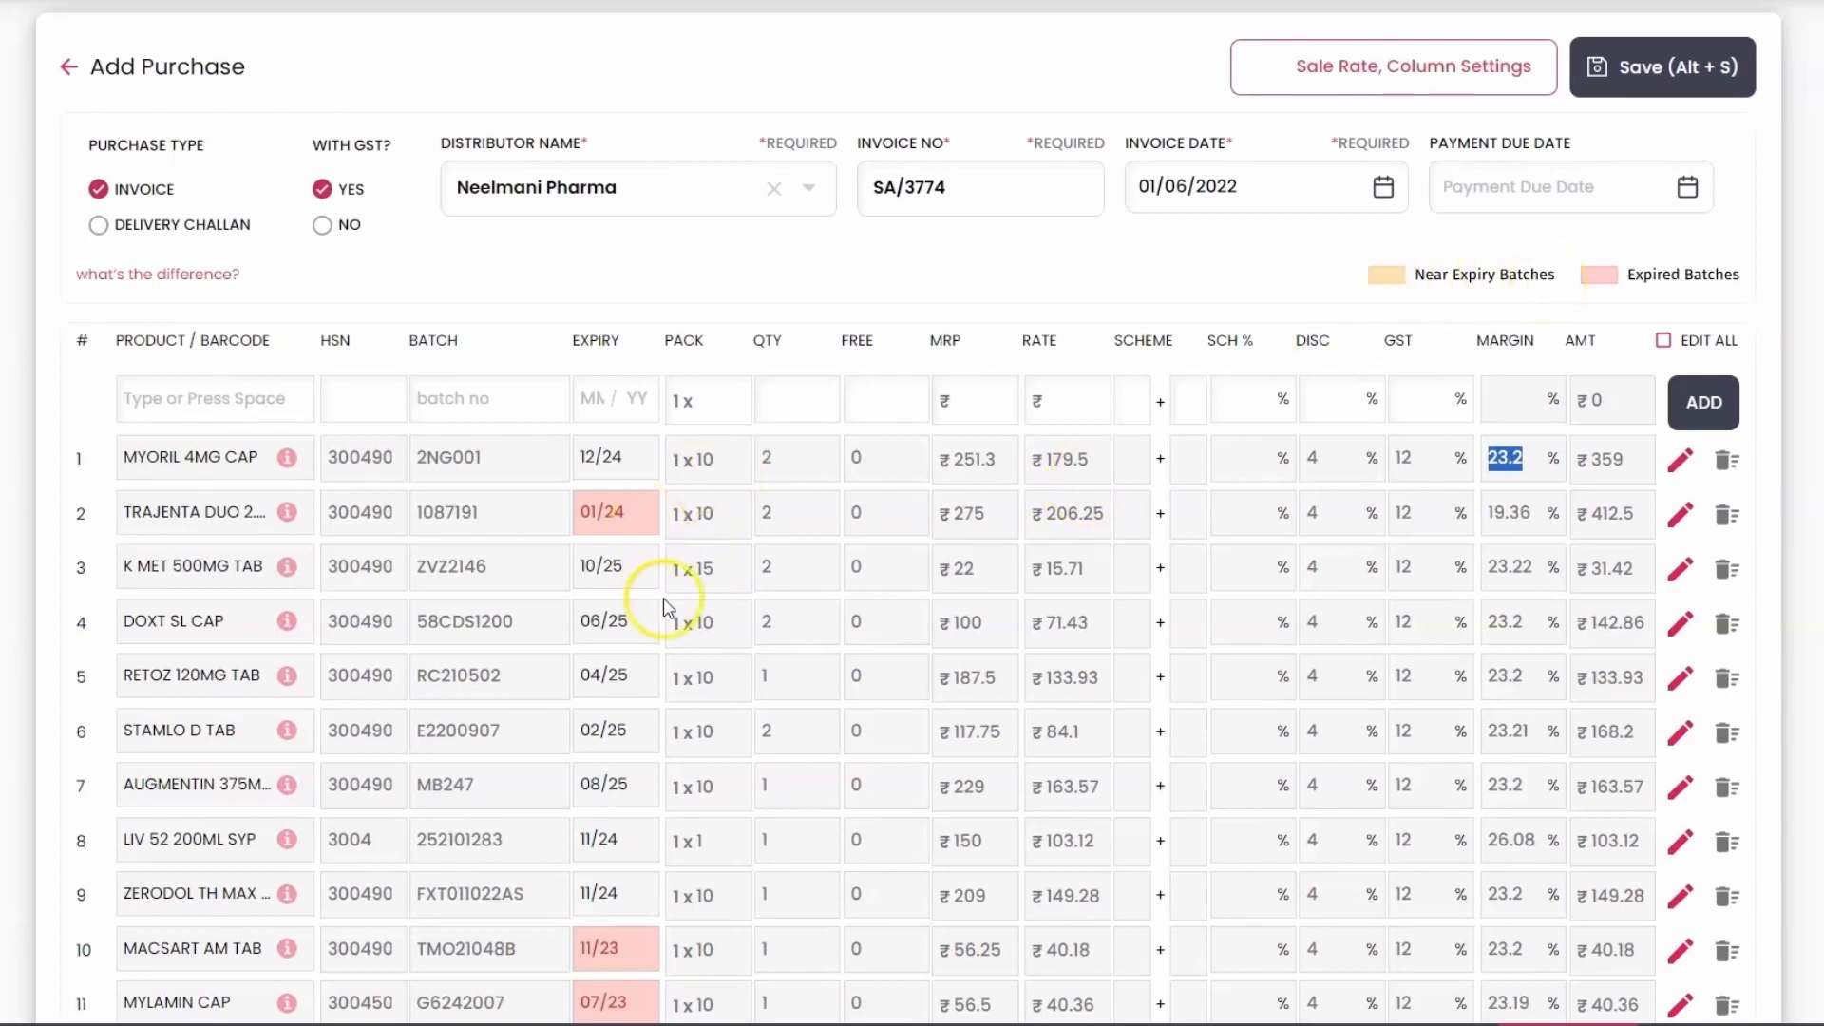
{"action": "scroll", "scroll_direction": "down", "scroll_amount": 3}
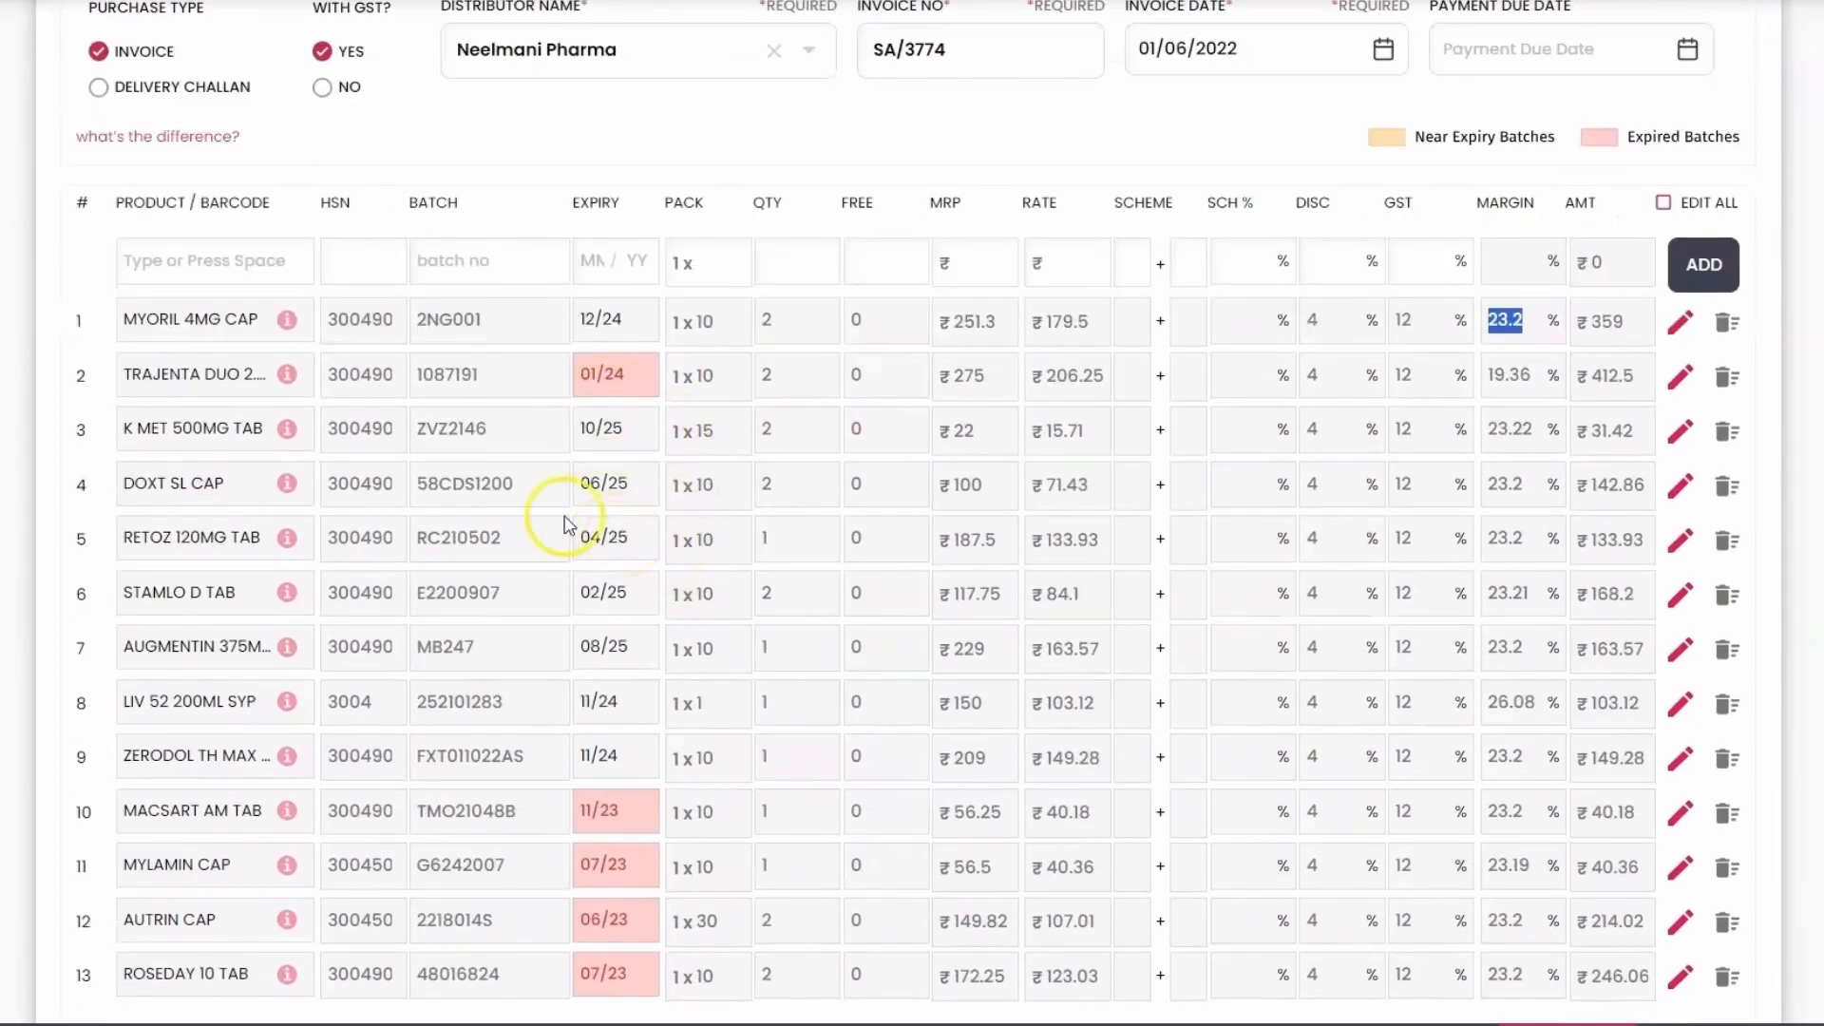
{"action": "mouse_move", "coordinate": [646, 524]}
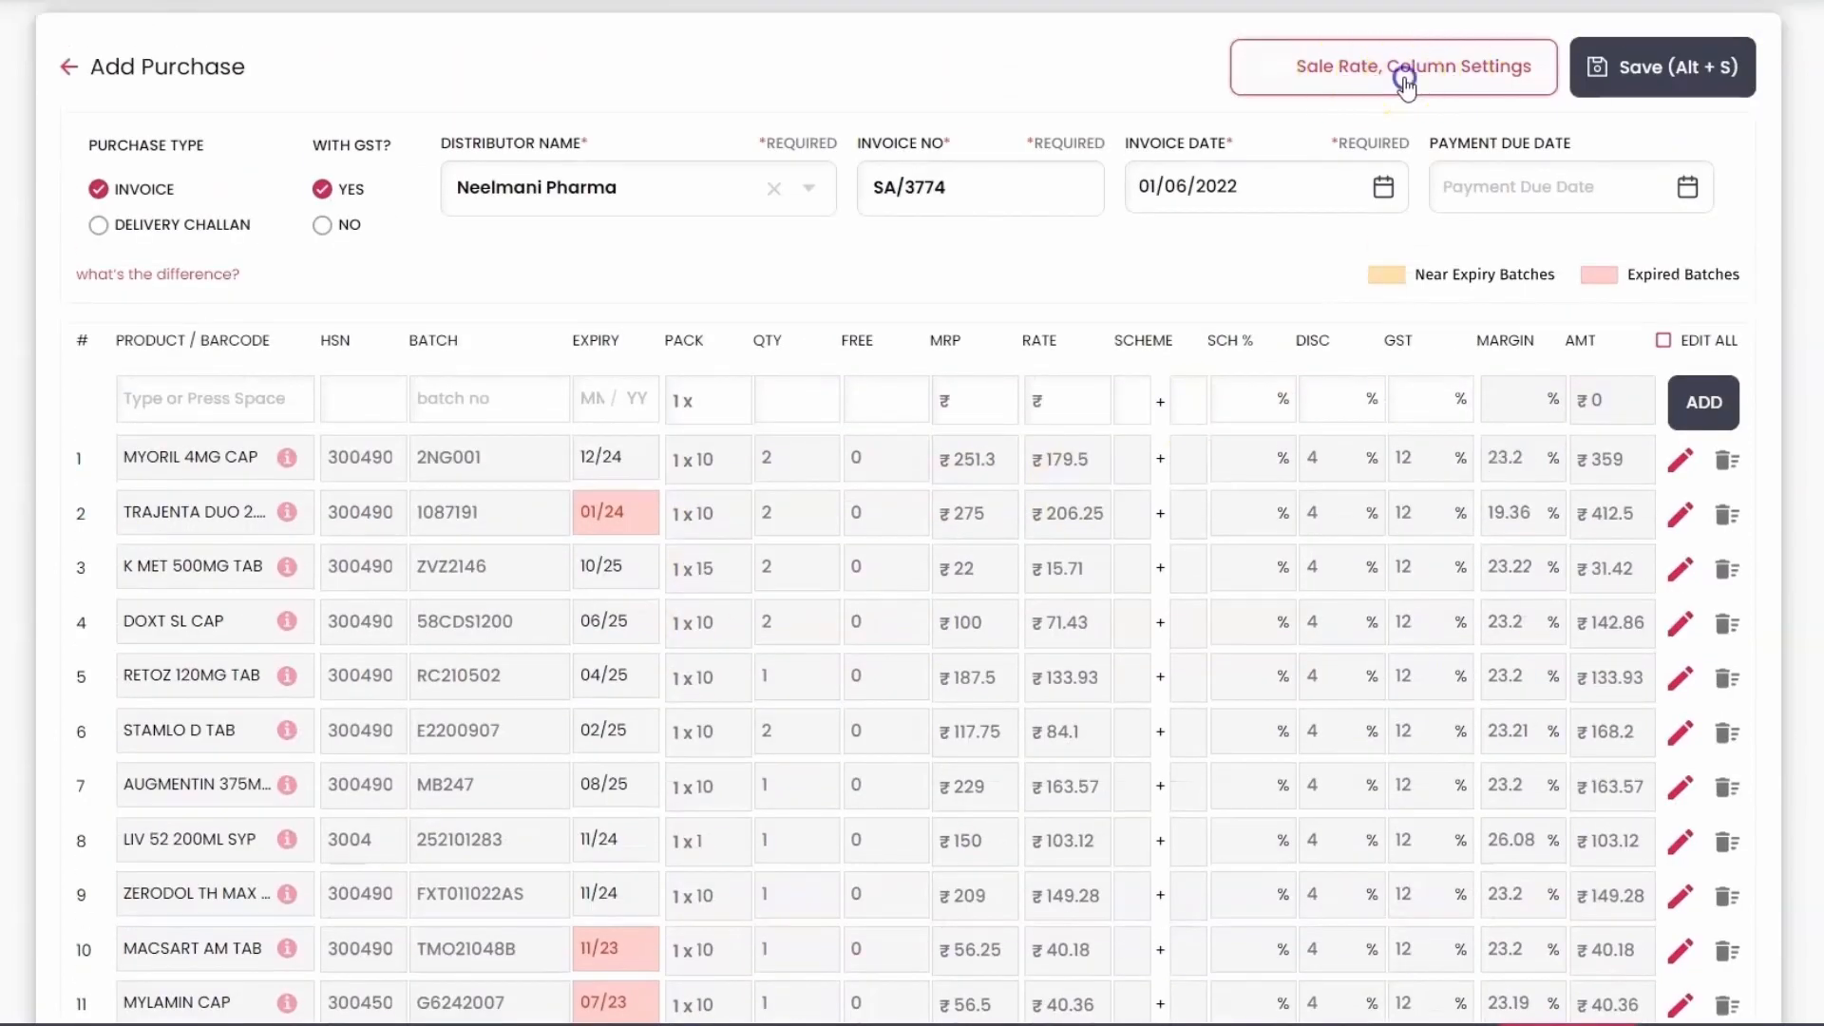
{"action": "left_click", "coordinate": [1406, 67]}
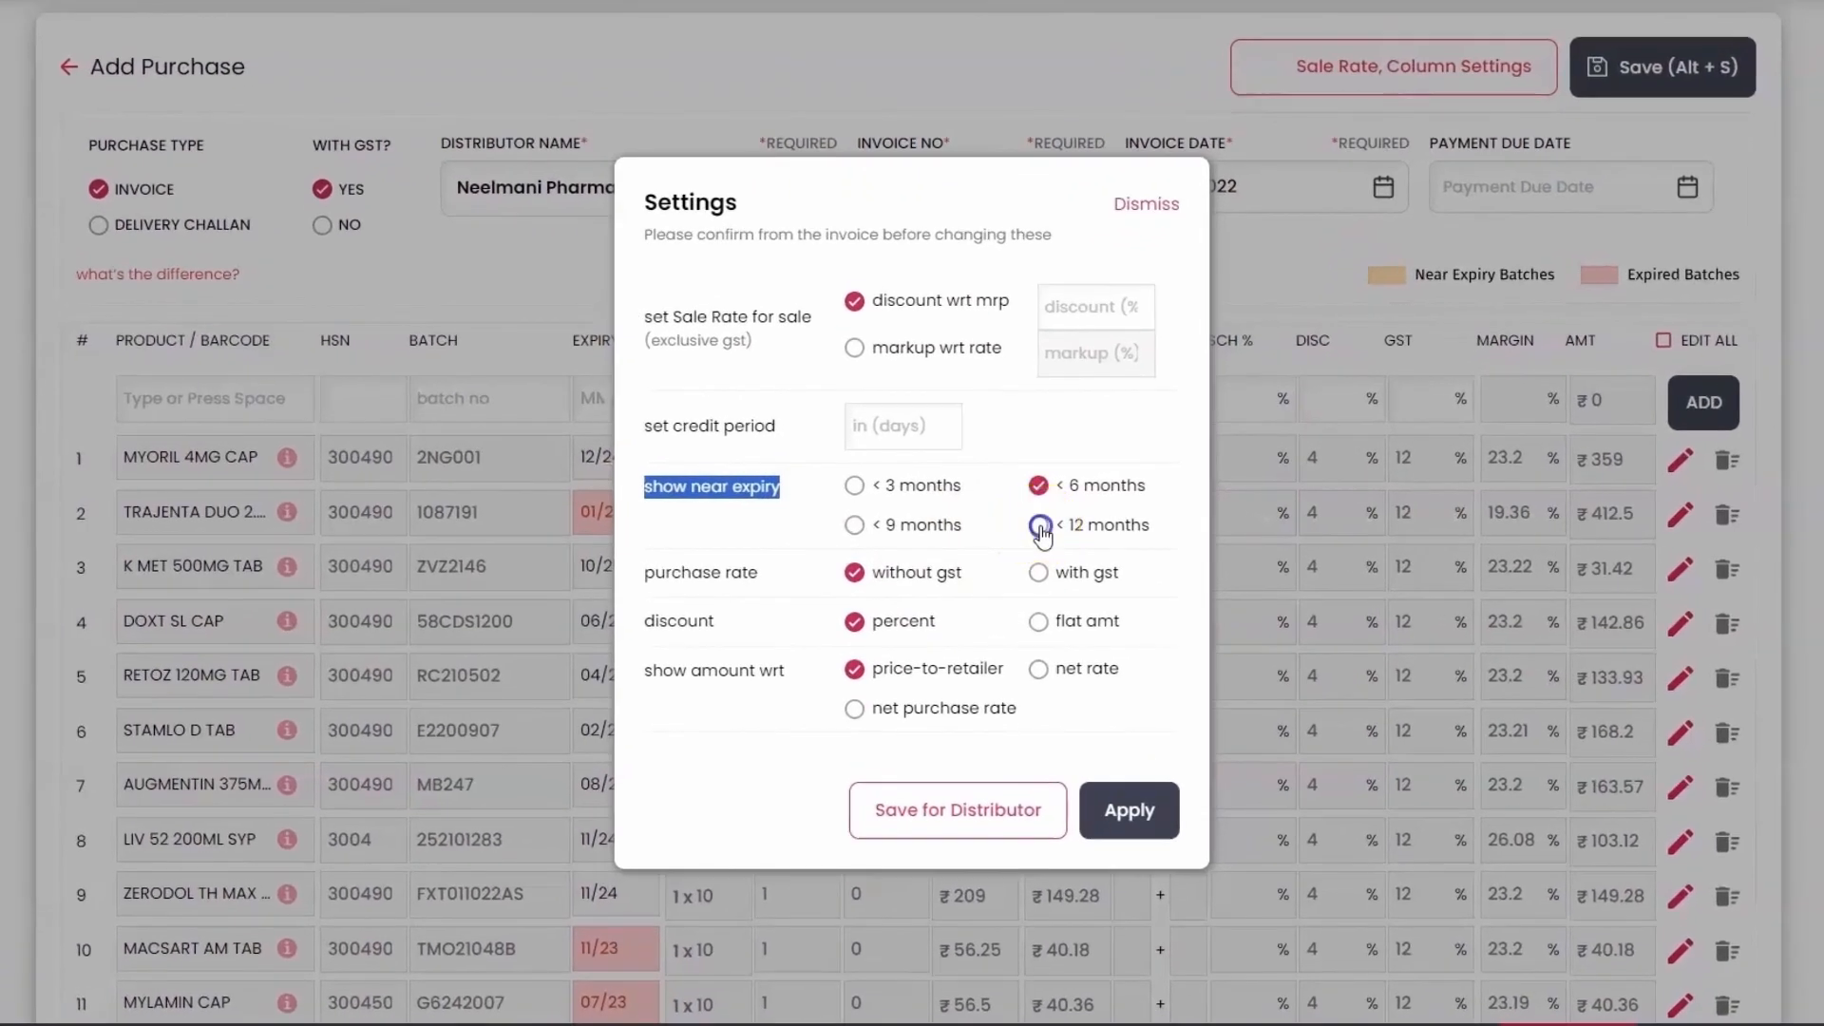
{"action": "left_click", "coordinate": [1038, 525]}
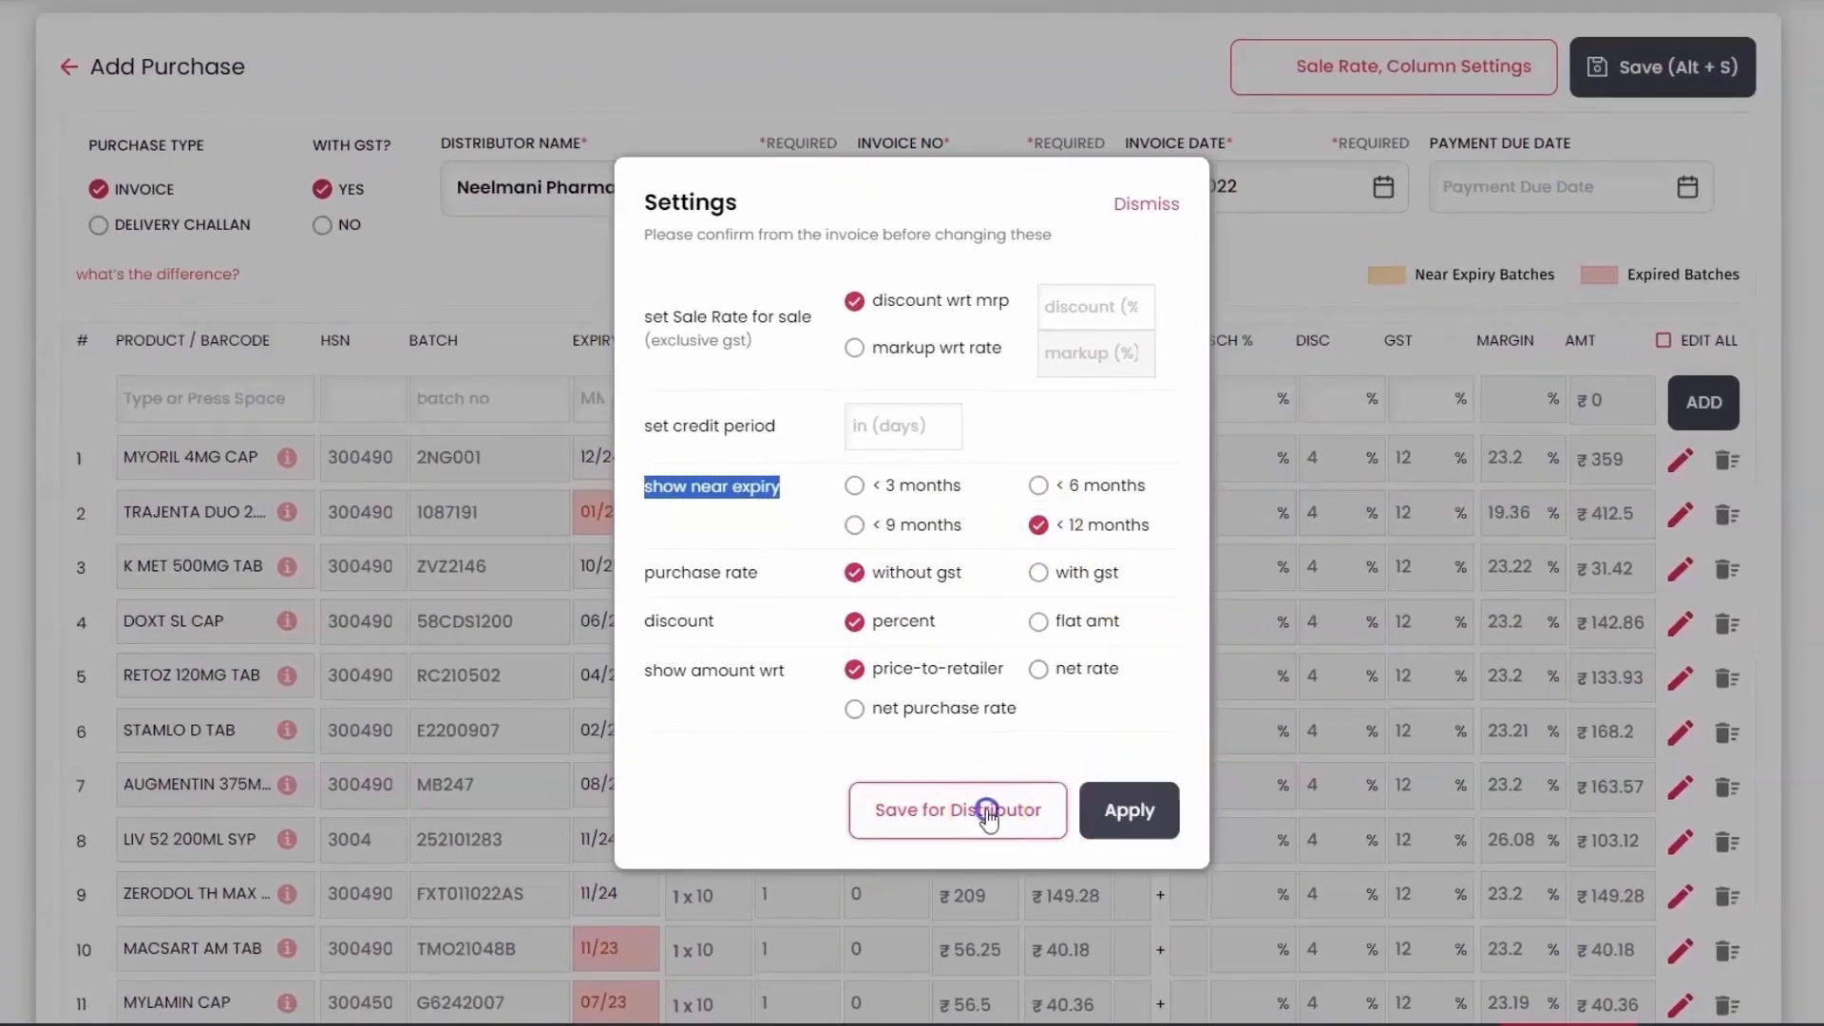
{"action": "left_click", "coordinate": [958, 810]}
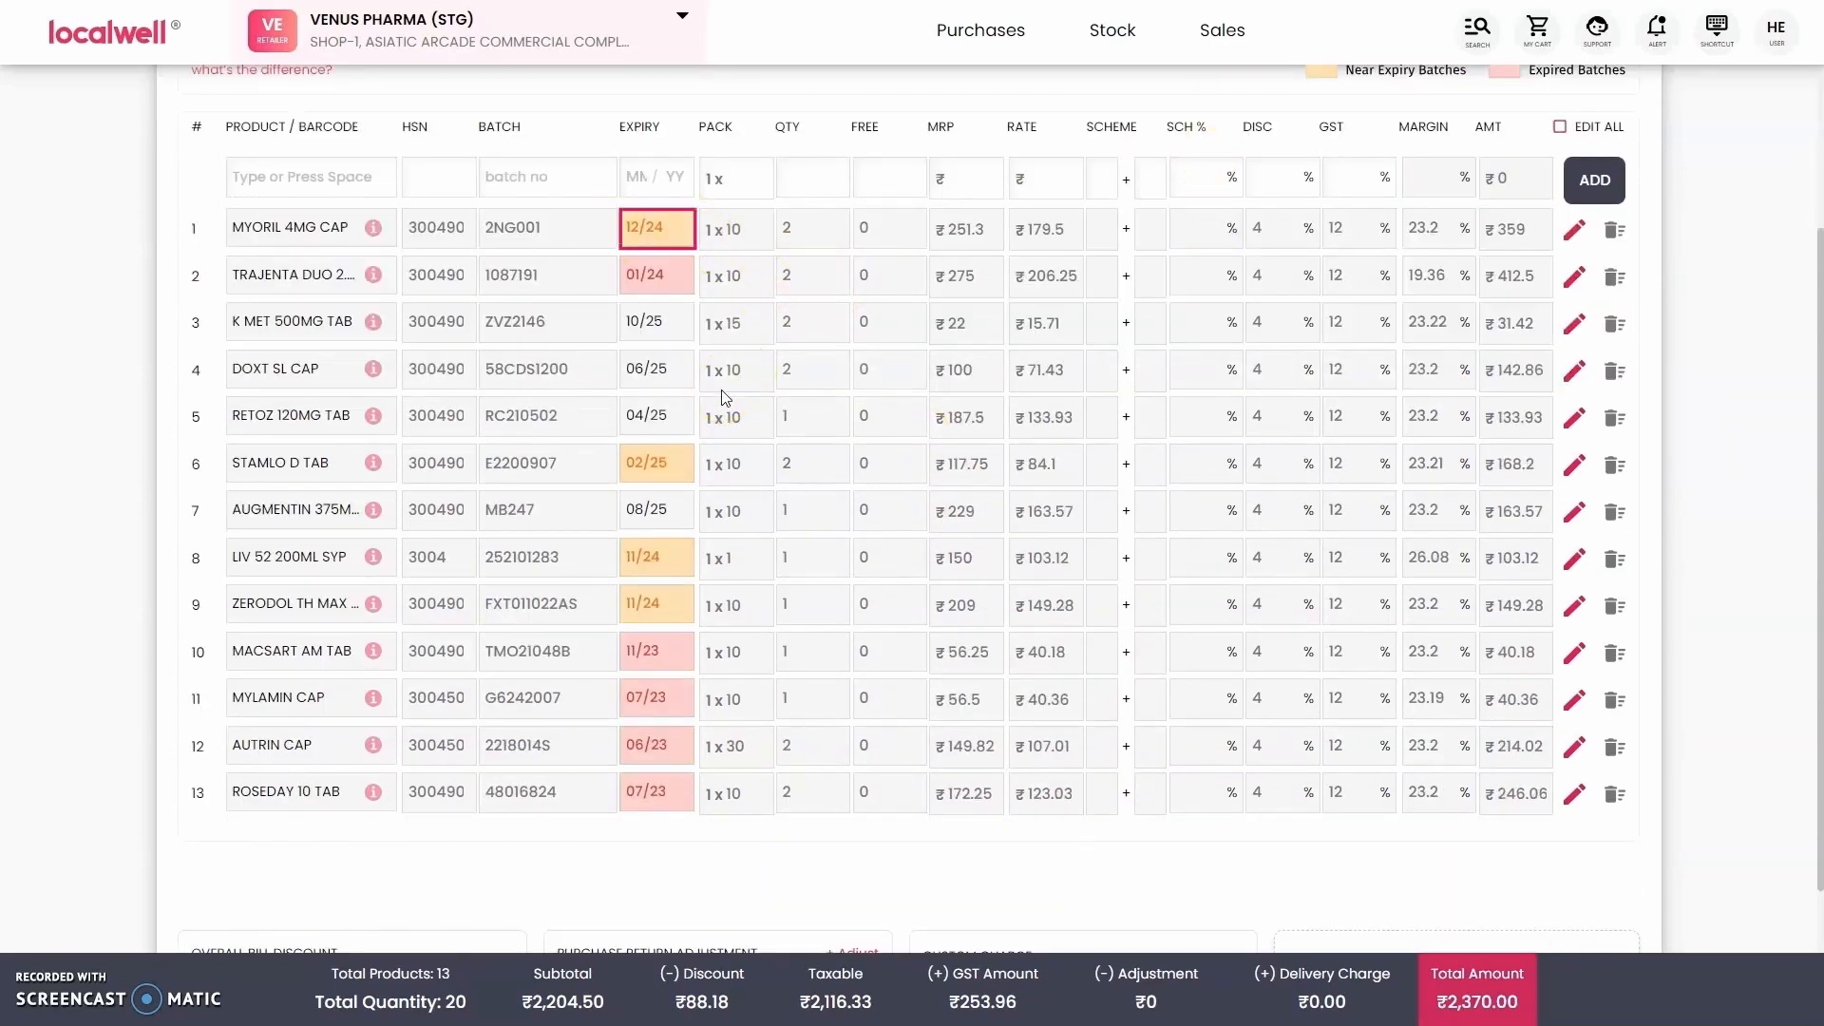
{"action": "left_click", "coordinate": [655, 228]}
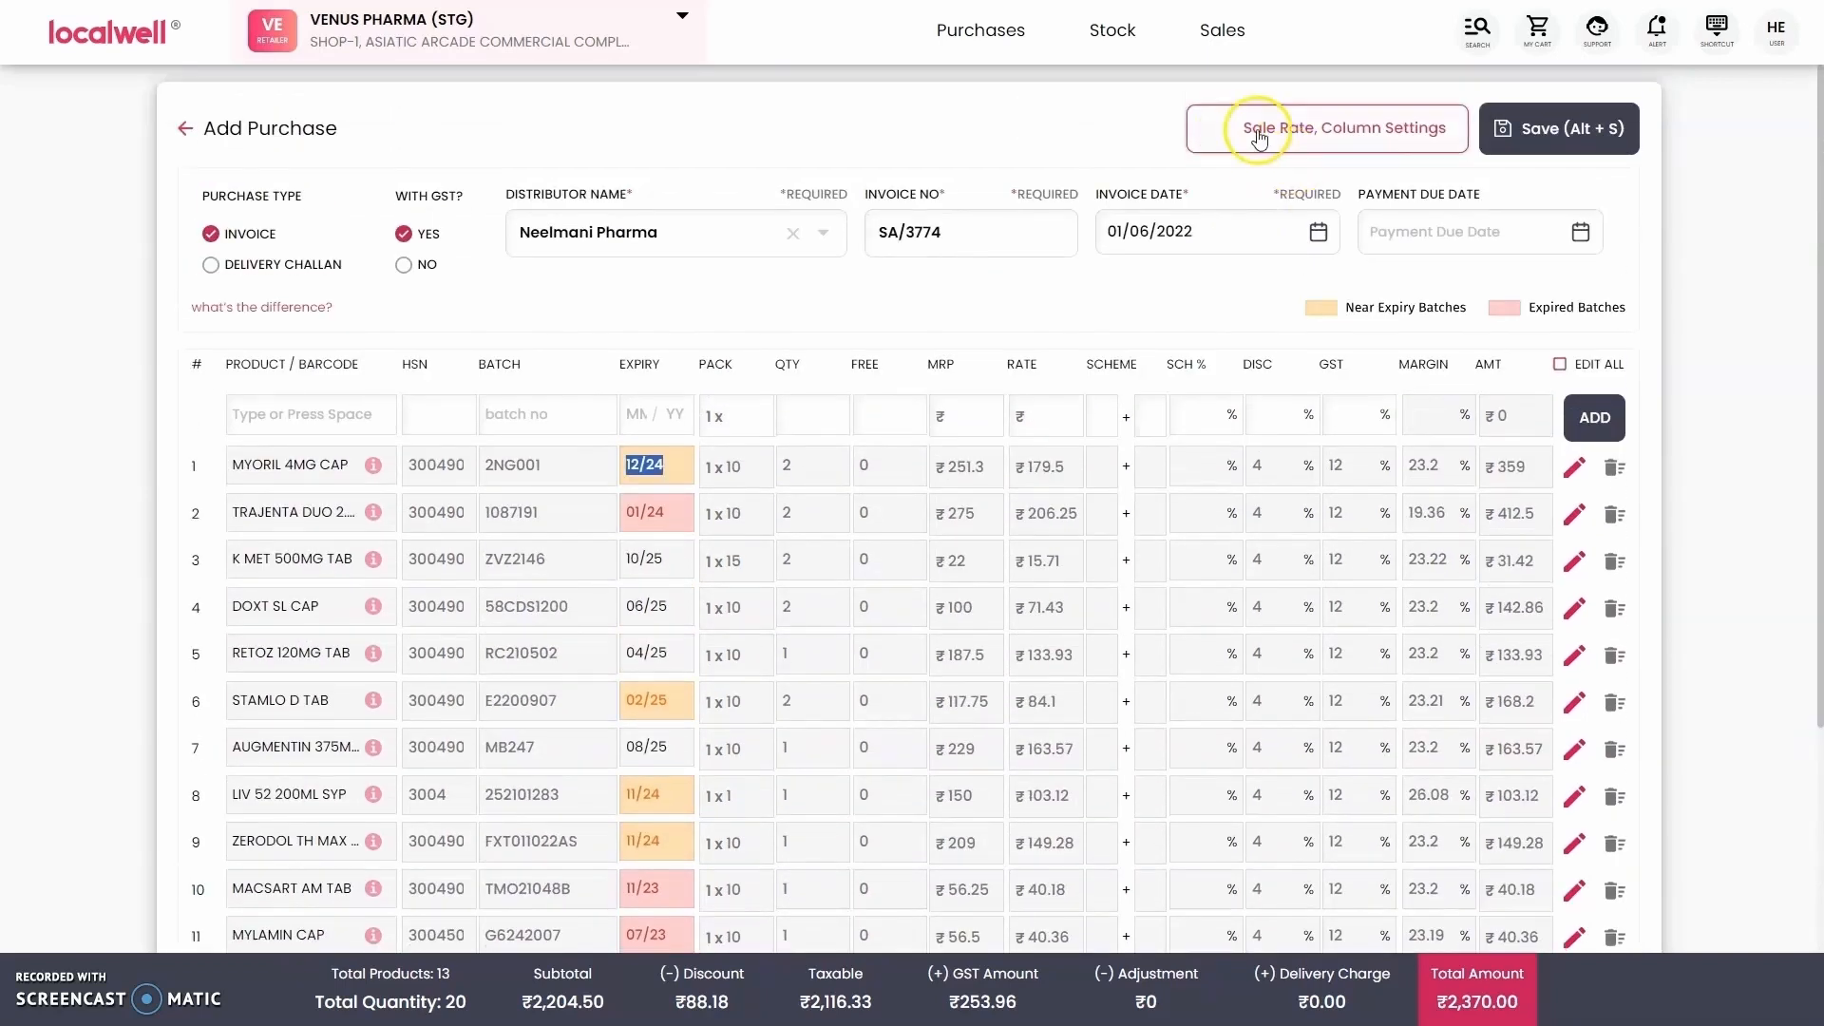
{"action": "scroll", "scroll_direction": "down", "scroll_amount": 3}
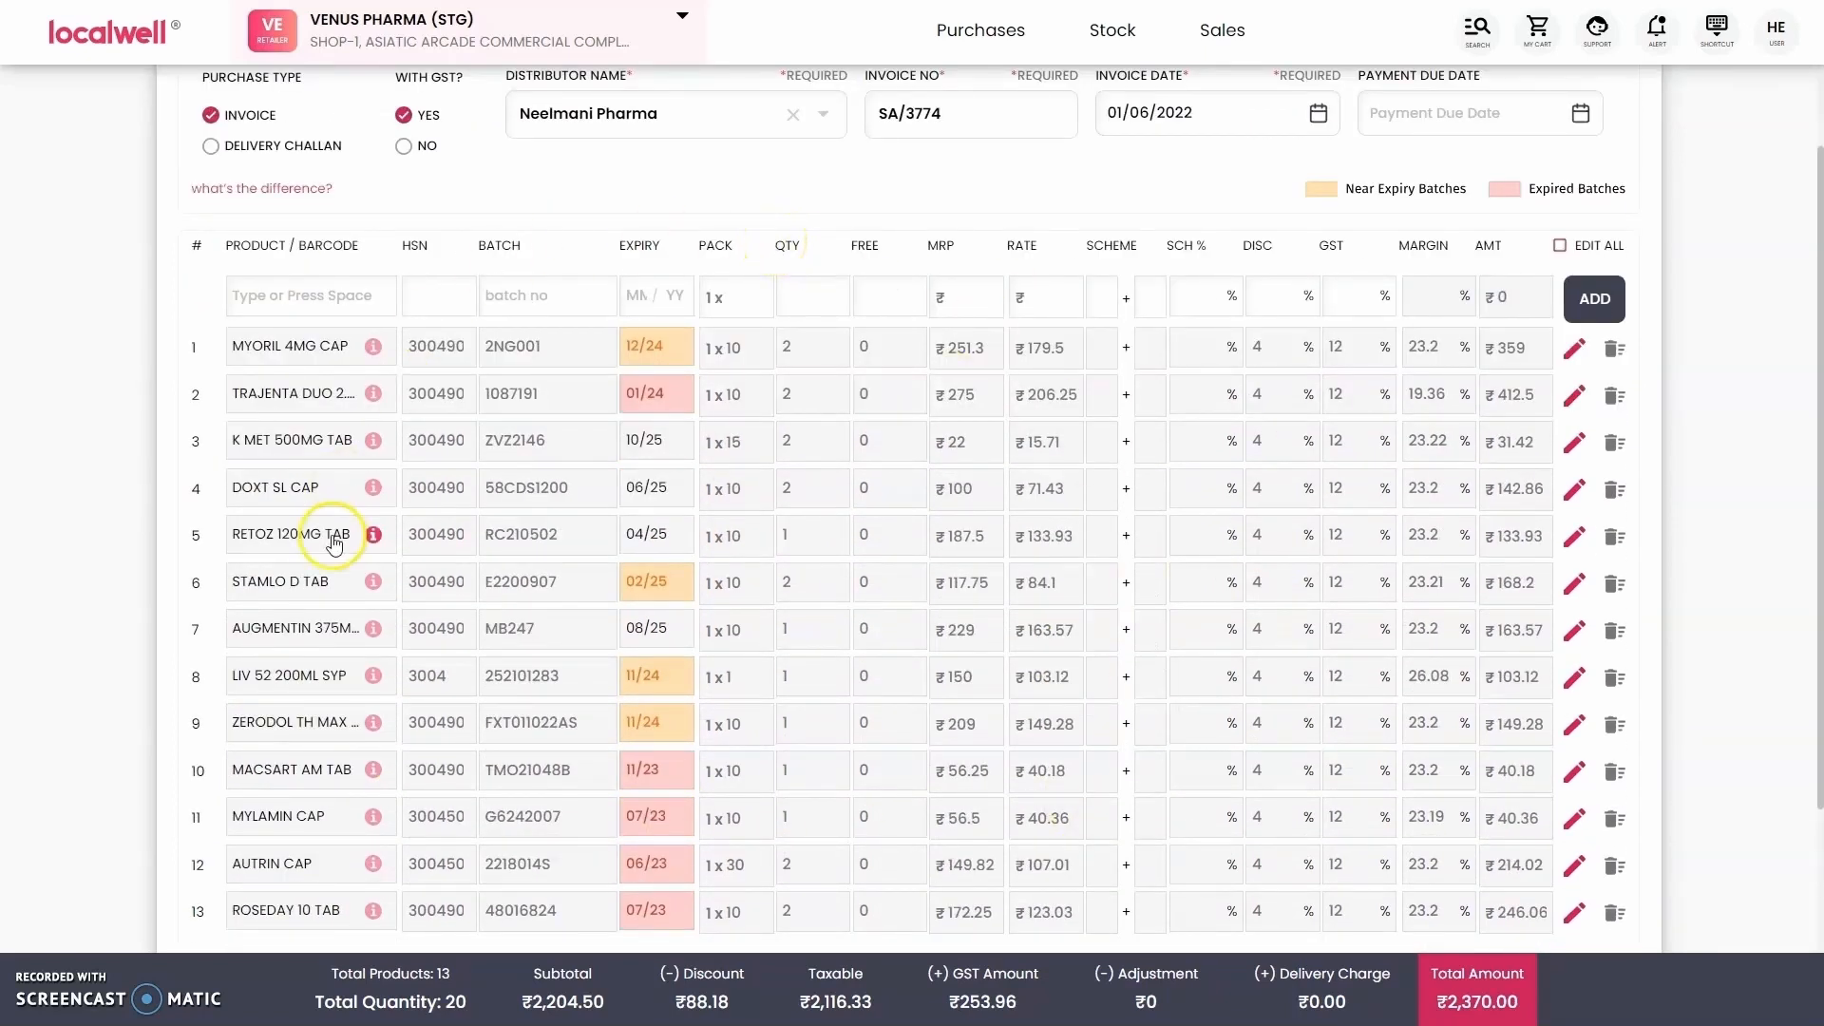
{"action": "scroll", "scroll_direction": "down", "scroll_amount": 3}
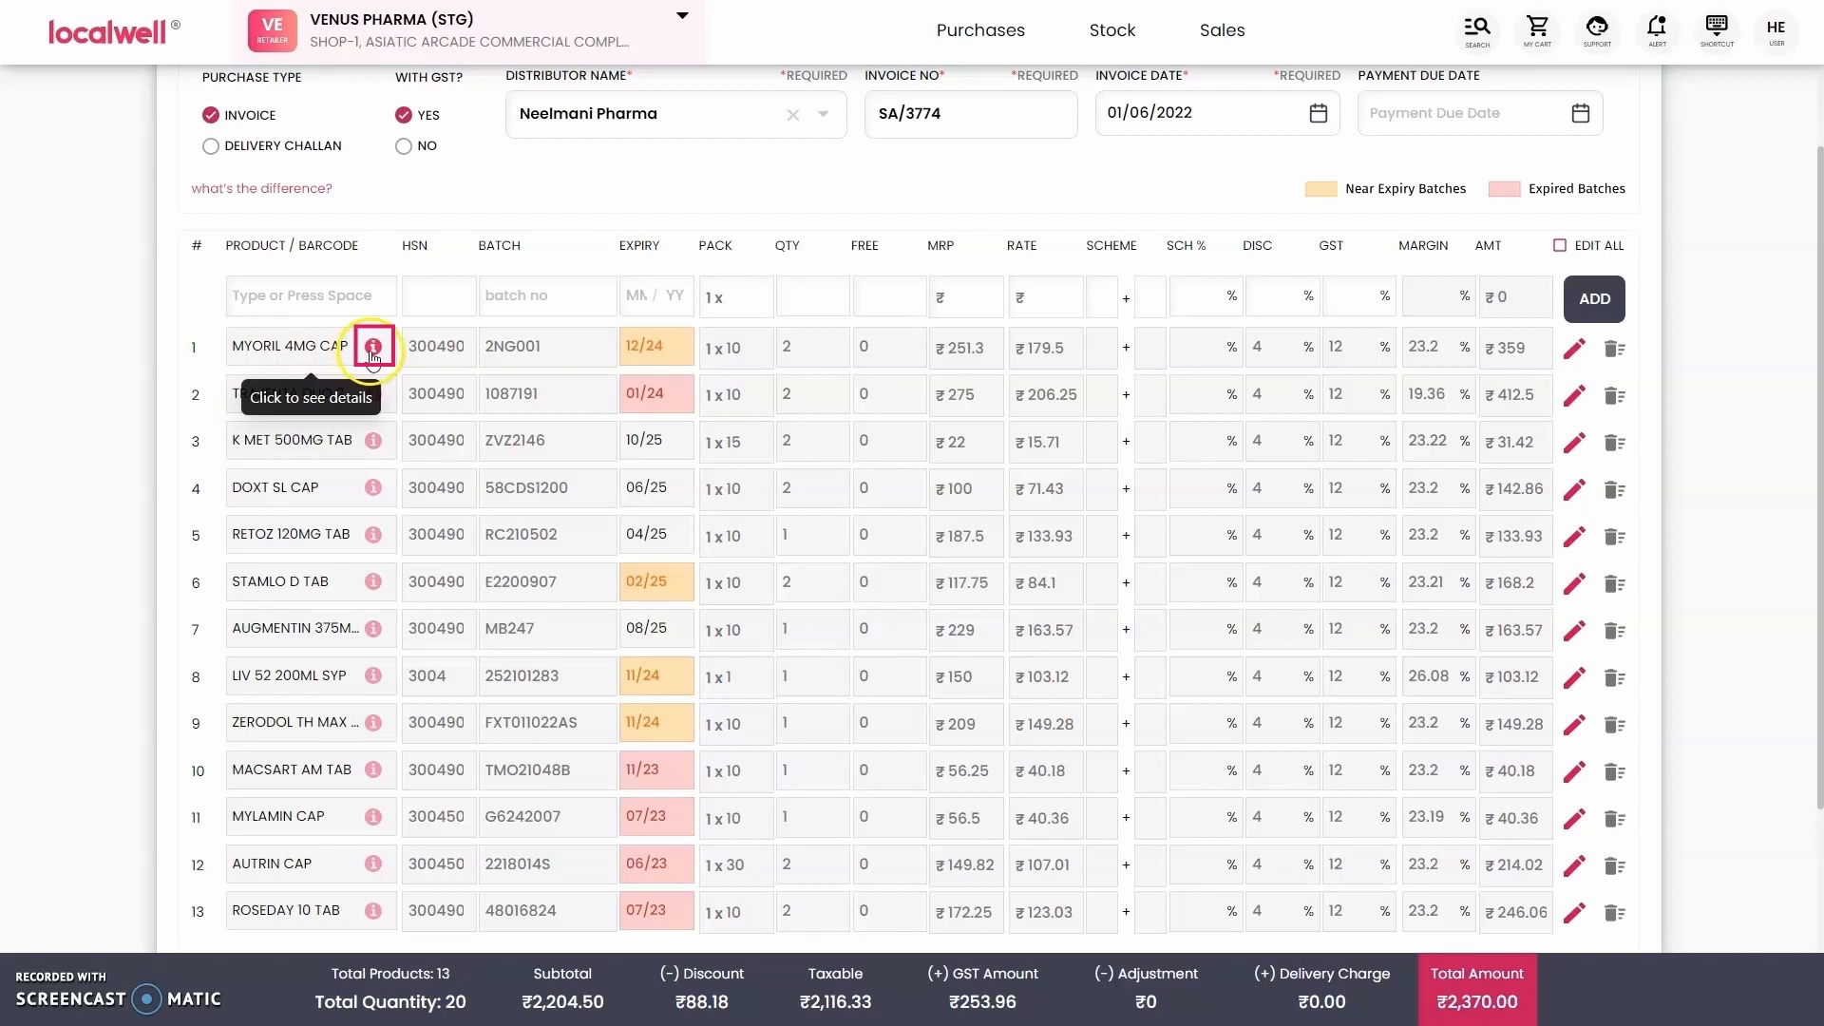
View Myoril 4mg Cap's details and its purchase history.
{"action": "left_click", "coordinate": [372, 346]}
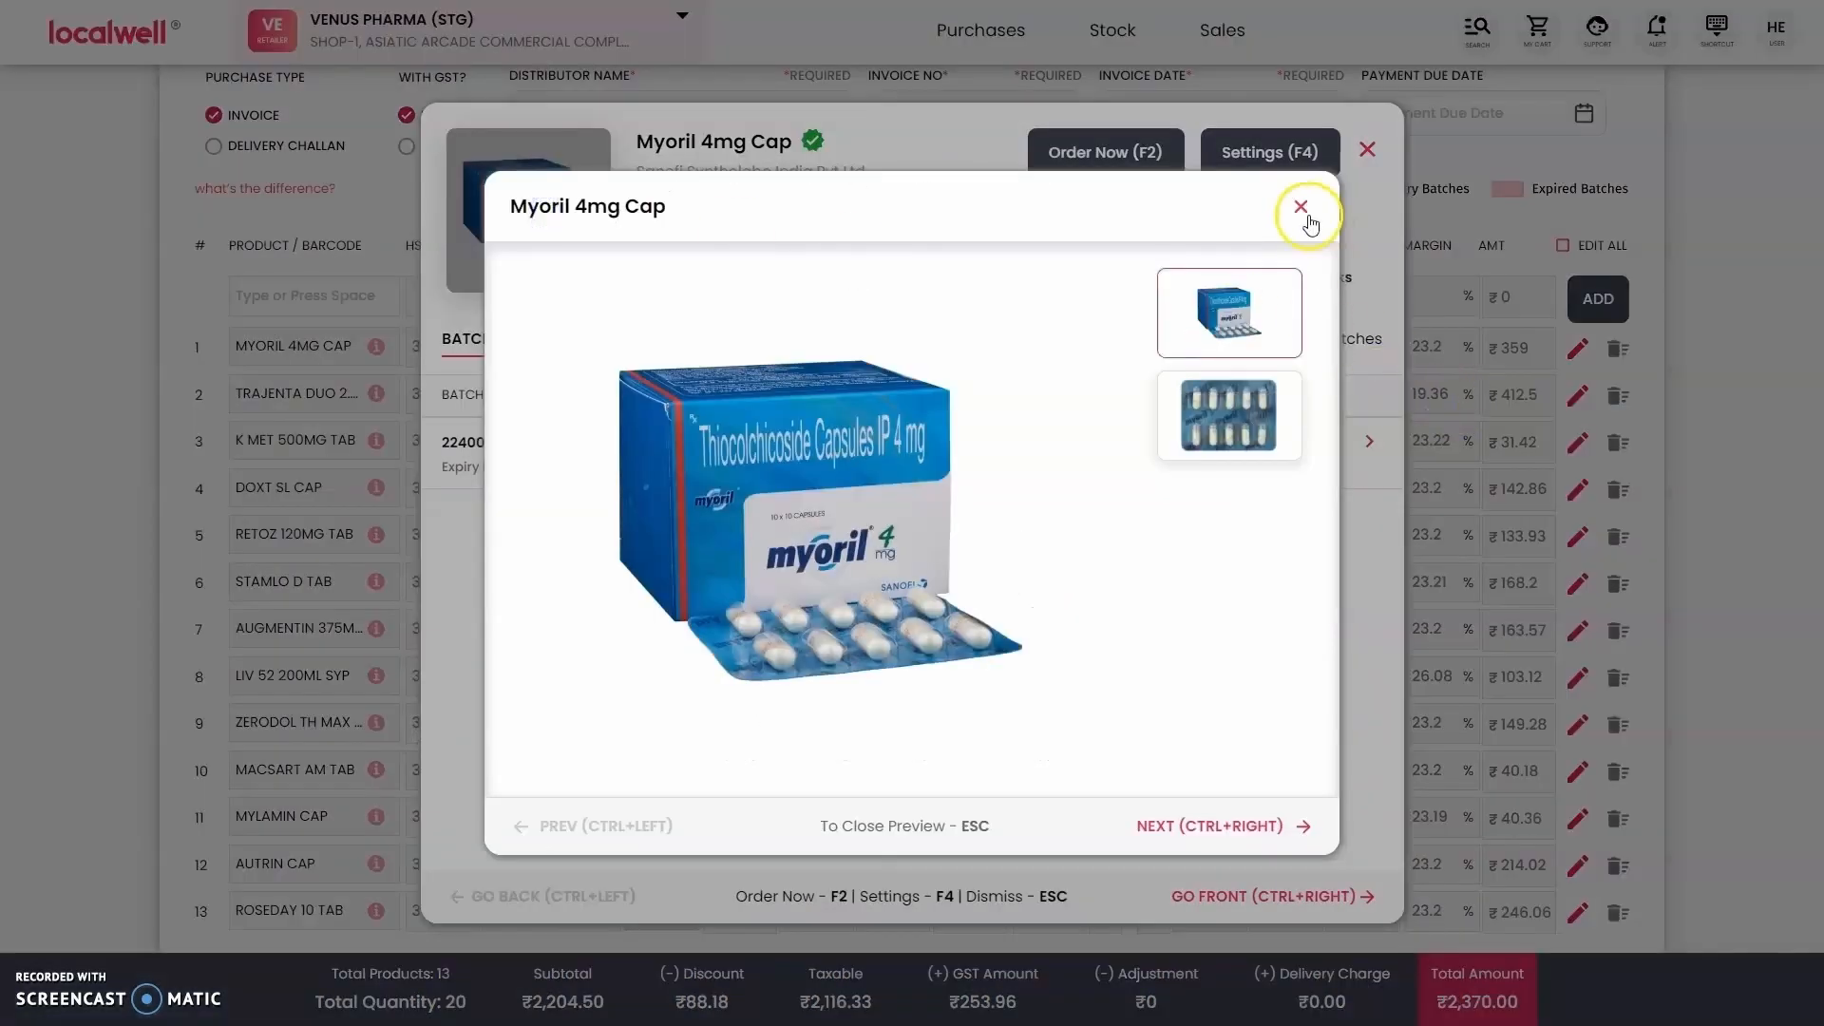
{"action": "left_click", "coordinate": [1300, 205]}
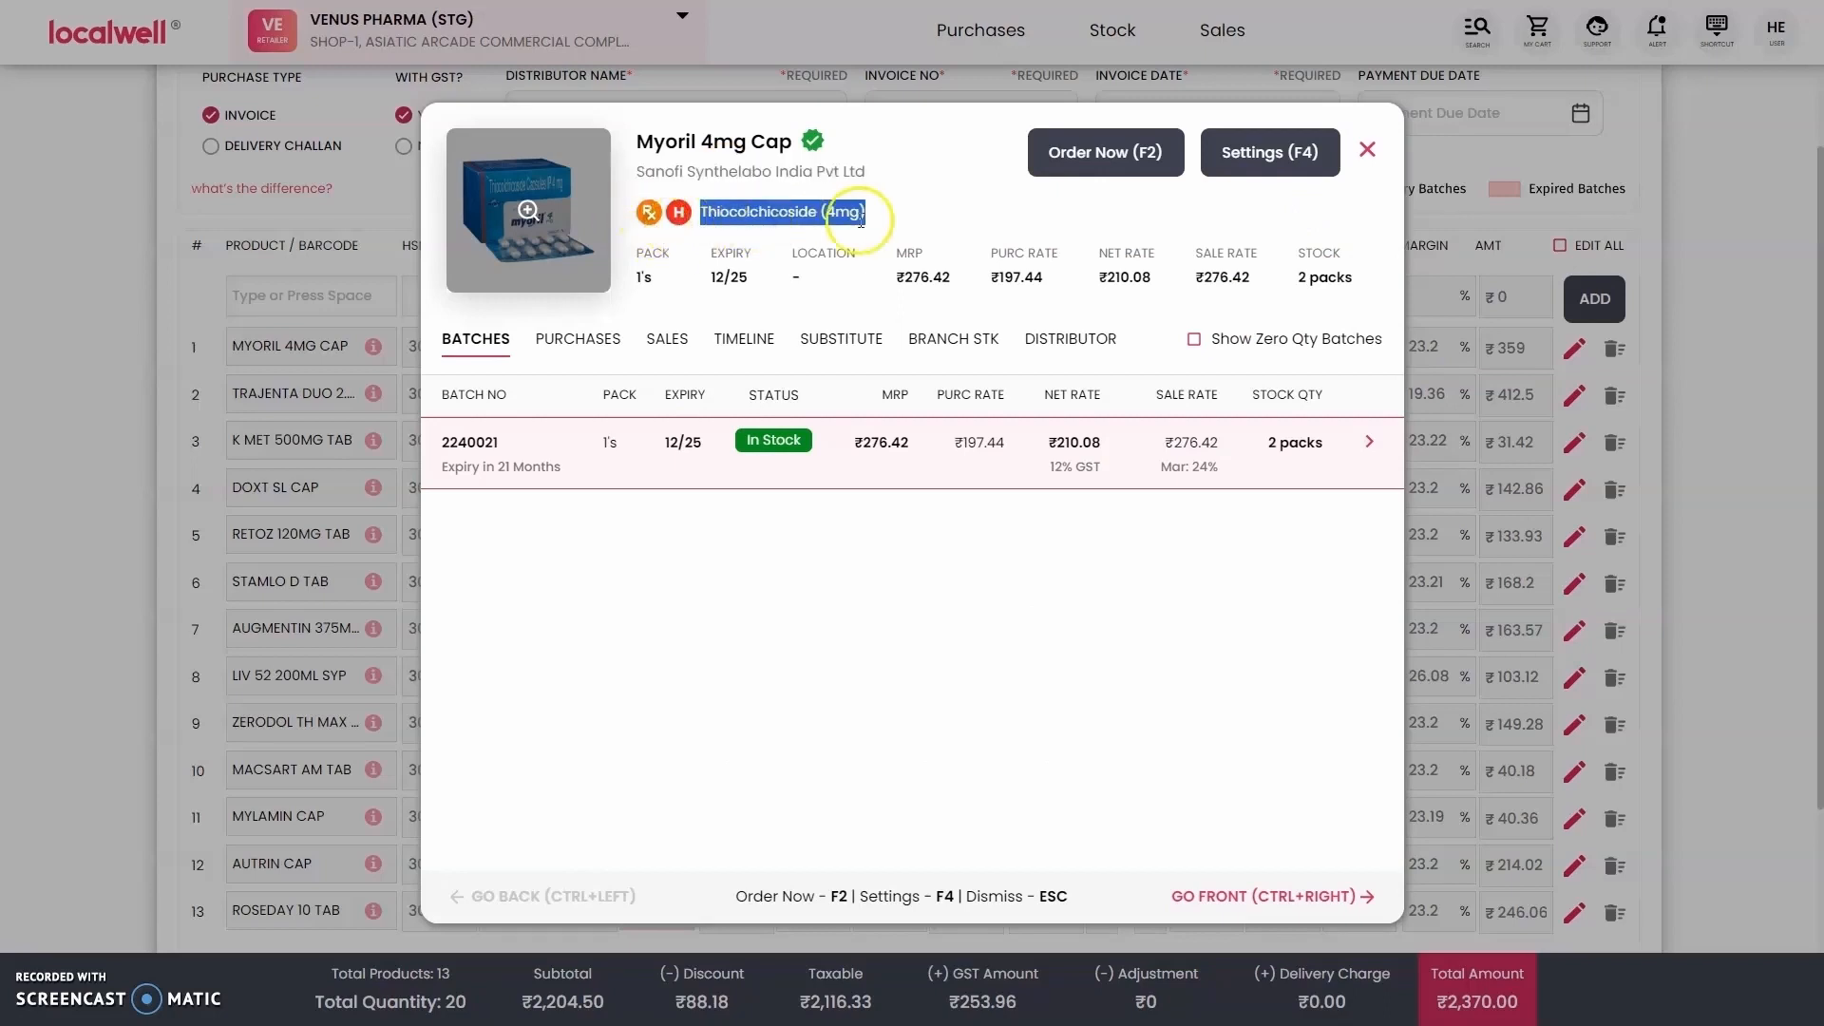
{"action": "mouse_move", "coordinate": [809, 278]}
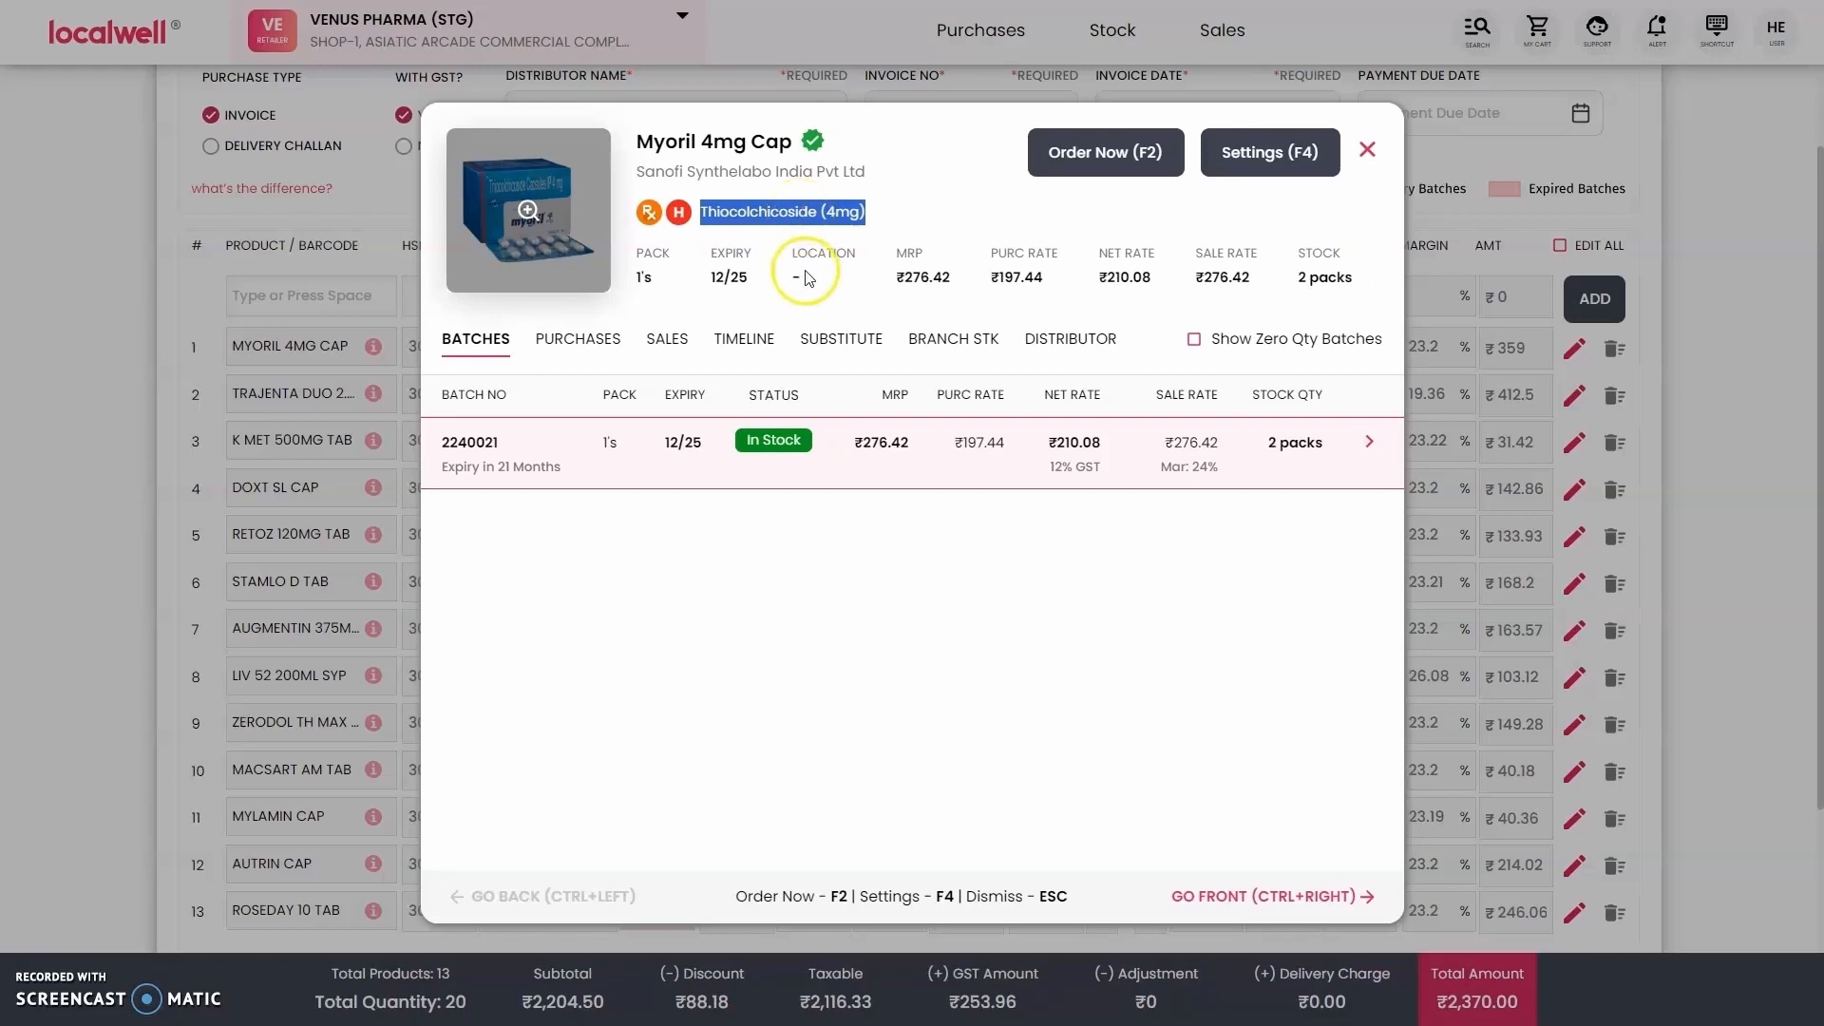
{"action": "left_click", "coordinate": [577, 339]}
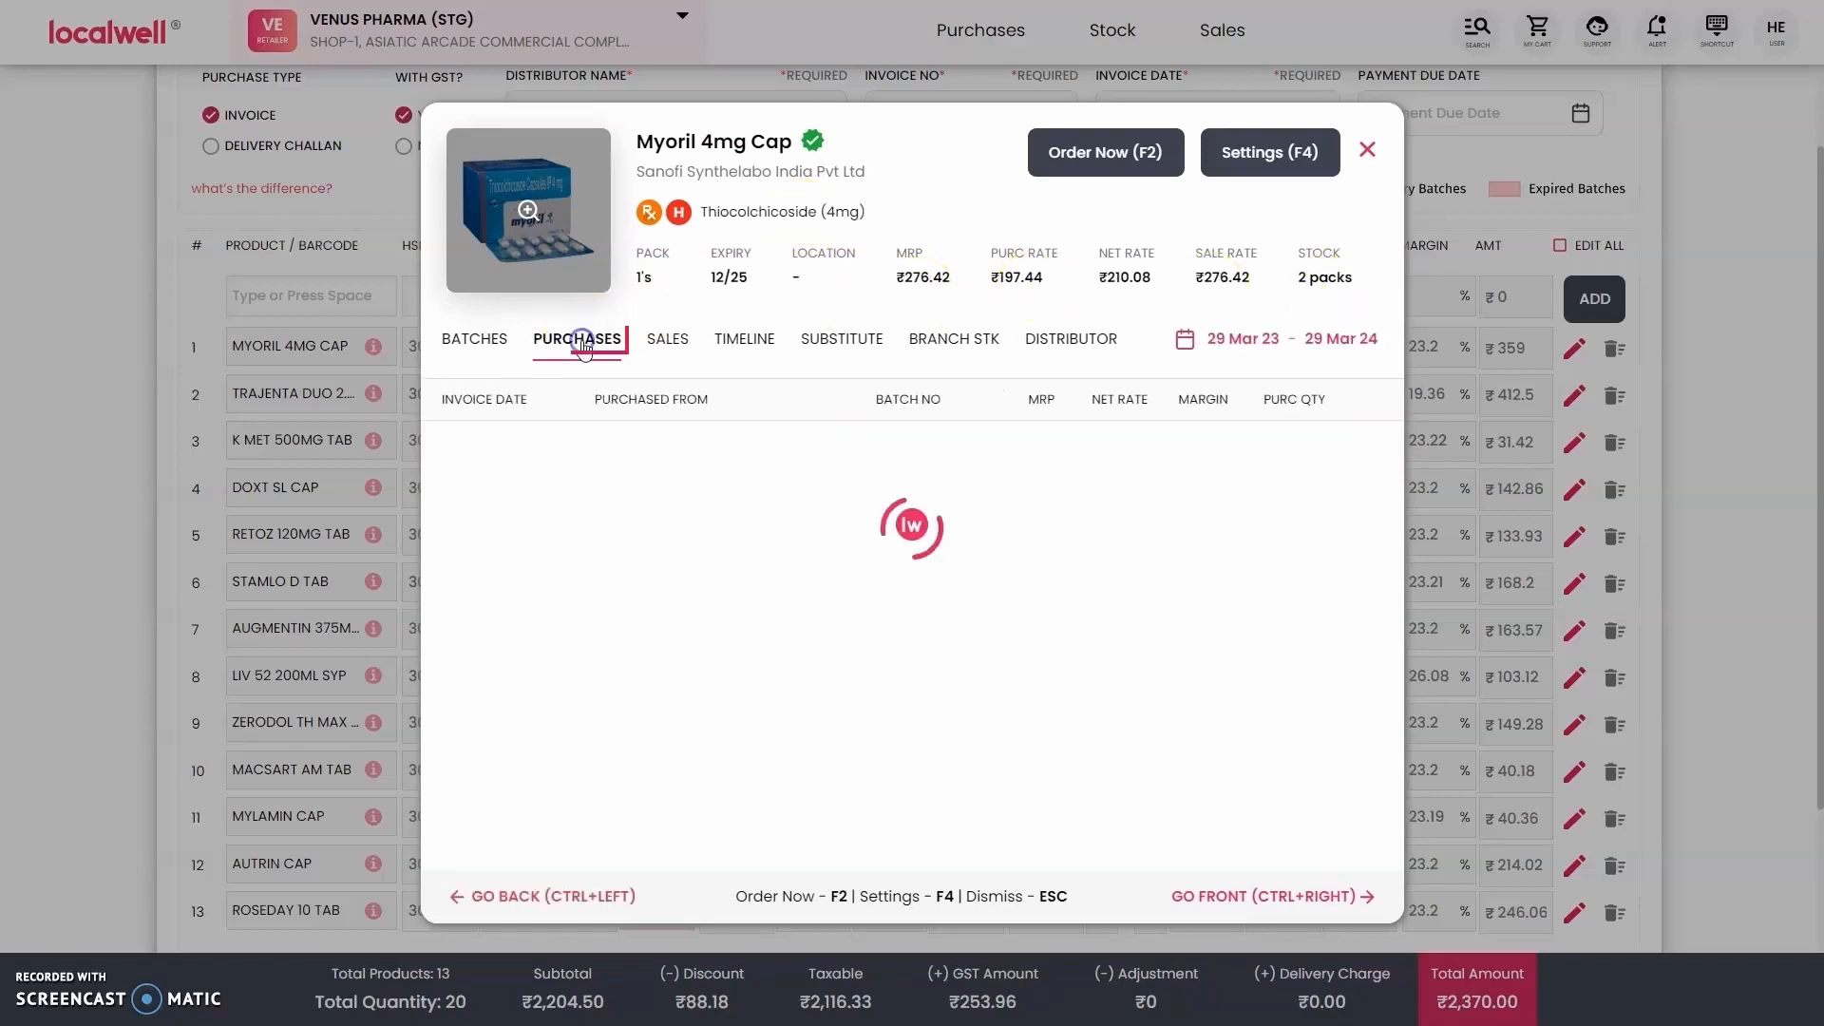
{"action": "left_click", "coordinate": [576, 338]}
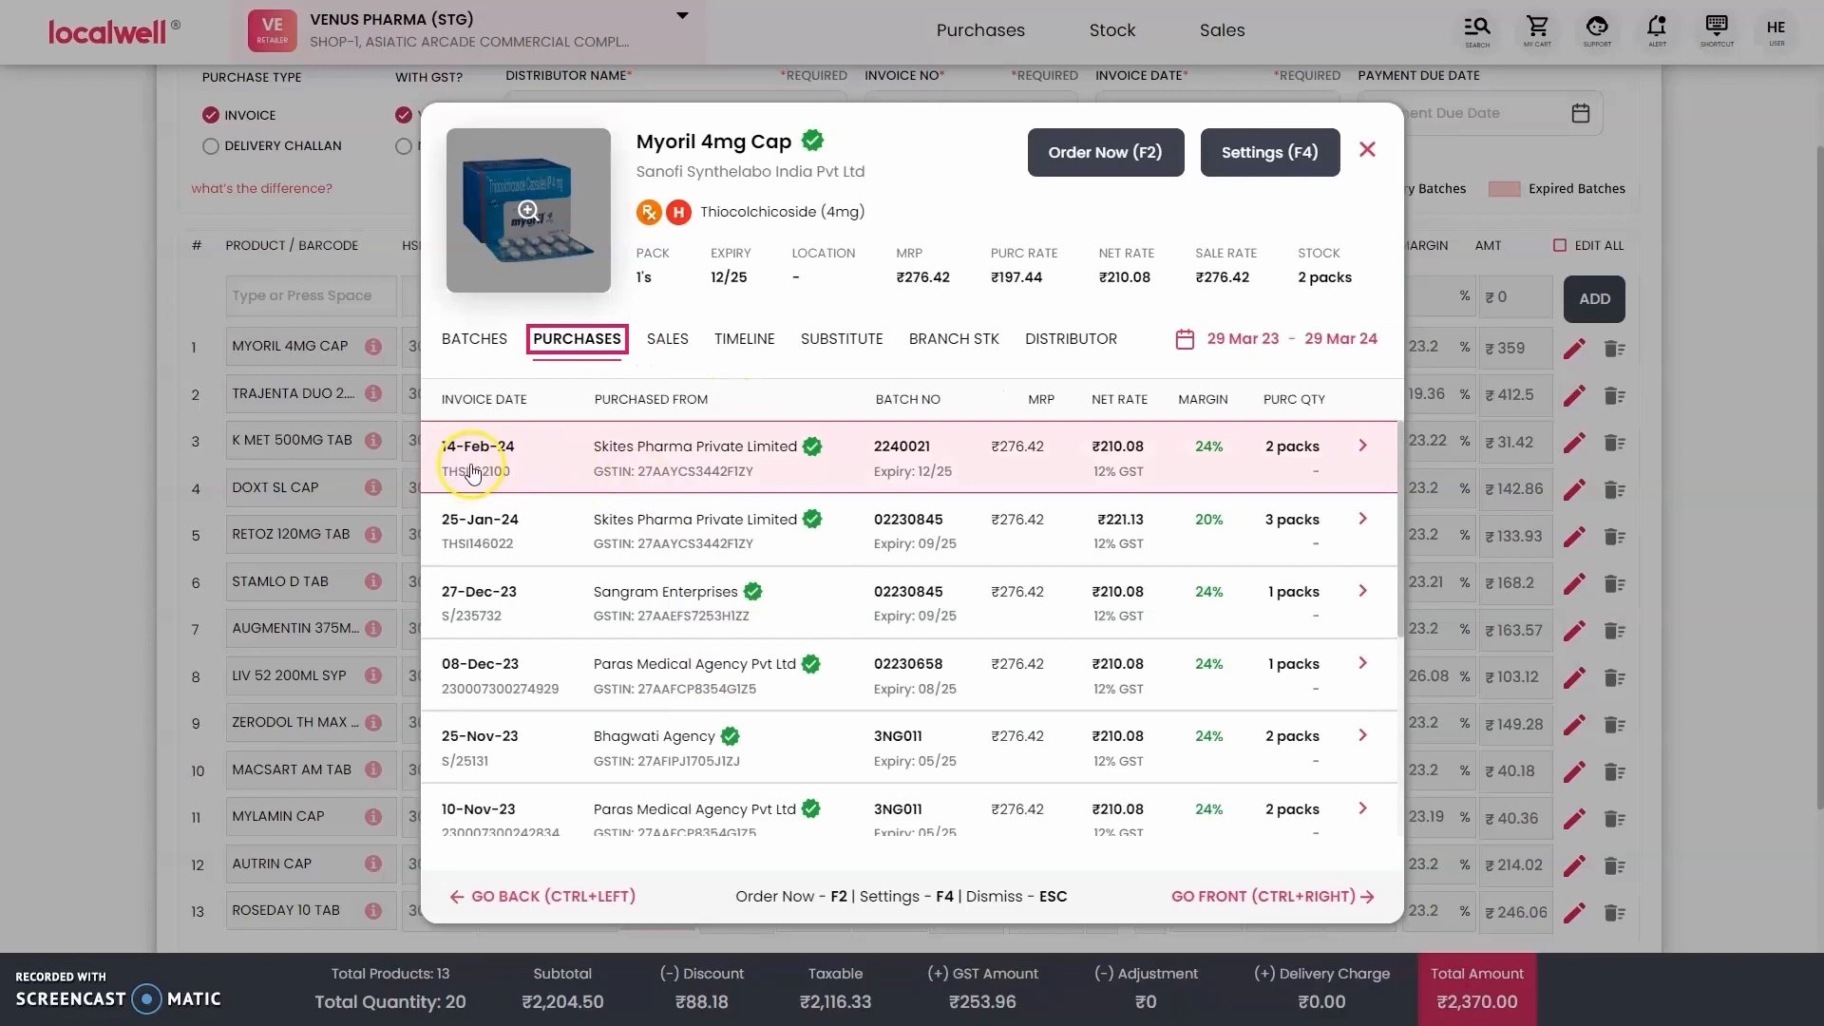
{"action": "mouse_move", "coordinate": [1178, 460]}
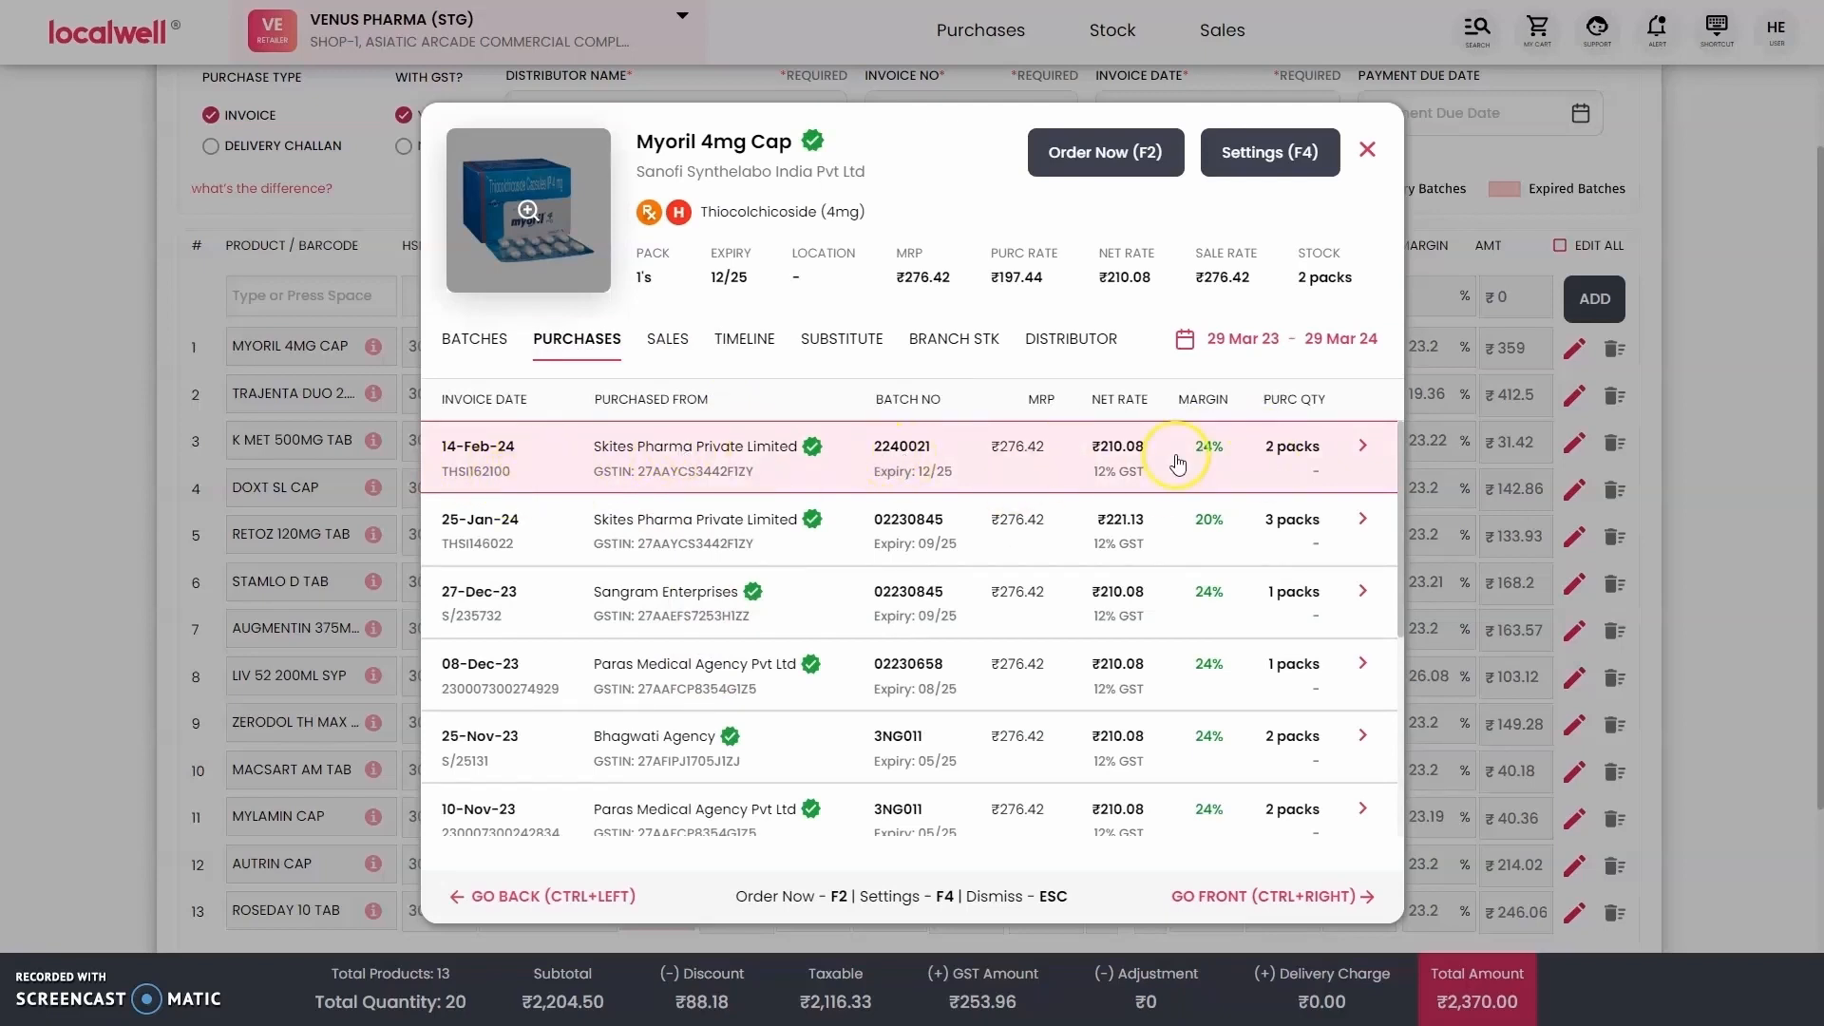
{"action": "mouse_move", "coordinate": [697, 350]}
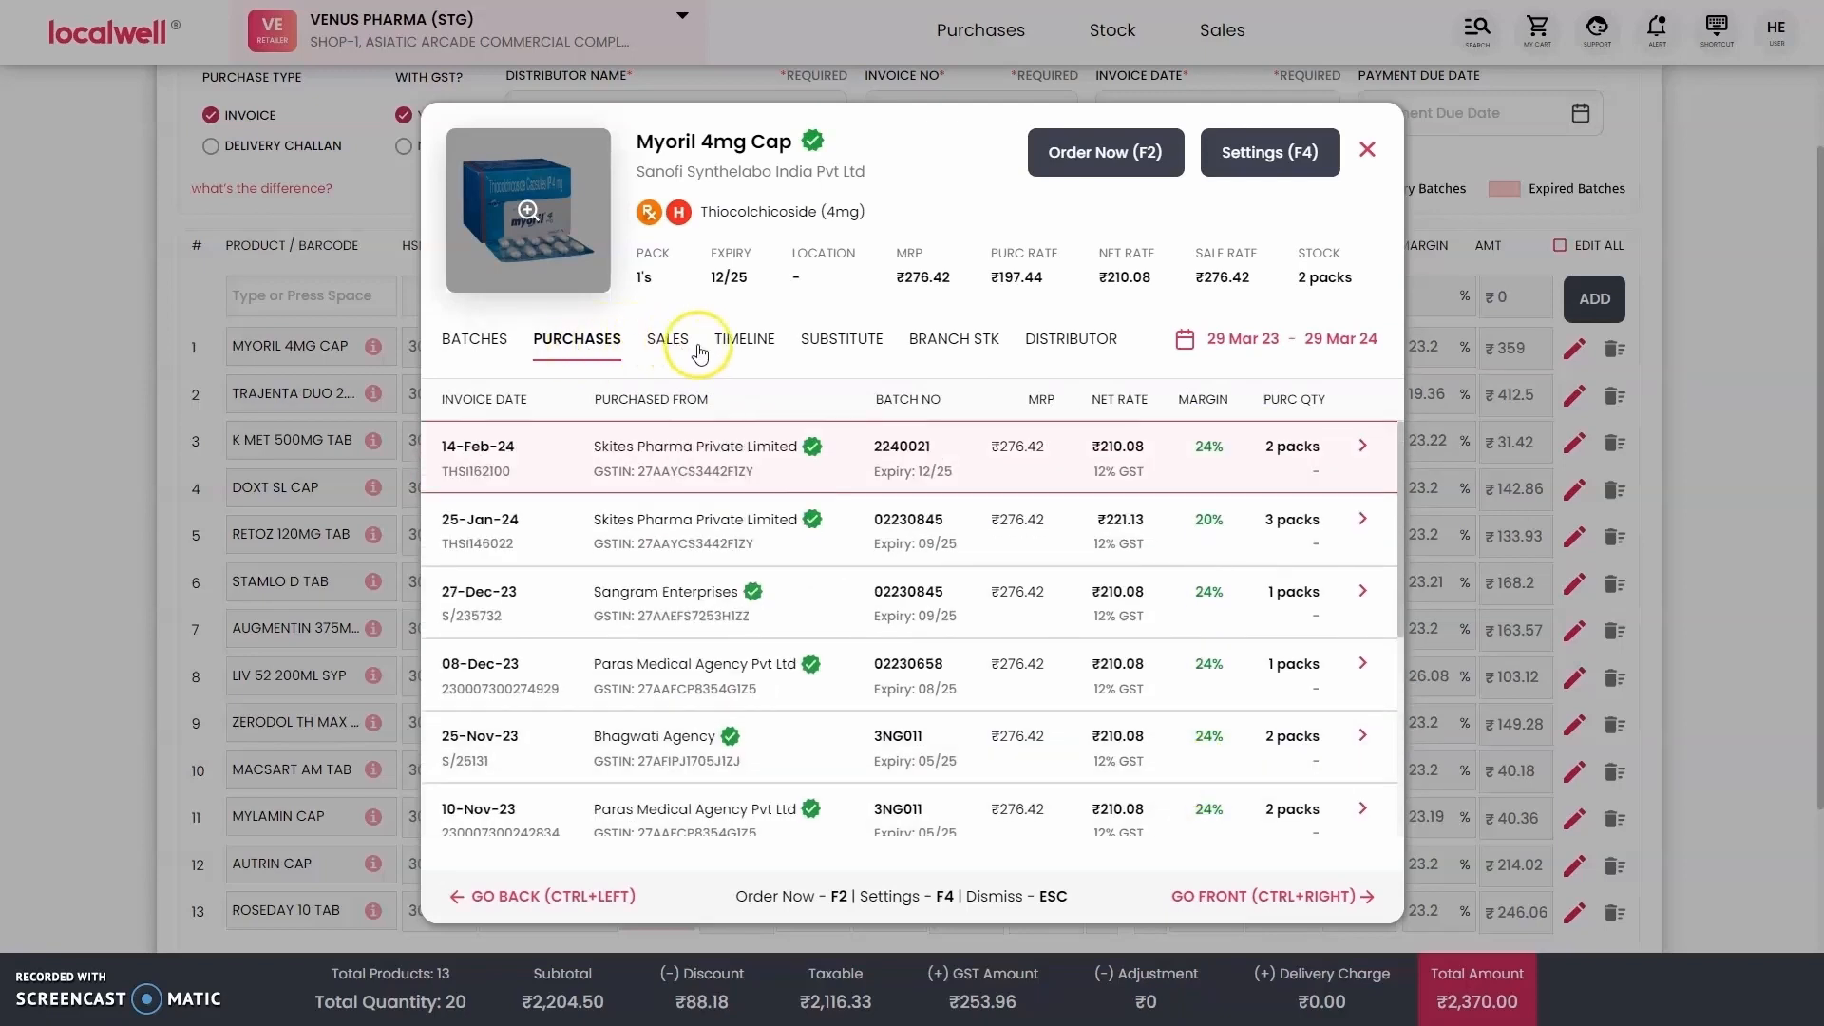
Review its substitutes, branch stock and distributors, then bring up its editable settings.
{"action": "left_click", "coordinate": [840, 338]}
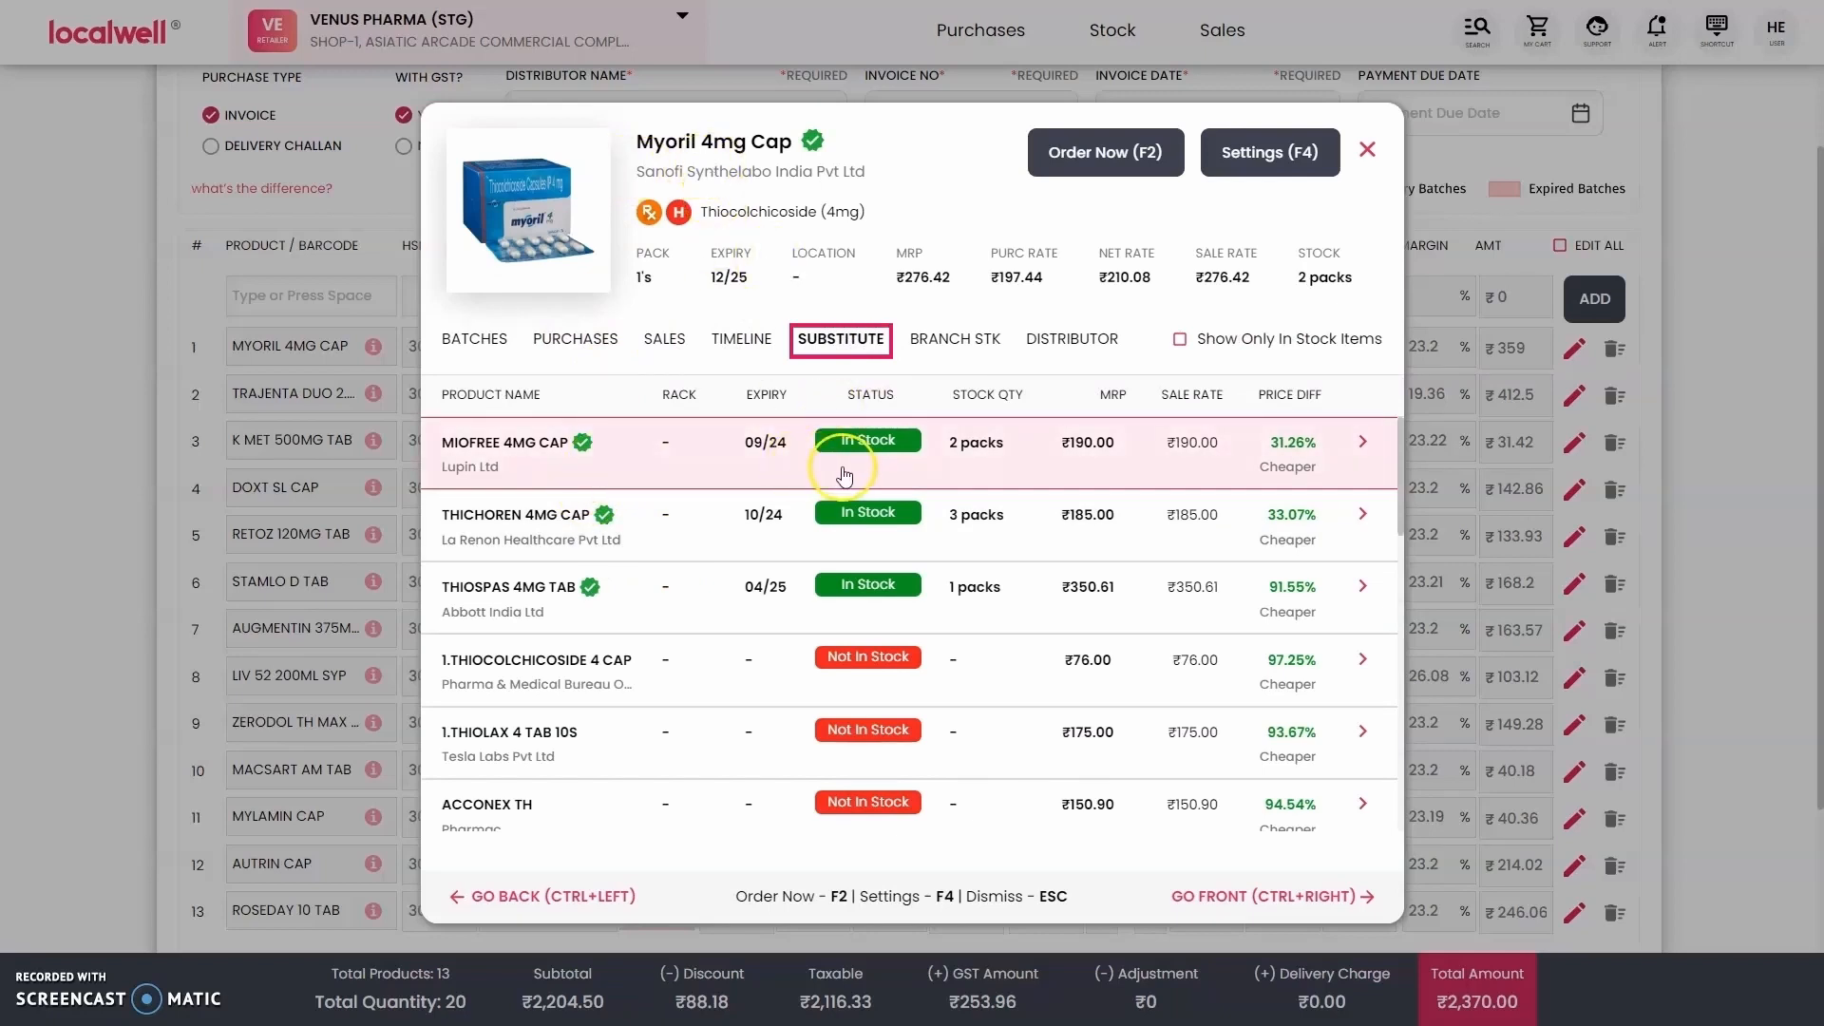
{"action": "mouse_move", "coordinate": [730, 591]}
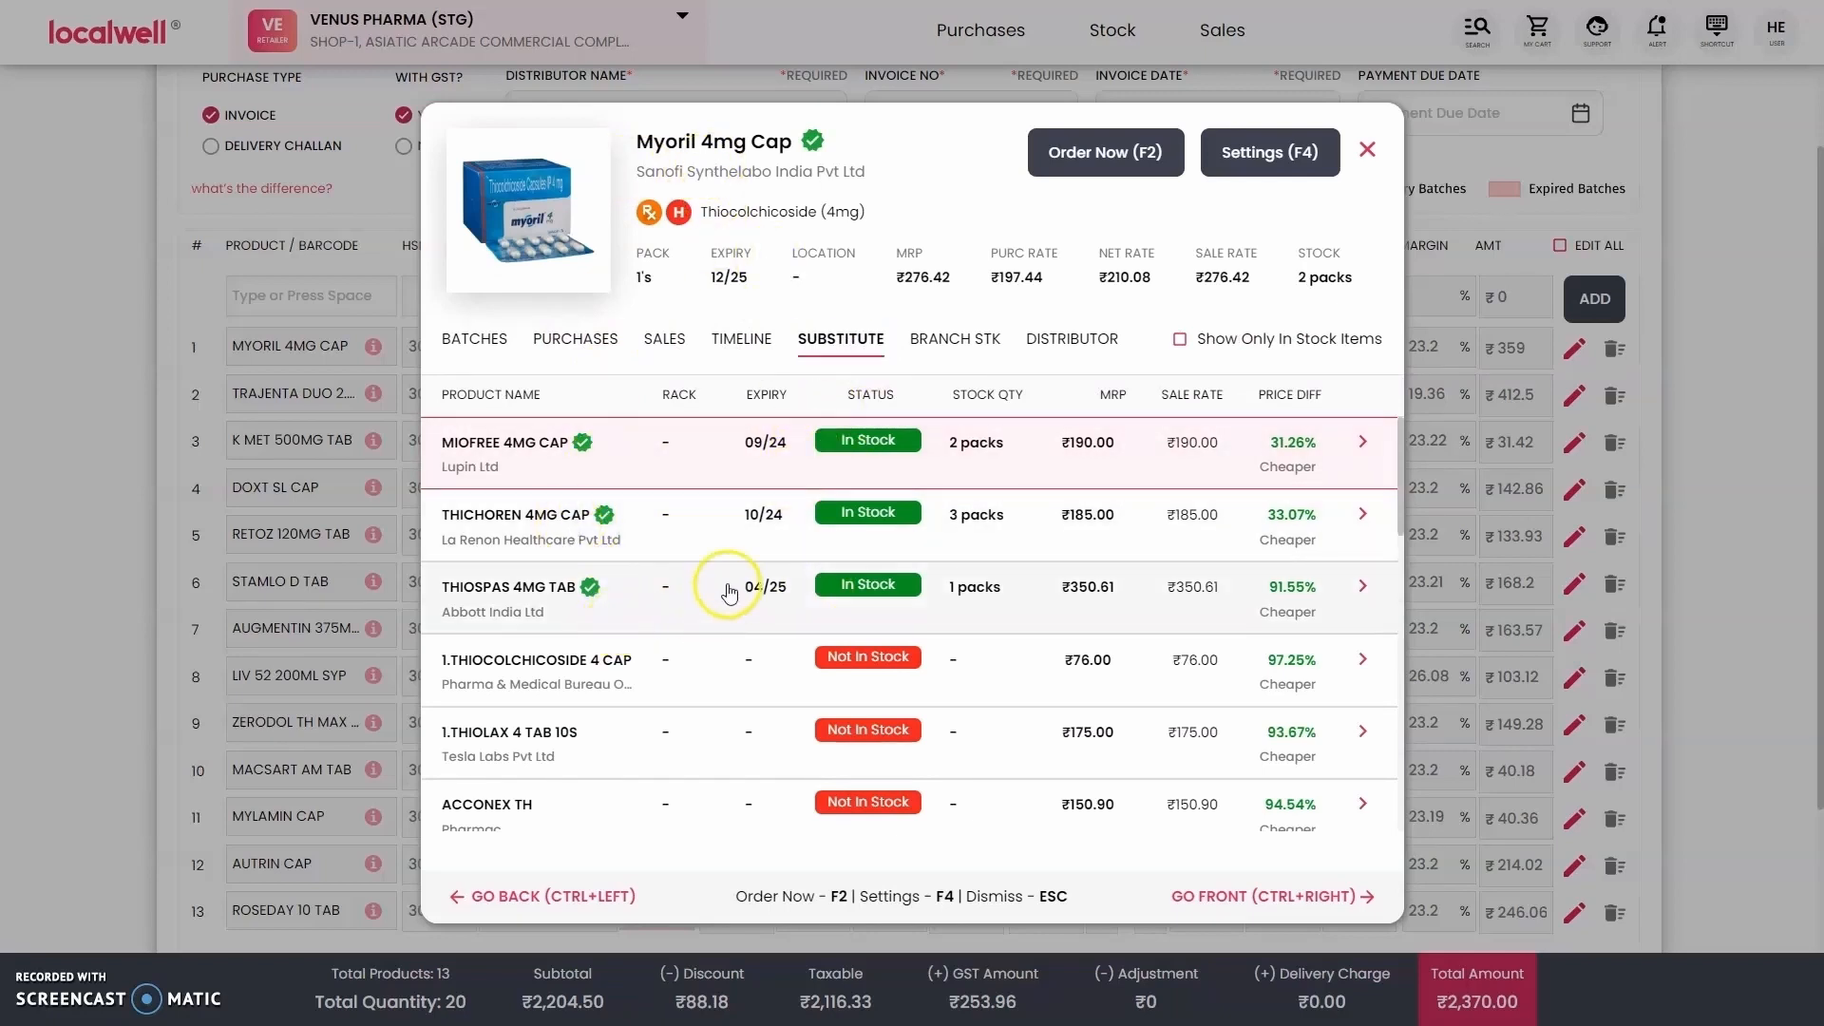
{"action": "mouse_move", "coordinate": [773, 460]}
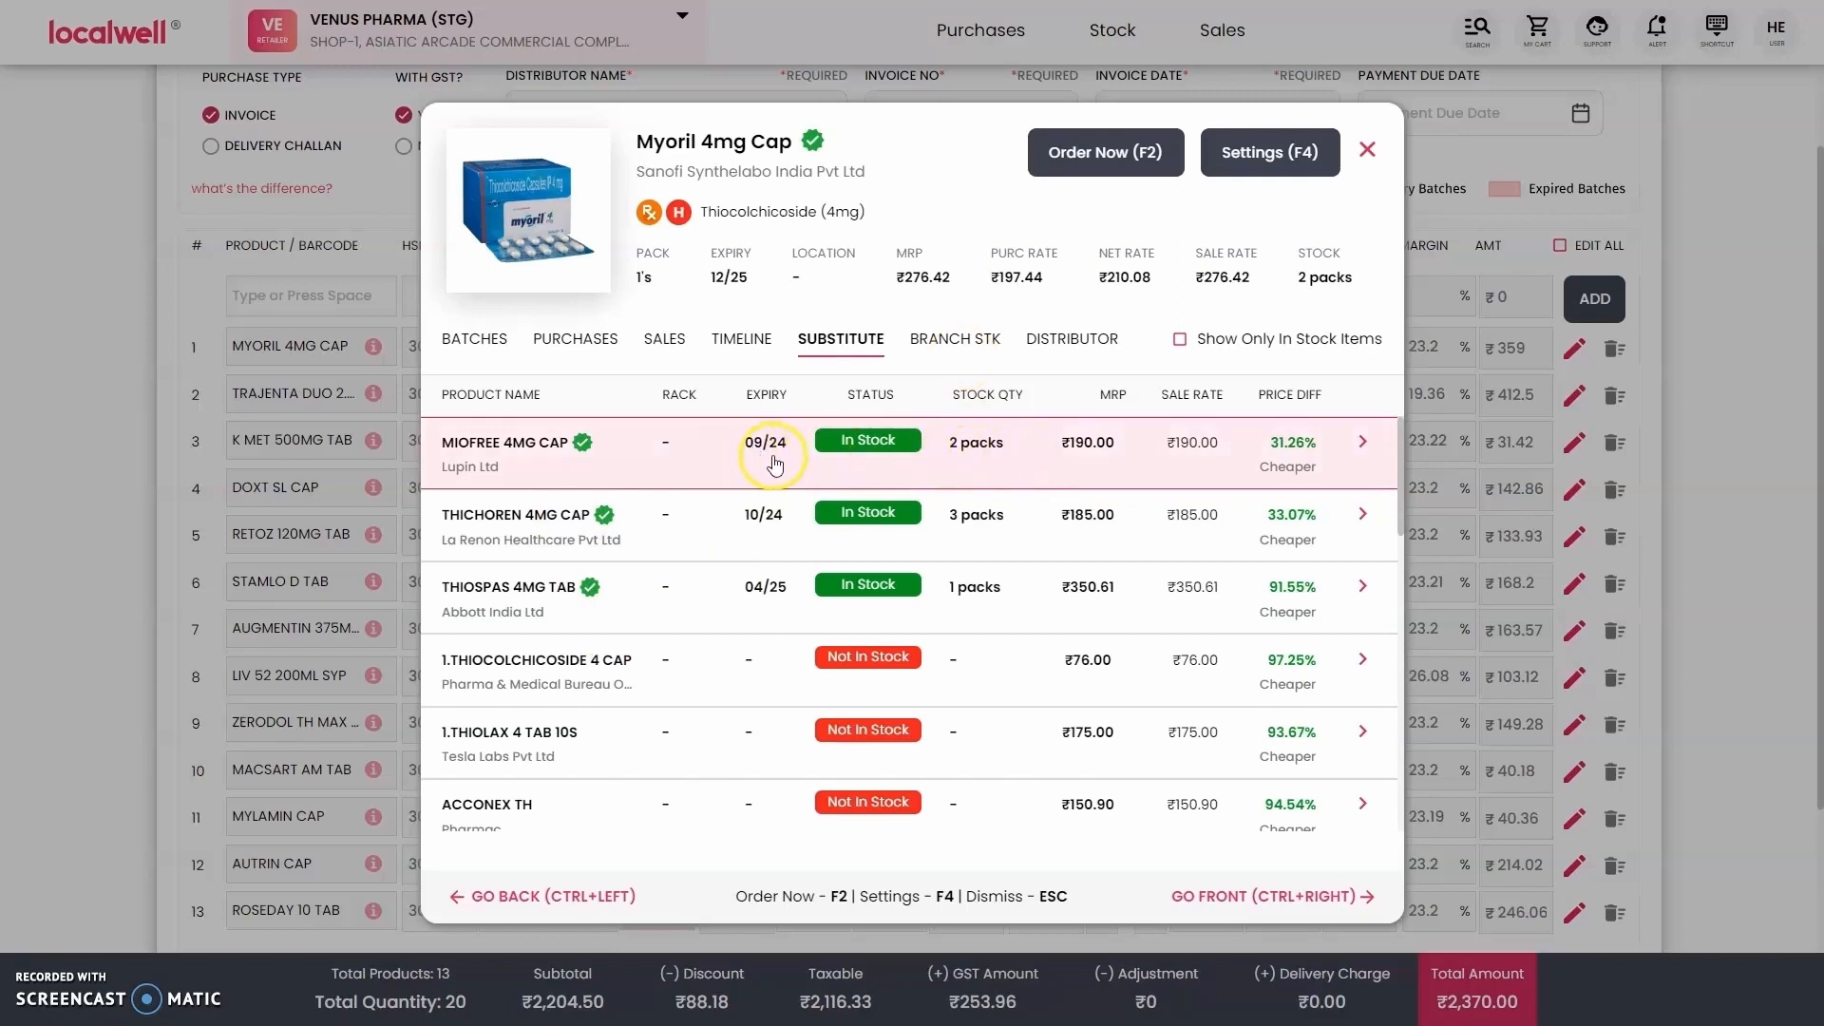
{"action": "mouse_move", "coordinate": [959, 353]}
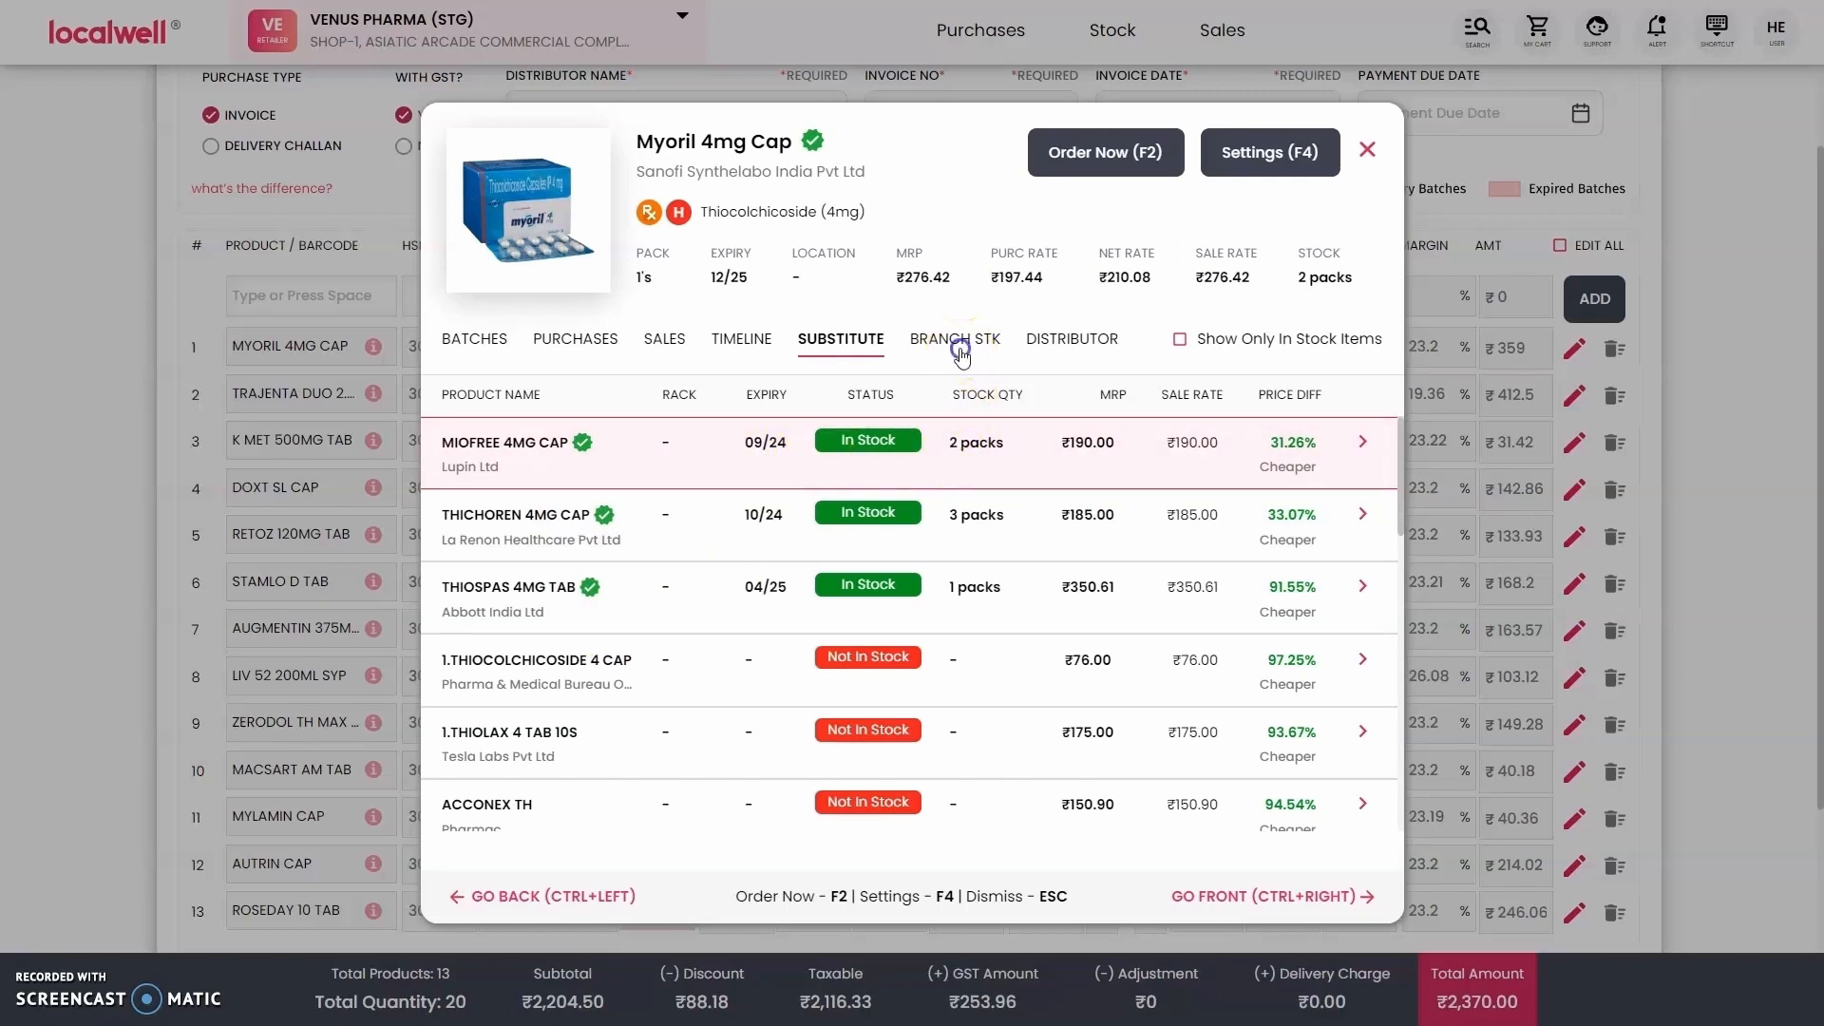
{"action": "left_click", "coordinate": [952, 339]}
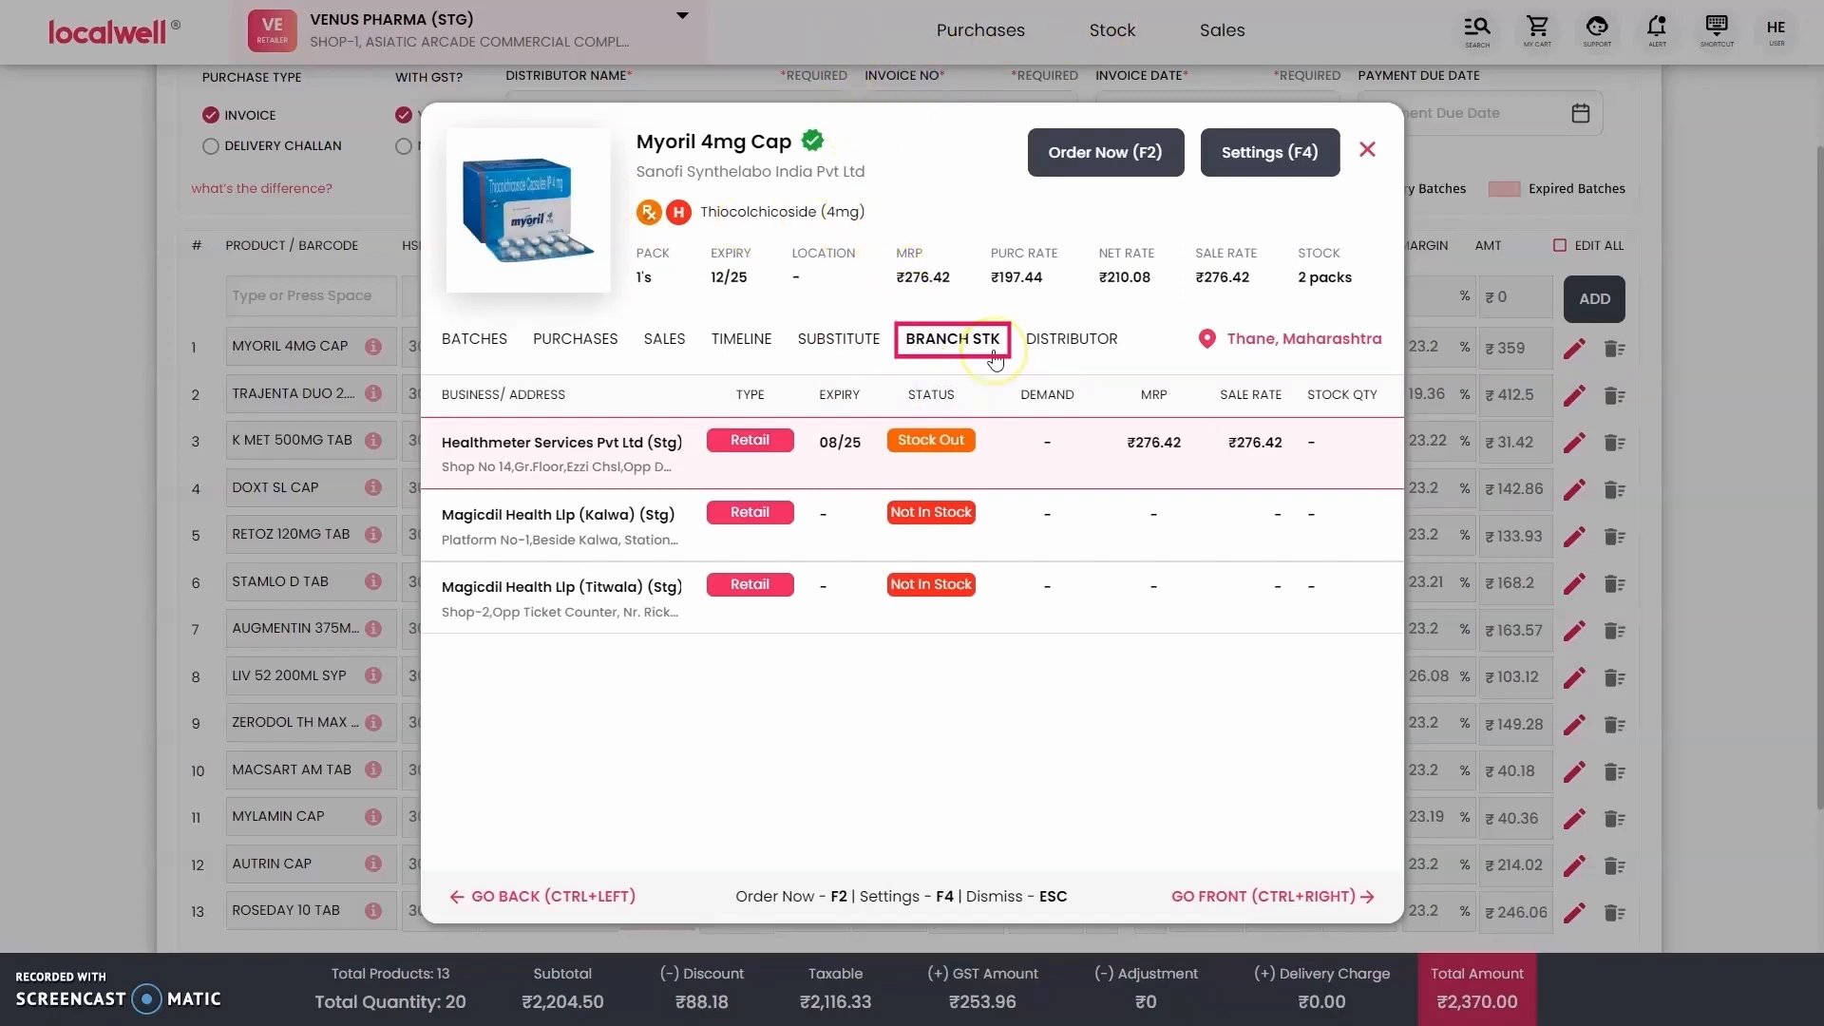
{"action": "mouse_move", "coordinate": [922, 350]}
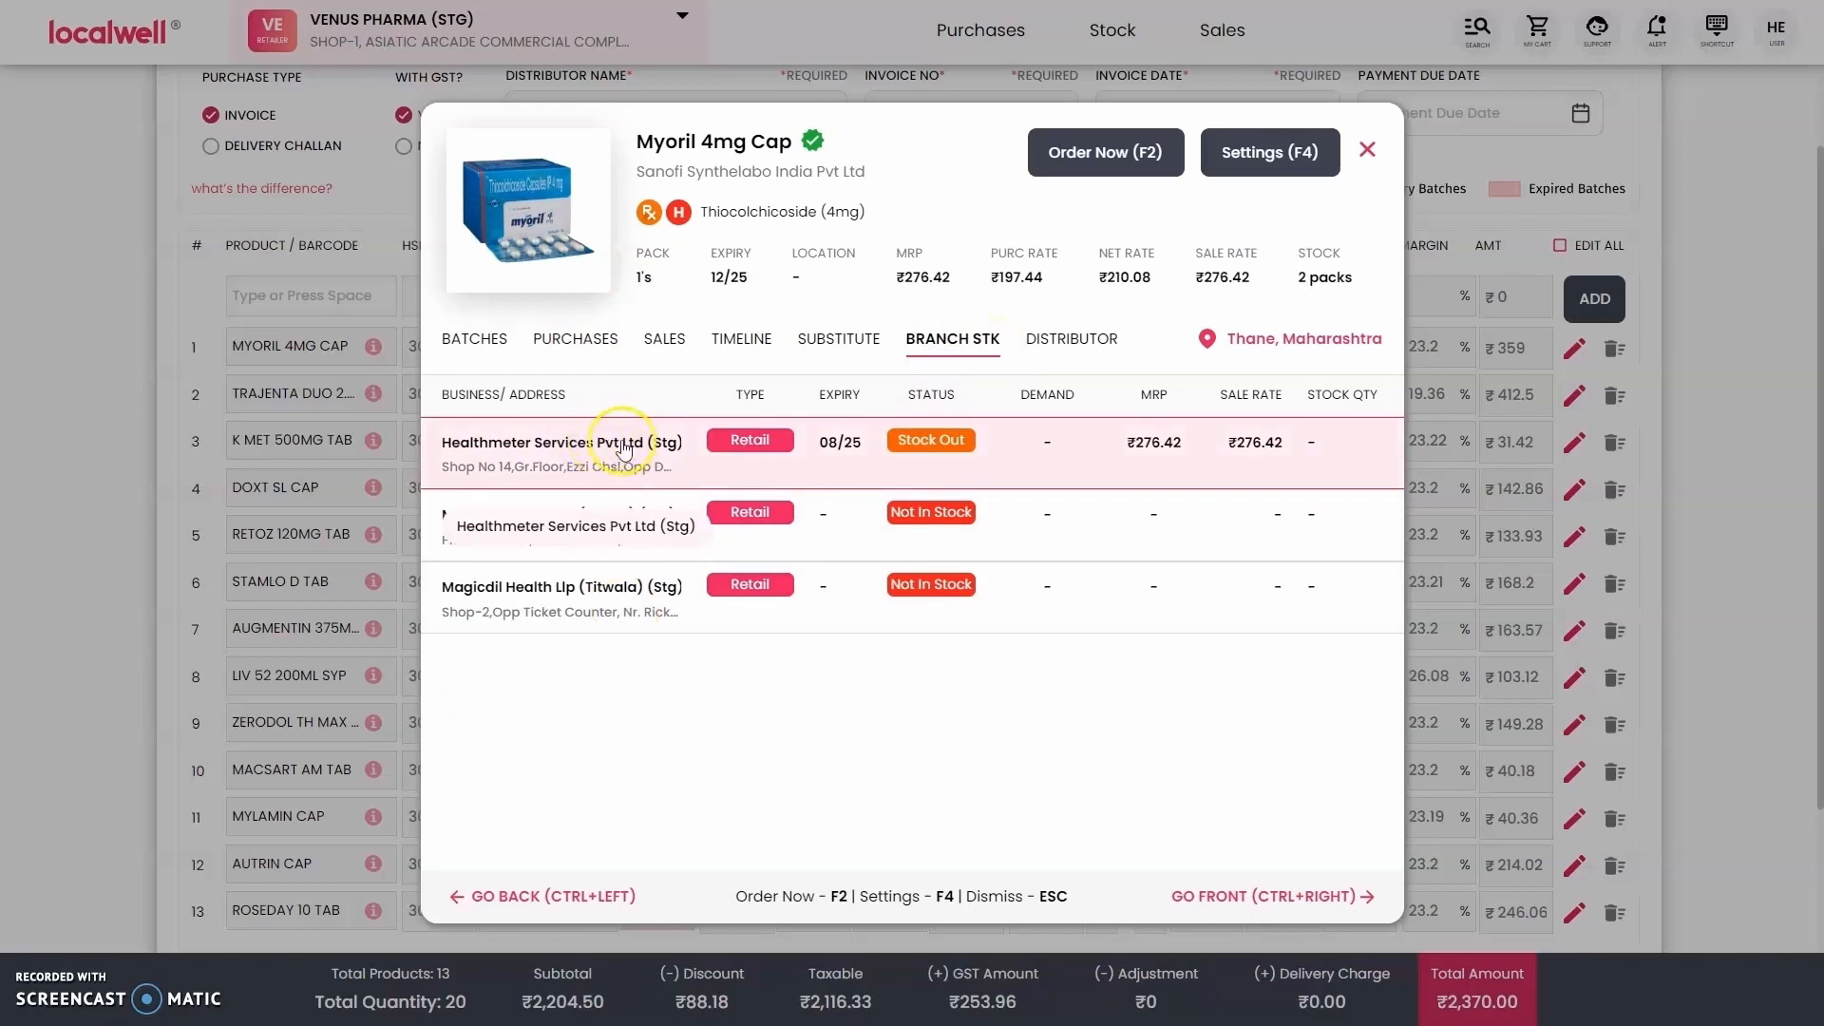
{"action": "mouse_move", "coordinate": [635, 456]}
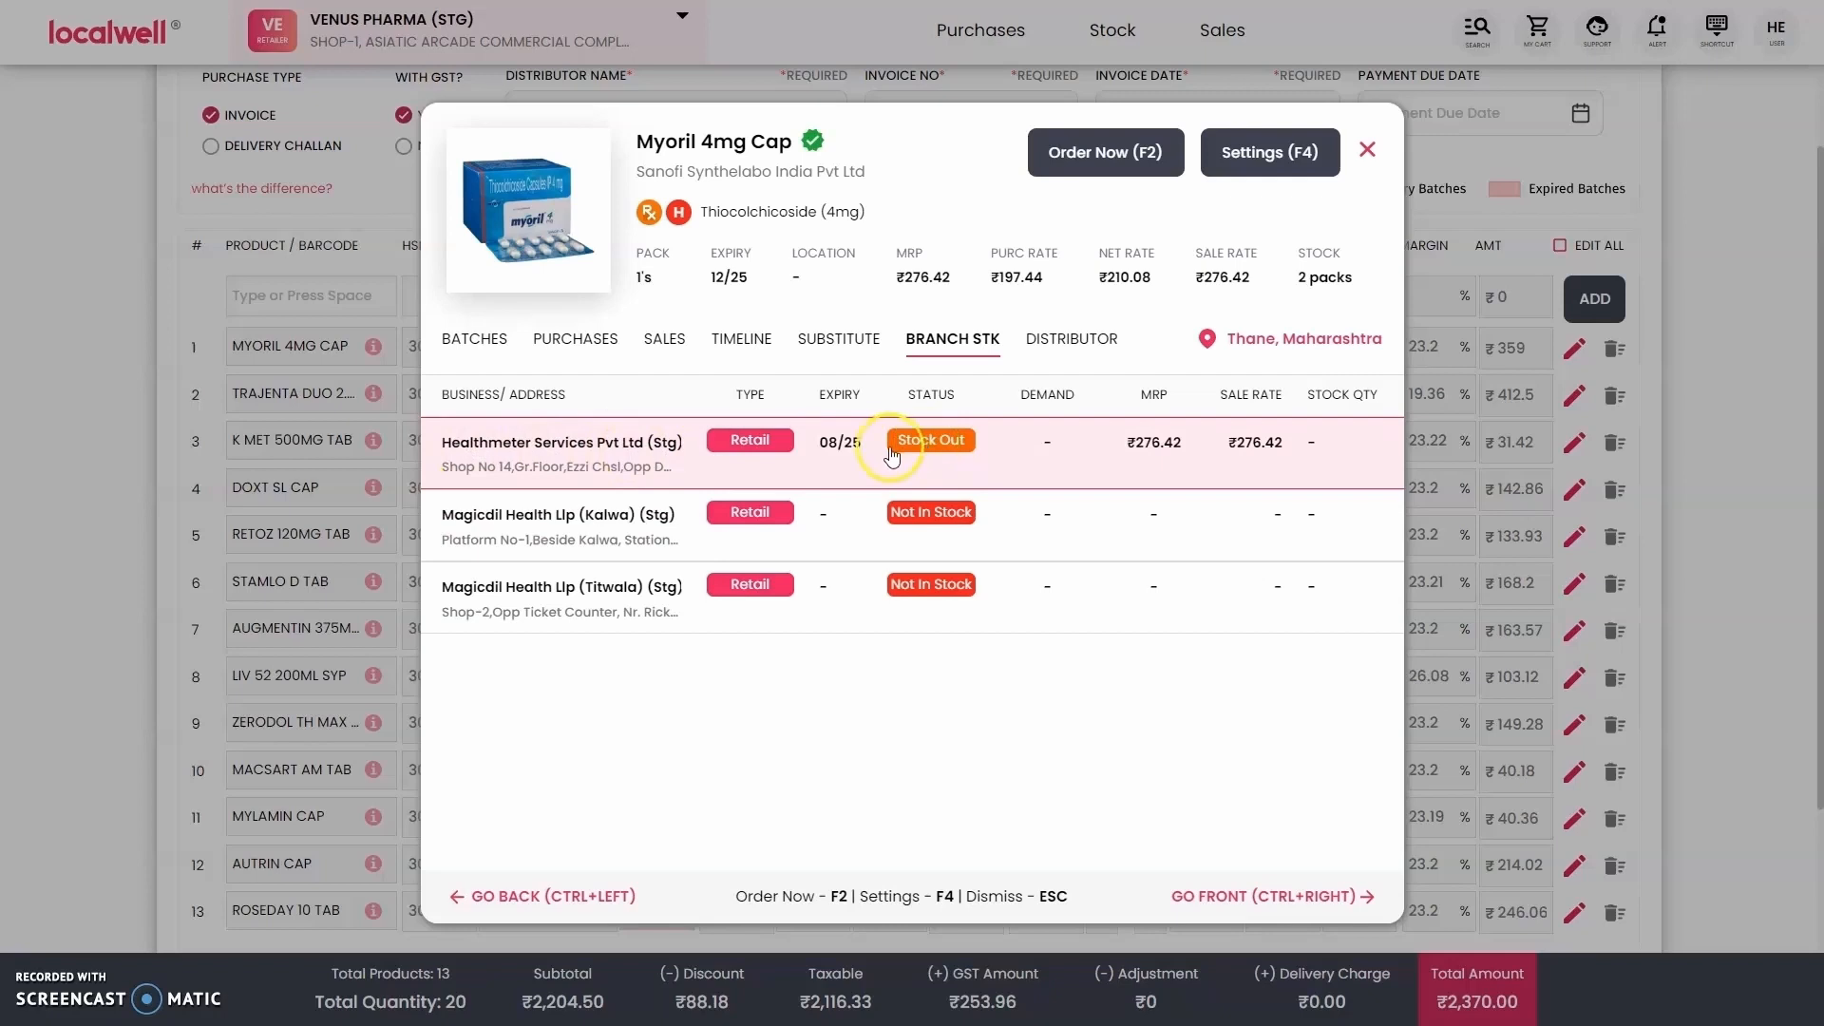
{"action": "mouse_move", "coordinate": [1064, 349]}
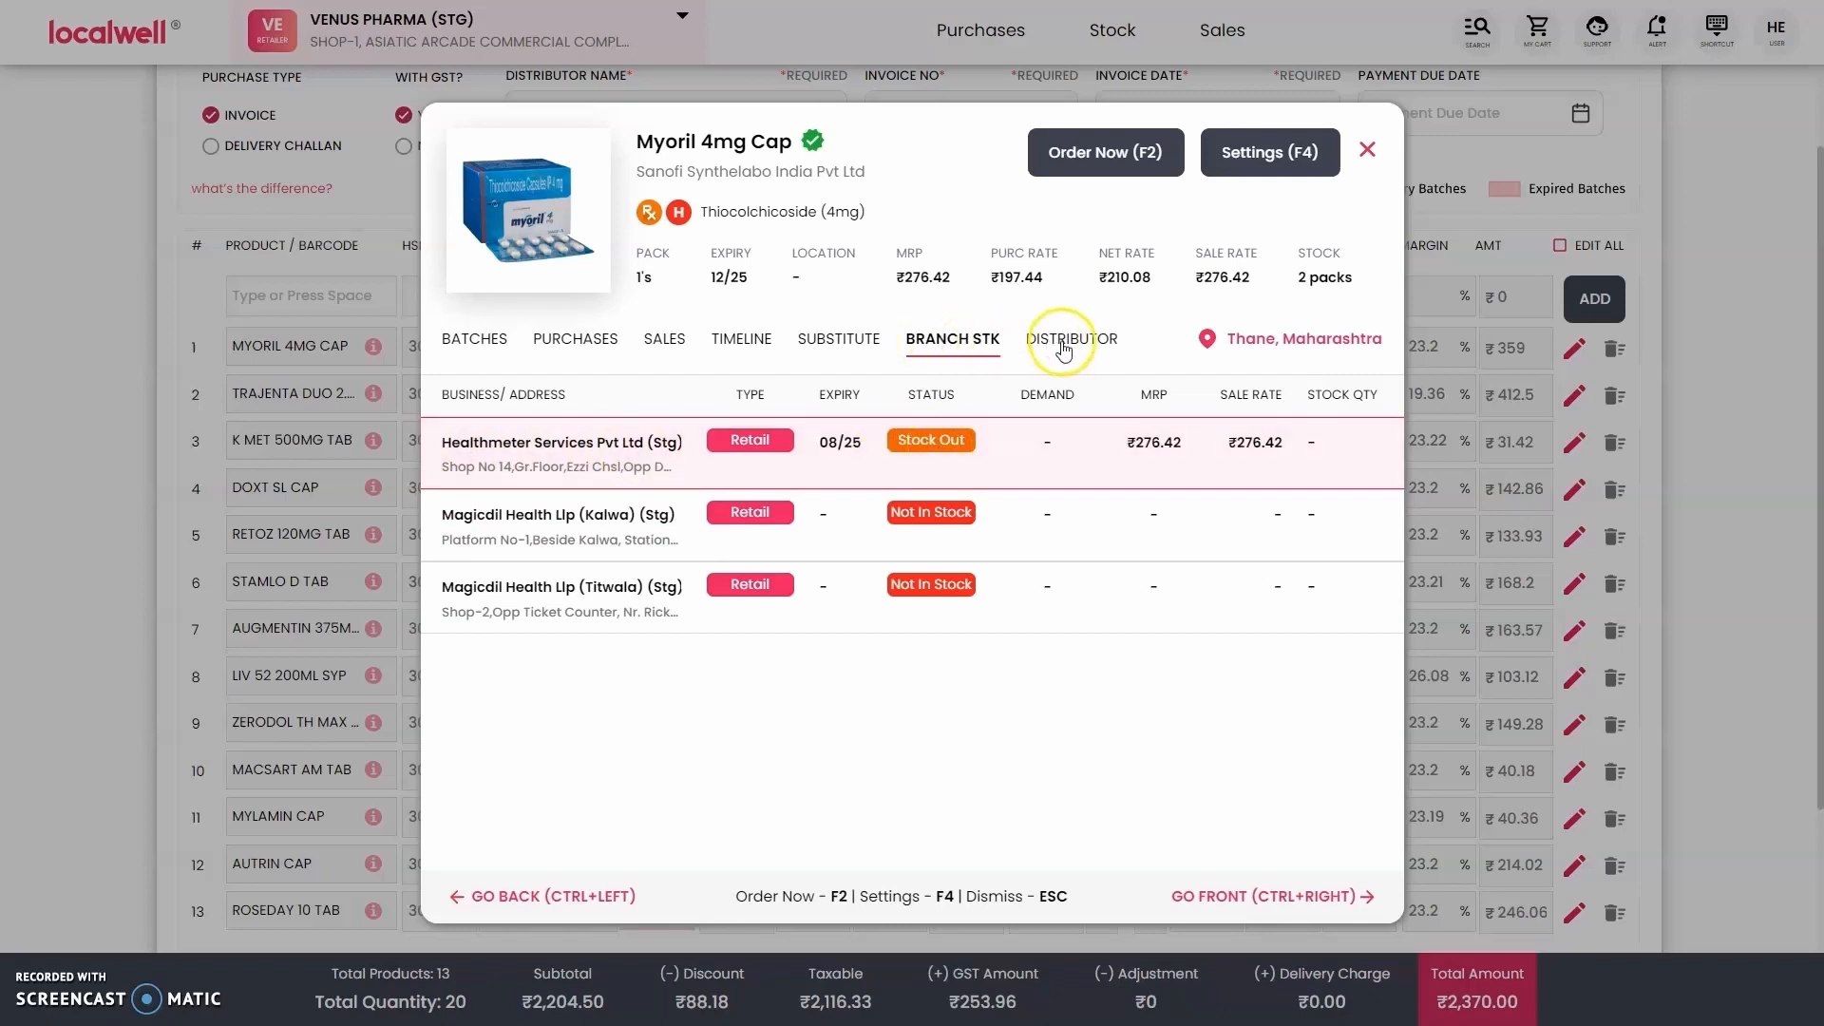
{"action": "left_click", "coordinate": [1070, 338]}
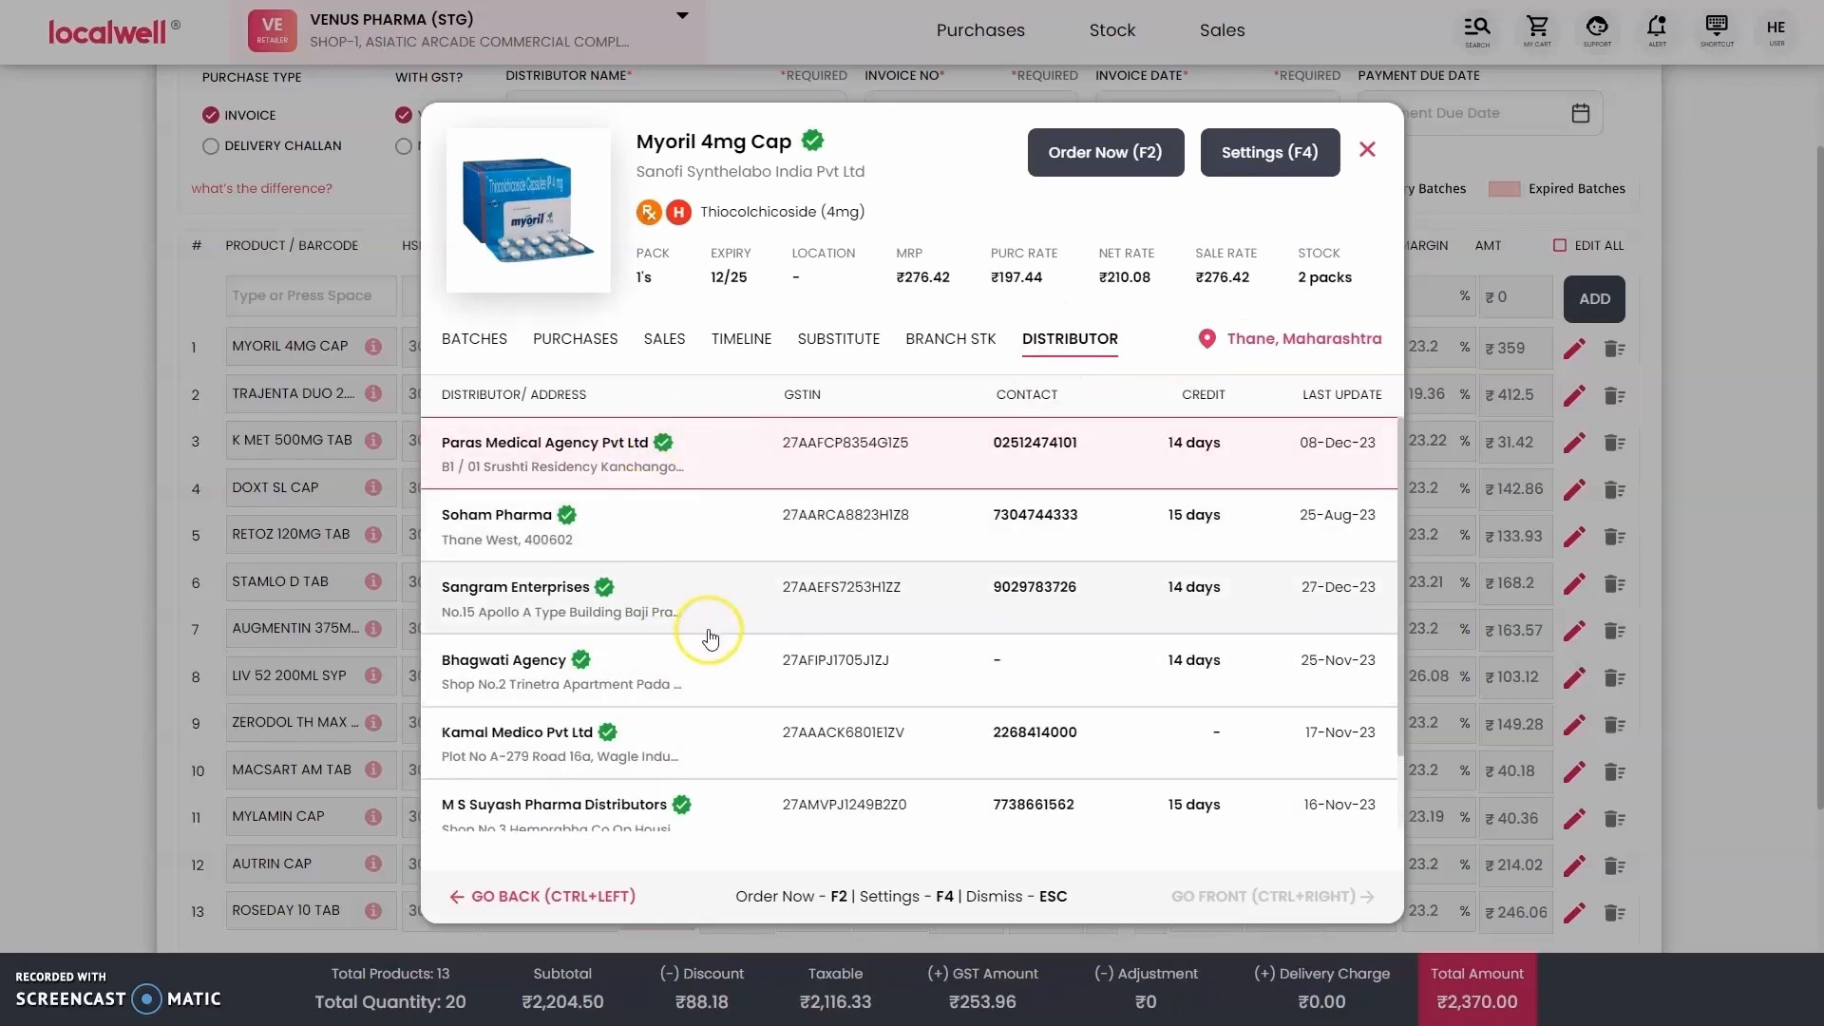
{"action": "mouse_move", "coordinate": [1058, 205]}
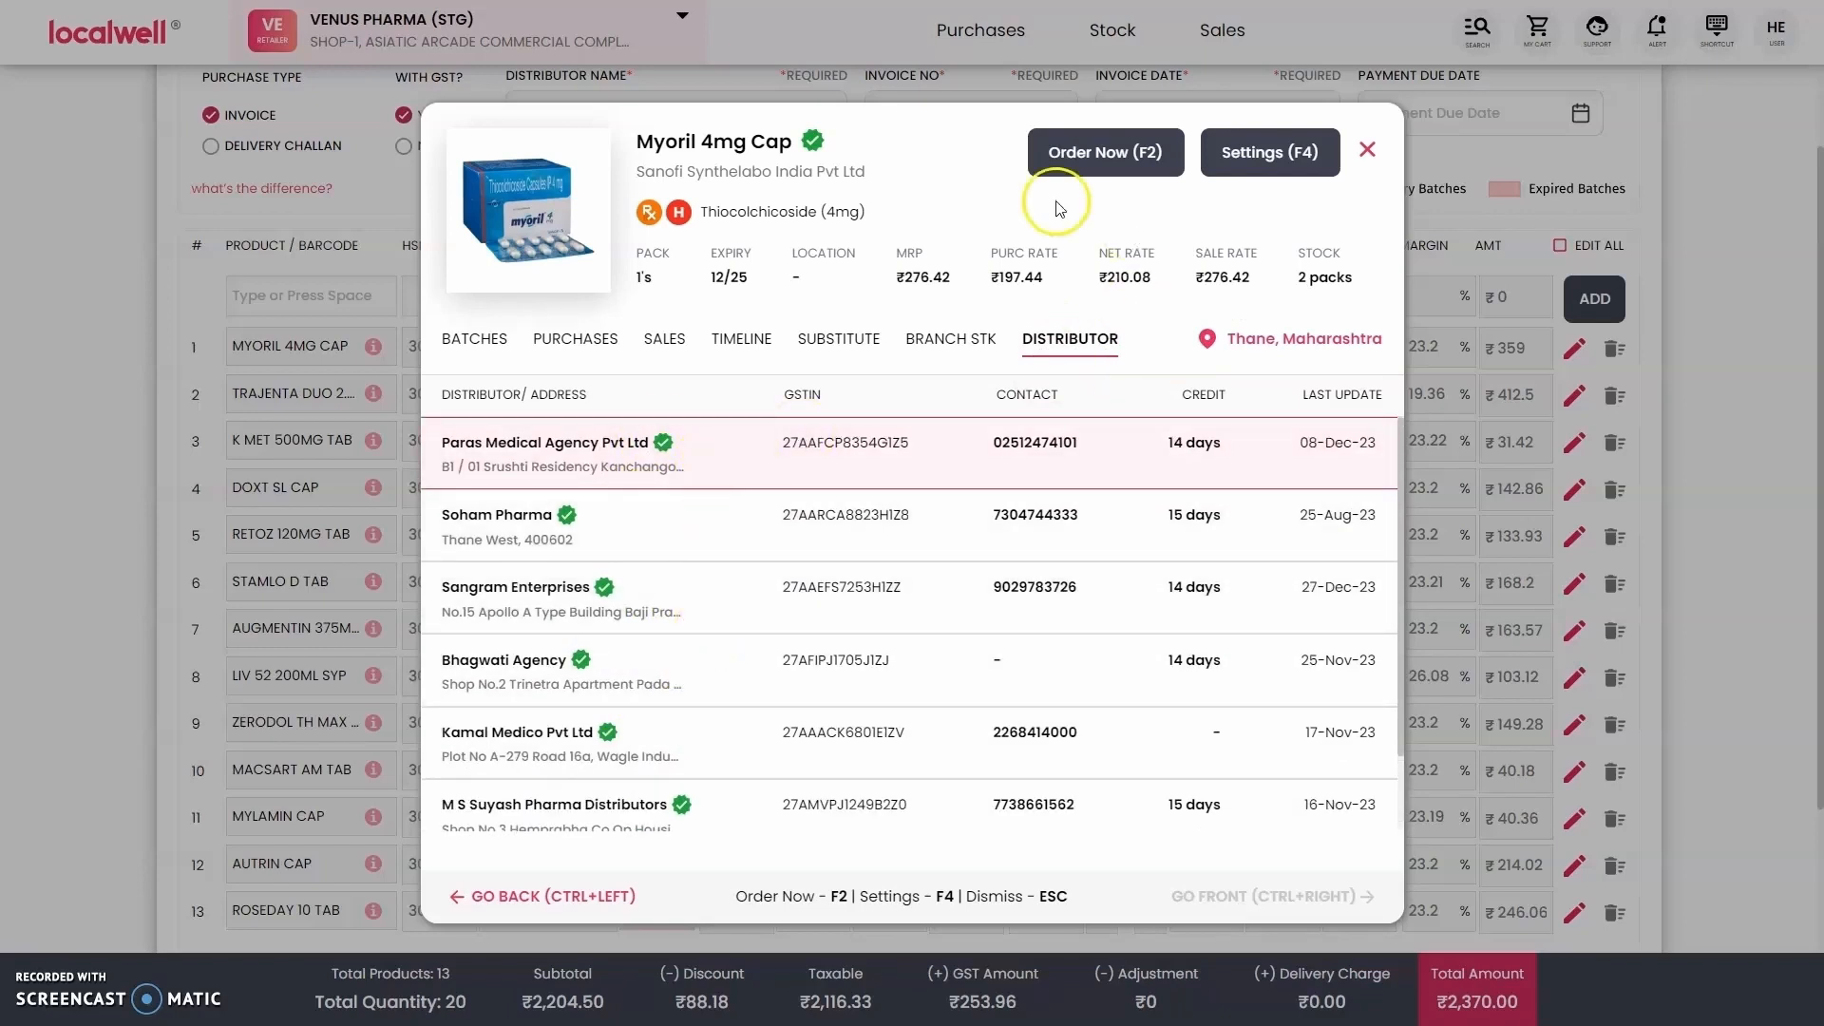
{"action": "left_click", "coordinate": [1270, 152]}
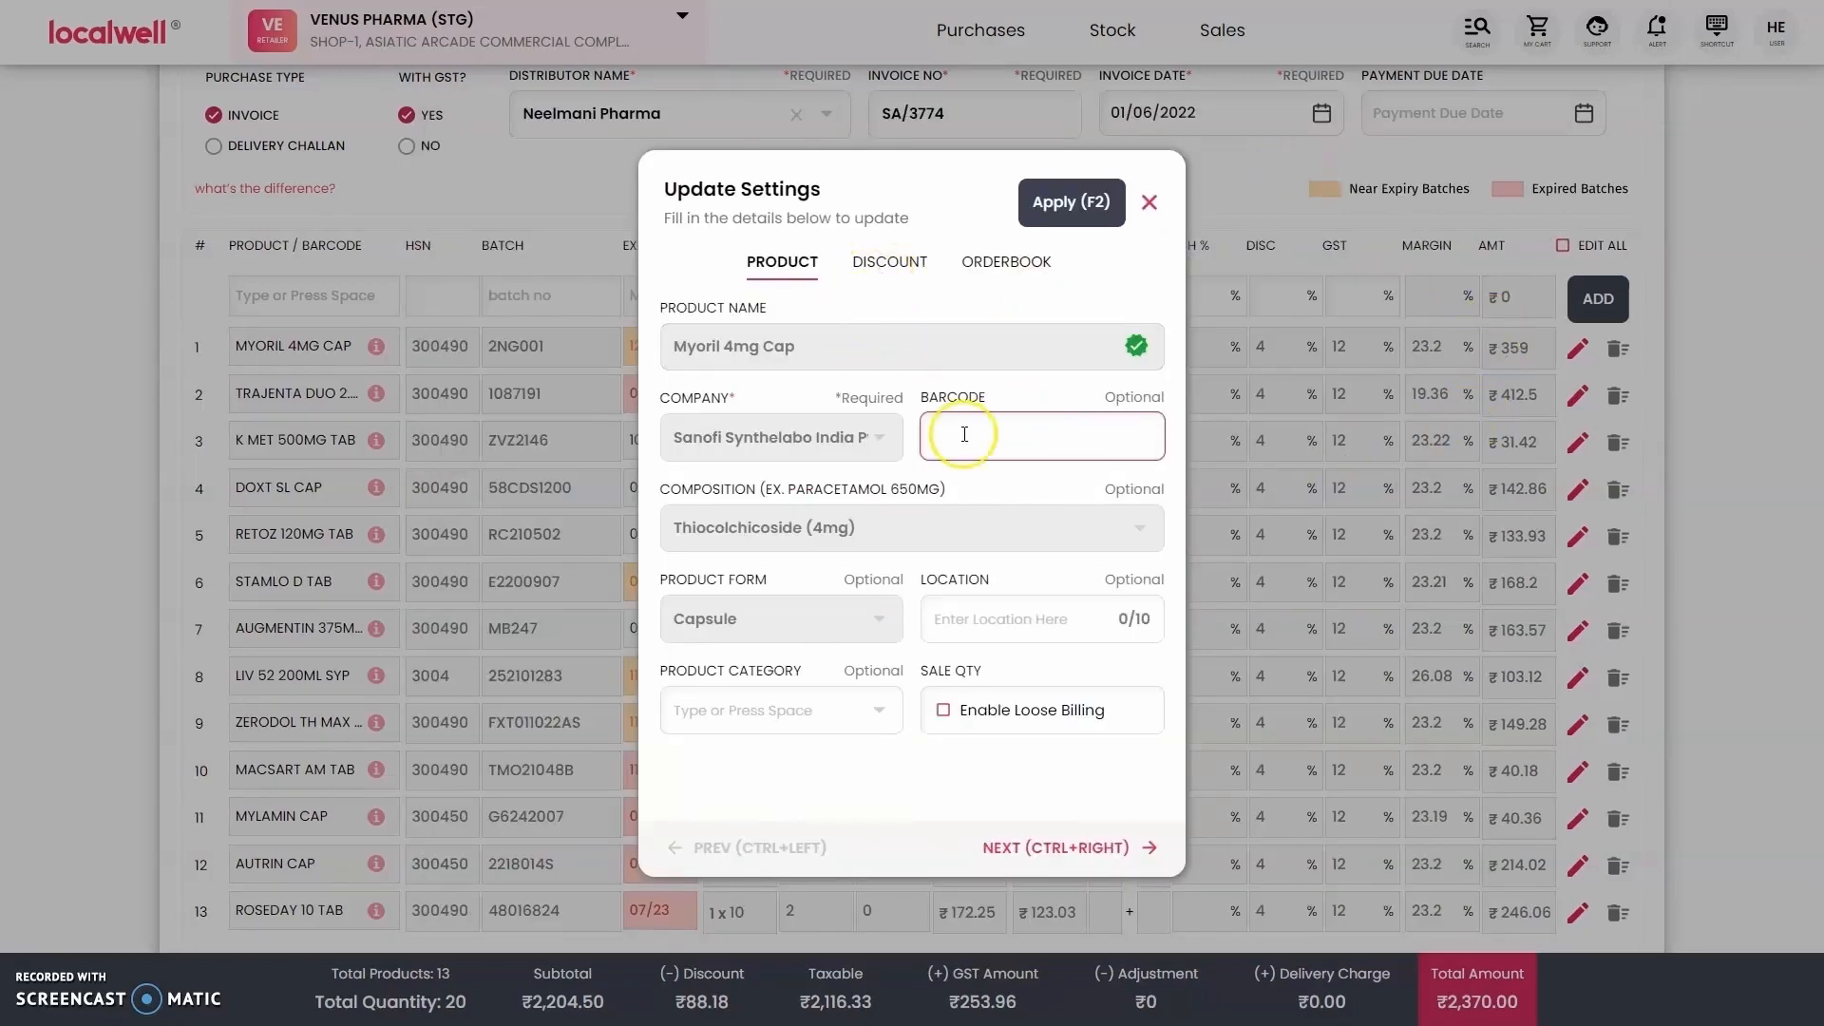
Touch the Location field and close the Update Settings dialog without changes.
{"action": "left_click", "coordinate": [1039, 620]}
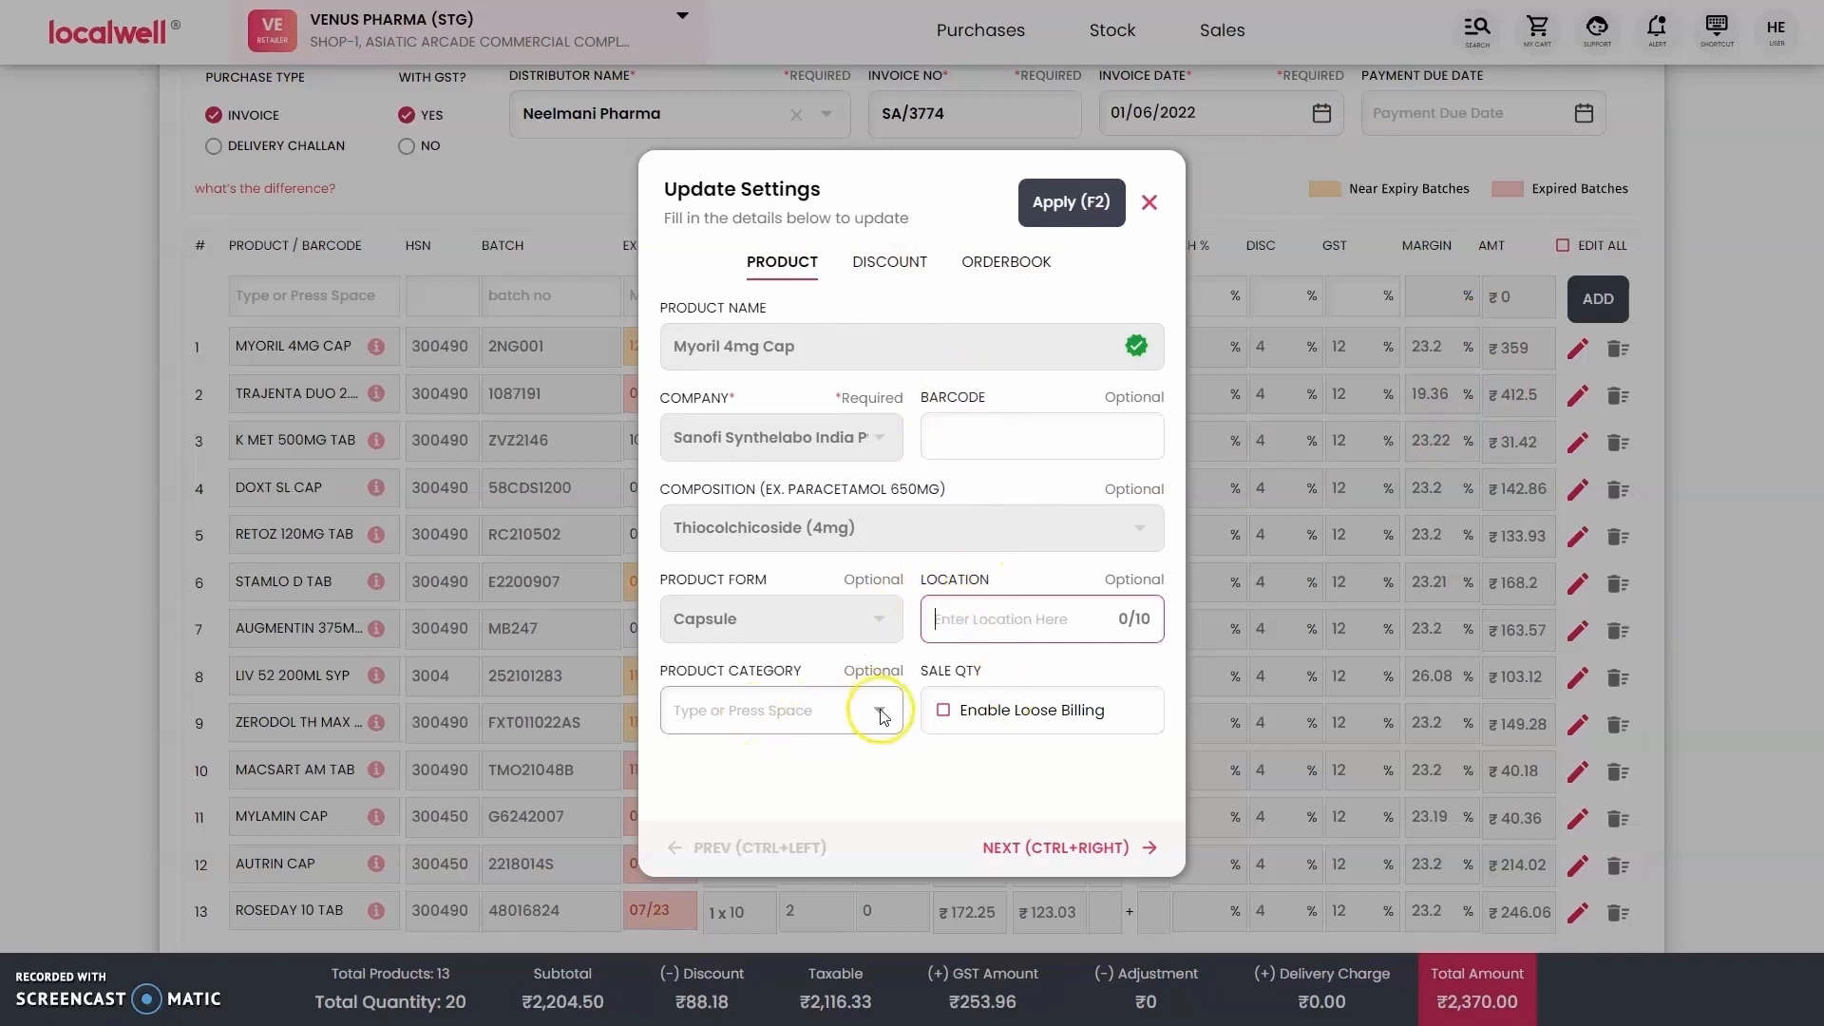
{"action": "mouse_move", "coordinate": [1150, 199]}
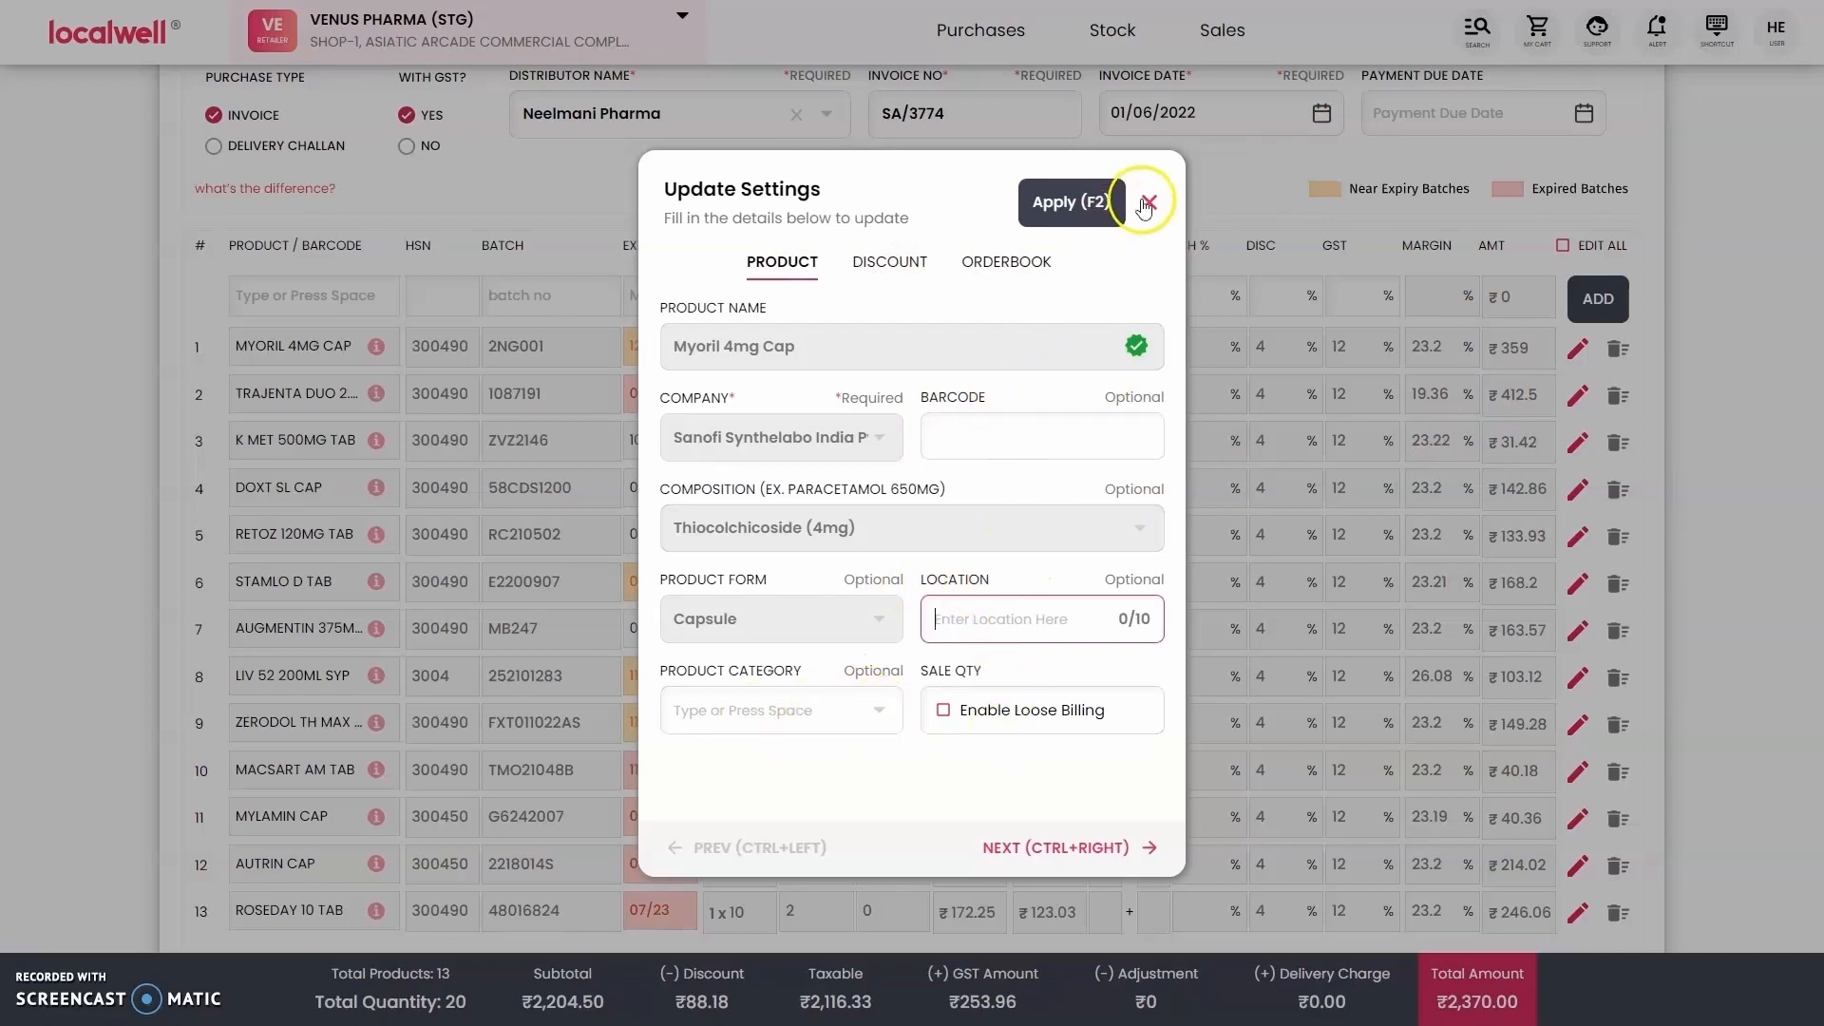
{"action": "left_click", "coordinate": [1148, 200]}
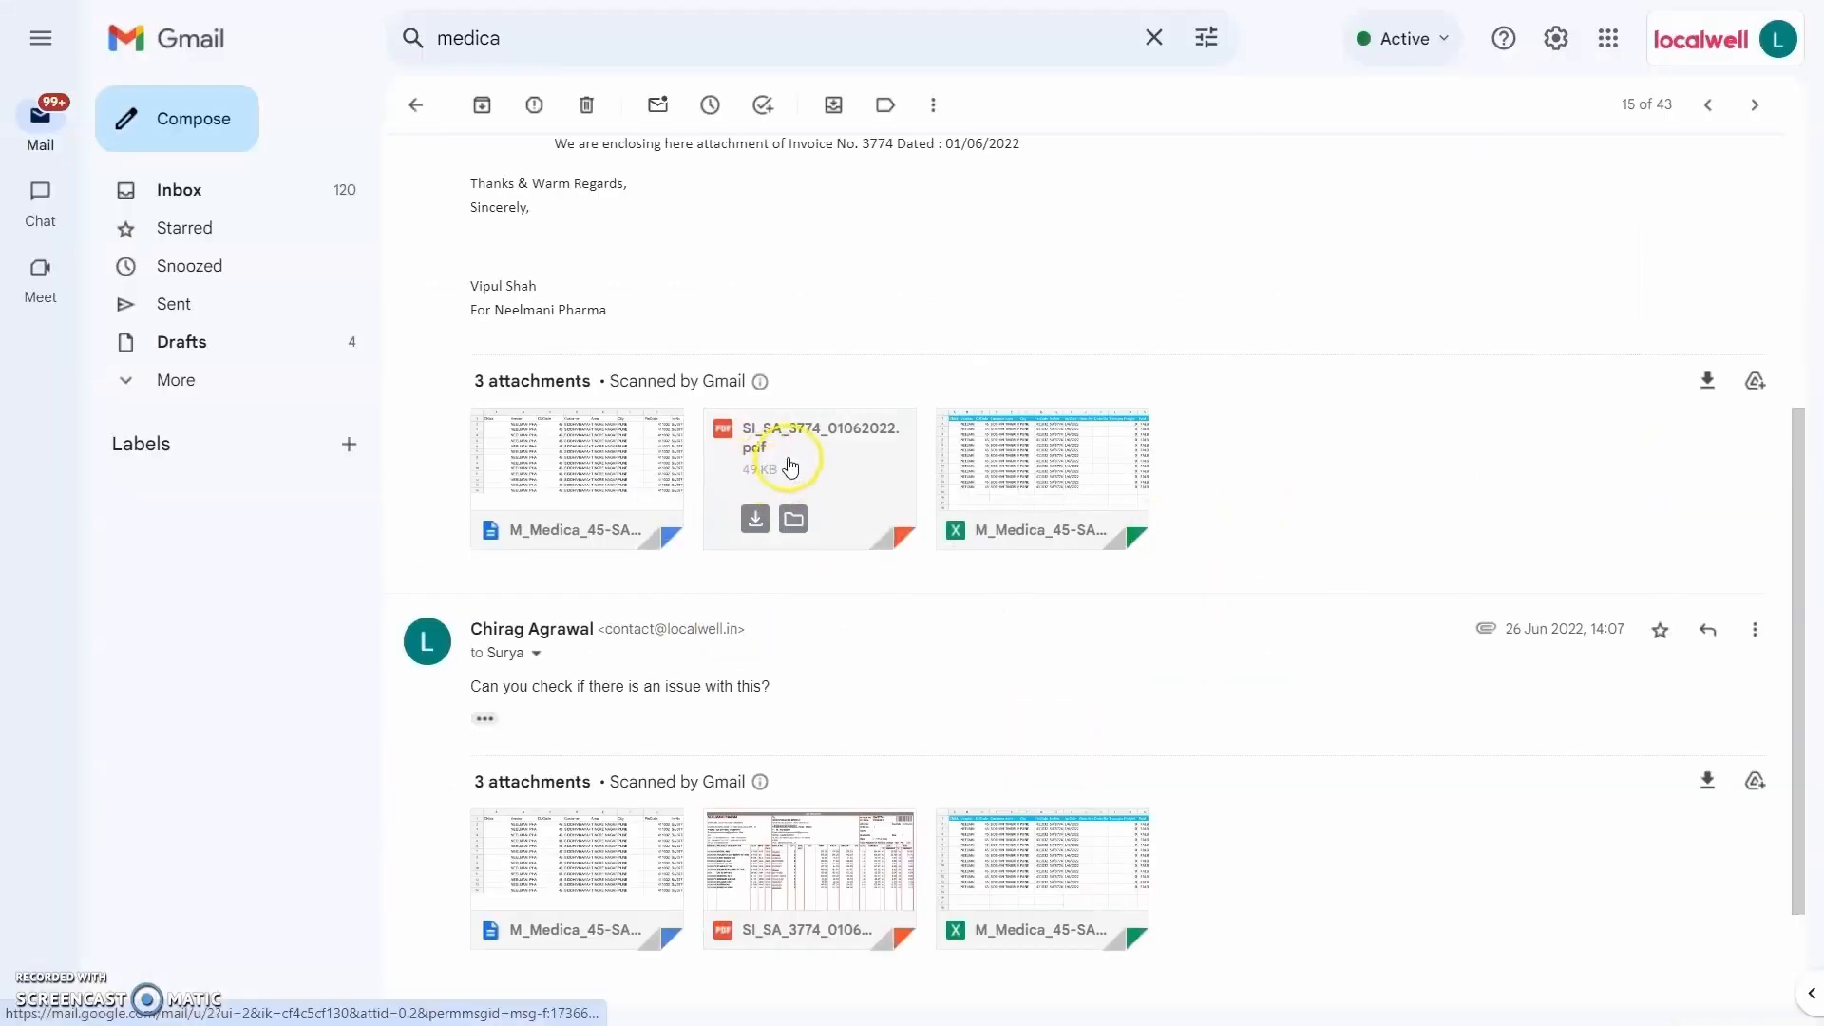
Preview the SI_SA_3774 invoice PDF attachment showing the 13-item bill totalling ₹2,370.
{"action": "left_click", "coordinate": [790, 467]}
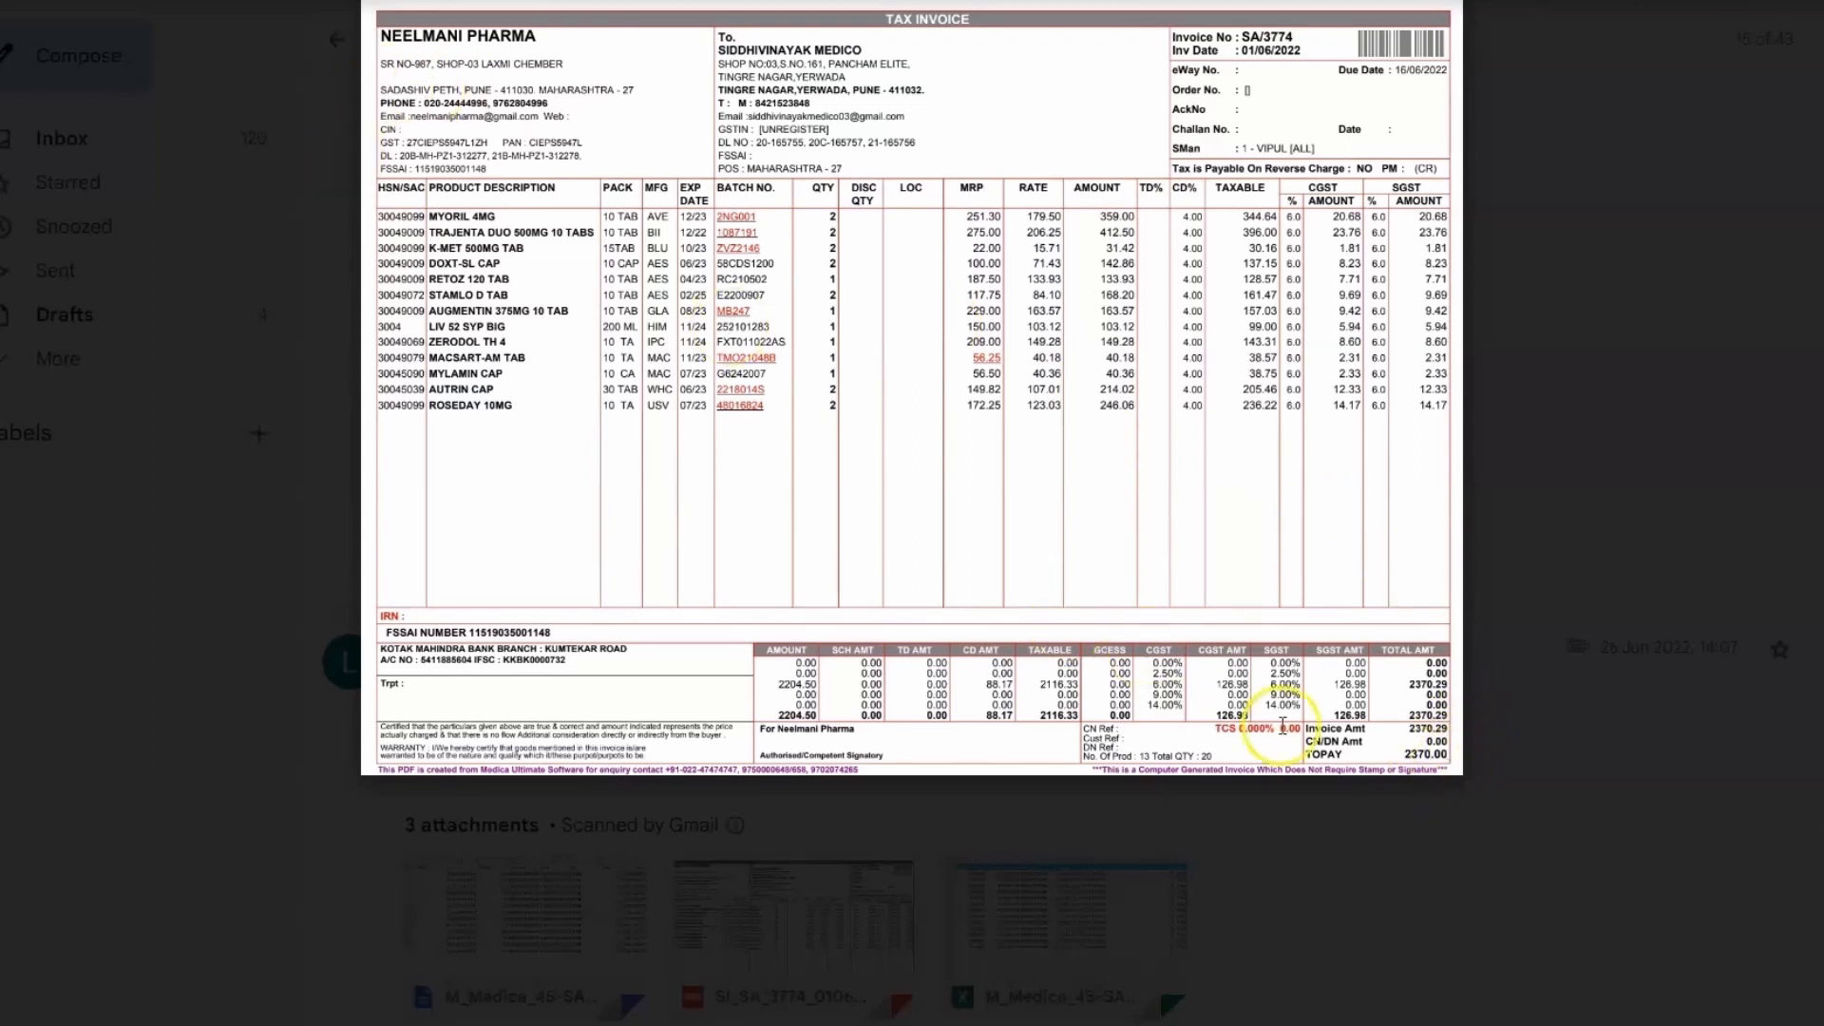
{"action": "mouse_move", "coordinate": [34, 171]}
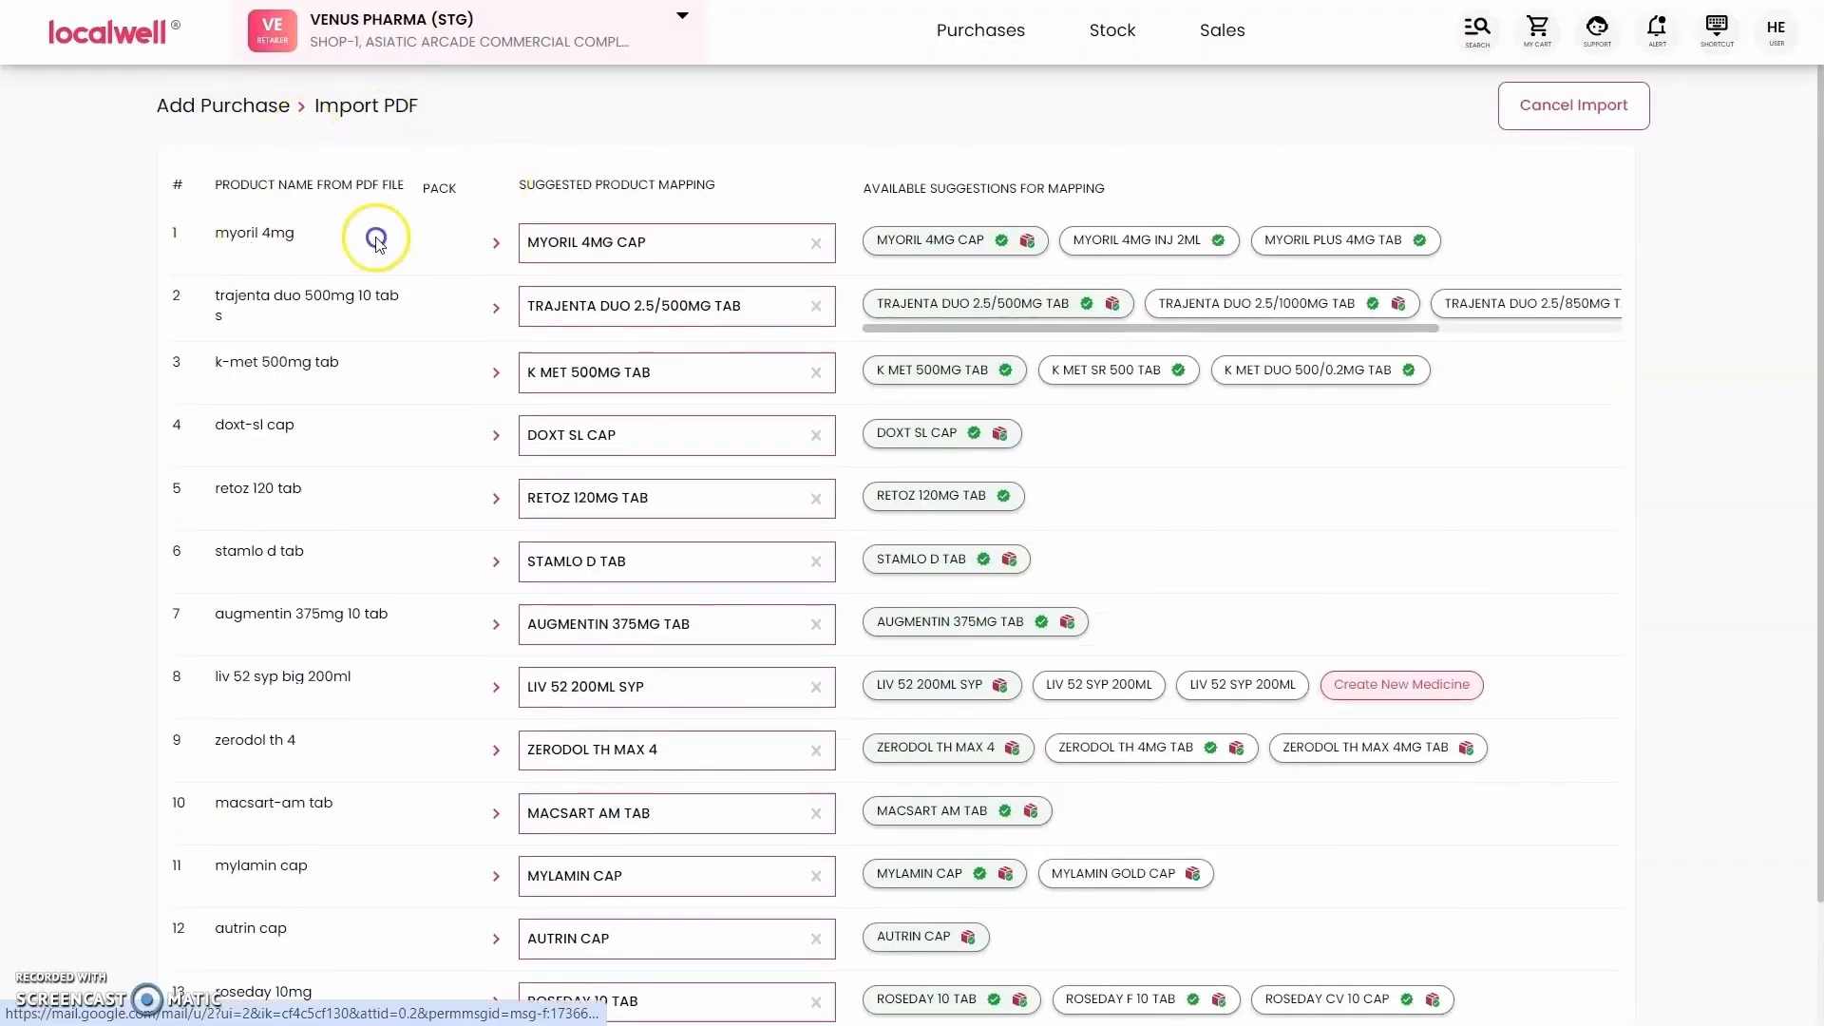
Scroll through the Import PDF product mapping before cancelling the import.
{"action": "scroll", "scroll_direction": "down", "scroll_amount": 3}
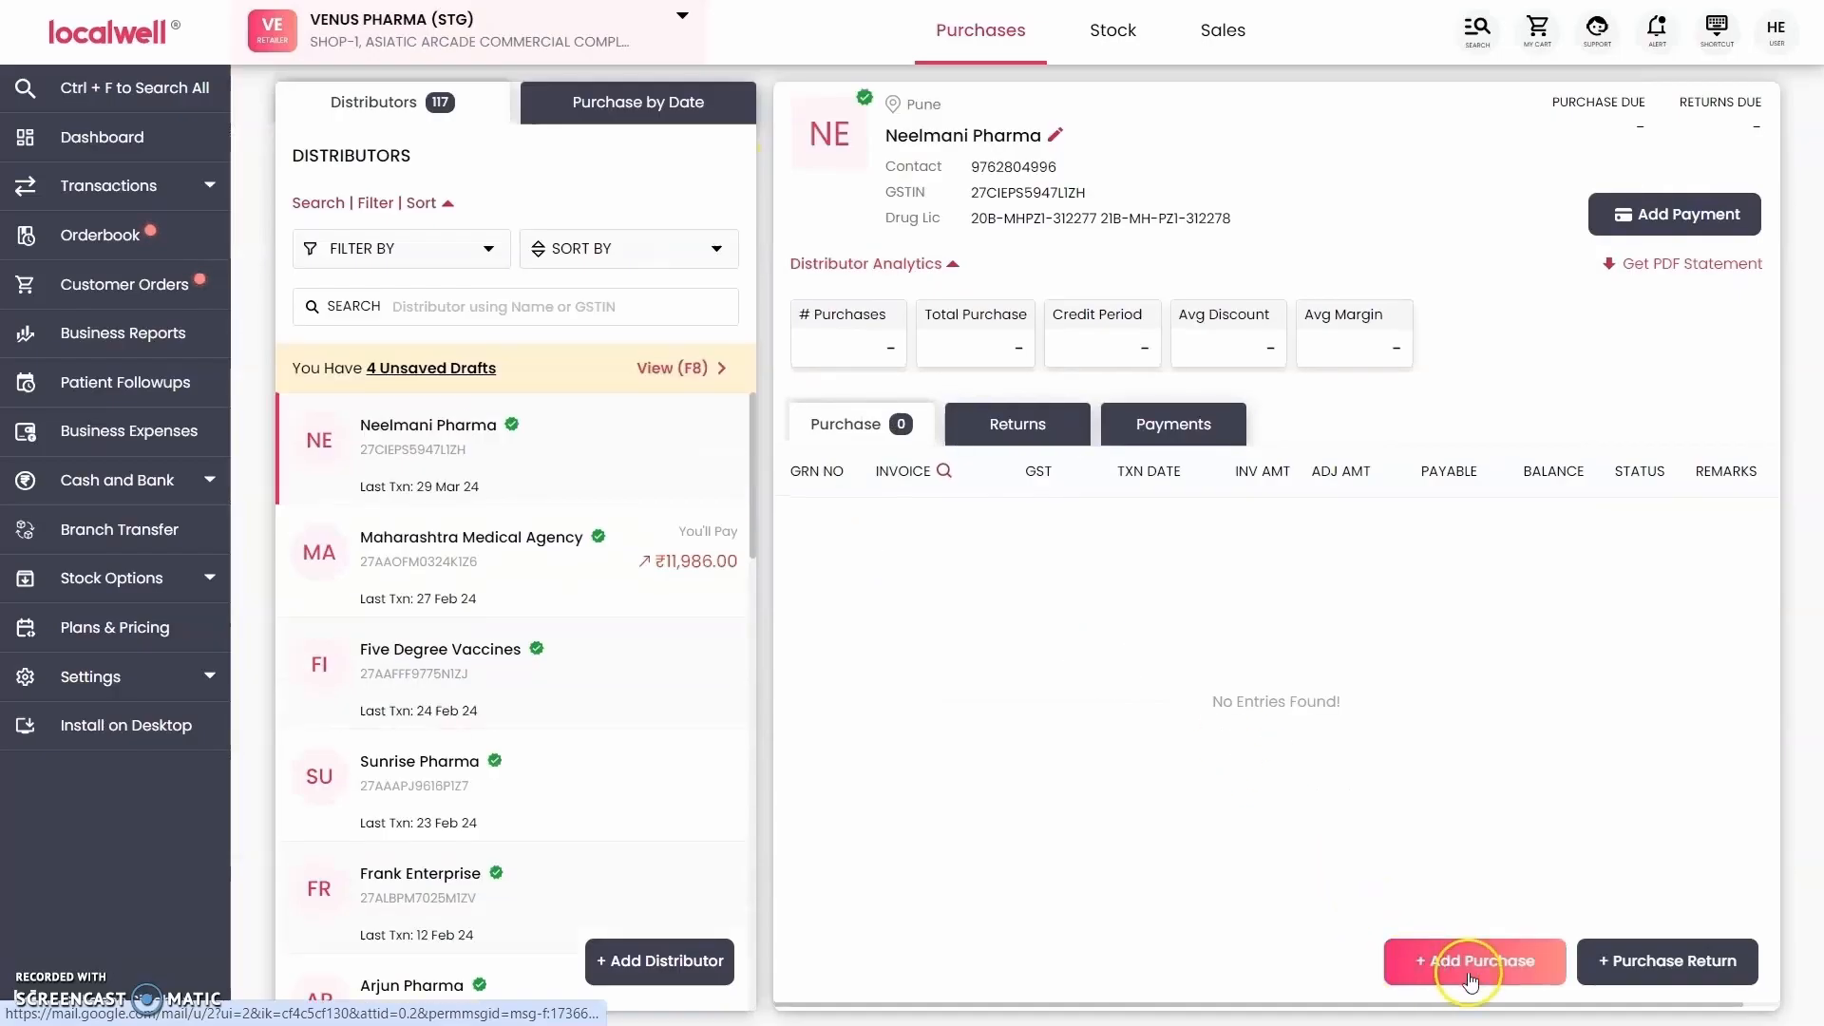
Begin a Neelmani Pharma purchase with invoice number CR-12747 dated 28/03/2024.
{"action": "left_click", "coordinate": [1475, 961]}
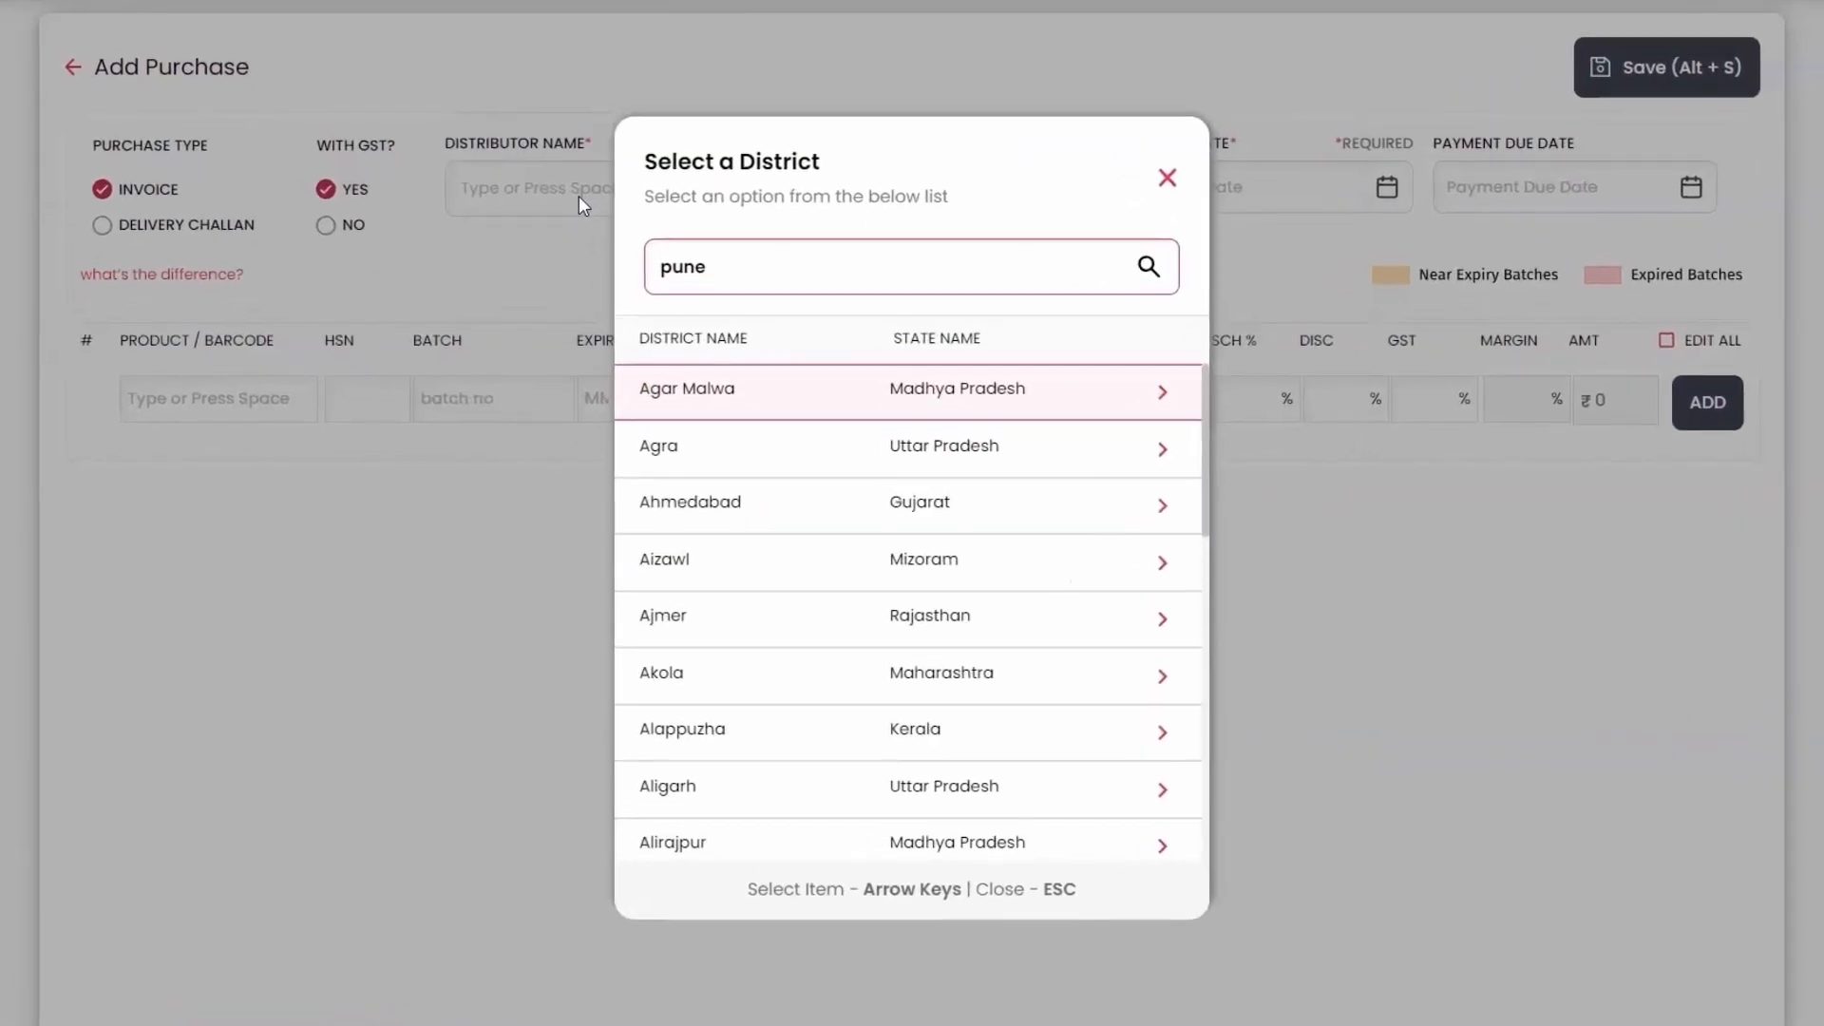
{"action": "key", "text": "Backspace"}
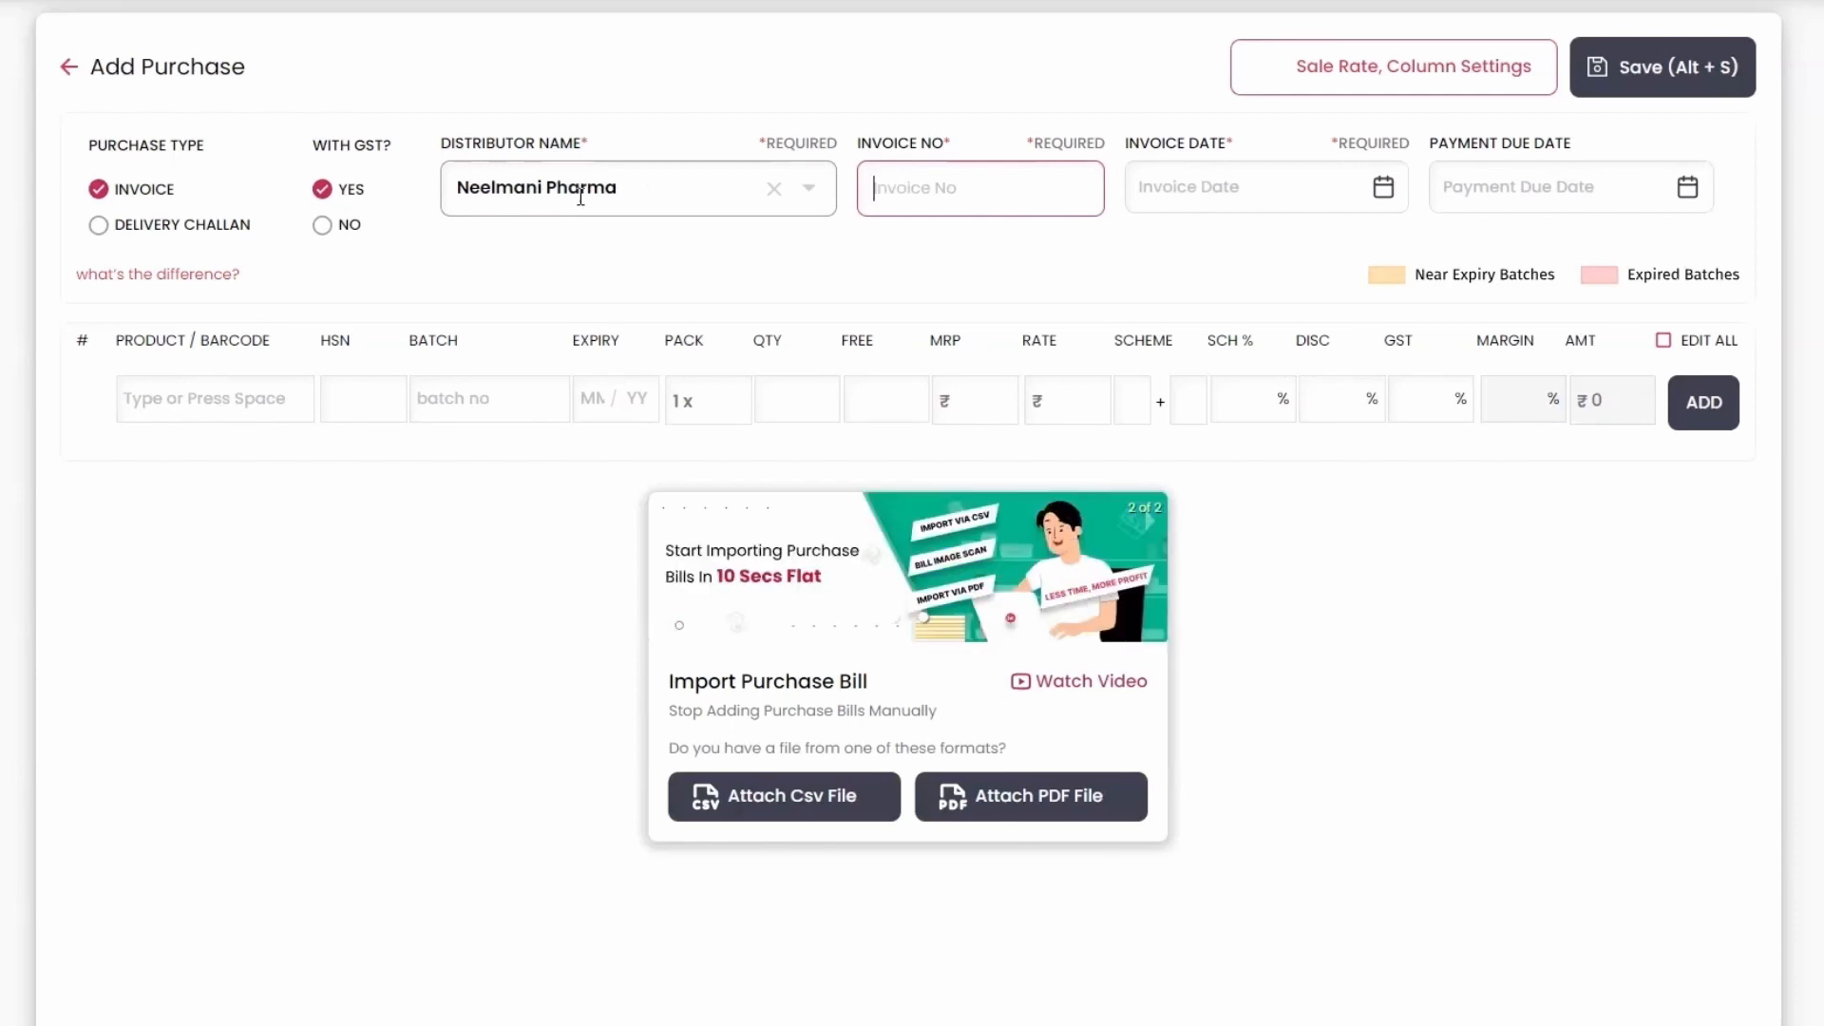
{"action": "type", "text": "CR-"}
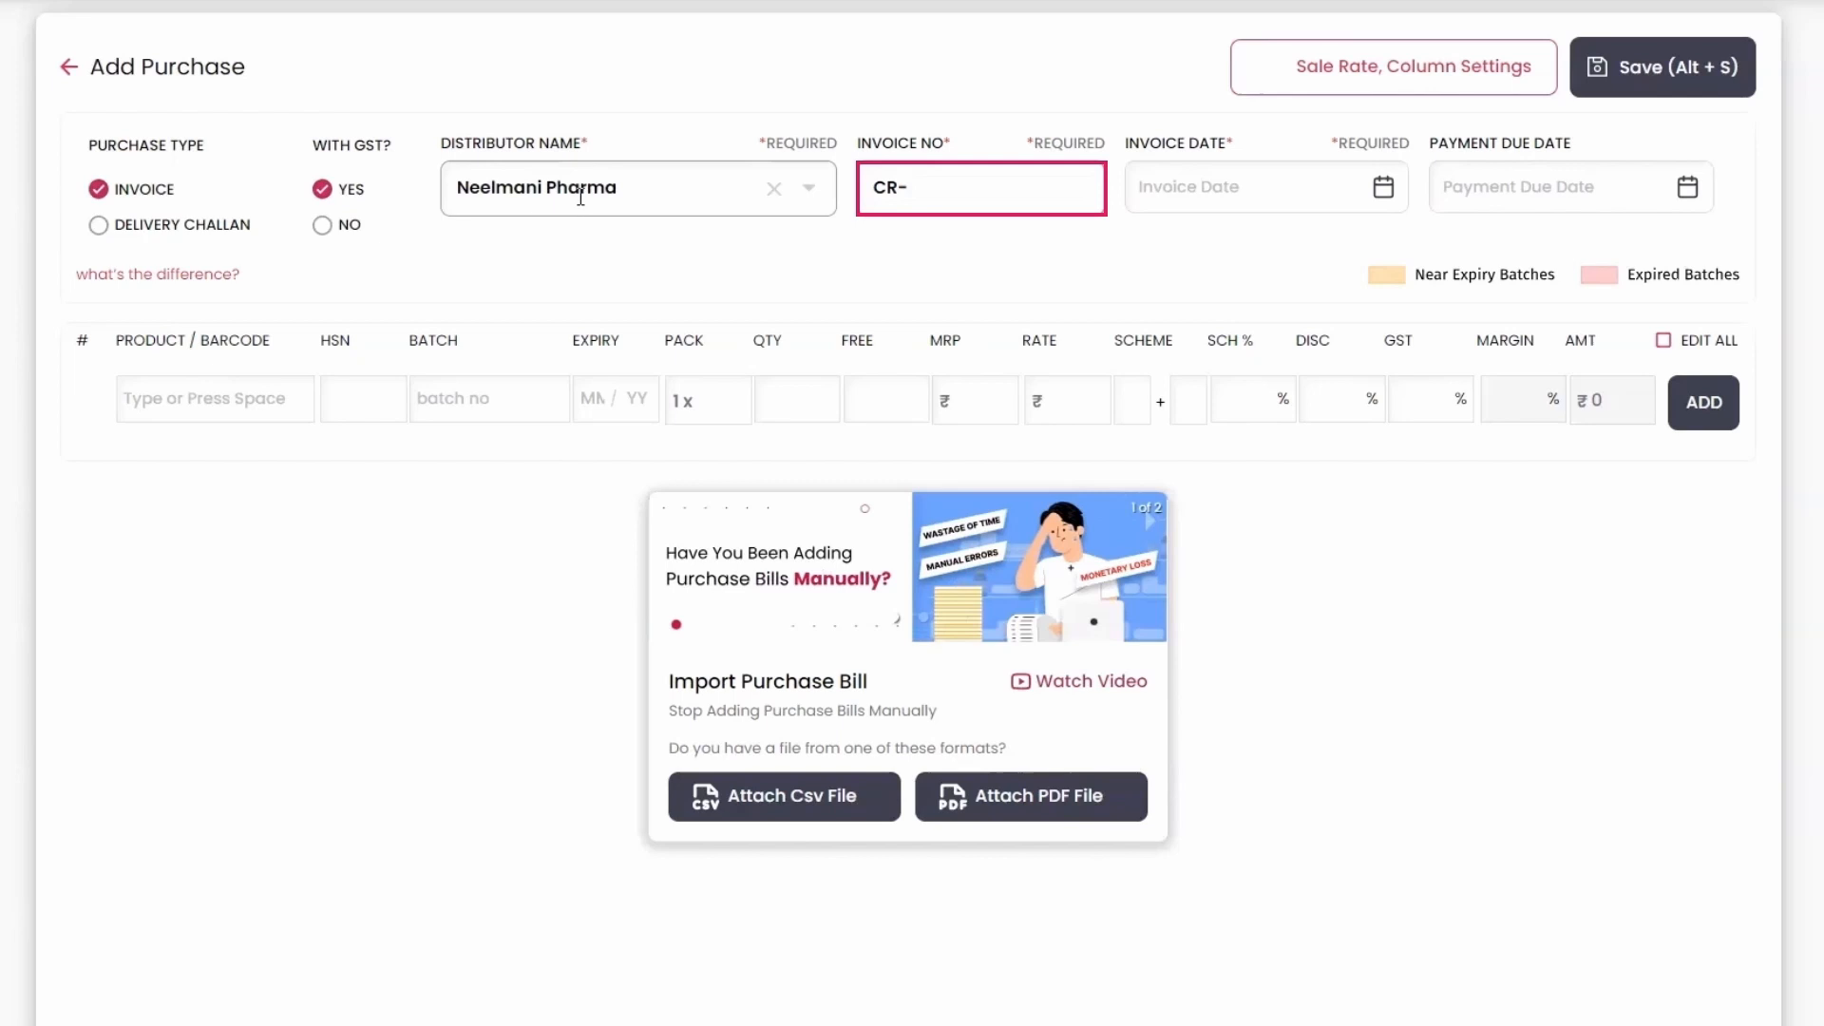
{"action": "type", "text": "12747"}
{"action": "left_click", "coordinate": [1268, 187]}
{"action": "type", "text": "28/03/"}
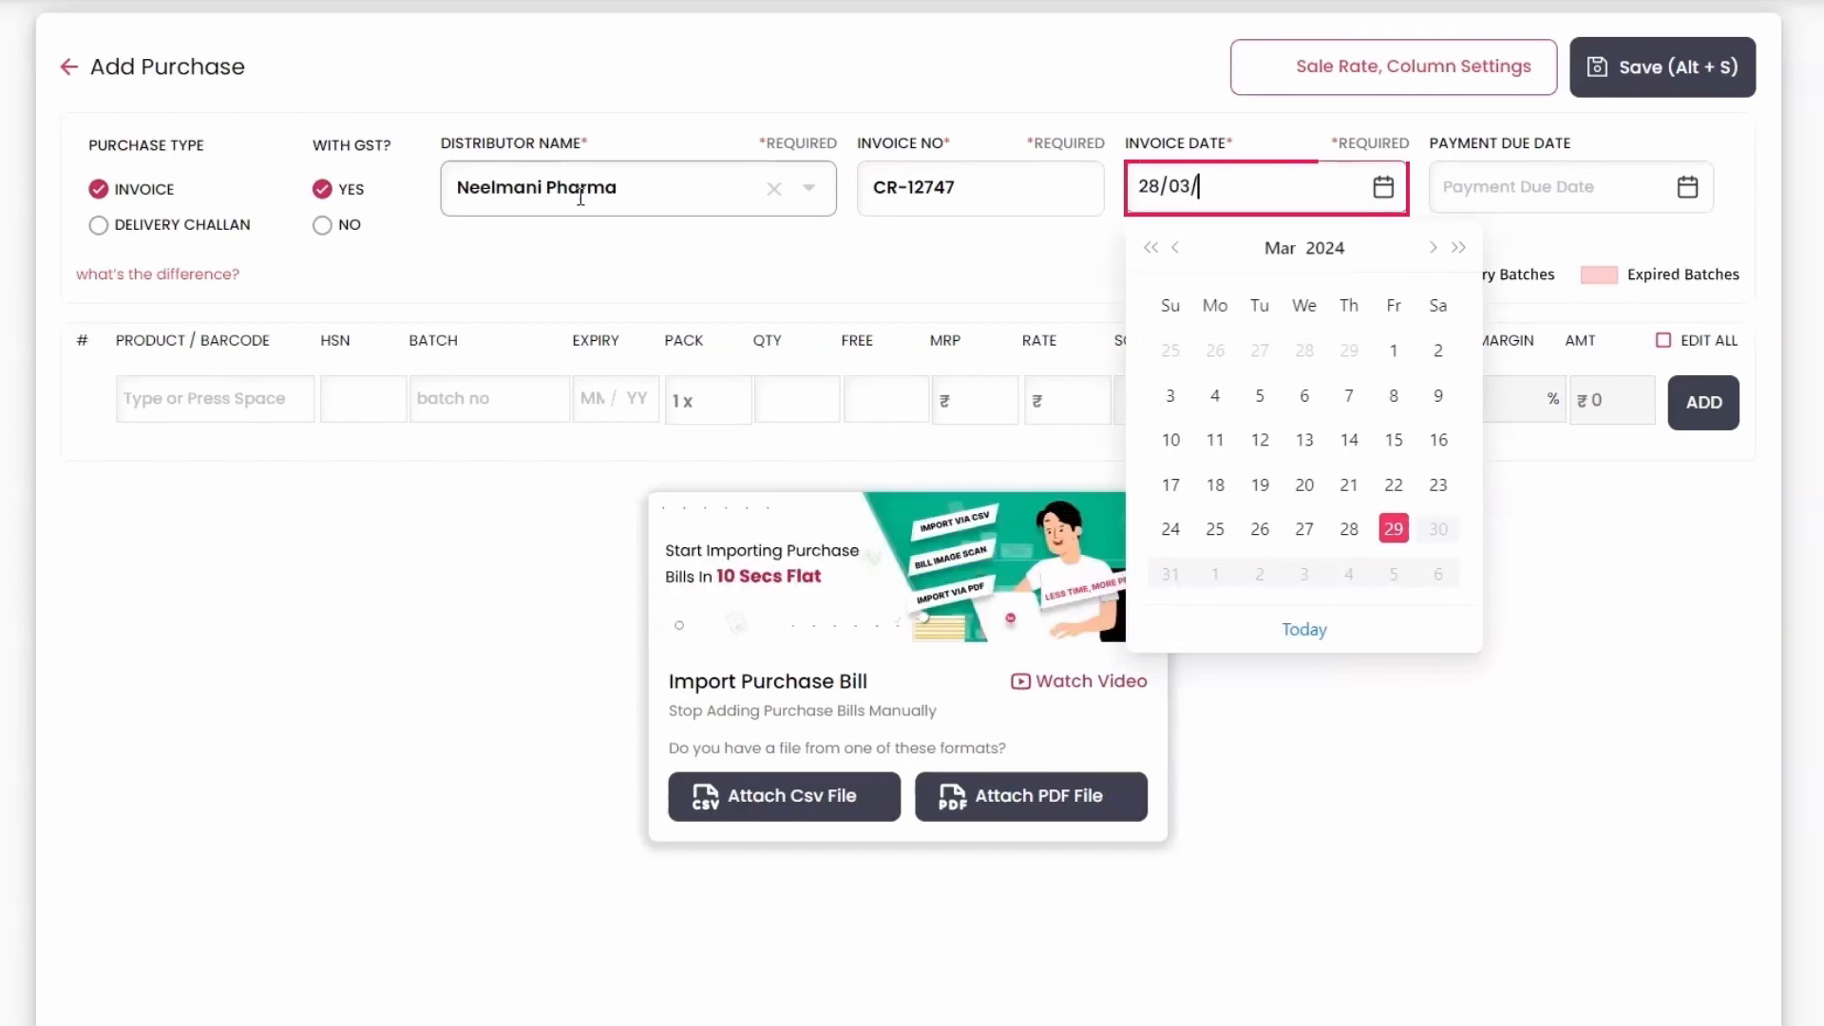
{"action": "type", "text": "2024"}
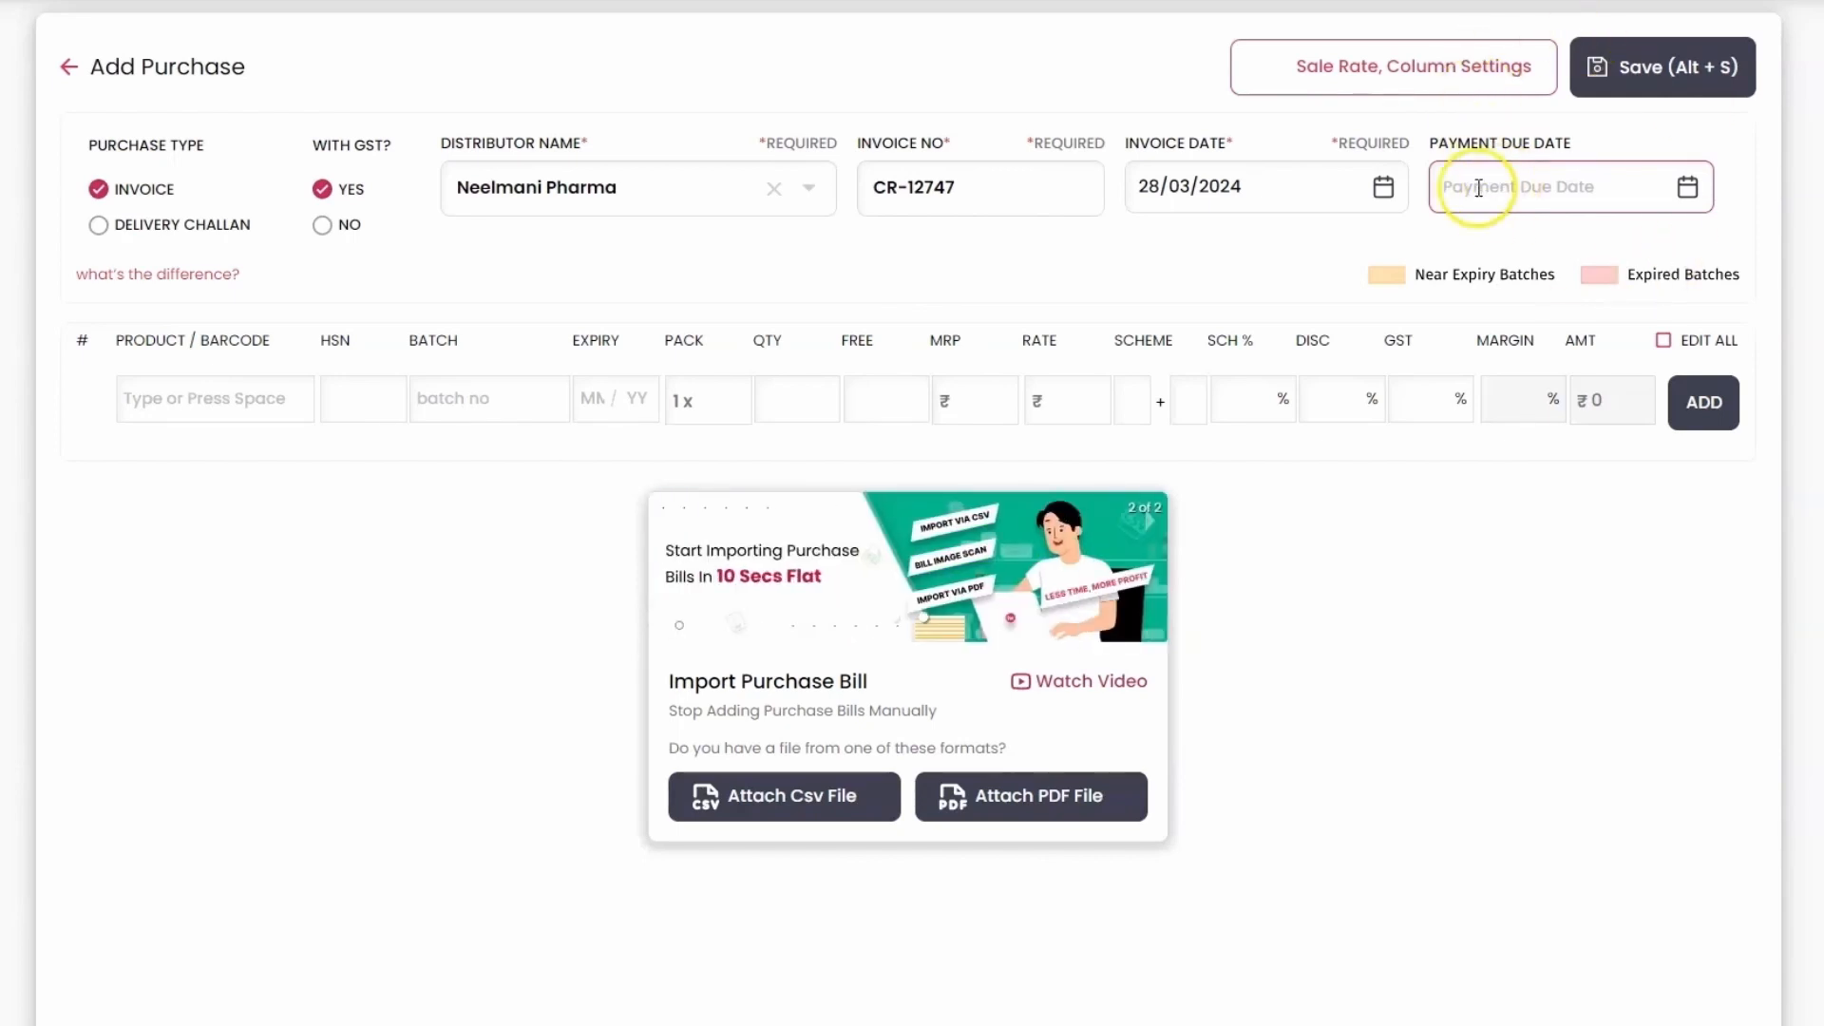
{"action": "left_click", "coordinate": [215, 399]}
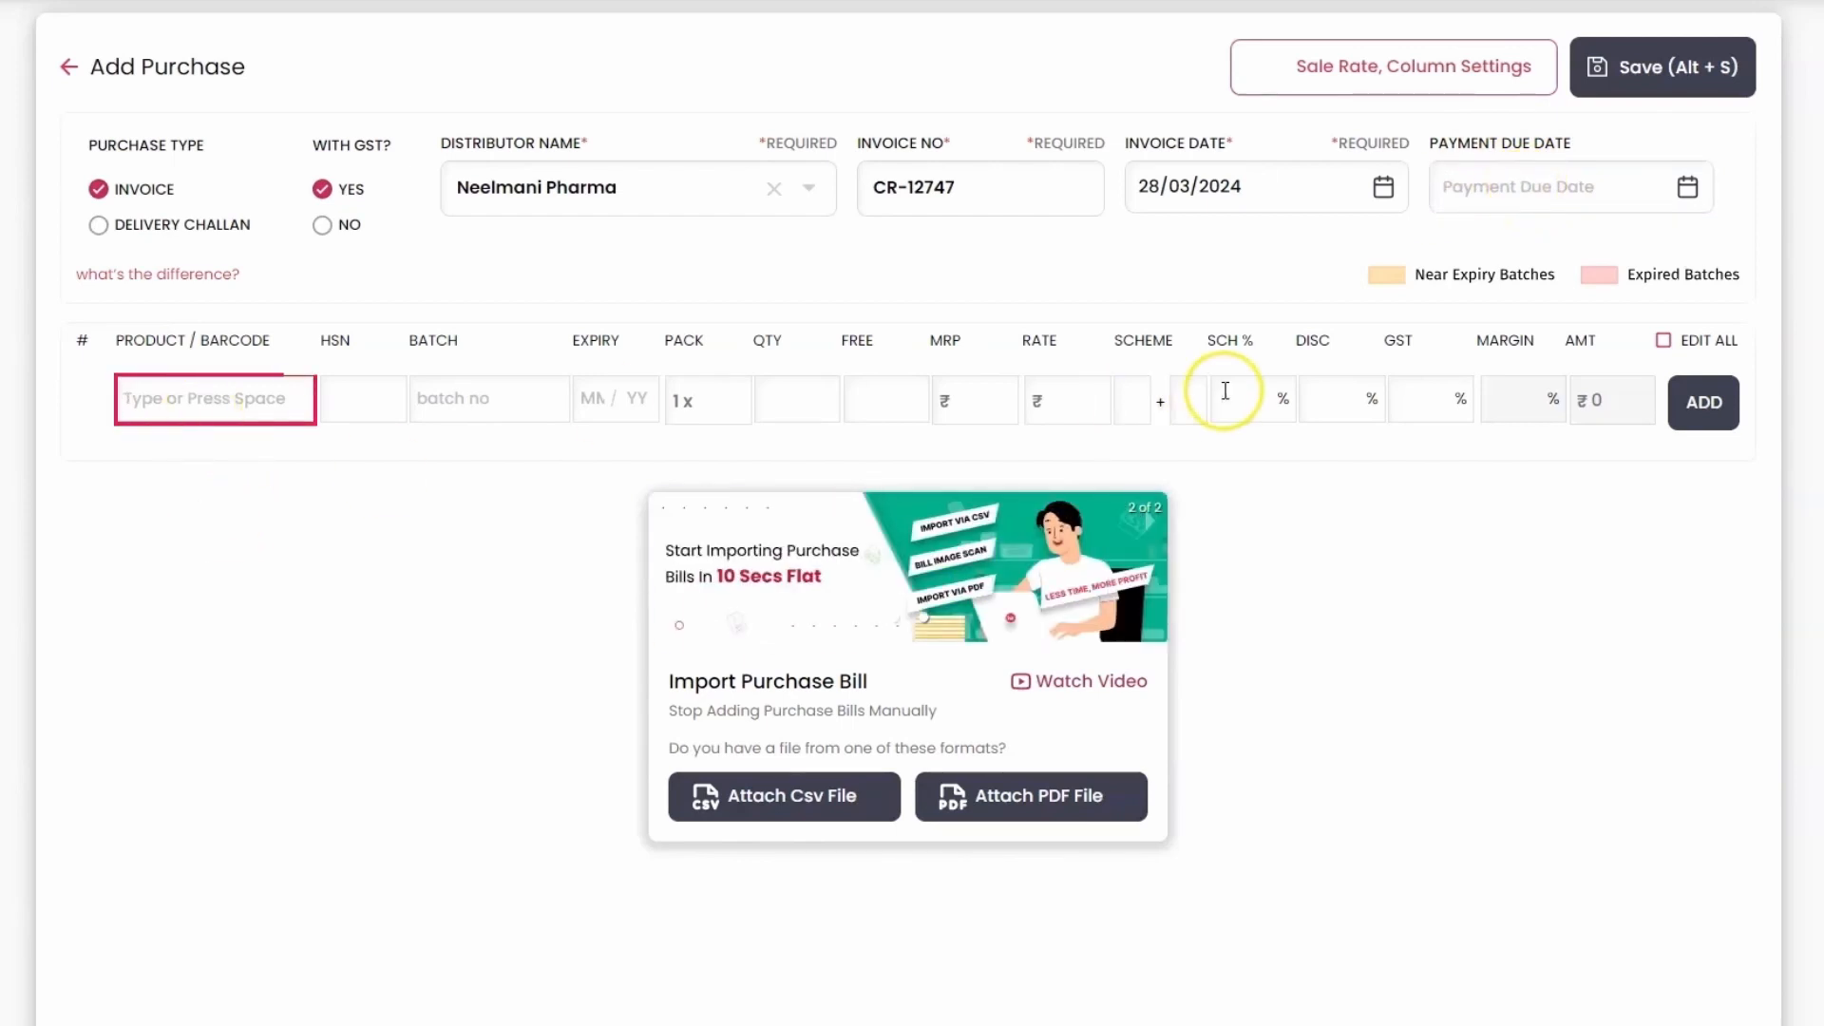
Find TAZLOC H 40MG, choose batch 48018926, and enter quantity 10 with 1 free.
{"action": "type", "text": "tazloc"}
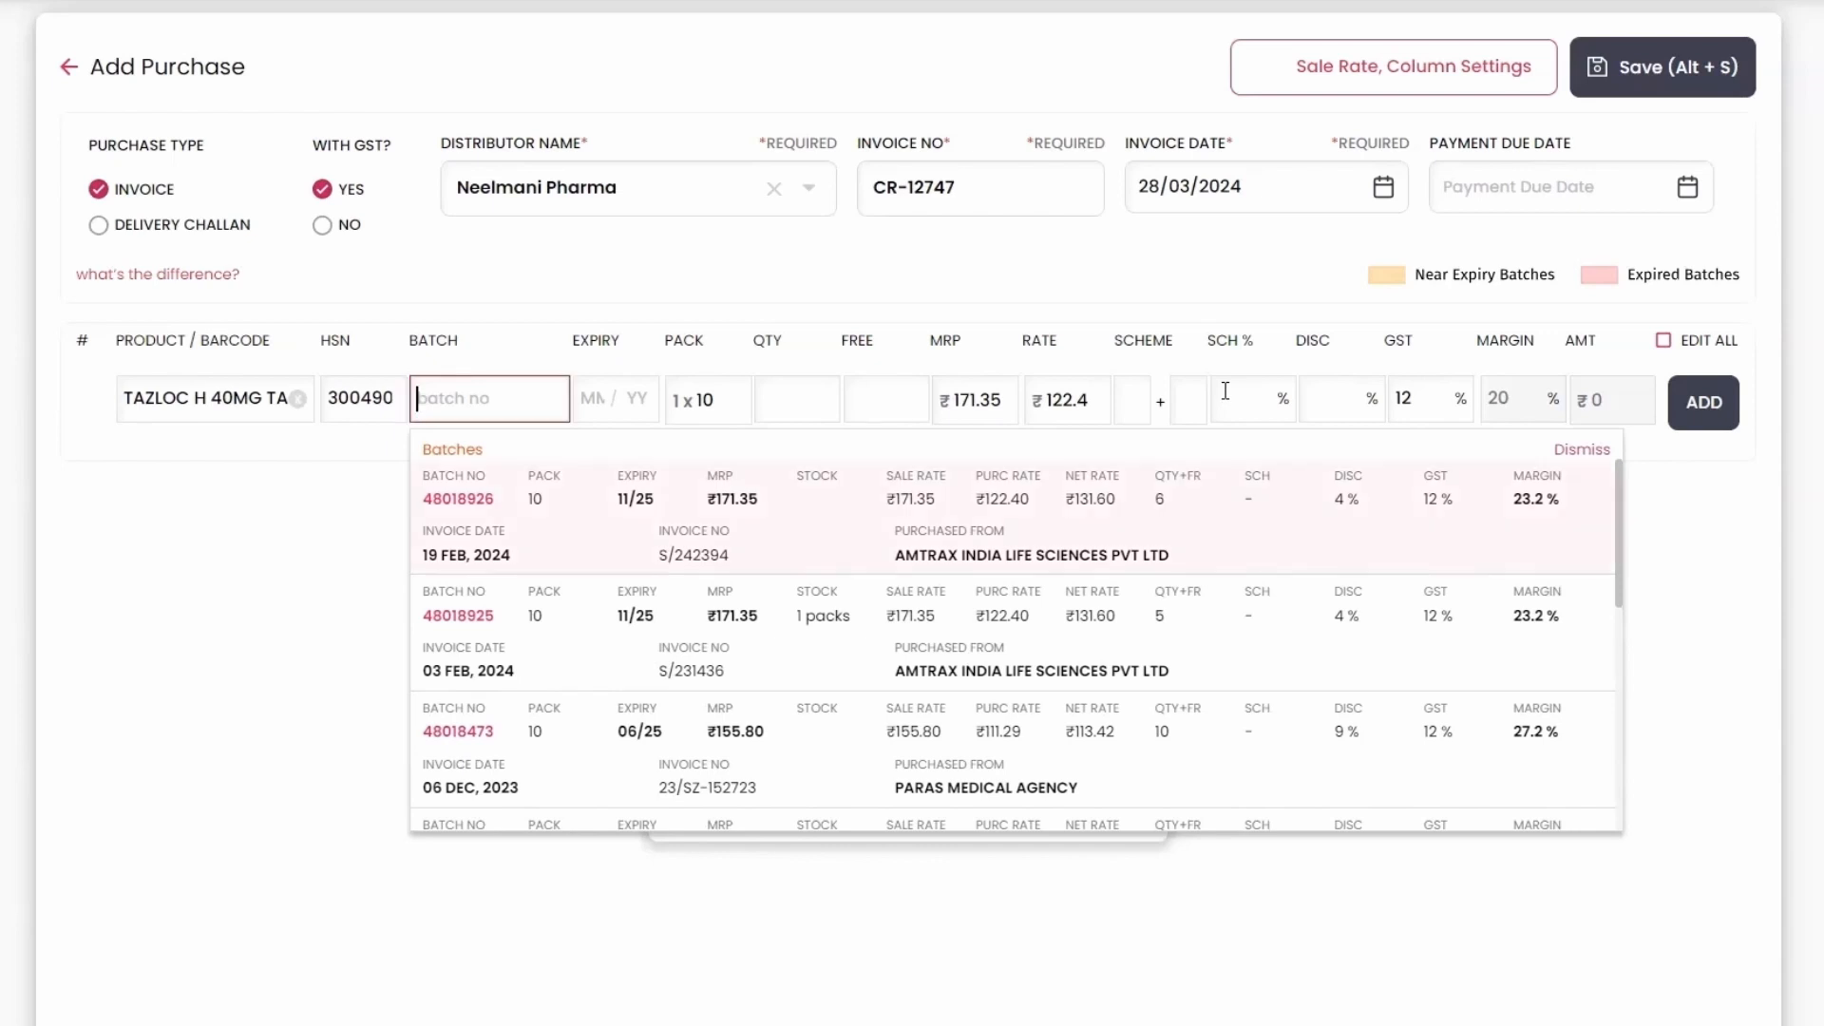
{"action": "left_click", "coordinate": [456, 498]}
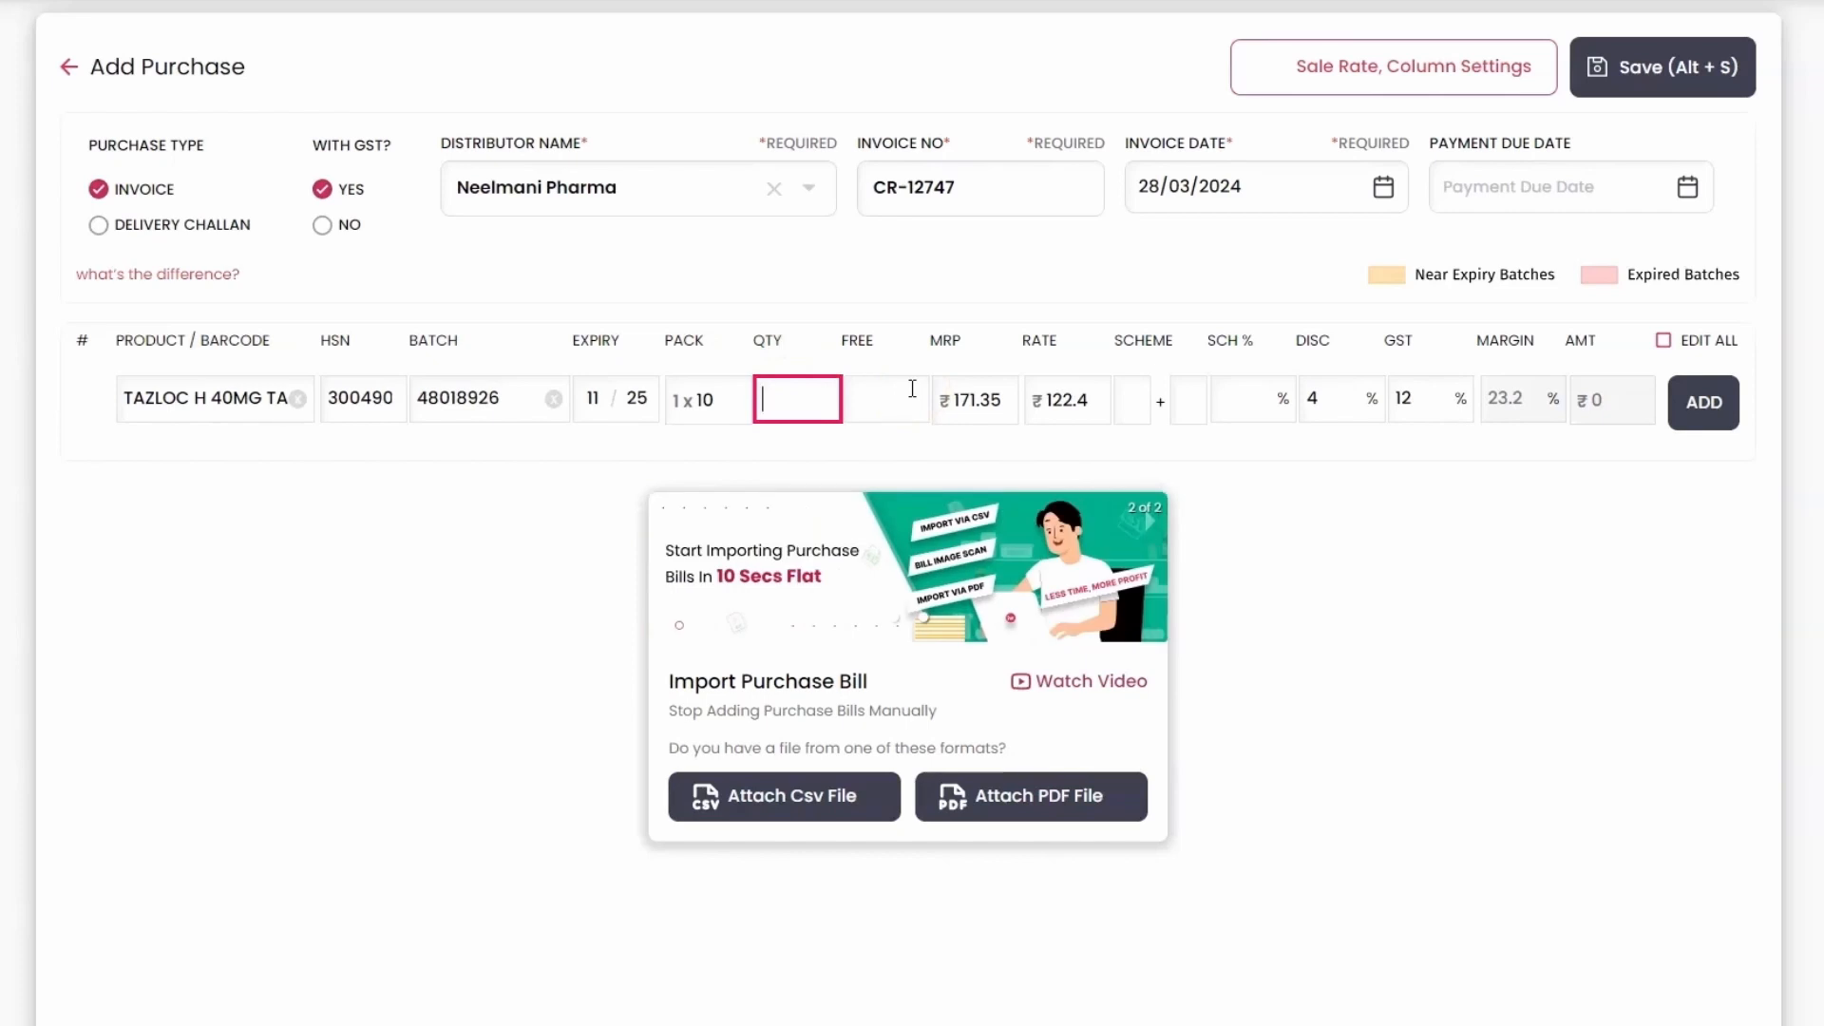
{"action": "type", "text": "10"}
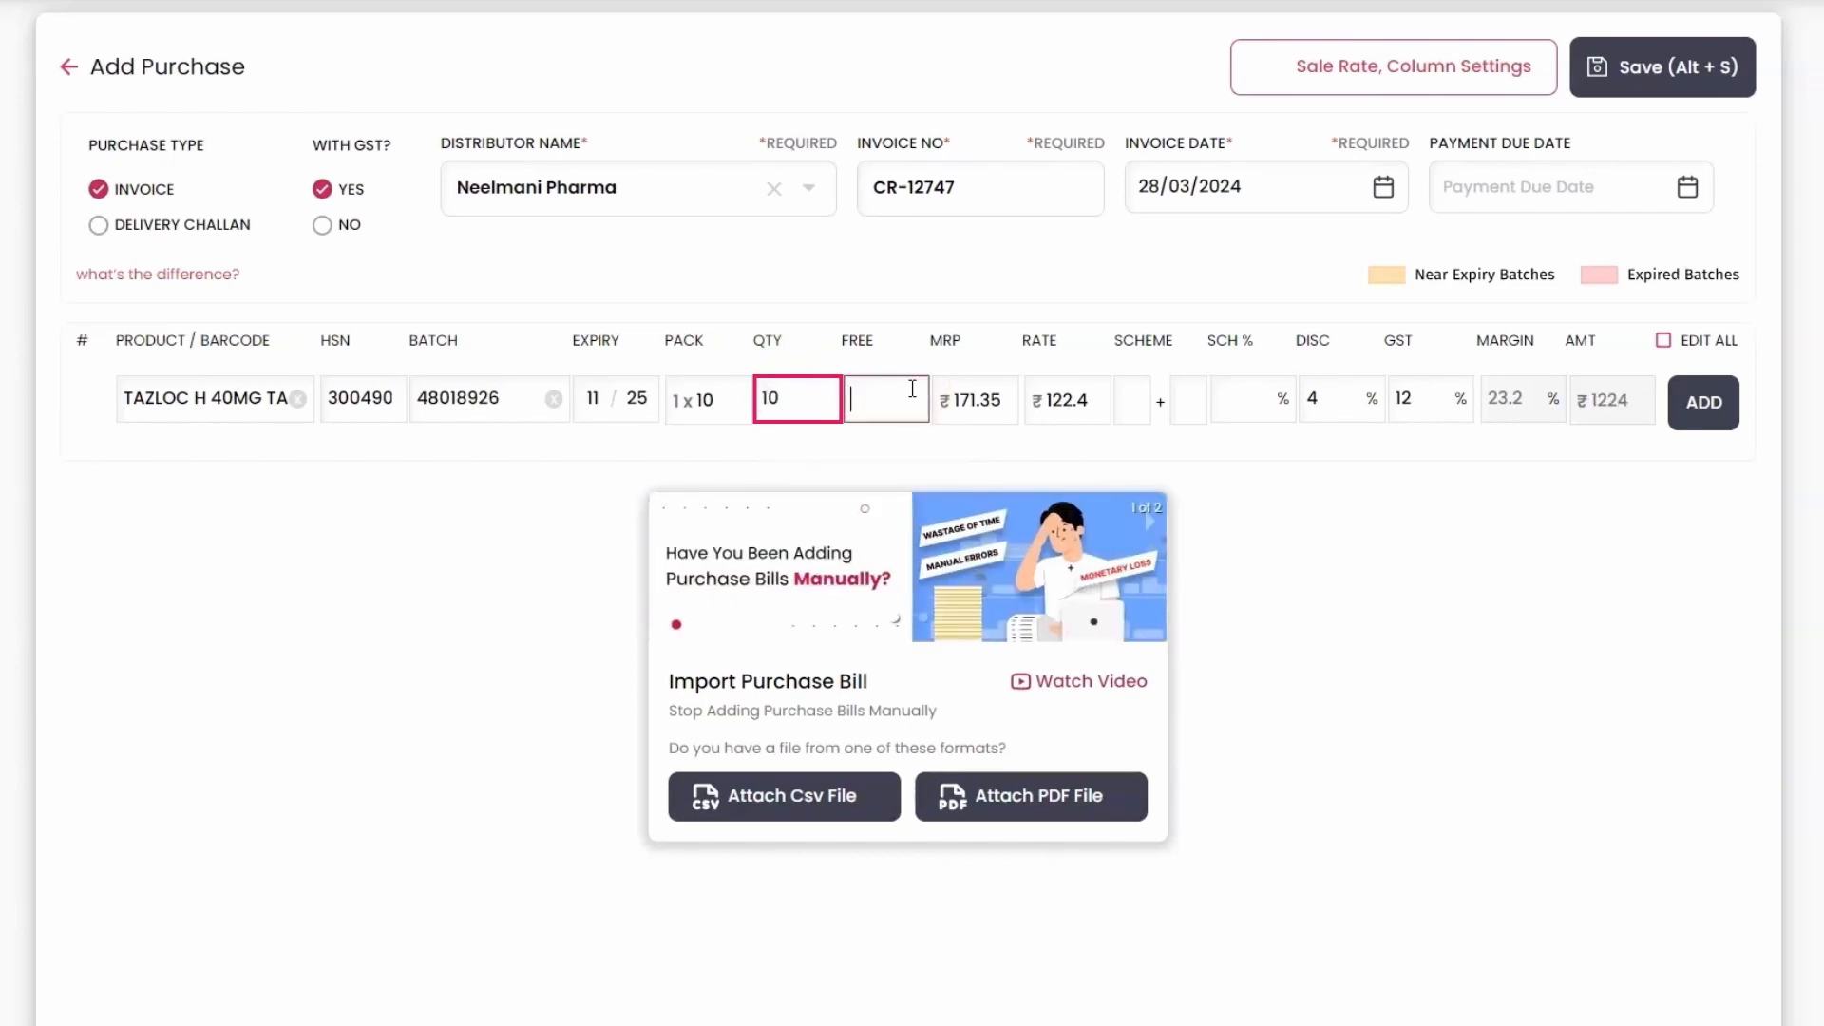
{"action": "left_click", "coordinate": [886, 399]}
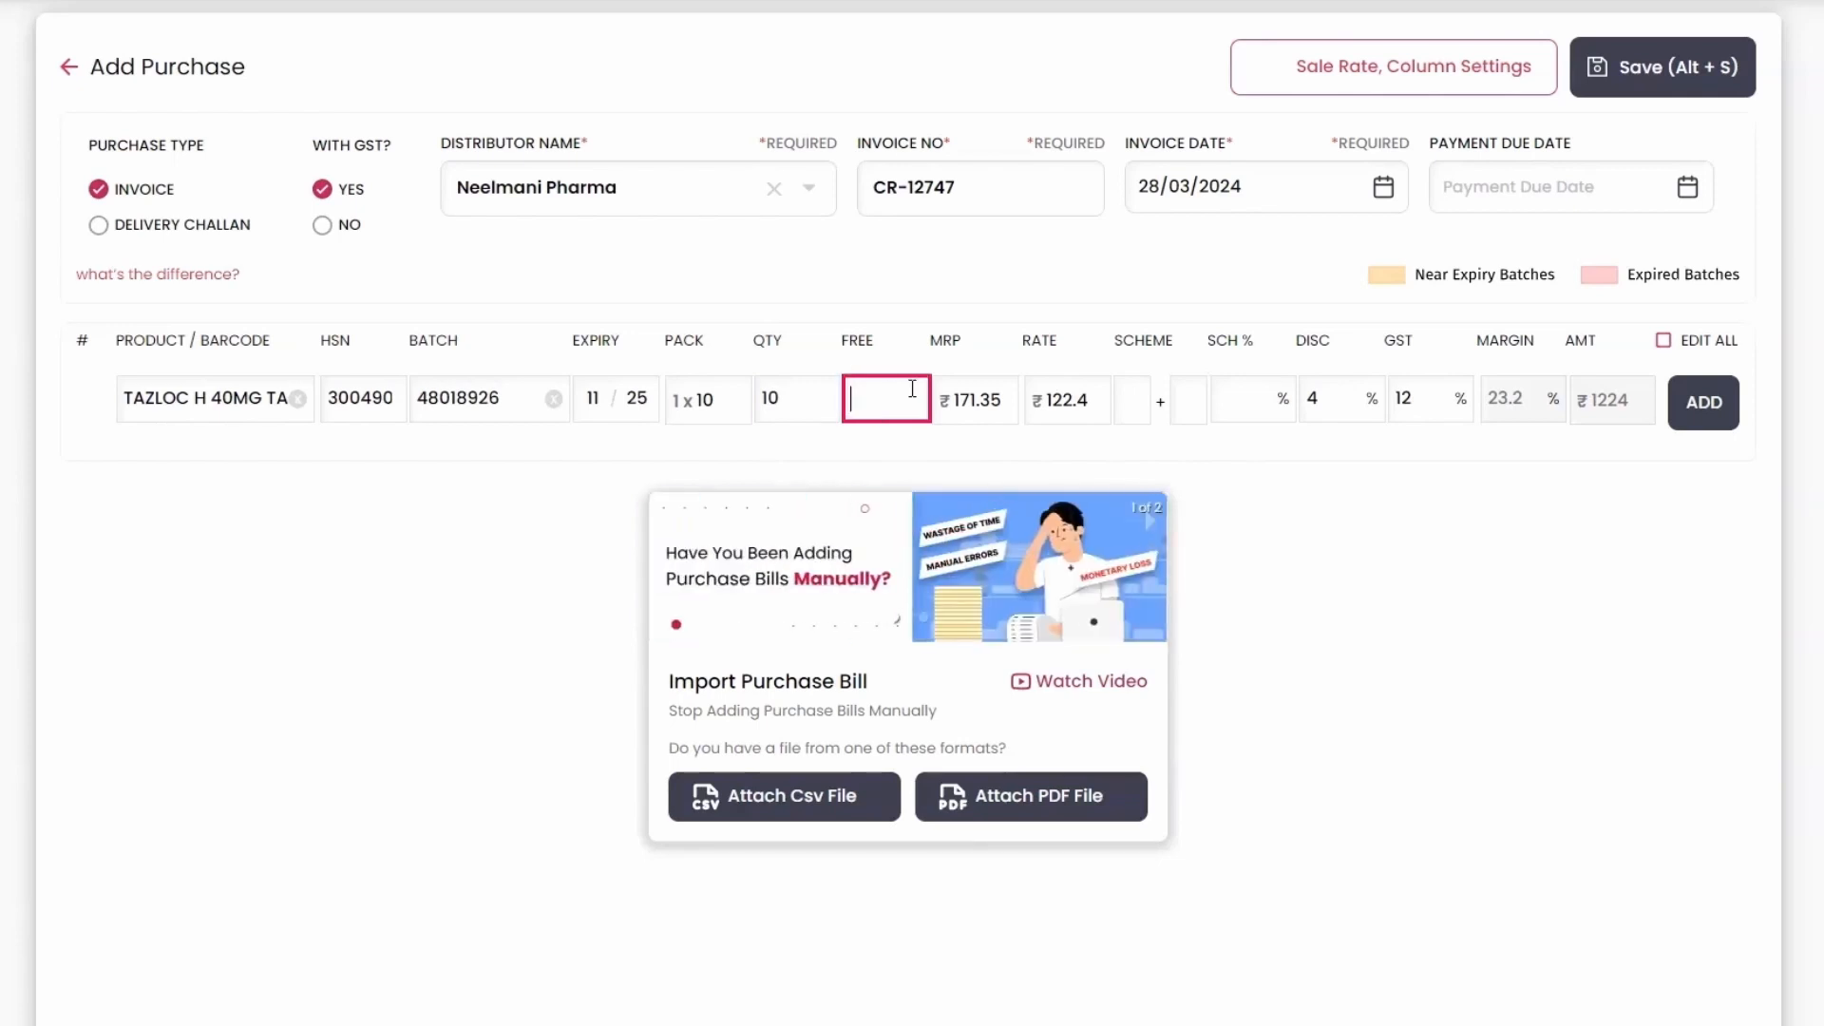
{"action": "type", "text": "1"}
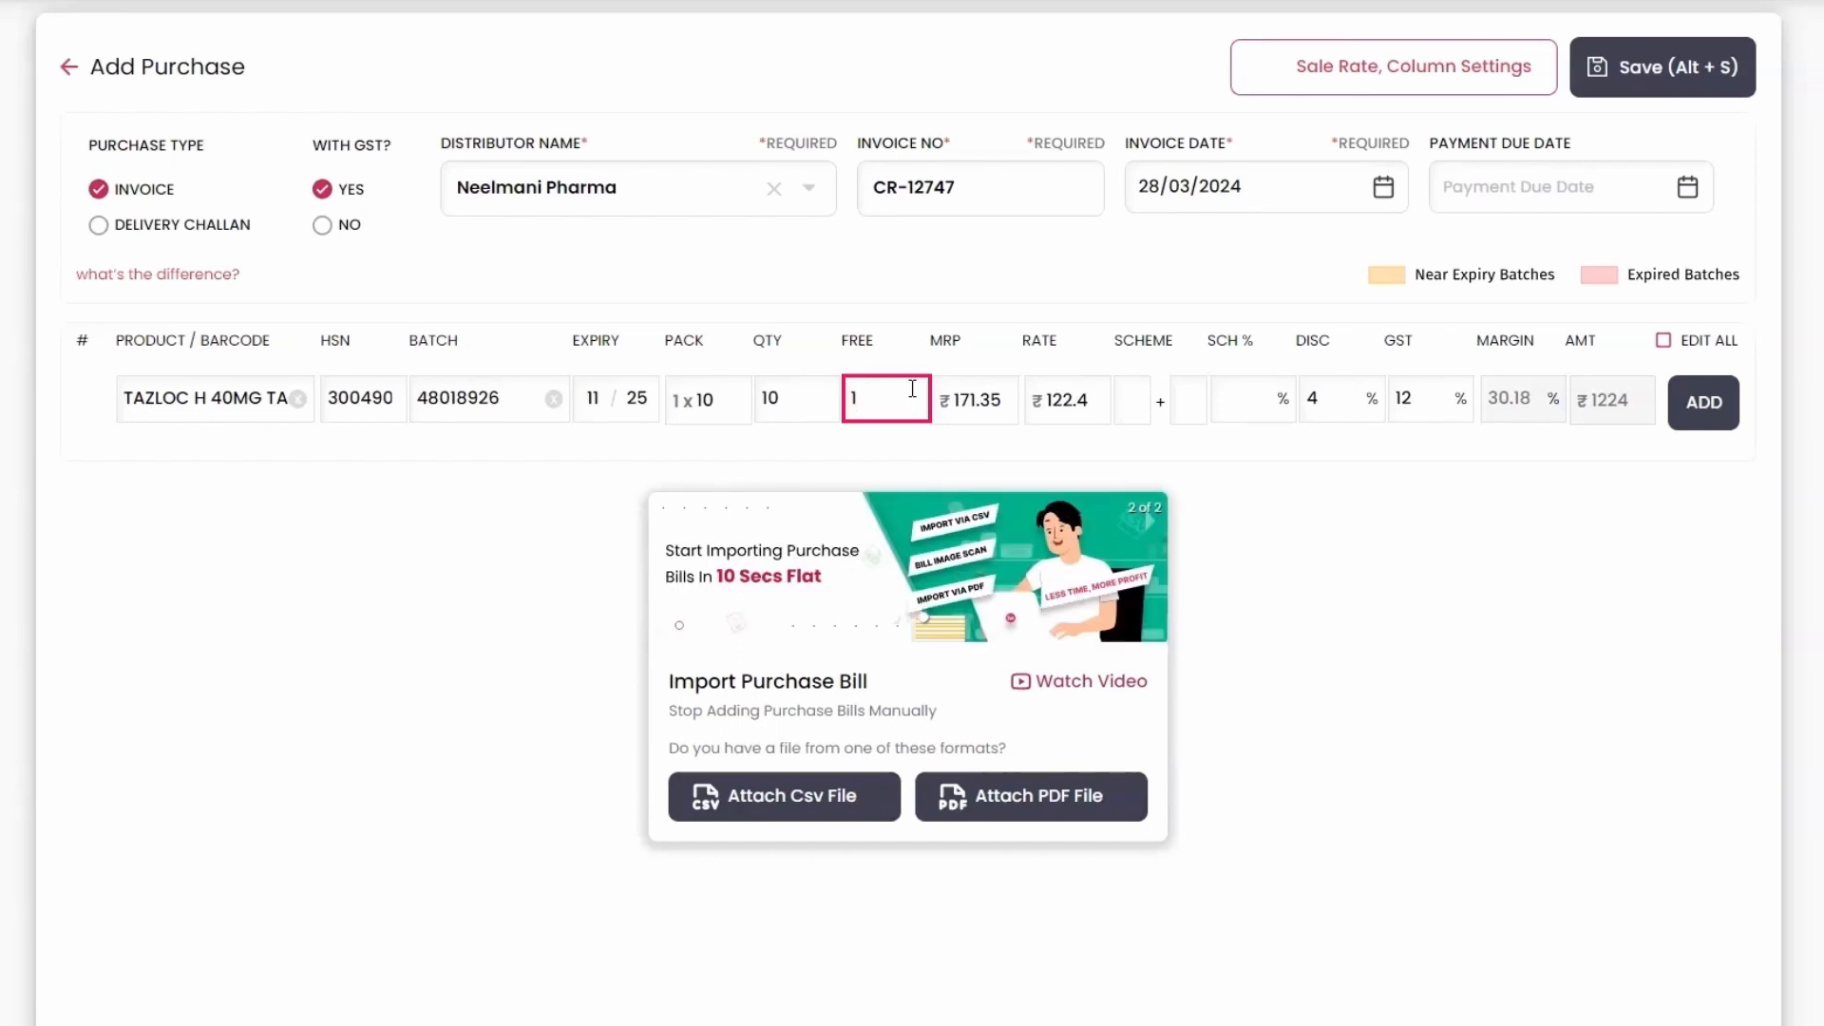
Enter the scheme values and add the TAZLOC H line (₹1,224) to the bill.
{"action": "left_click", "coordinate": [1068, 399]}
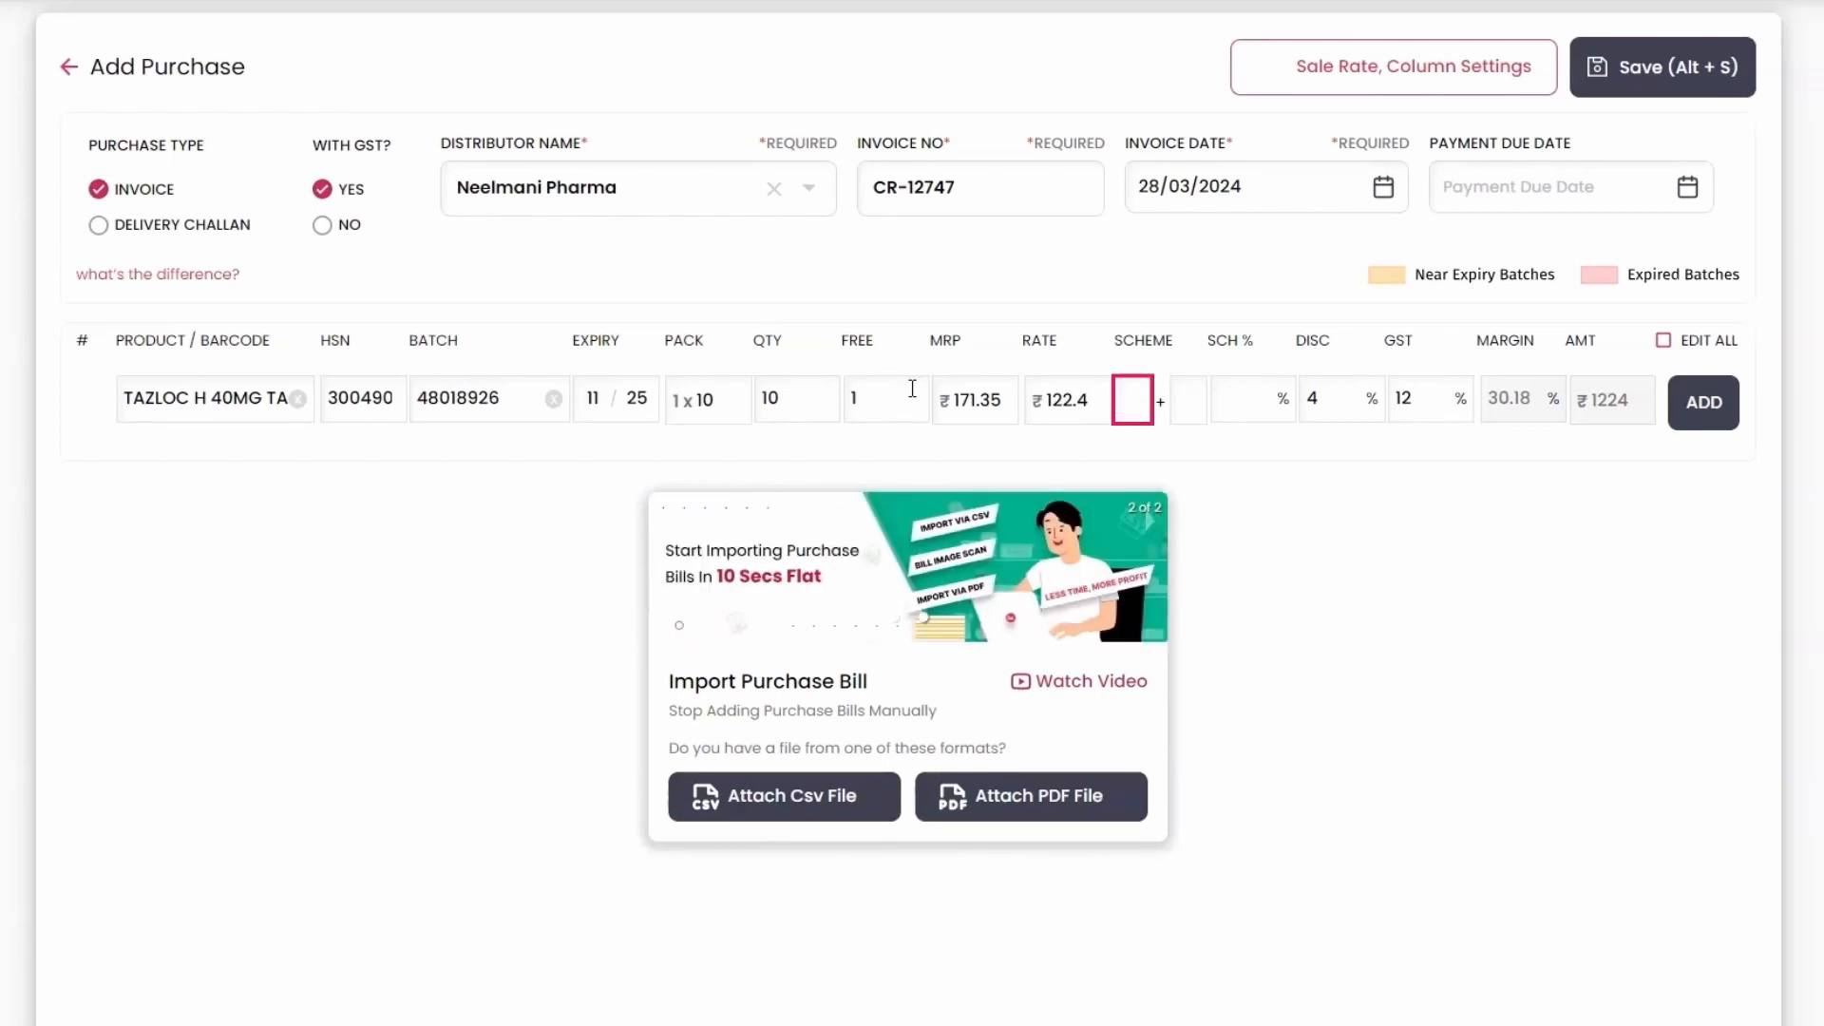
{"action": "type", "text": "10"}
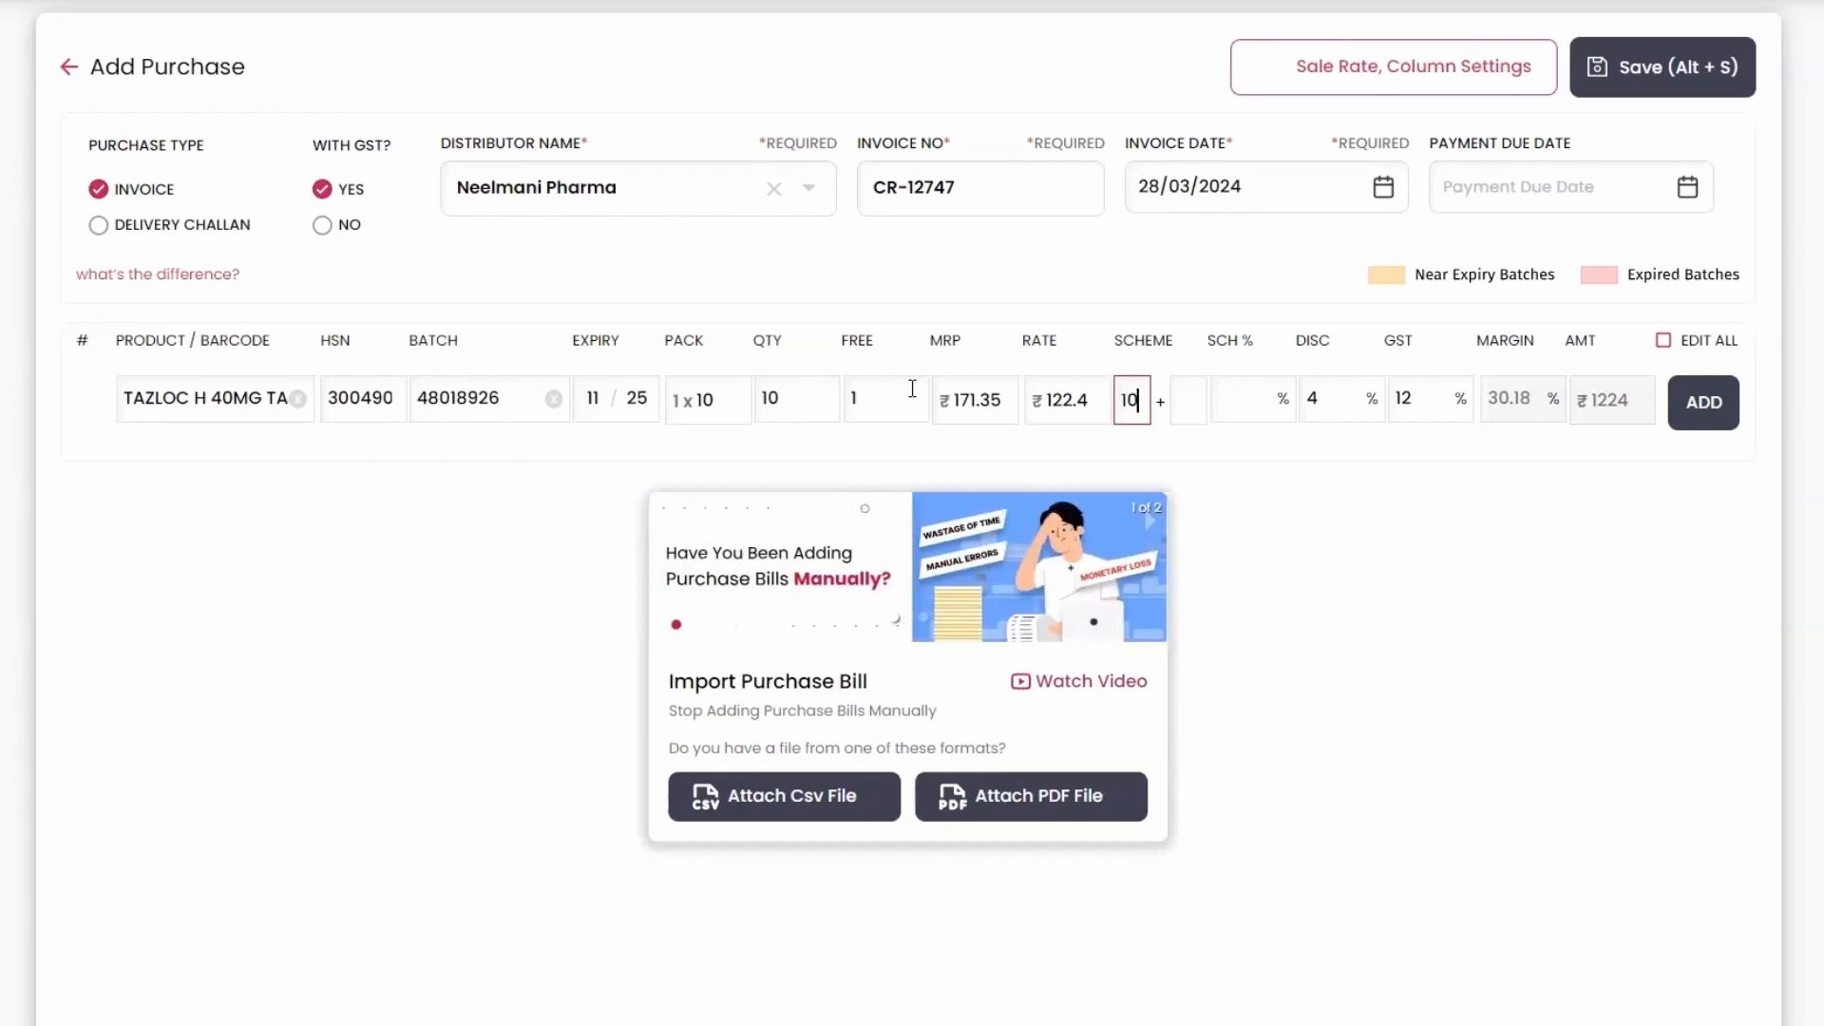
{"action": "type", "text": "2"}
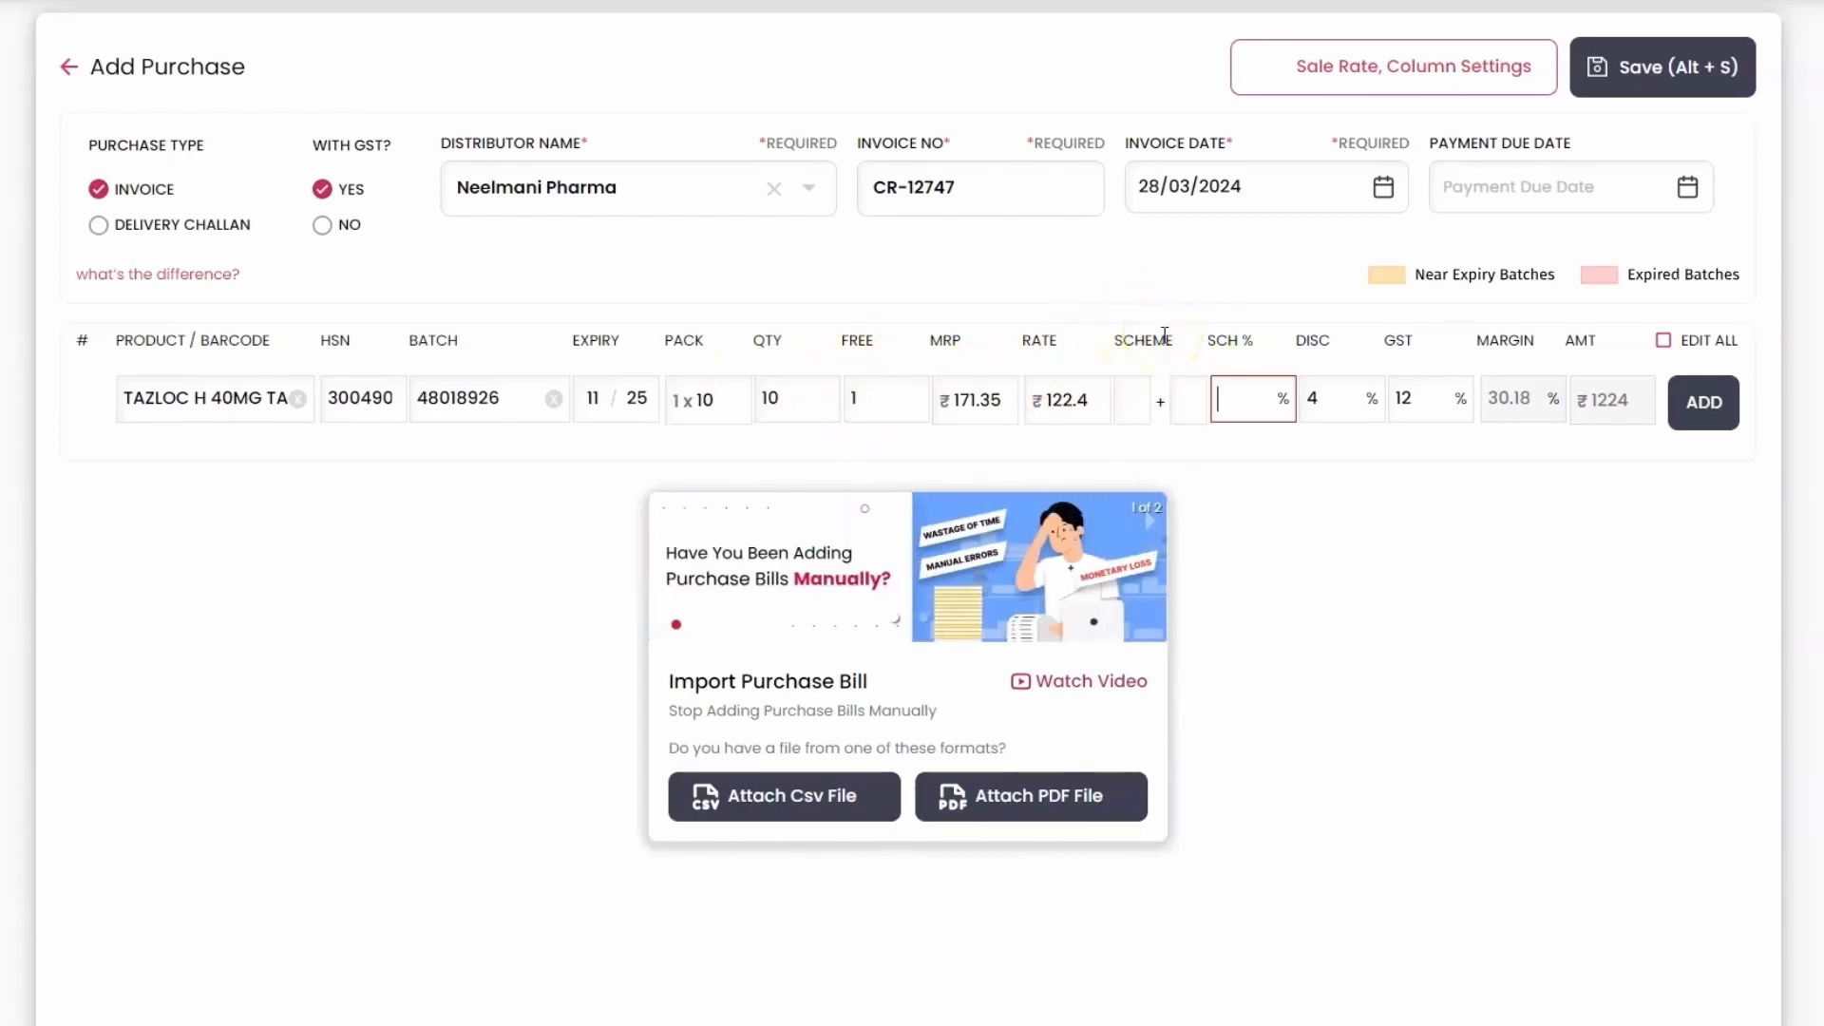
{"action": "left_click", "coordinate": [1334, 399]}
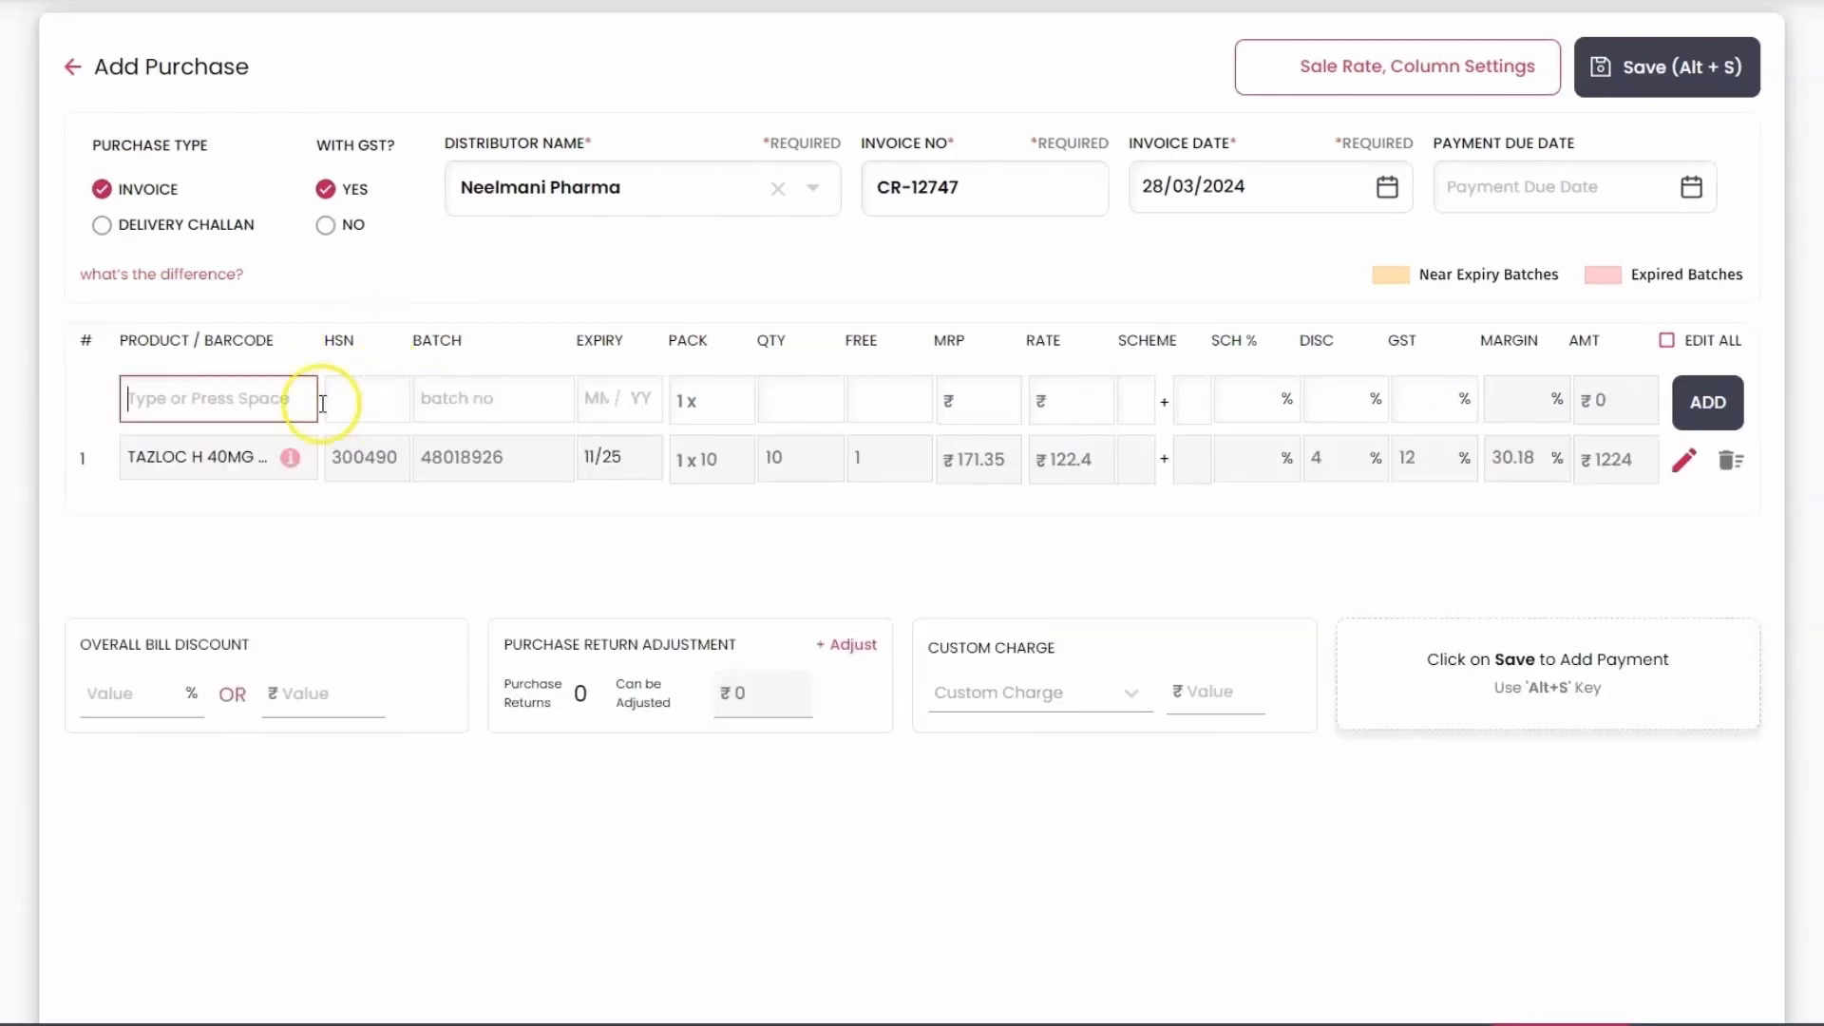
{"action": "mouse_move", "coordinate": [681, 324]}
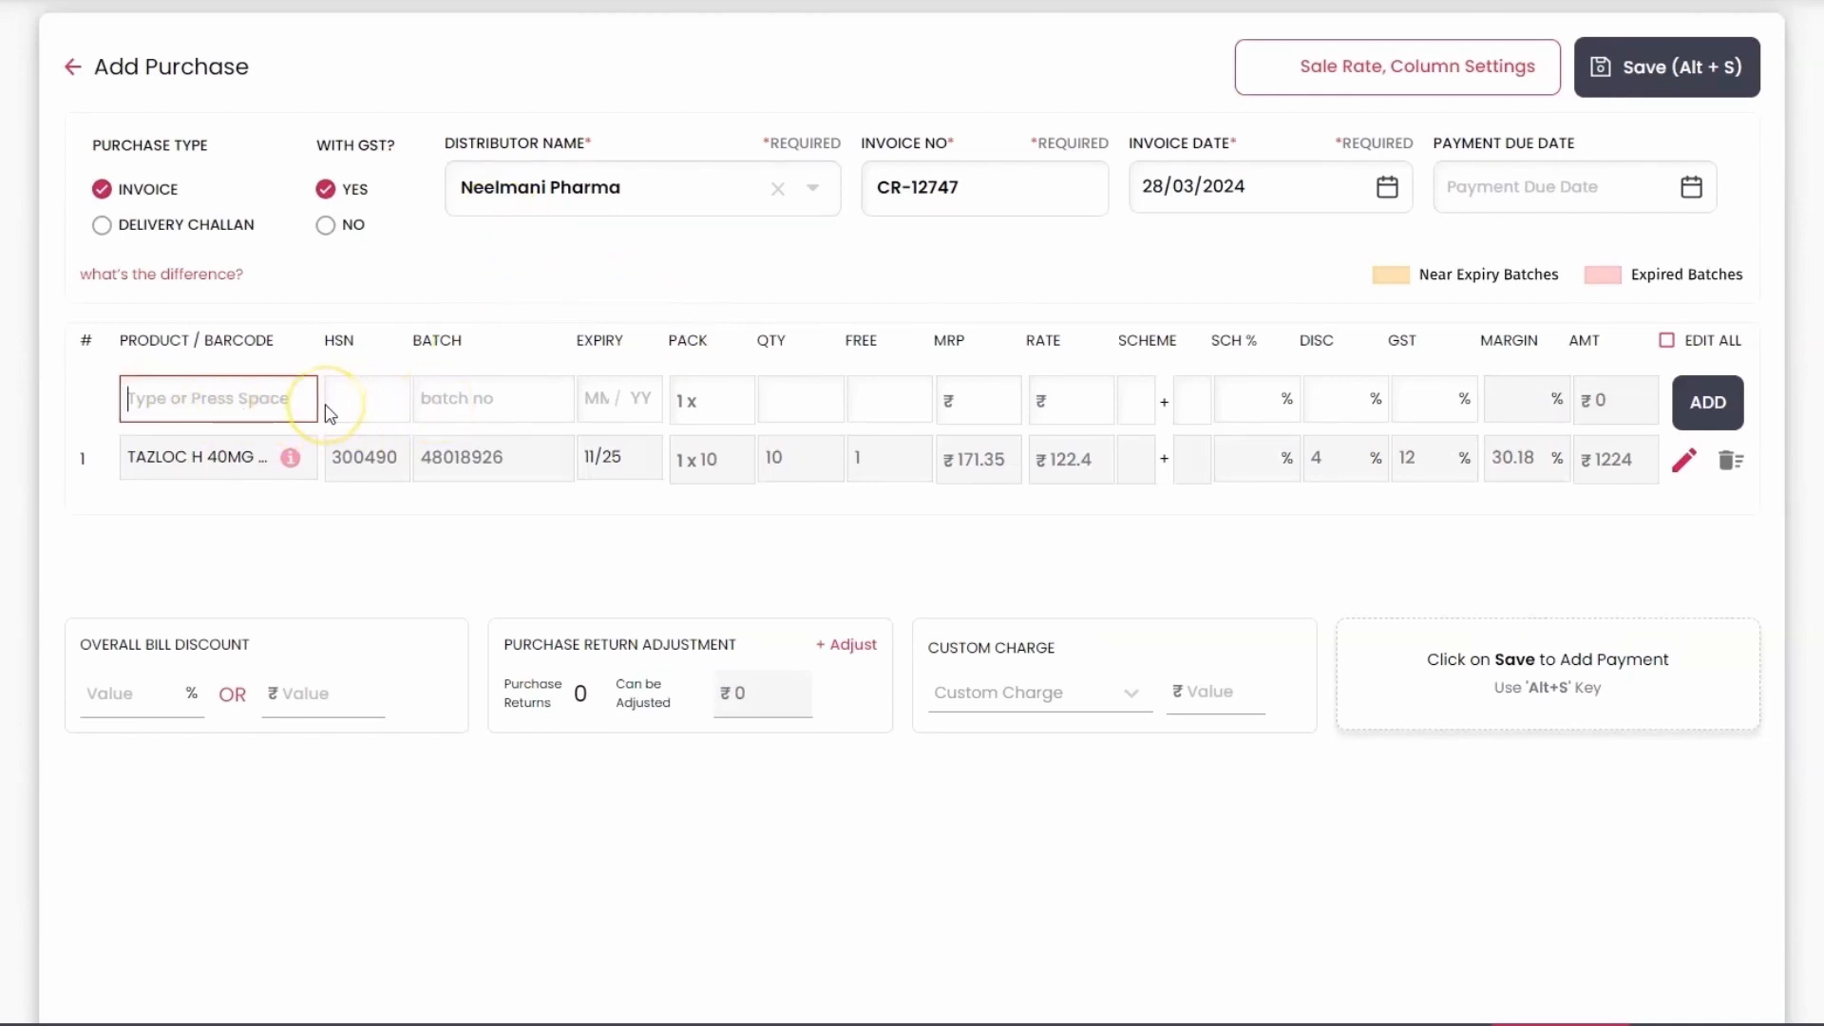
Add TAZLOC AM 40MG from batch 28024775 with quantity 5 as the second line.
{"action": "key", "text": "Enter"}
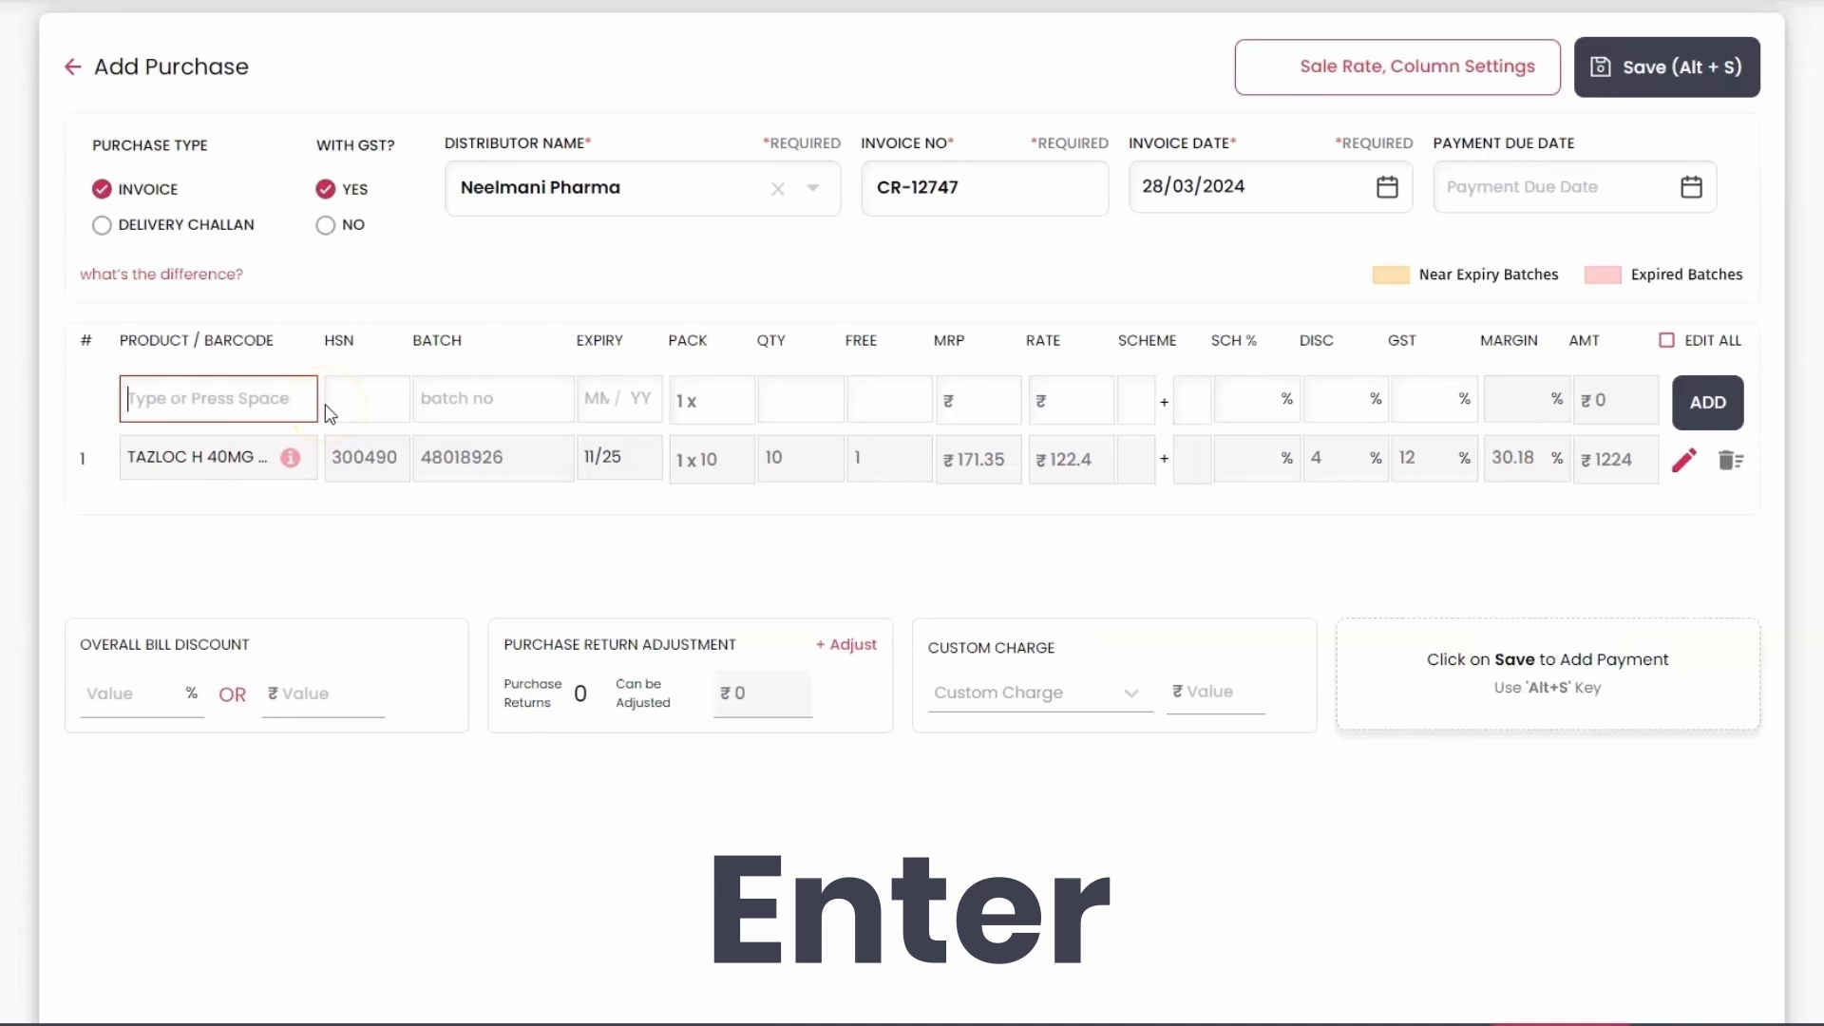
{"action": "type", "text": "tazloc"}
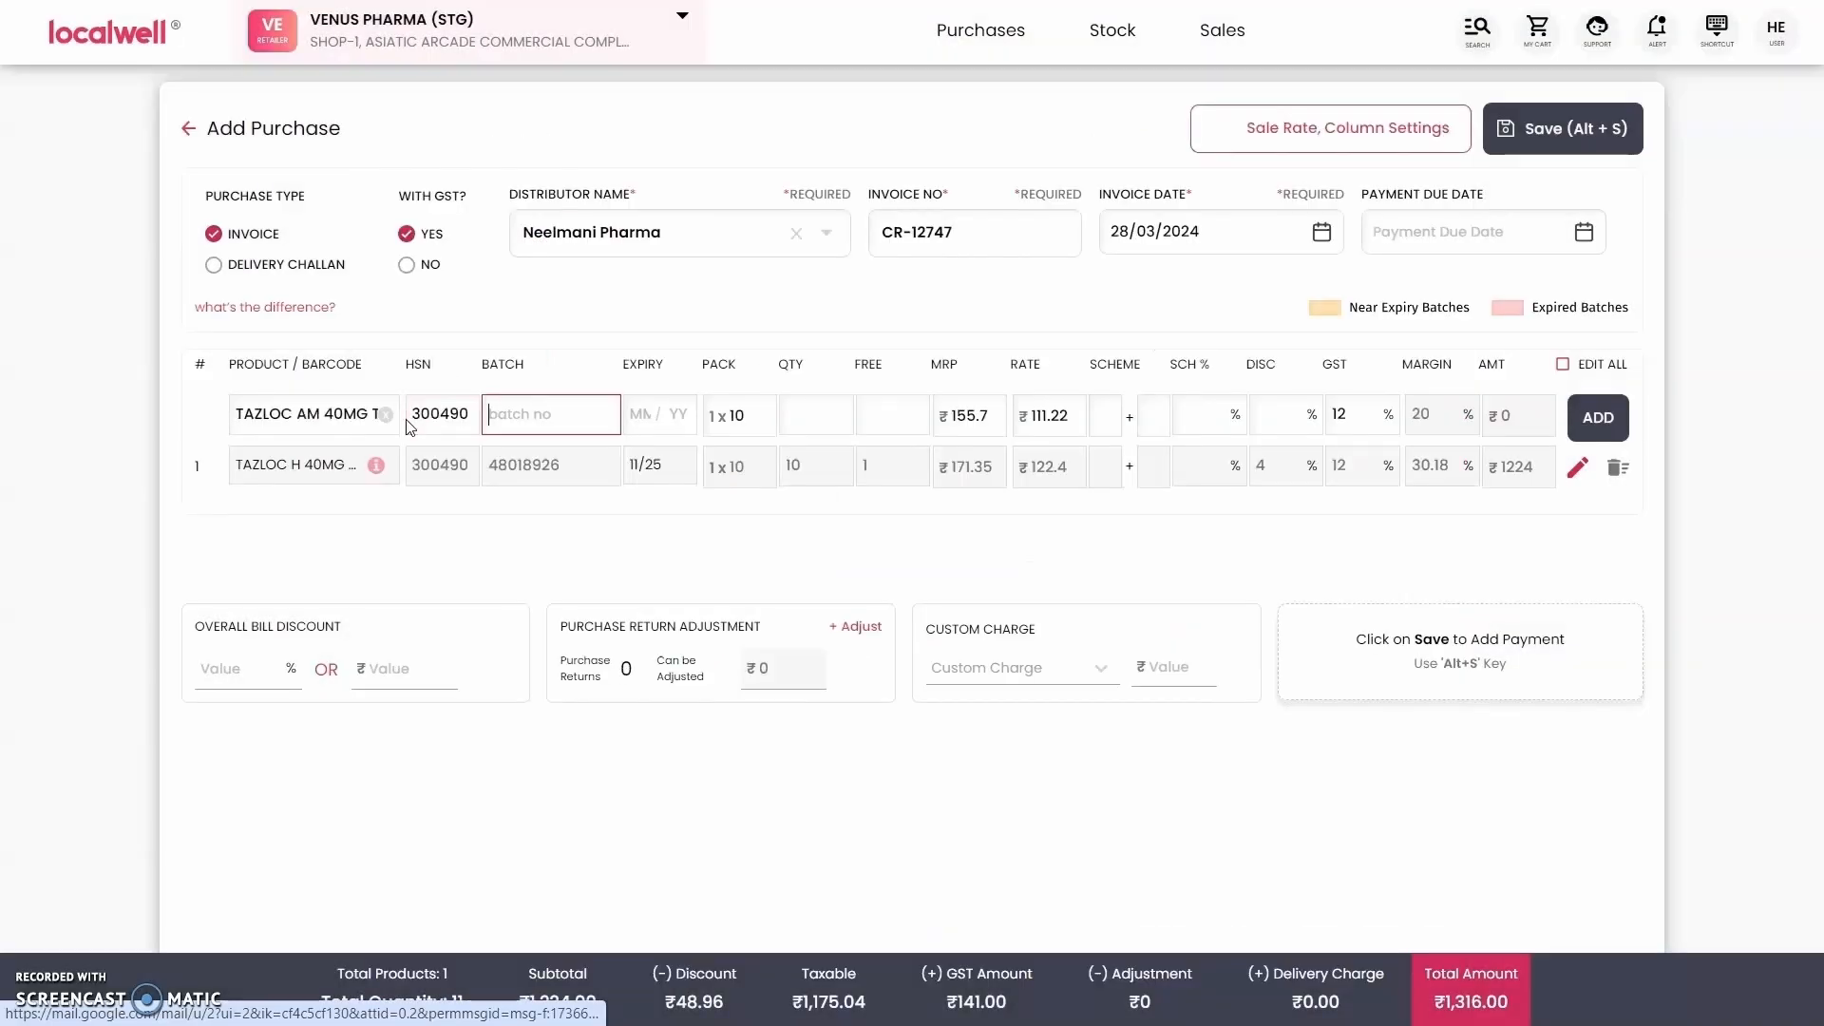
{"action": "left_click", "coordinate": [549, 414]}
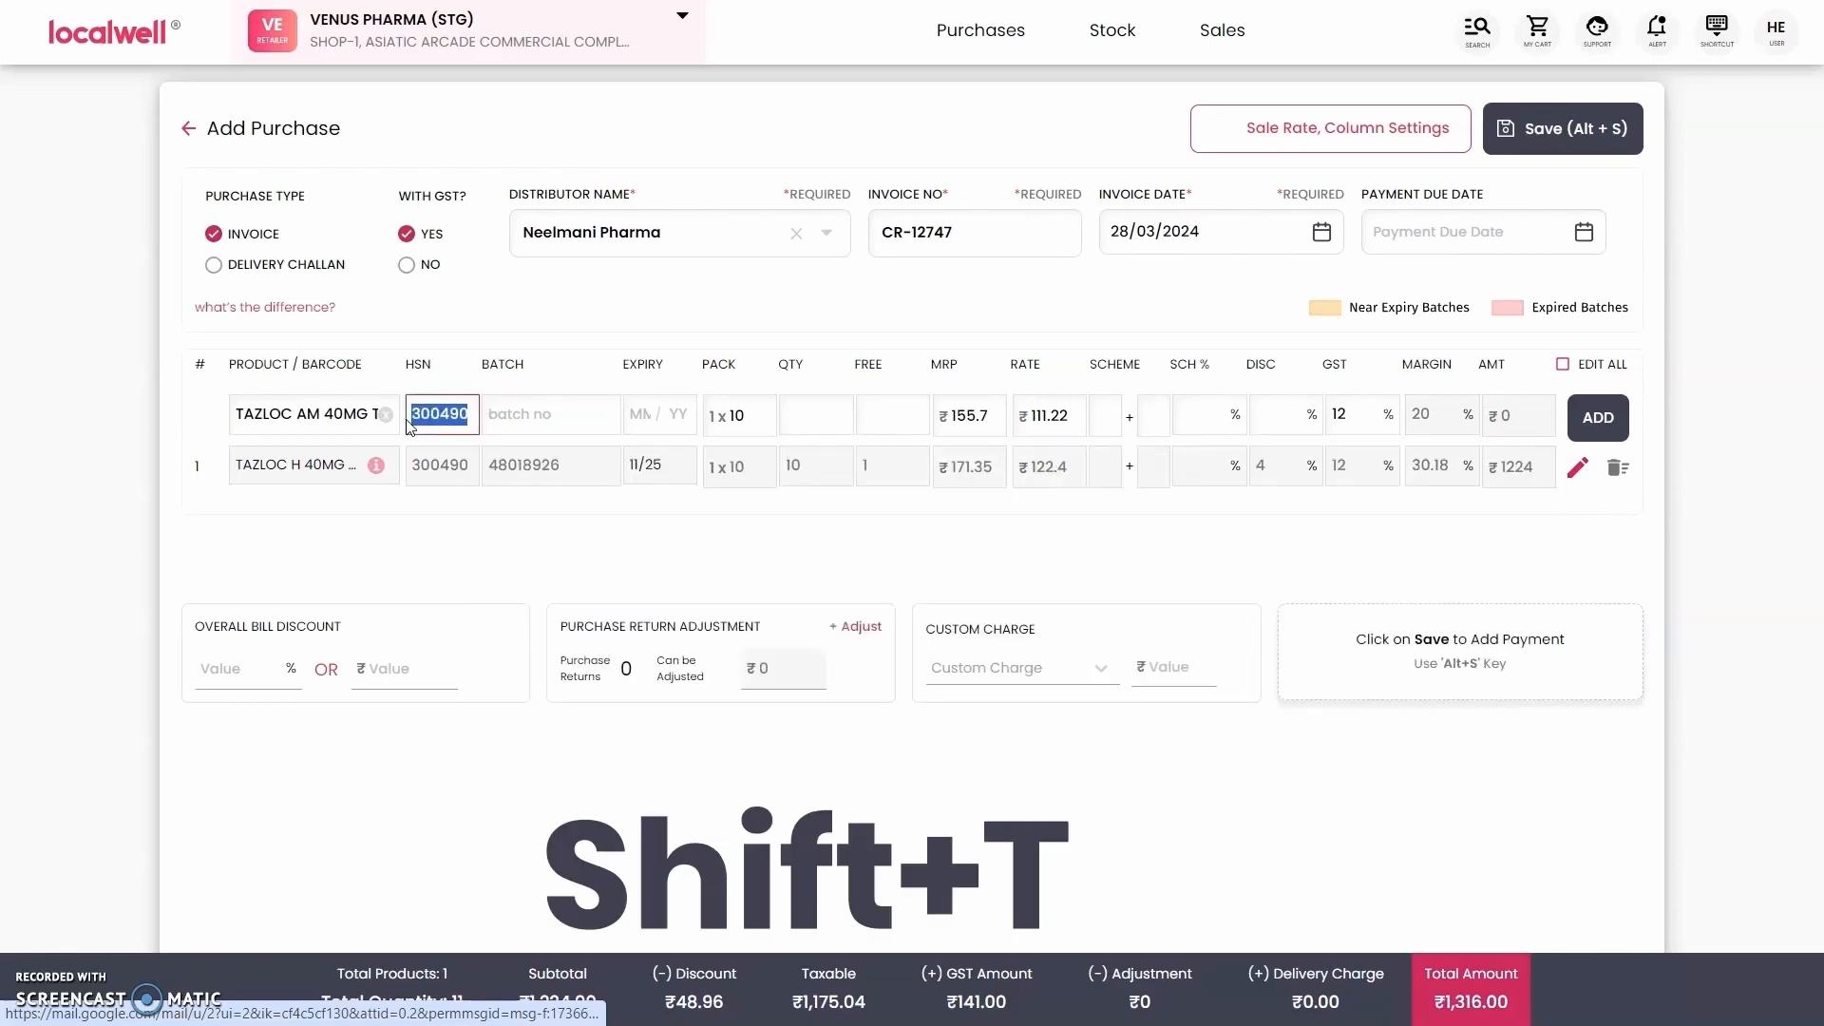
{"action": "key", "text": "Shift+Tab"}
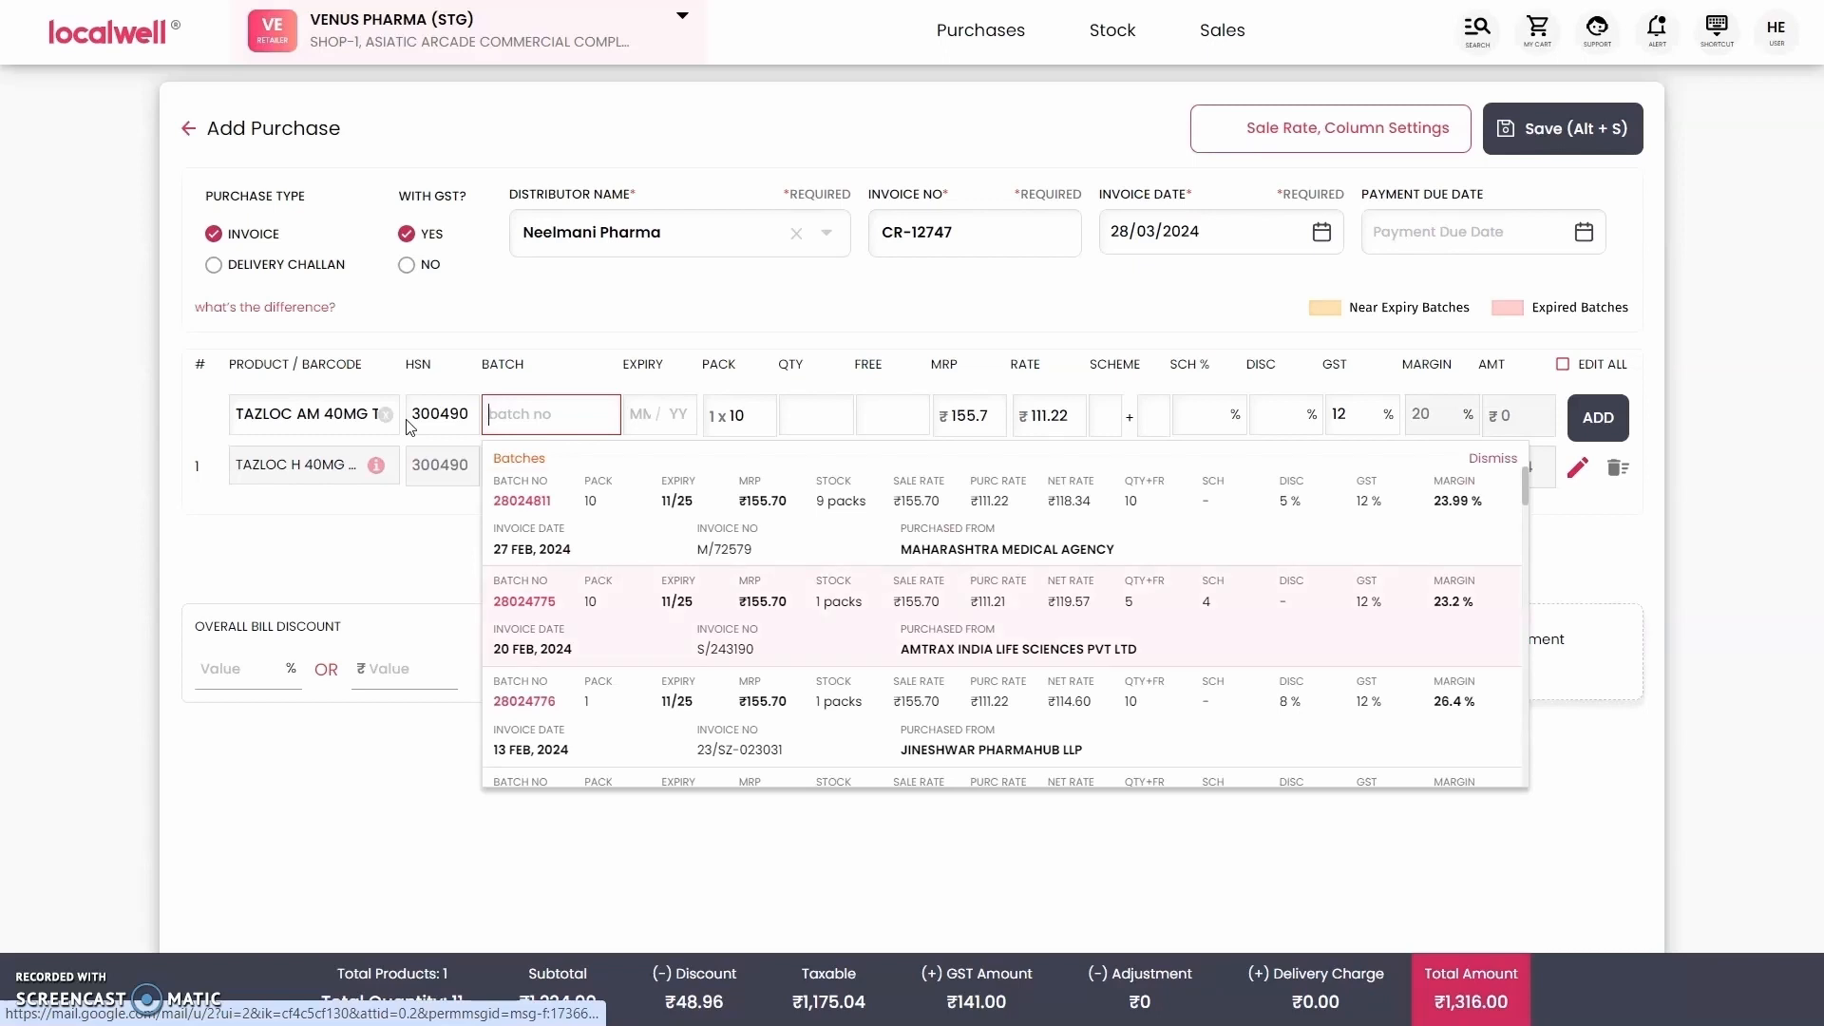
{"action": "left_click", "coordinate": [524, 601]}
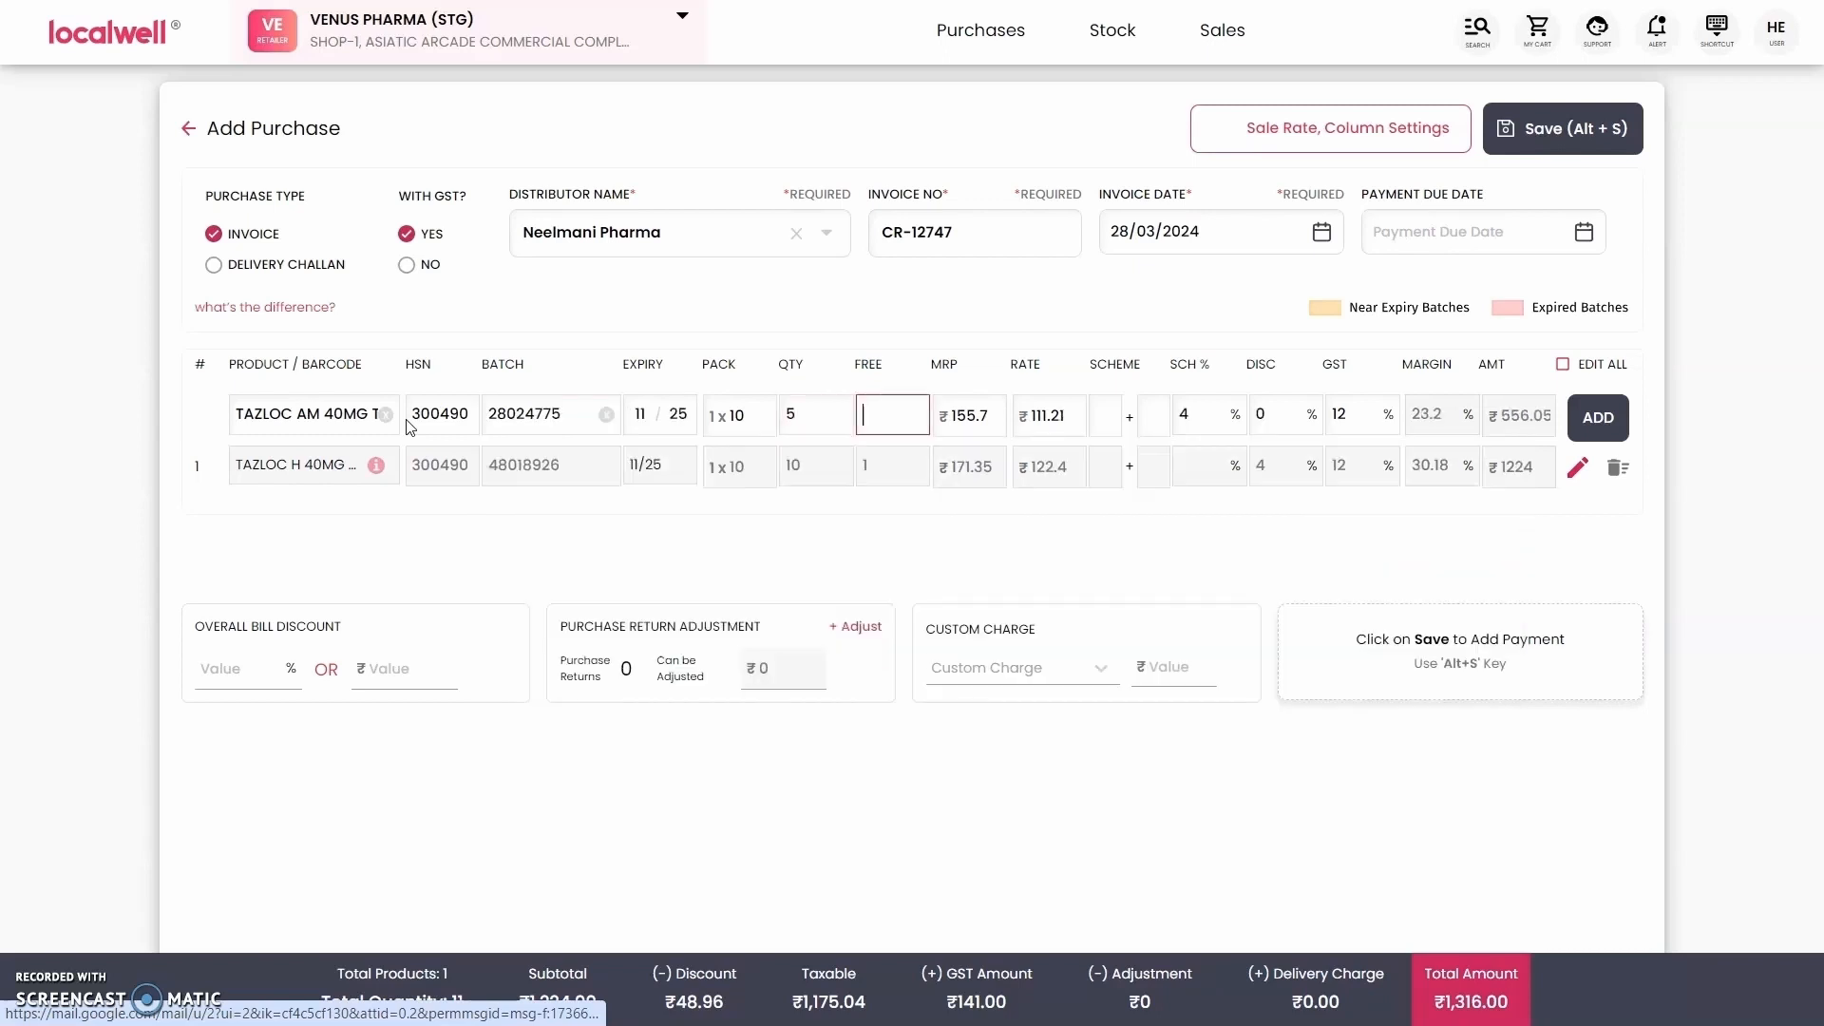
{"action": "left_click", "coordinate": [1273, 414]}
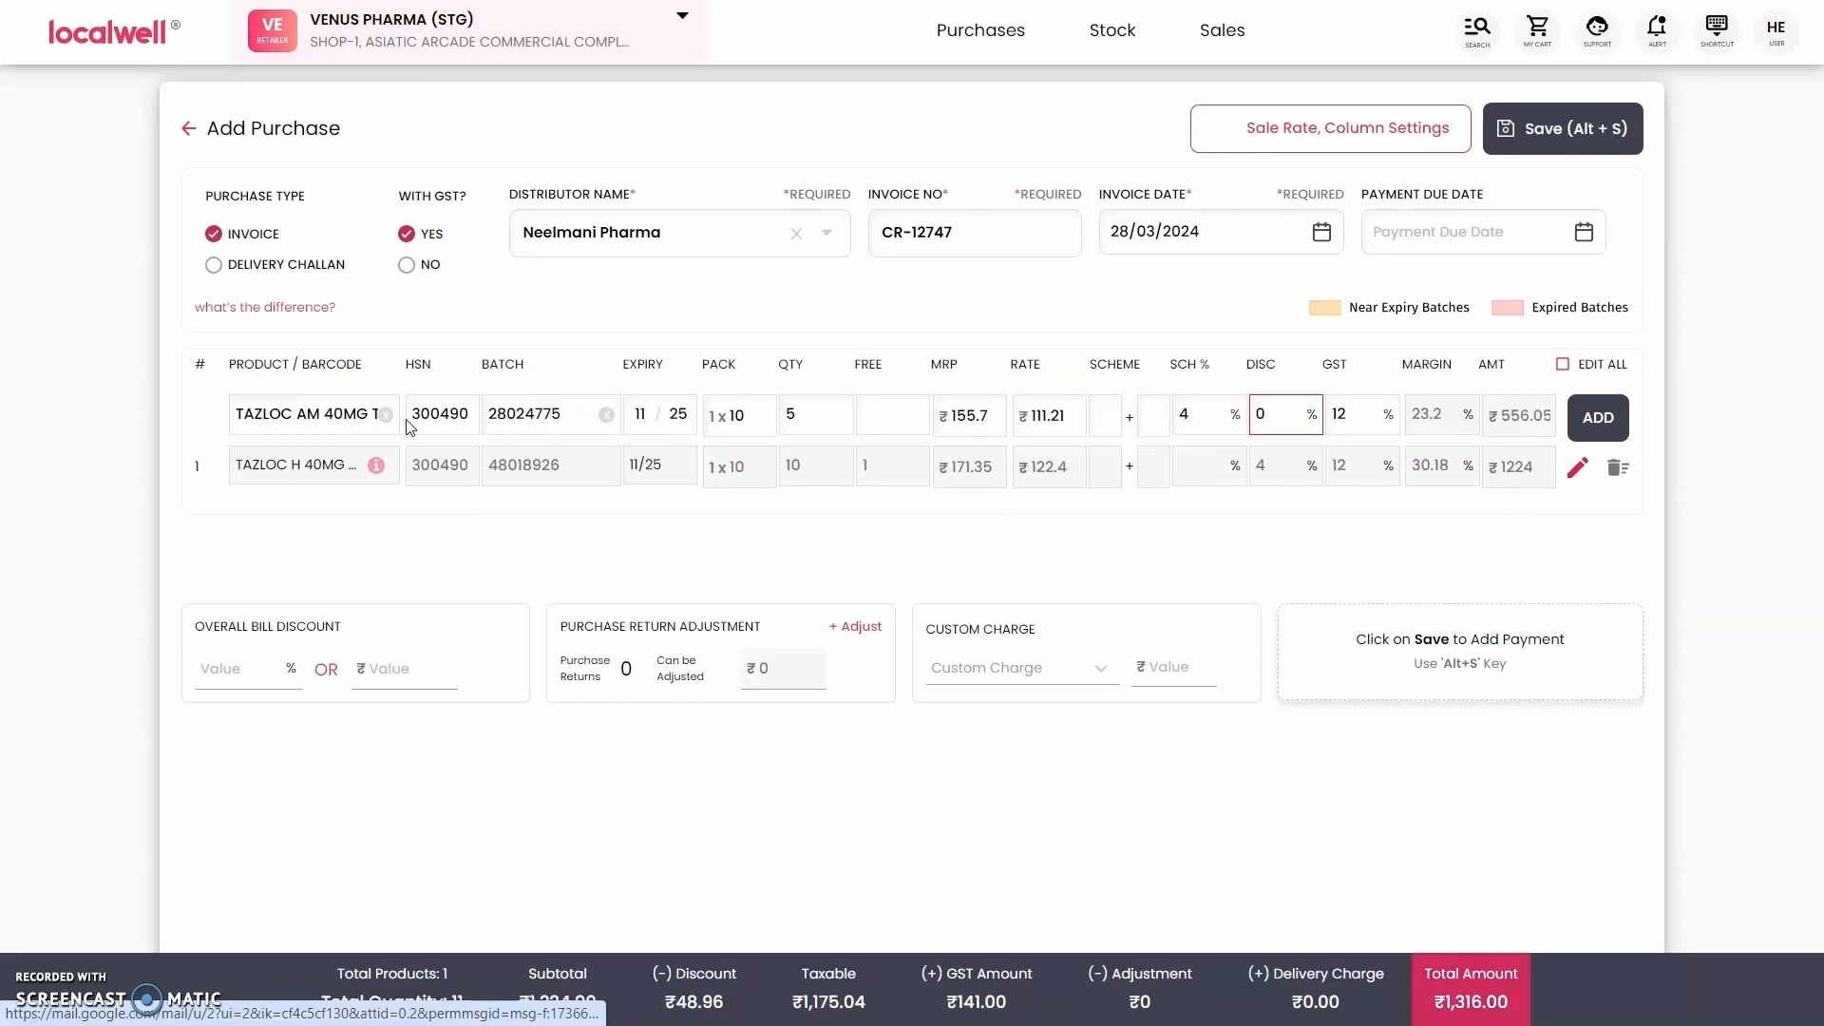
{"action": "left_click", "coordinate": [1597, 418]}
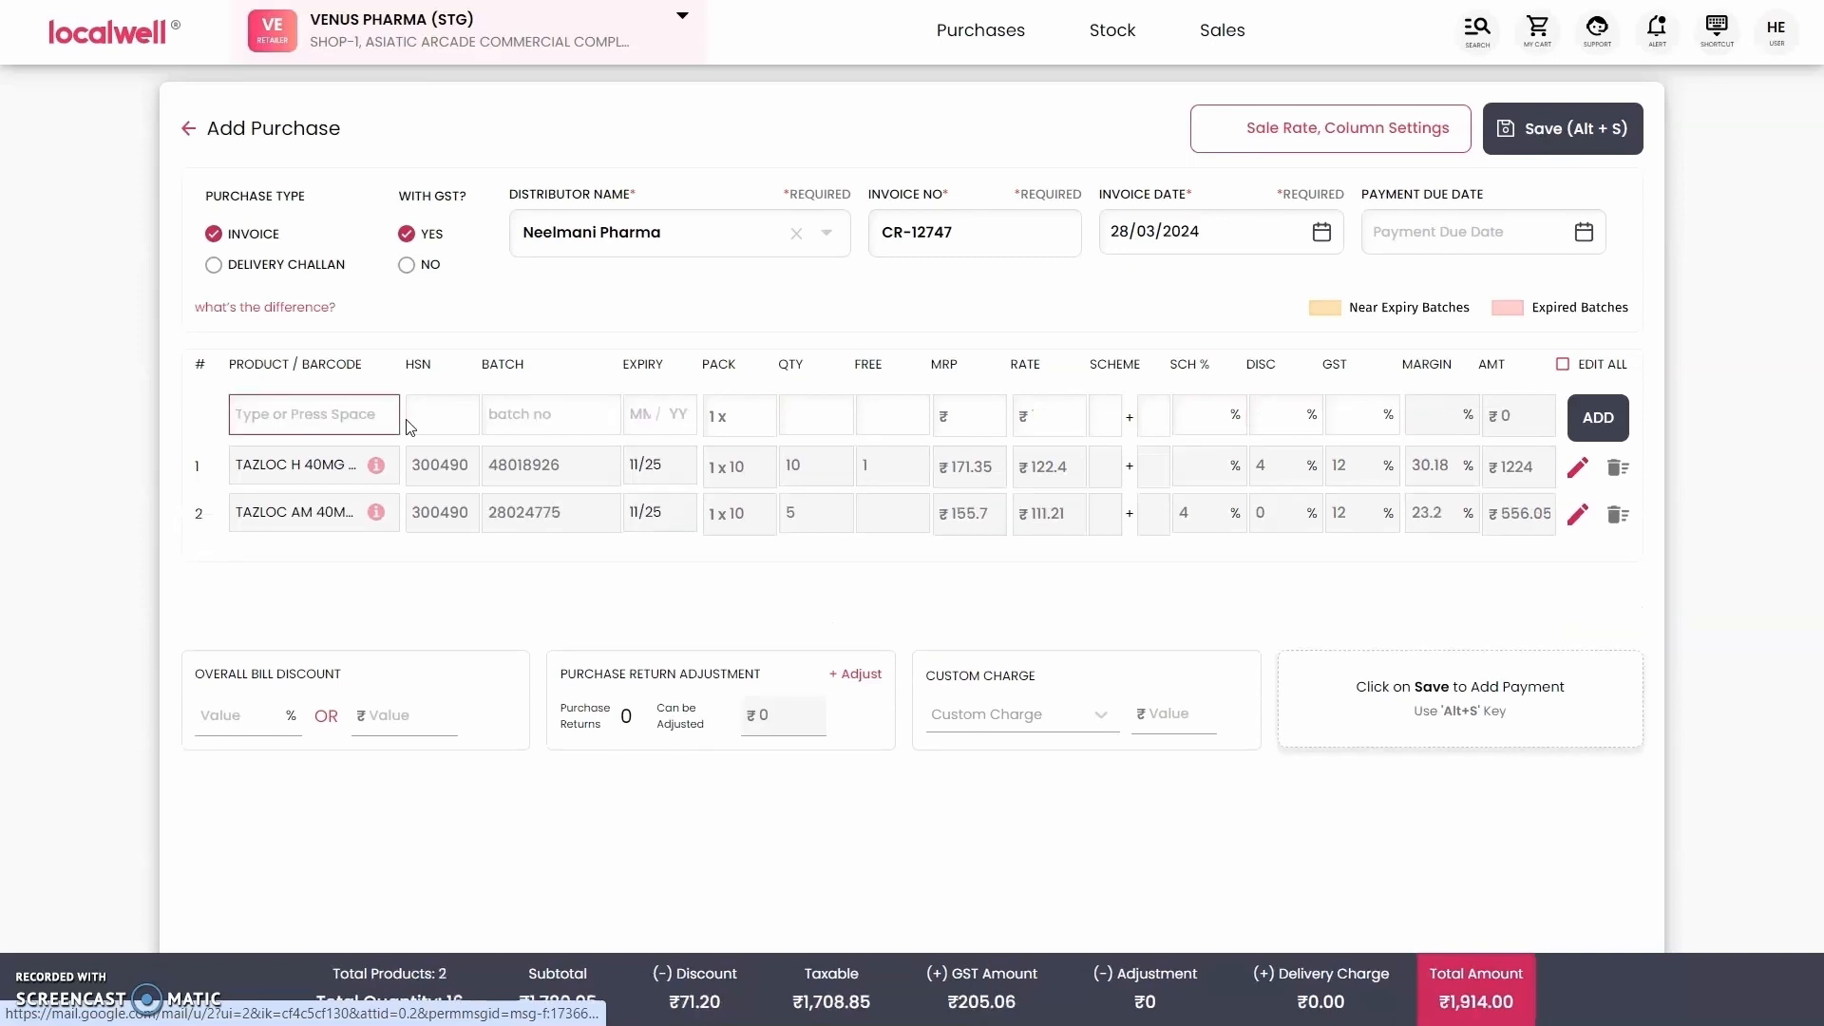
Add DOLO 650 TAB with quantity 2 as the third line, total ₹1,965.
{"action": "type", "text": "dolo 6"}
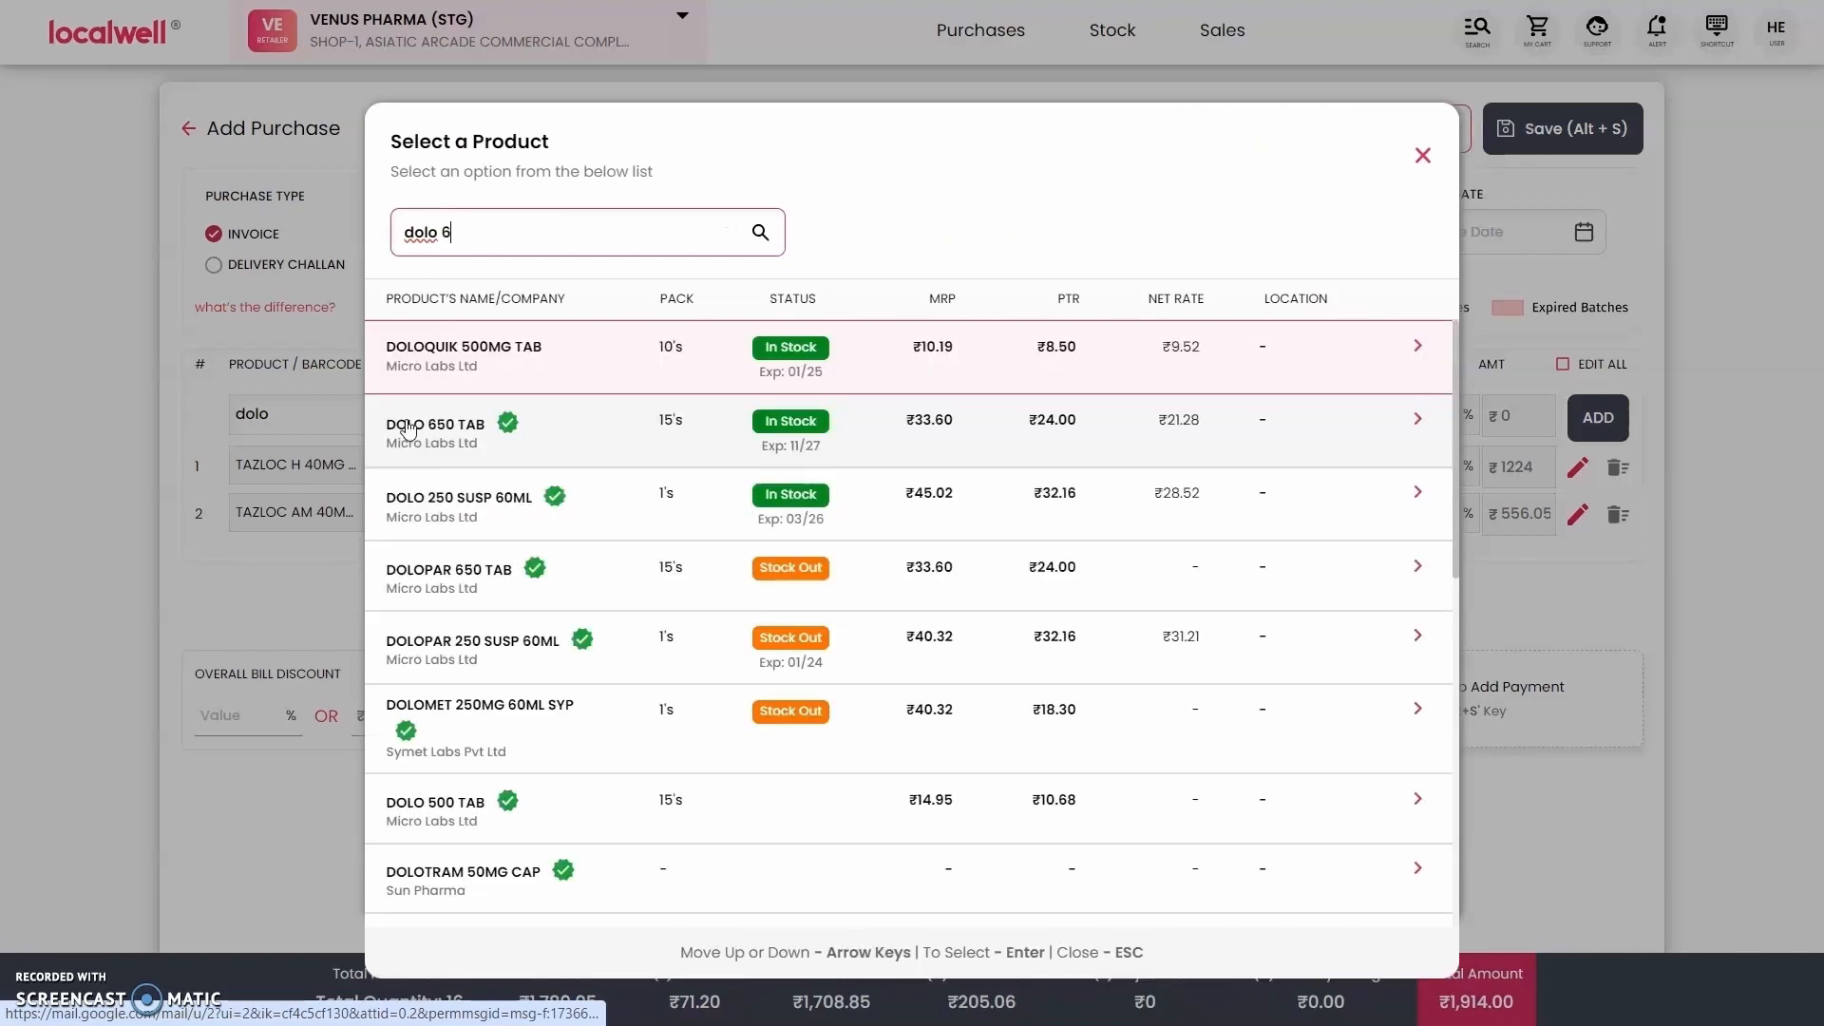
{"action": "left_click", "coordinate": [435, 430]}
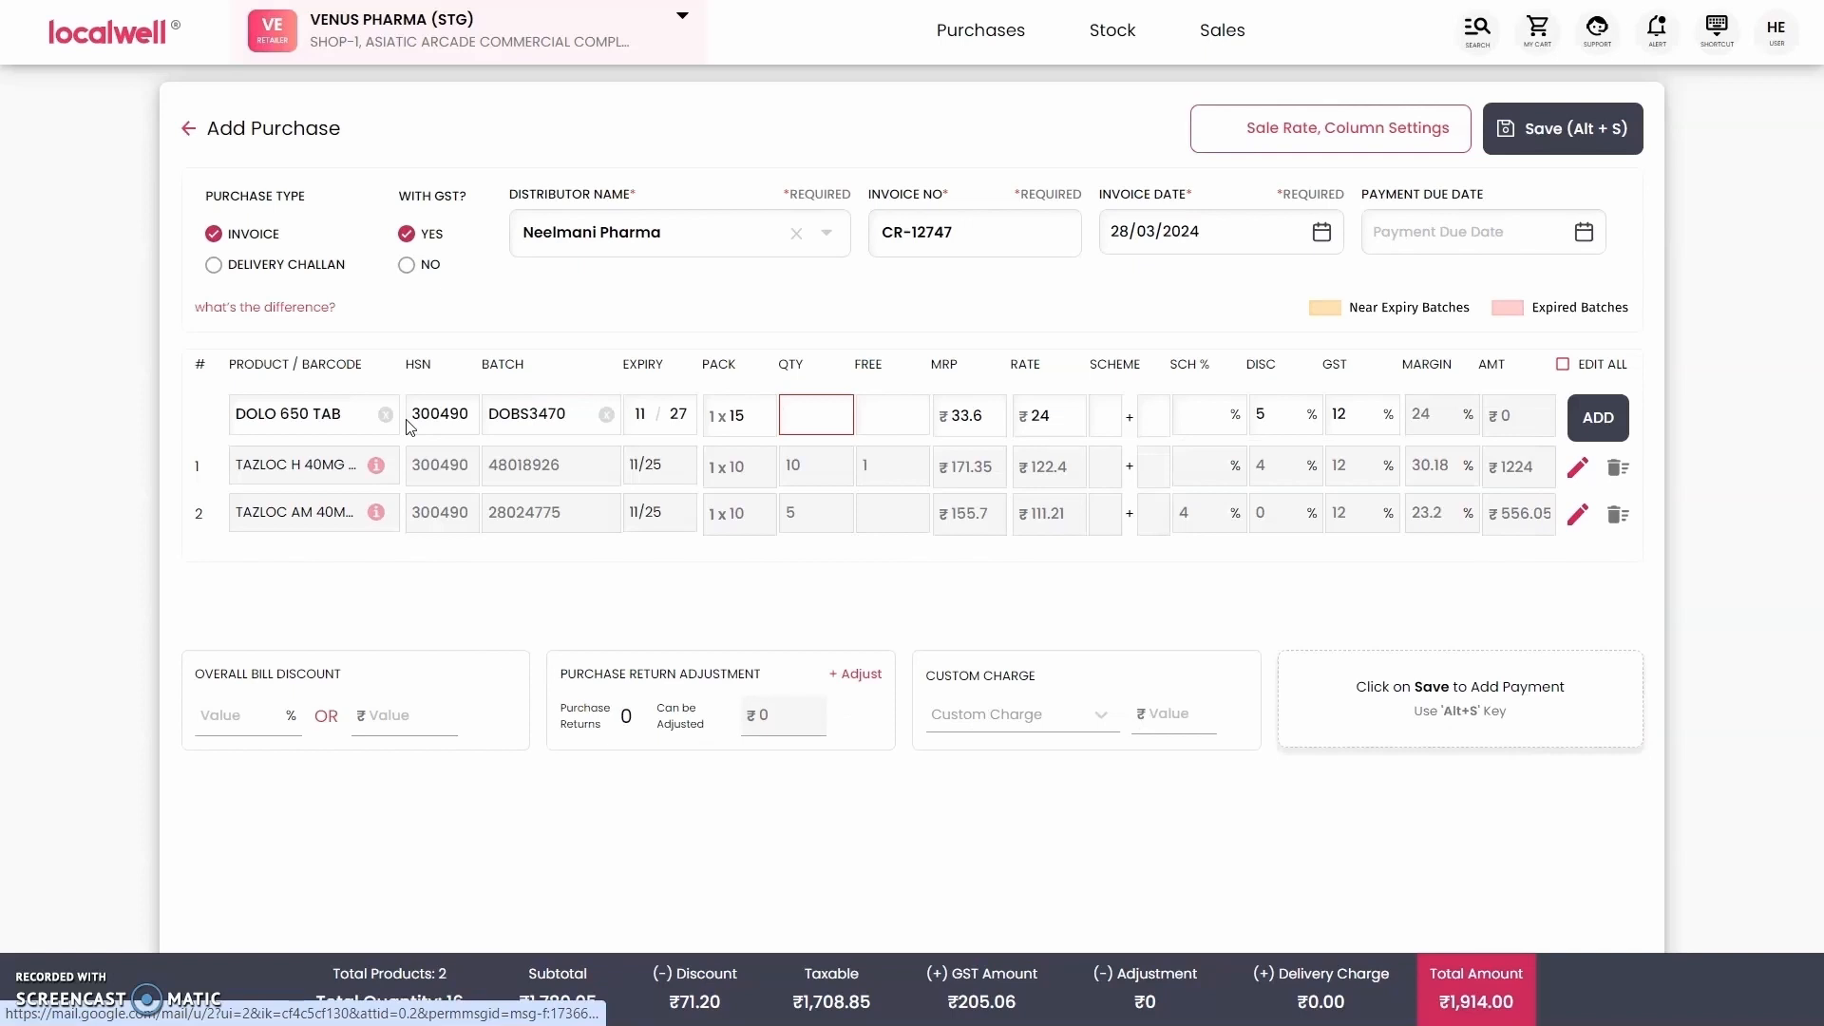
{"action": "type", "text": "2"}
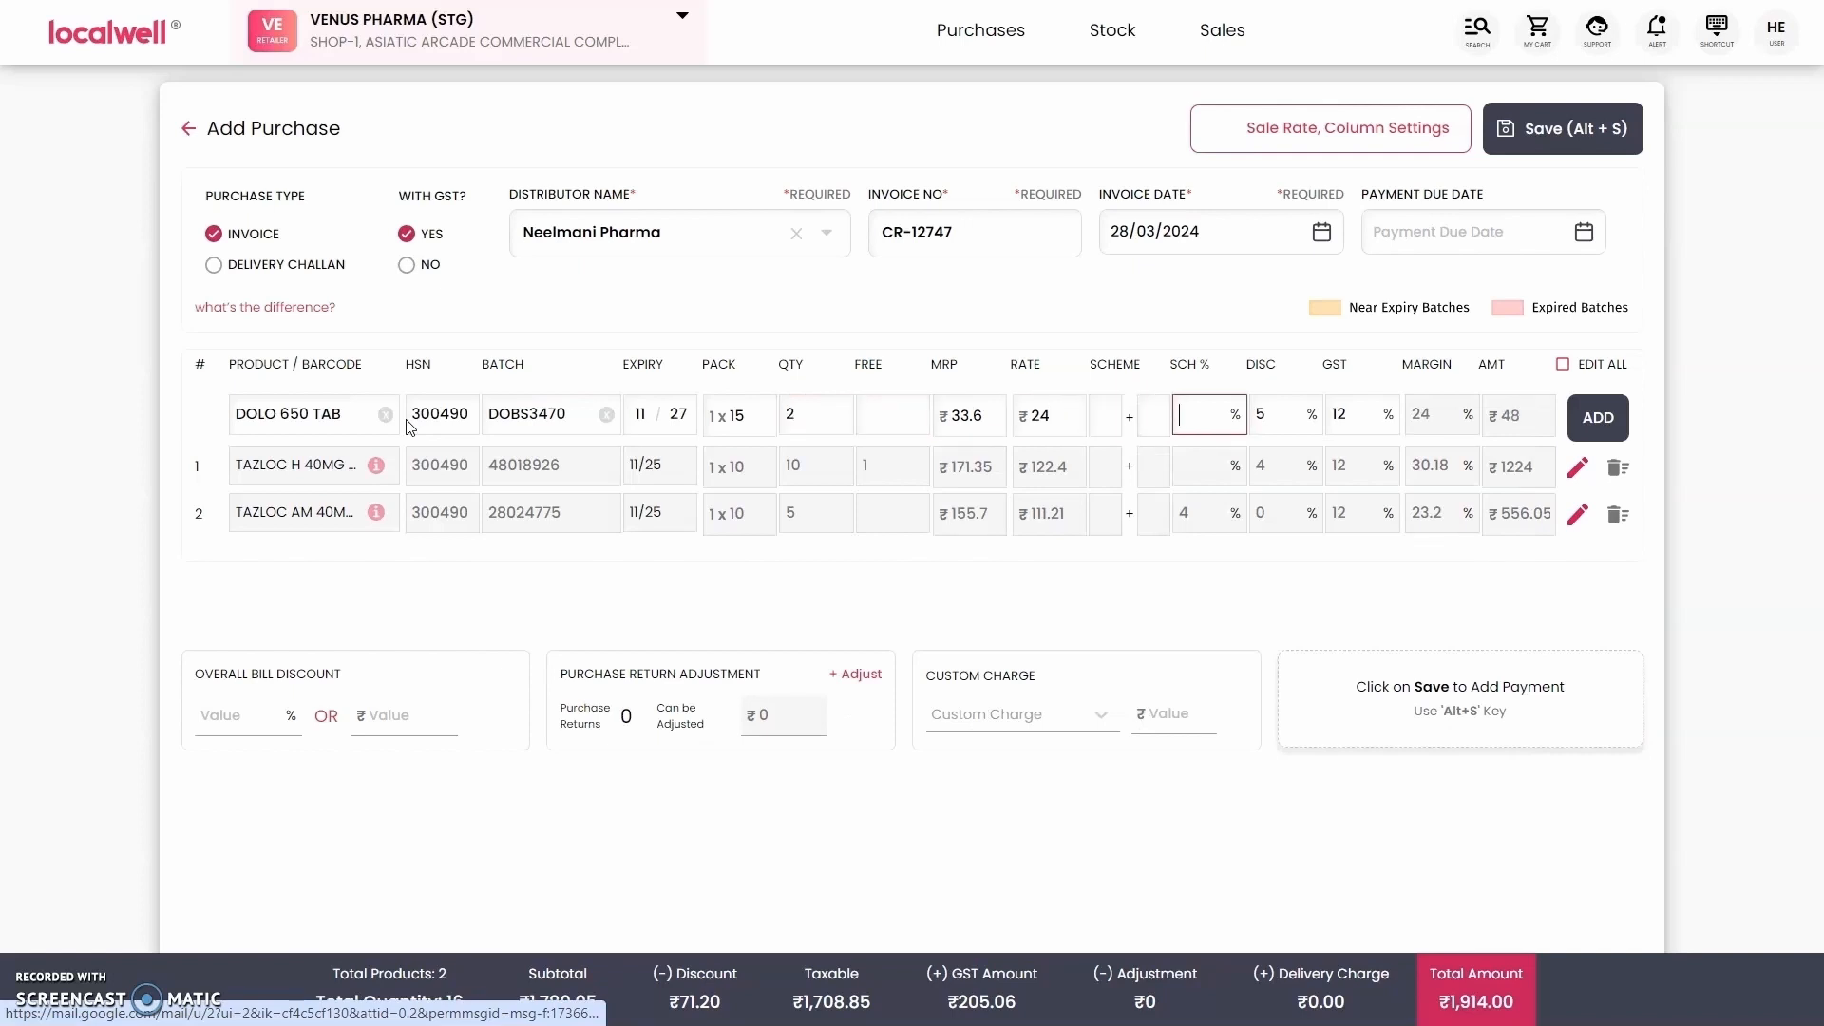
{"action": "left_click", "coordinate": [1596, 418]}
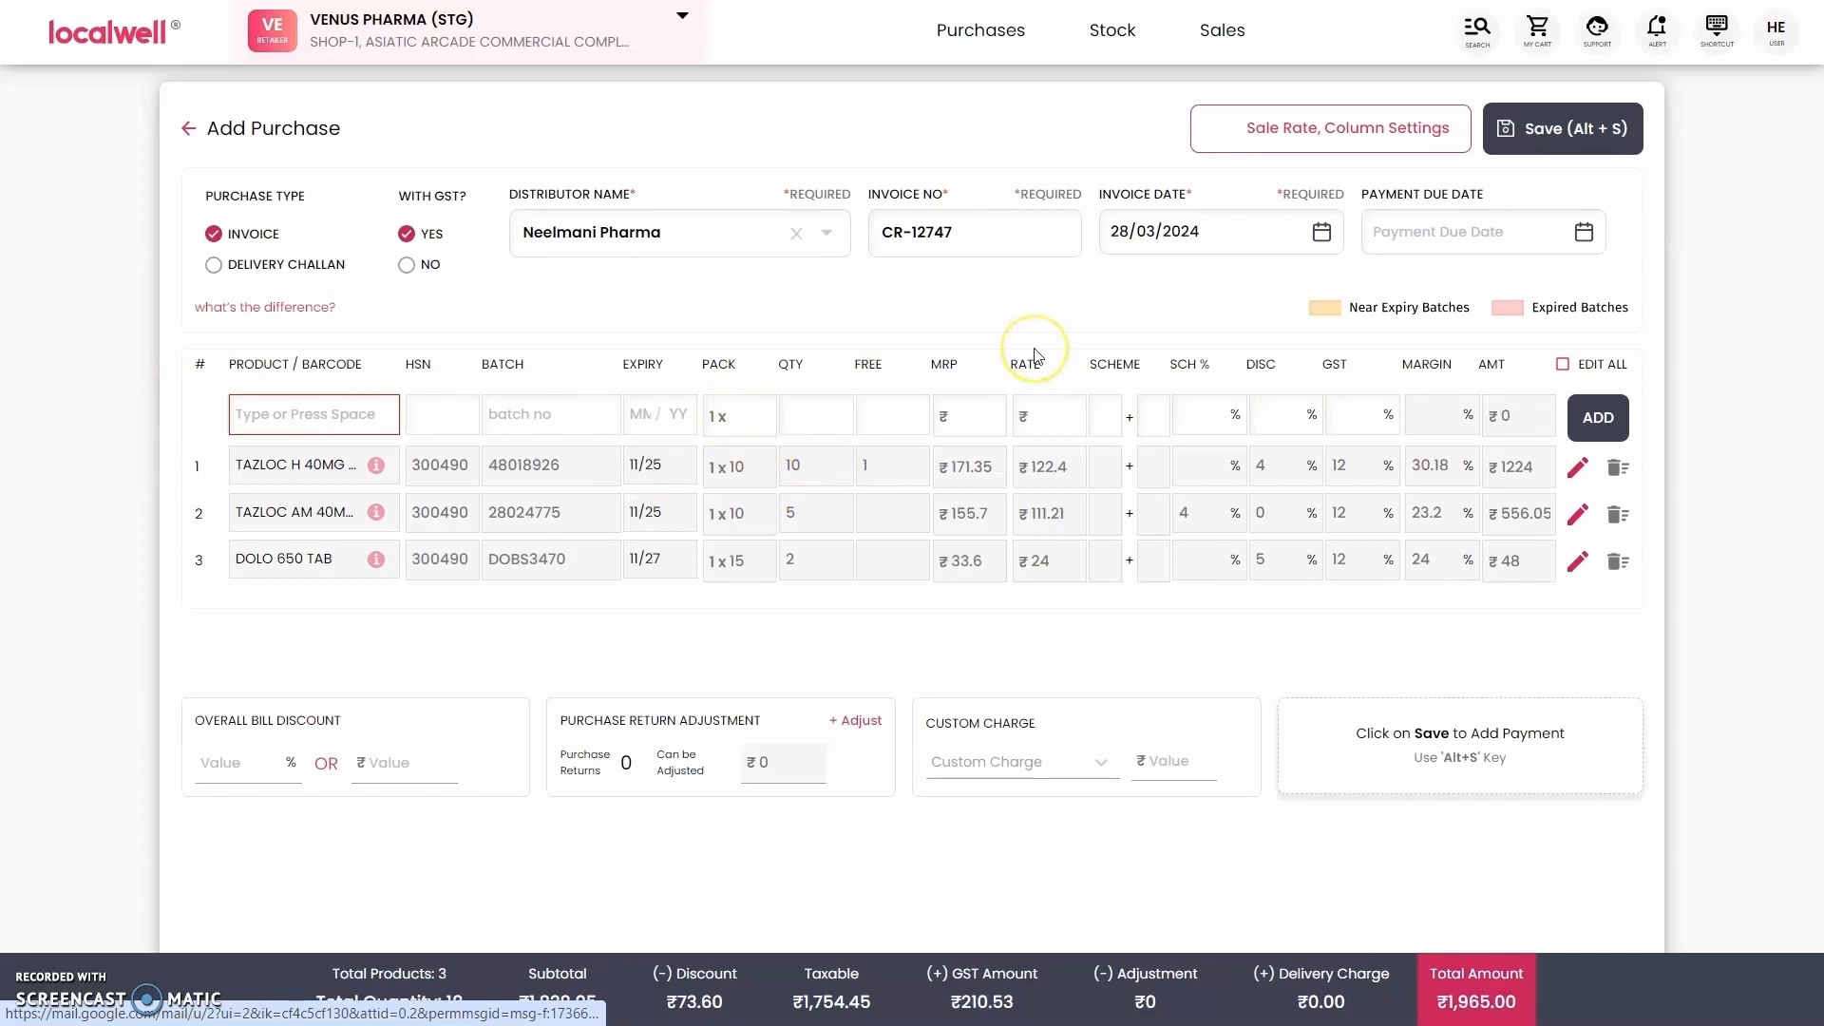
{"action": "mouse_move", "coordinate": [569, 292]}
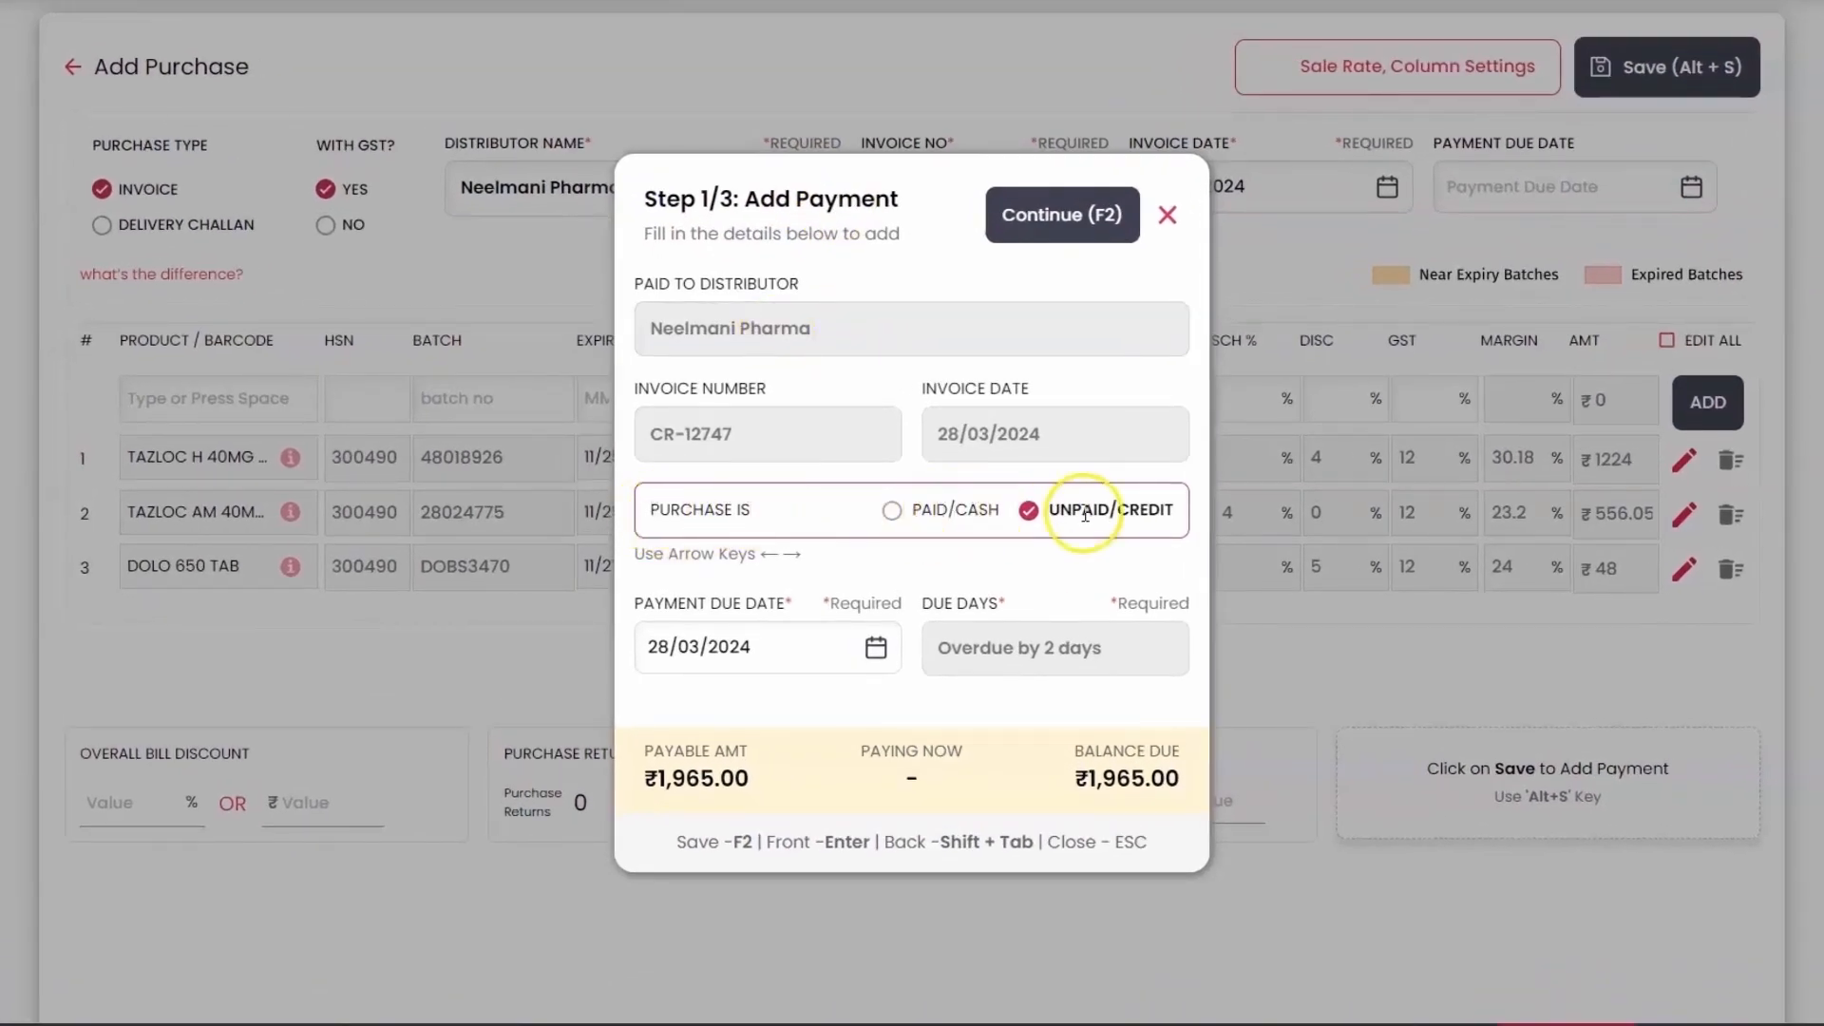
{"action": "mouse_move", "coordinate": [1117, 517]}
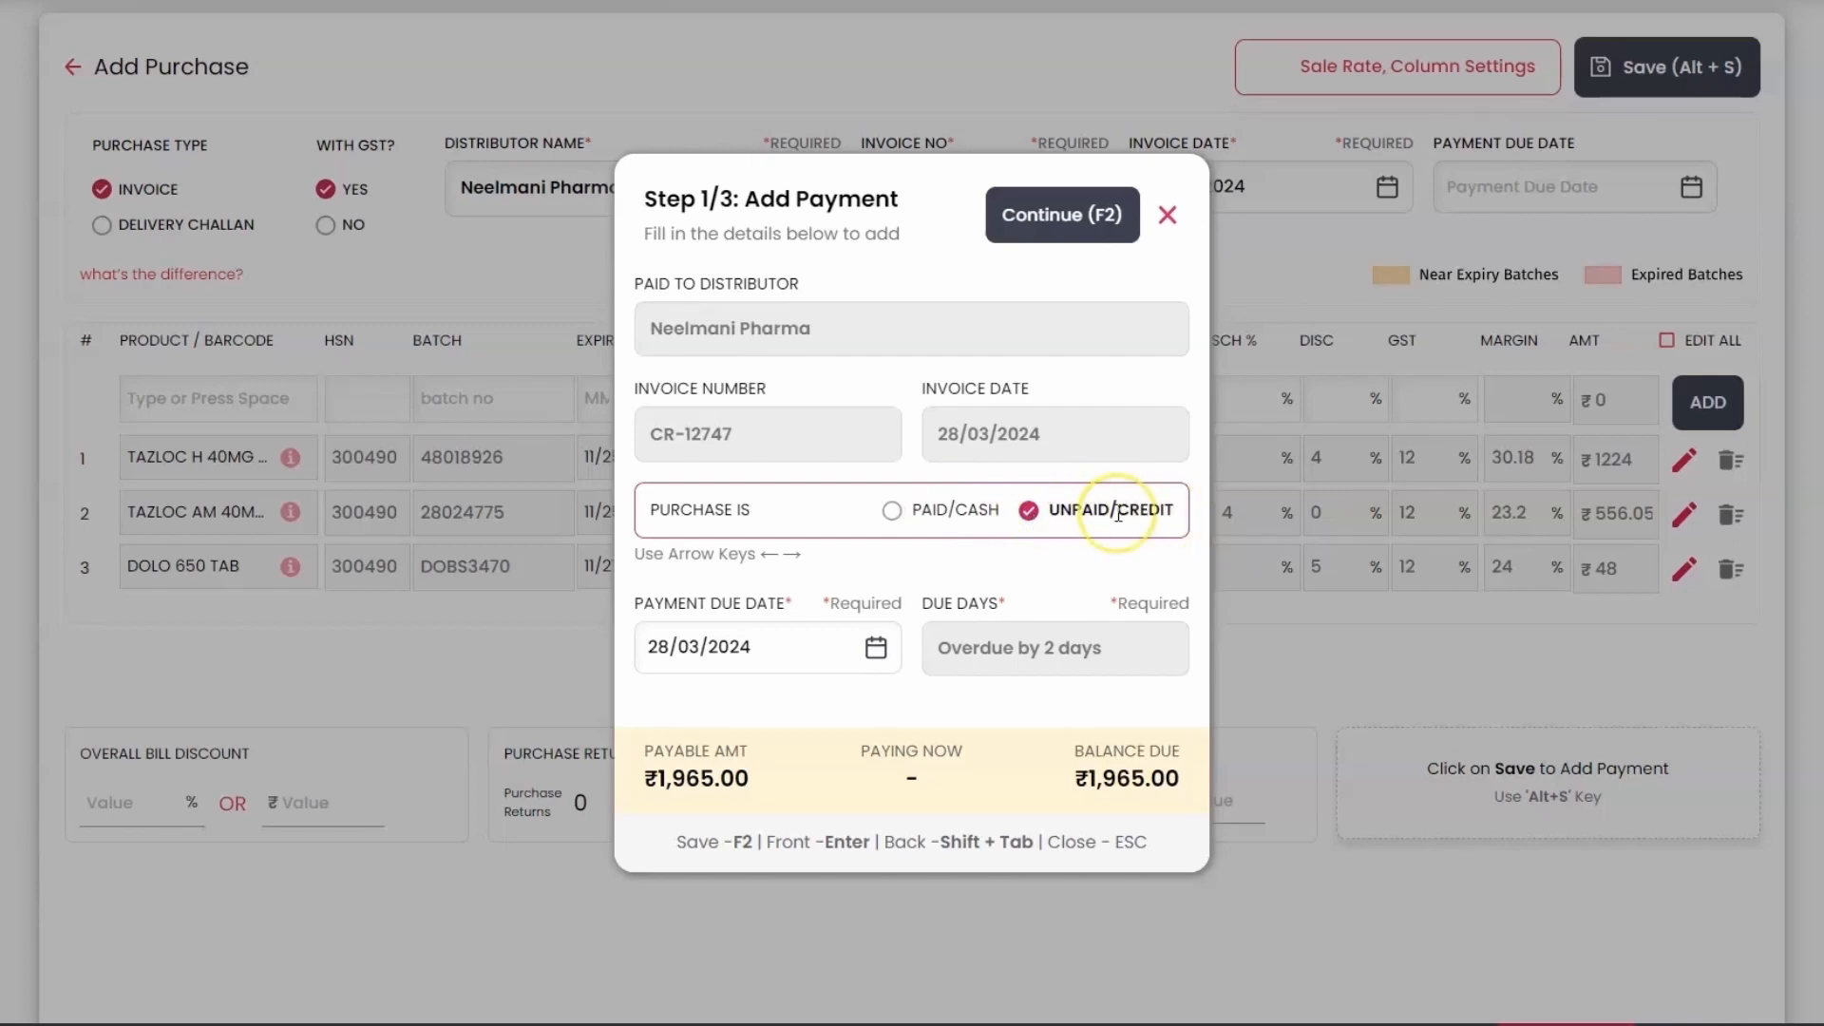
Save bill CR-12747 for ₹1,965.00 as Unpaid/Credit.
{"action": "left_click", "coordinate": [1062, 214]}
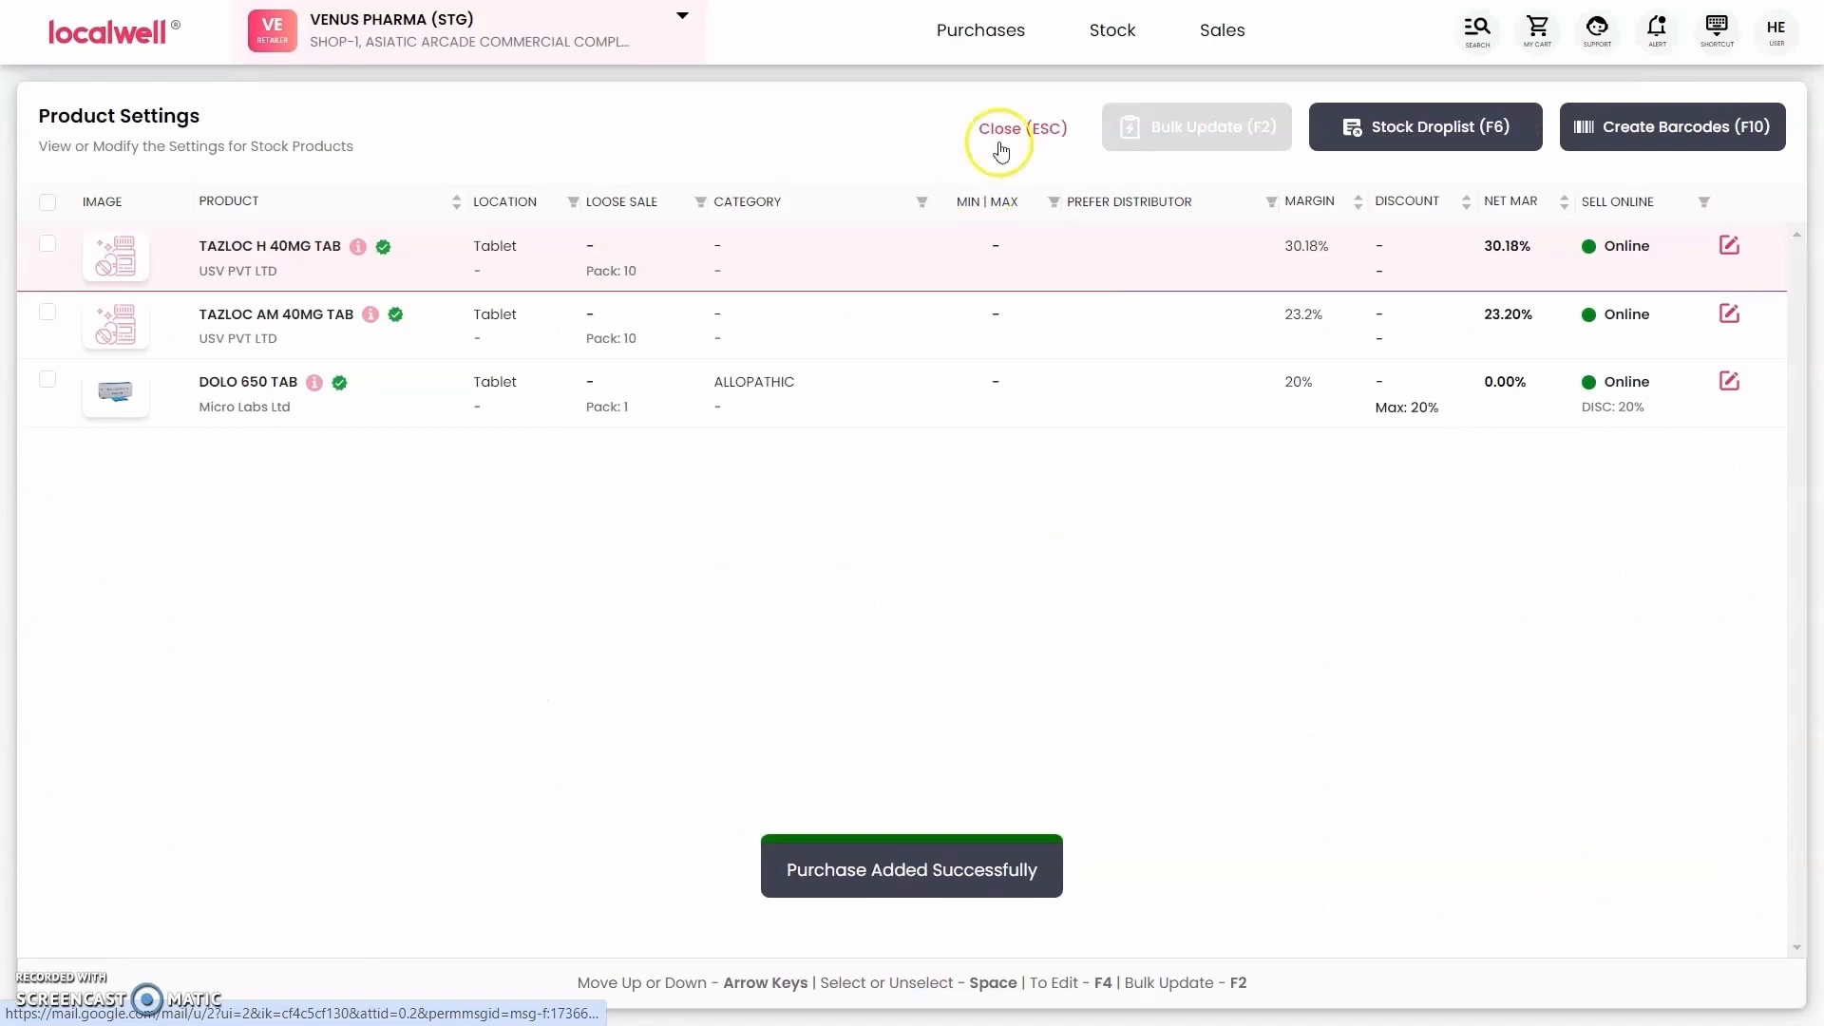
Close Product Settings, view CR-12747 under Neelmani Pharma's purchases, and return to Stock.
{"action": "left_click", "coordinate": [1001, 130]}
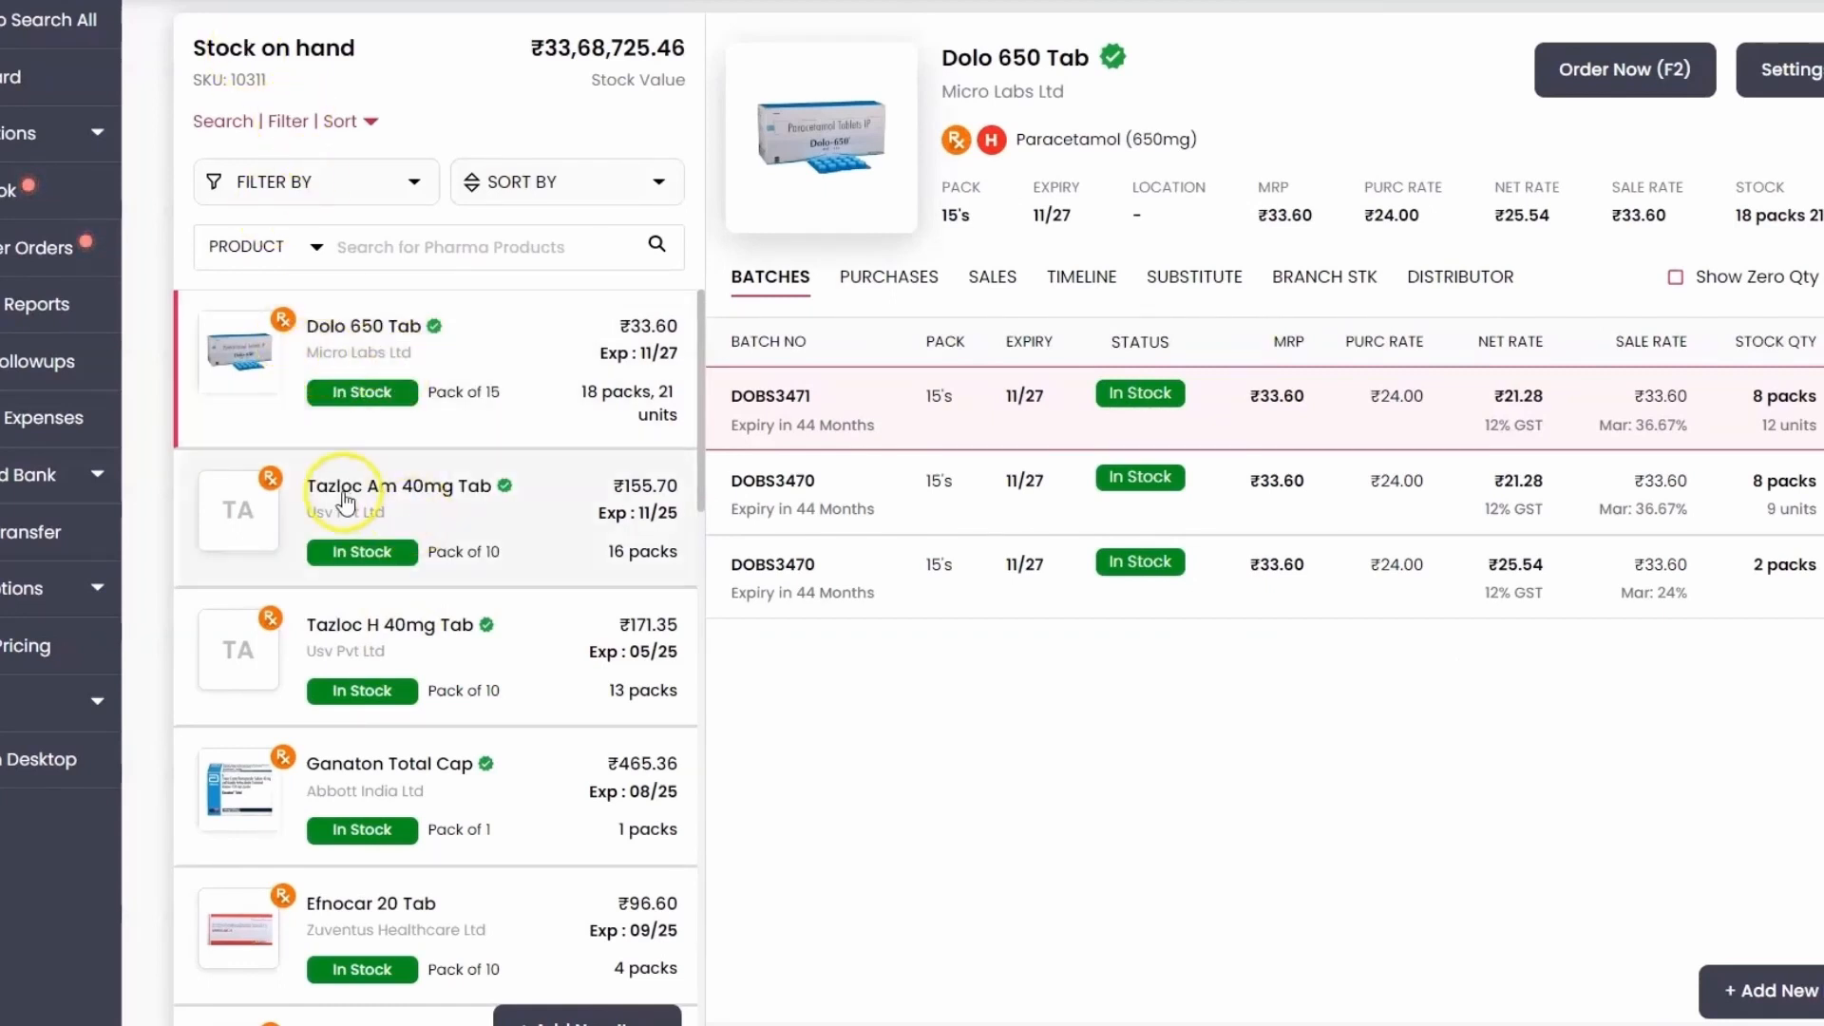
{"action": "mouse_move", "coordinate": [433, 661]}
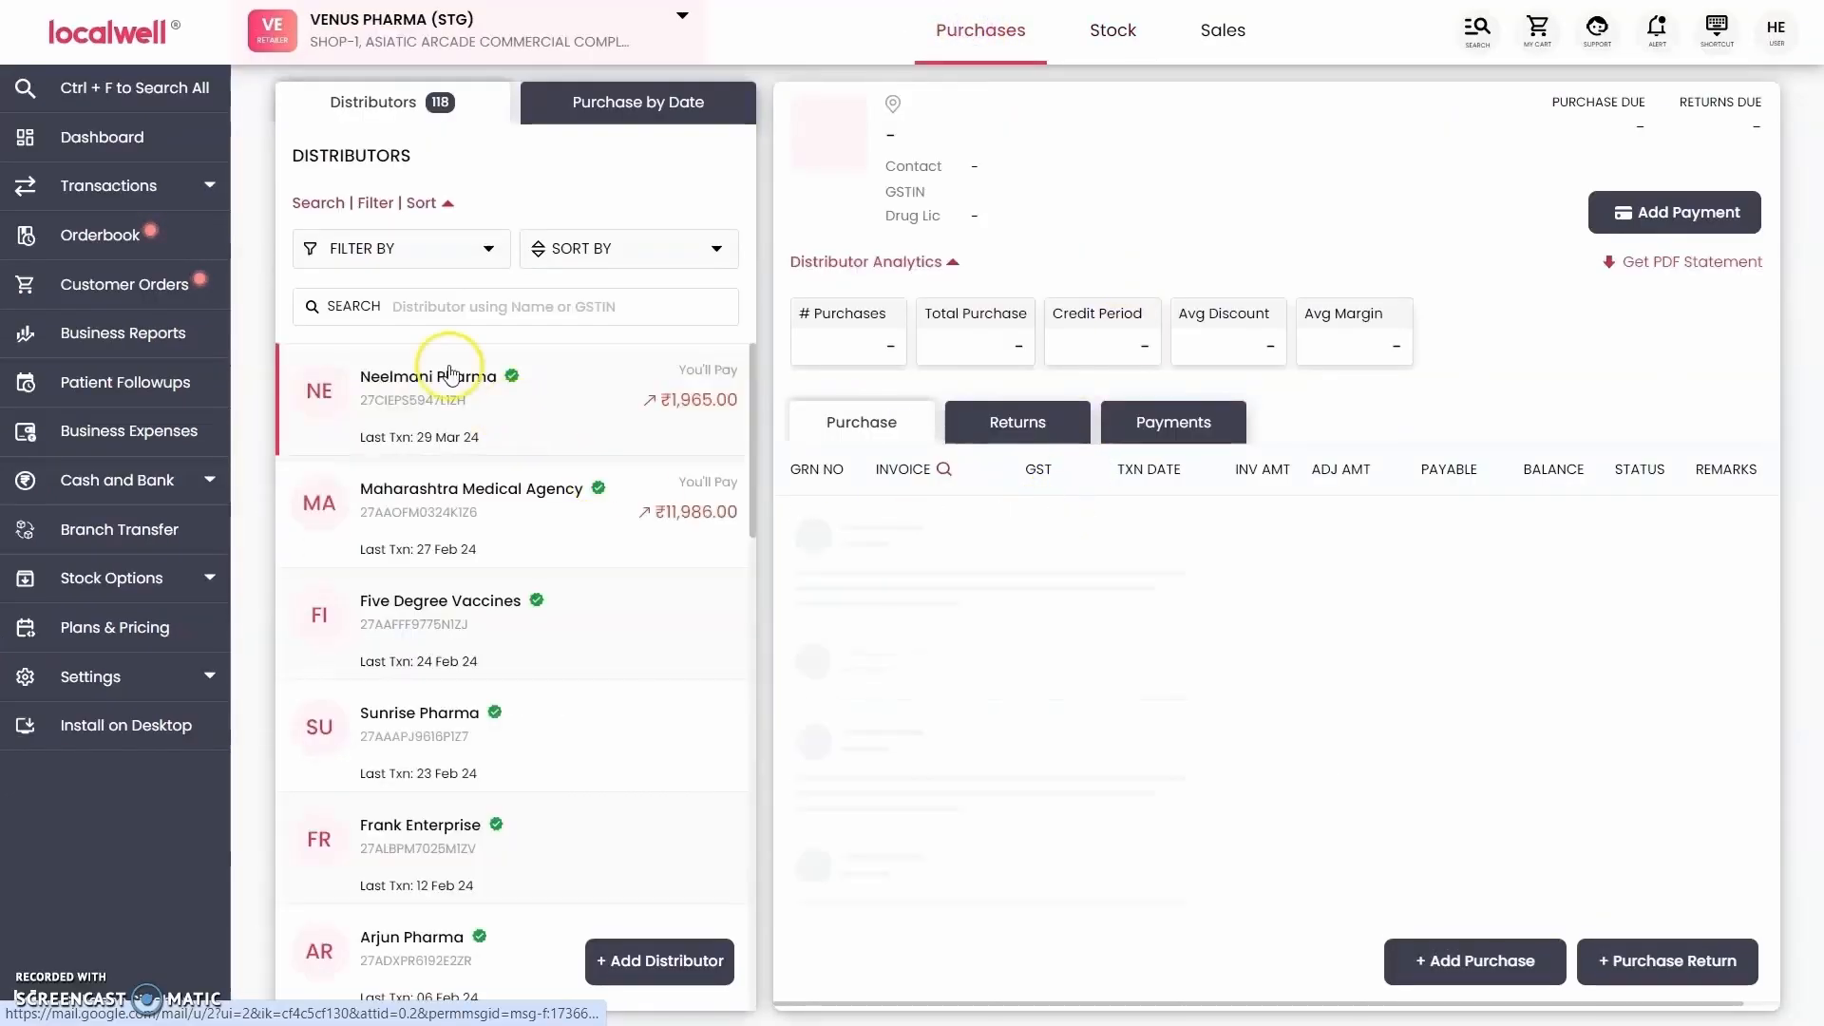
{"action": "left_click", "coordinate": [448, 376]}
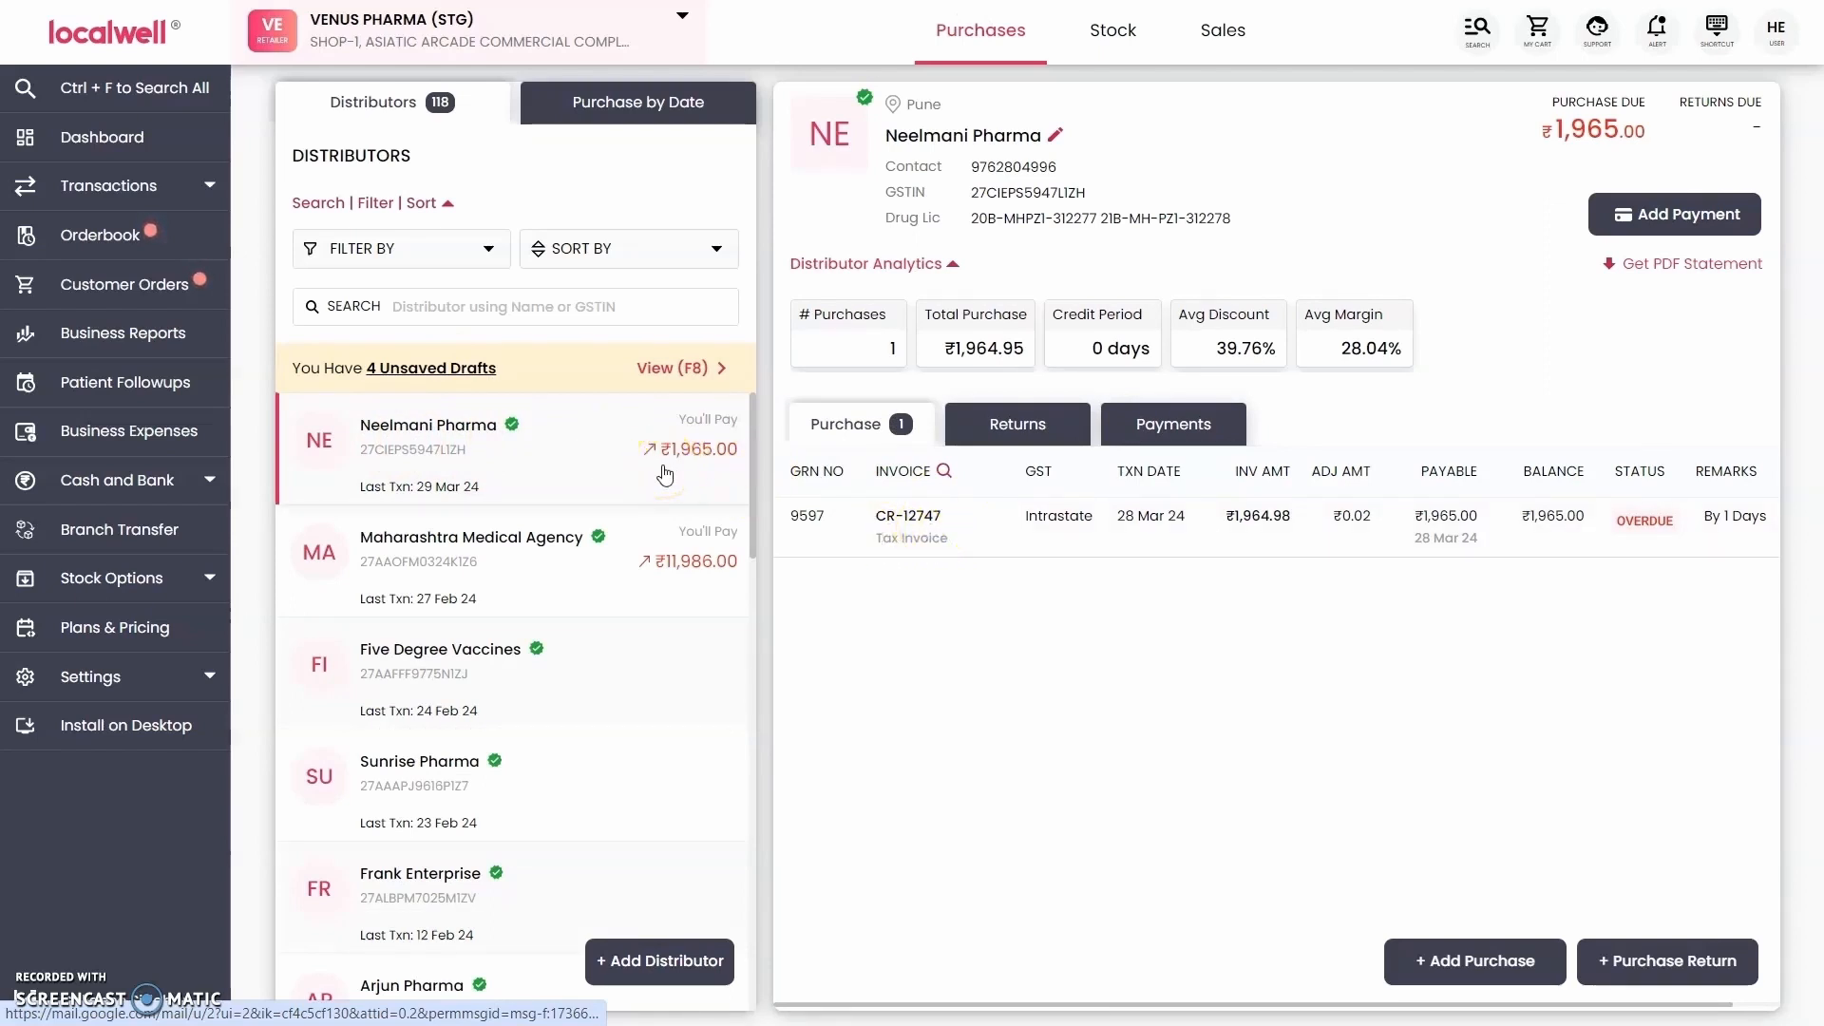
{"action": "mouse_move", "coordinate": [722, 471]}
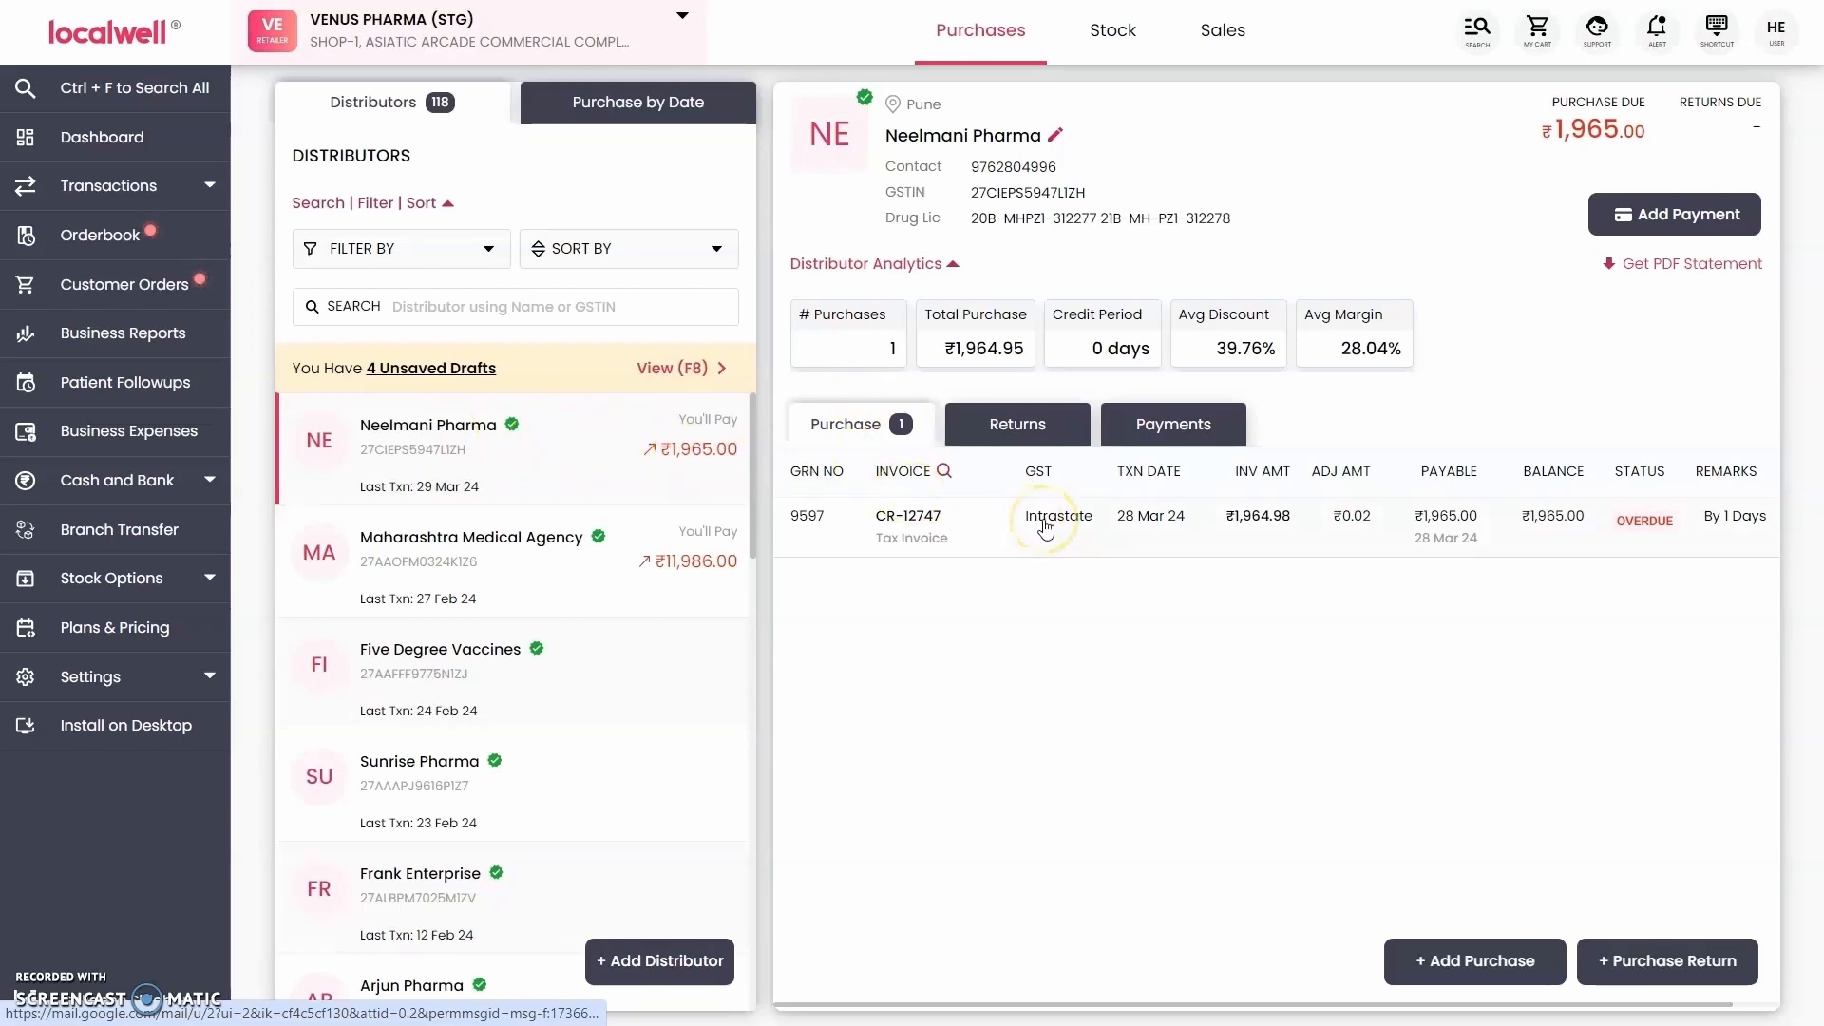
{"action": "mouse_move", "coordinate": [638, 471]}
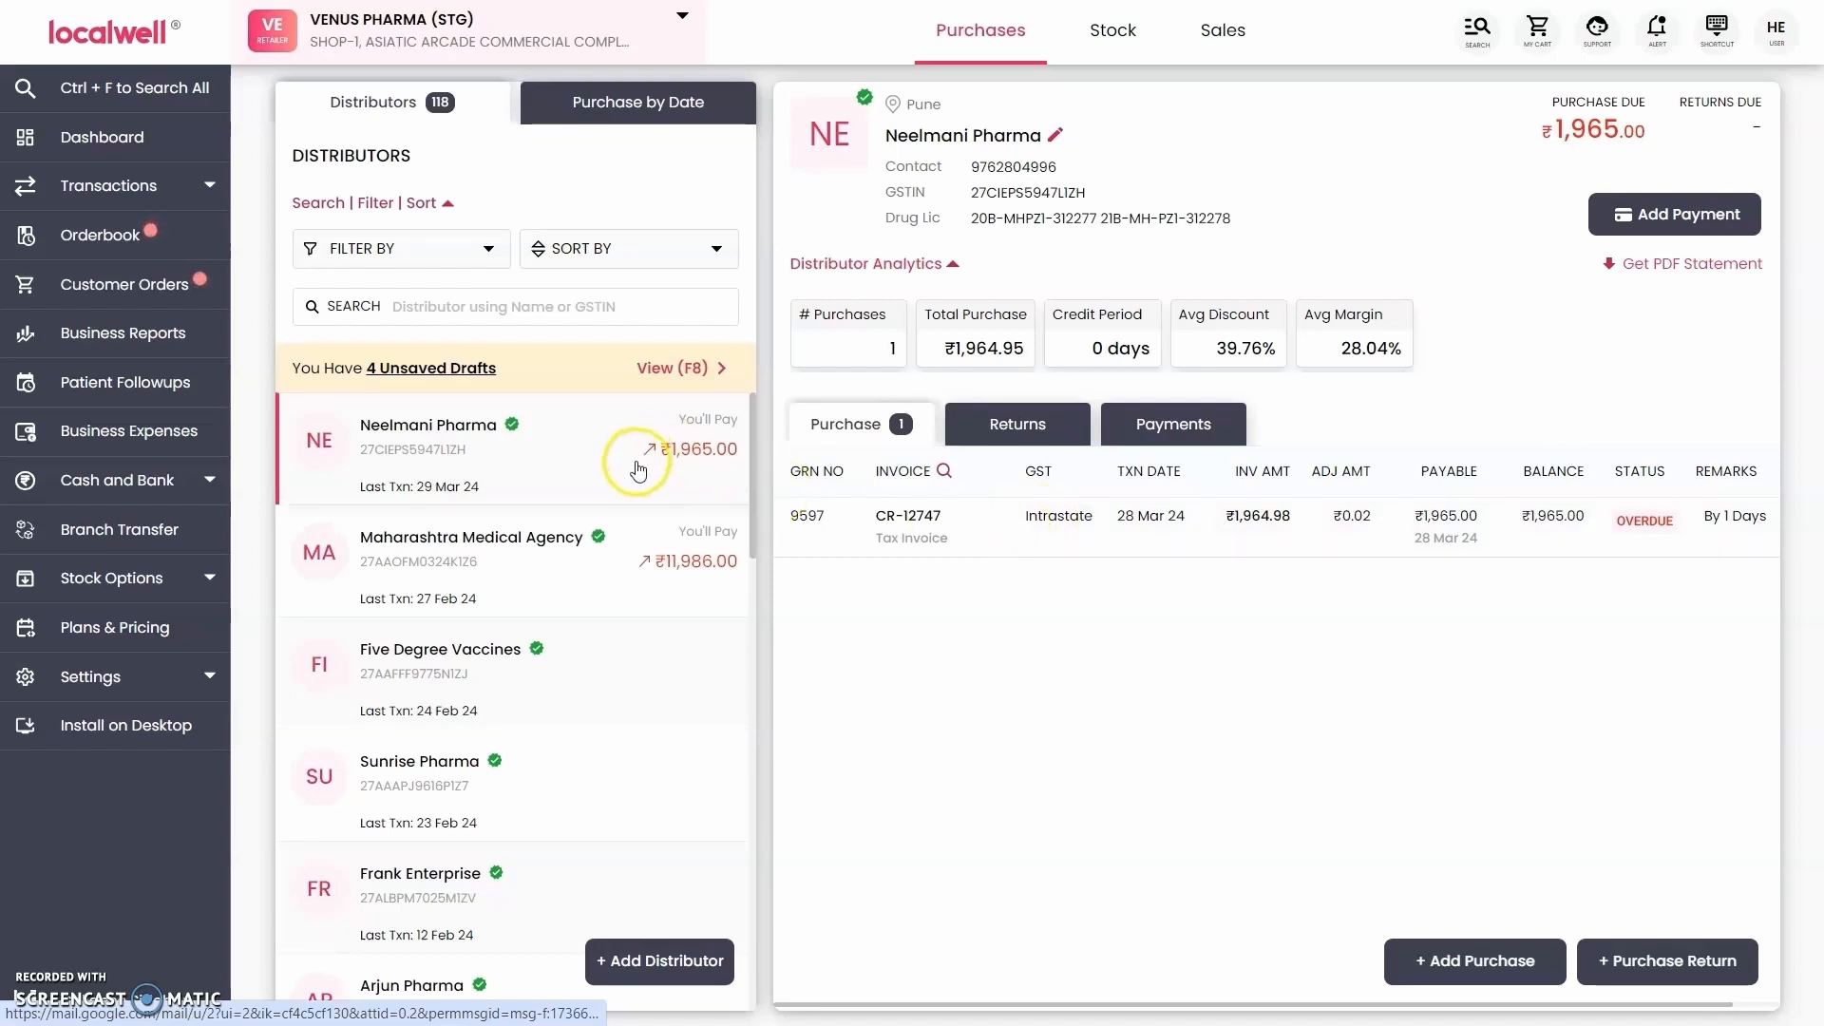
{"action": "mouse_move", "coordinate": [1039, 129]}
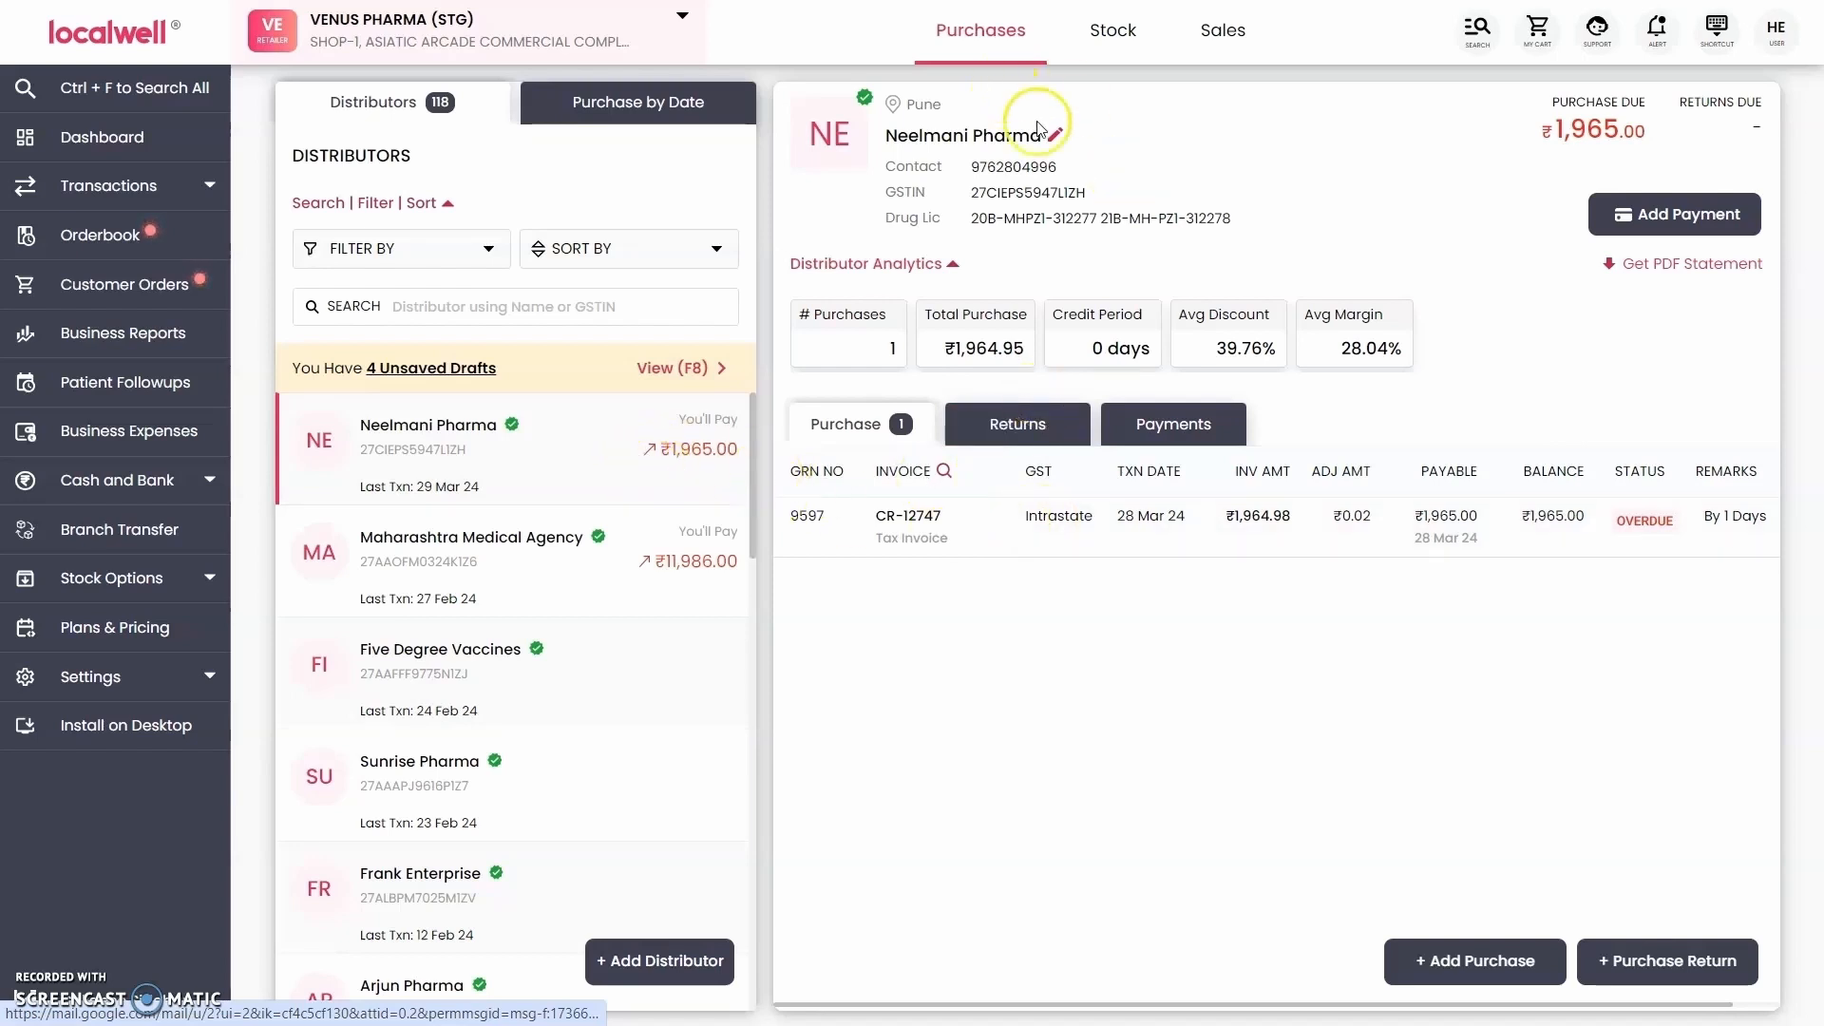
{"action": "left_click", "coordinate": [1113, 30]}
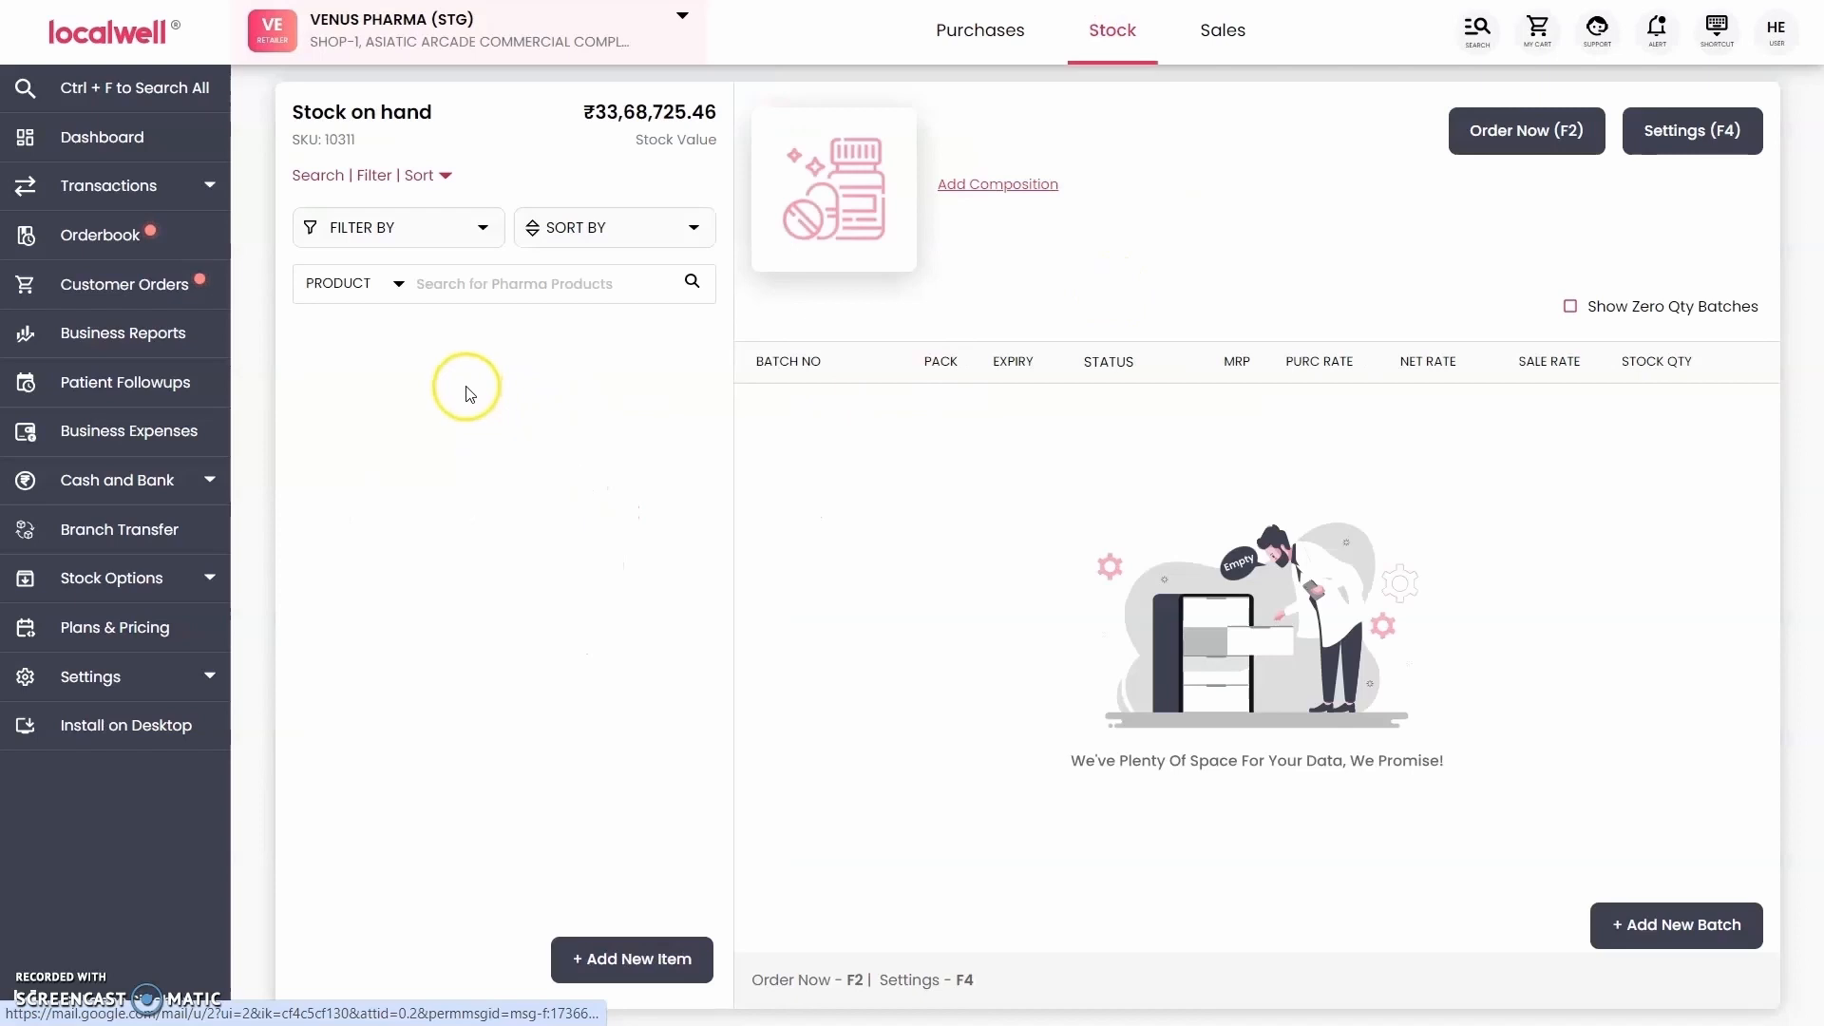